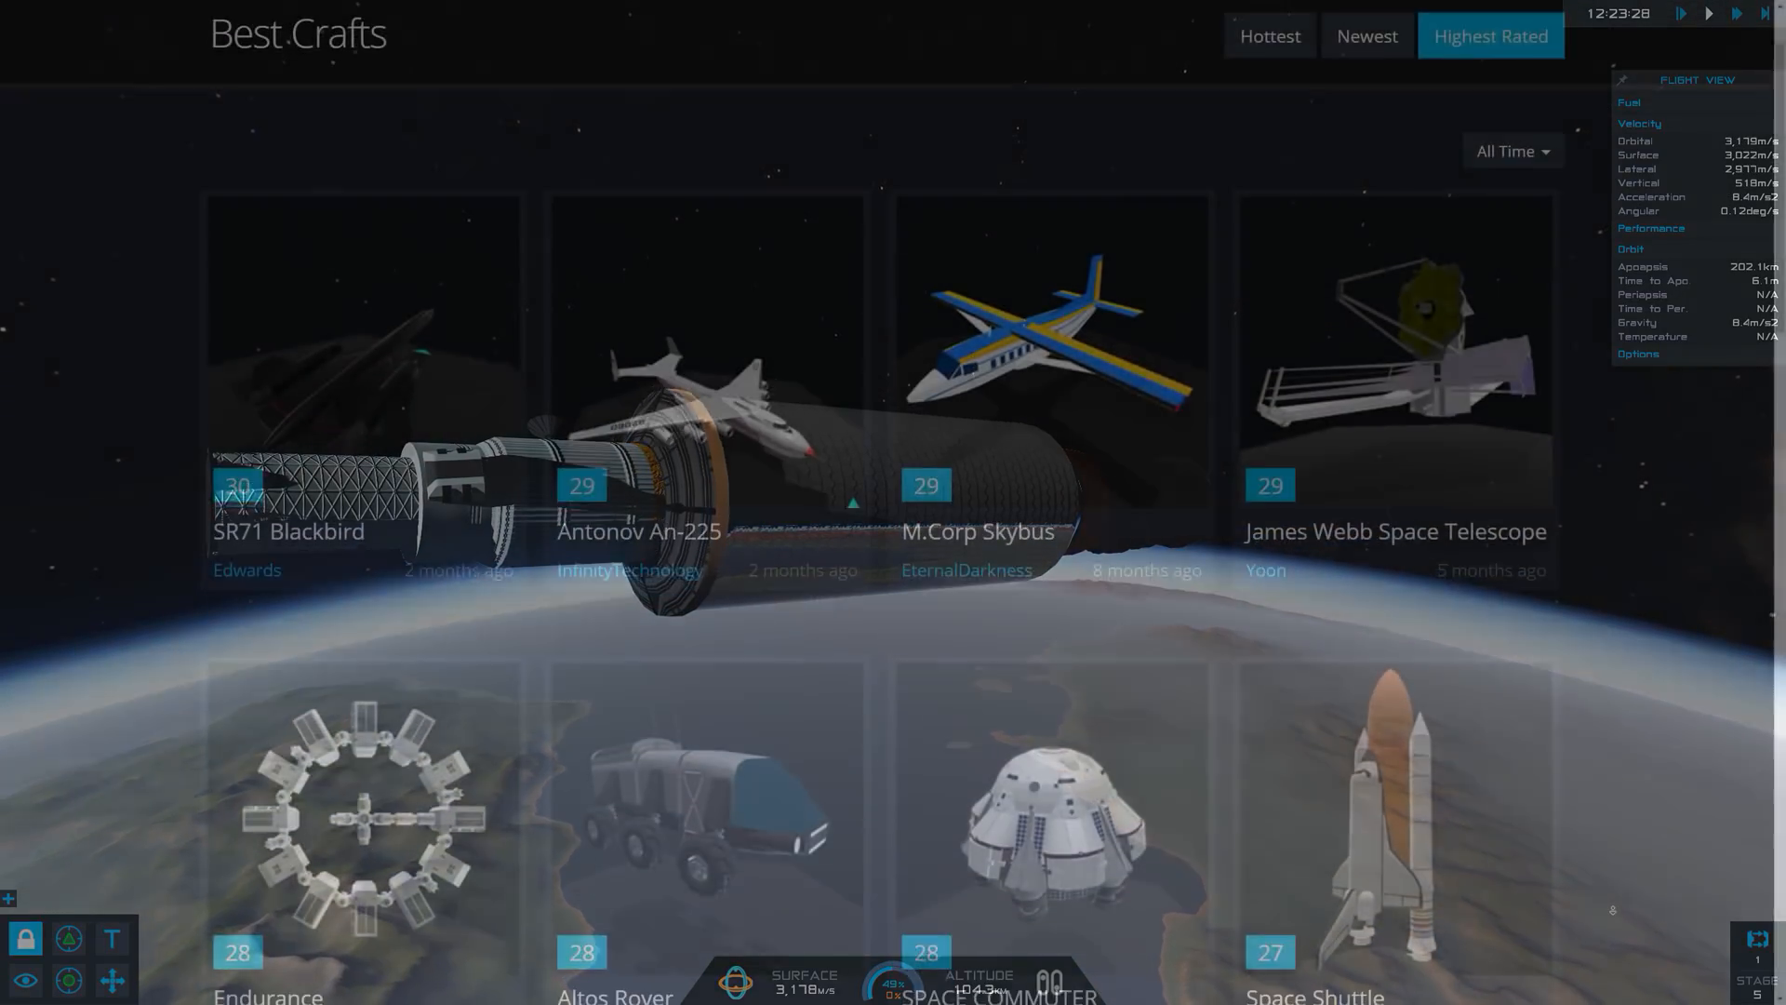
Scroll the Highest Rated list past Endurance and Stennis SpaceCenter to the Shuttle Carrier row.
scroll("down", 3)
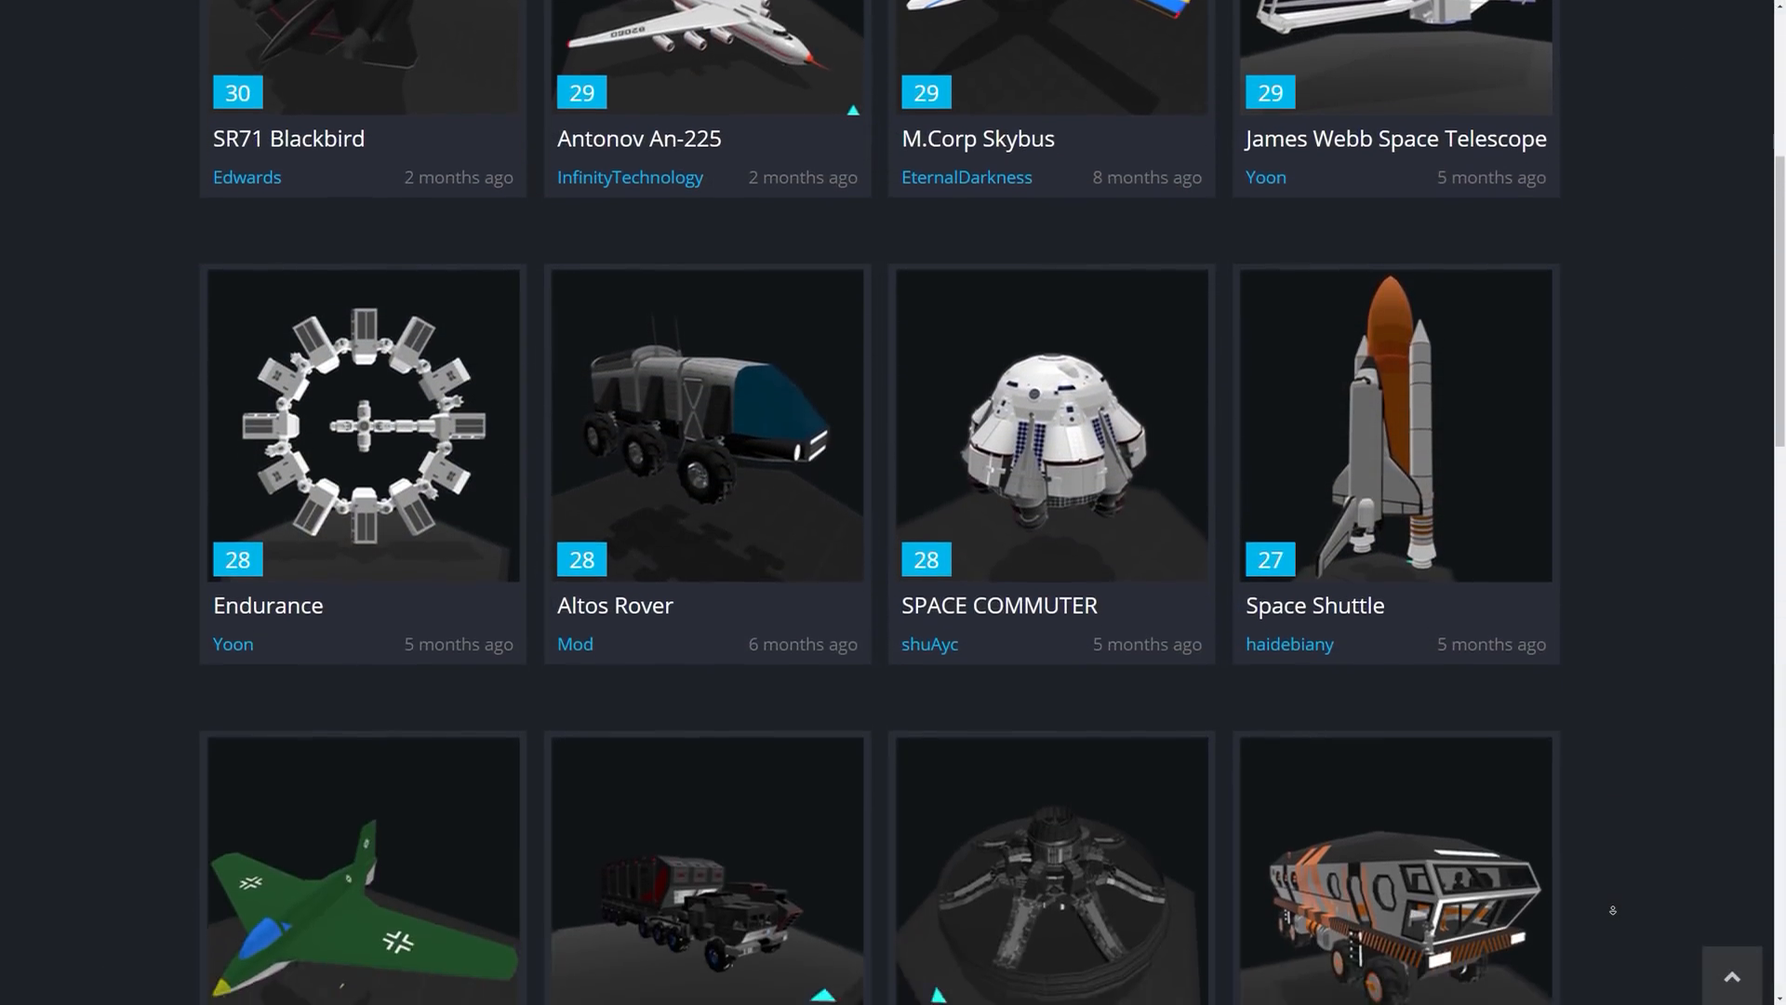
scroll("down", 3)
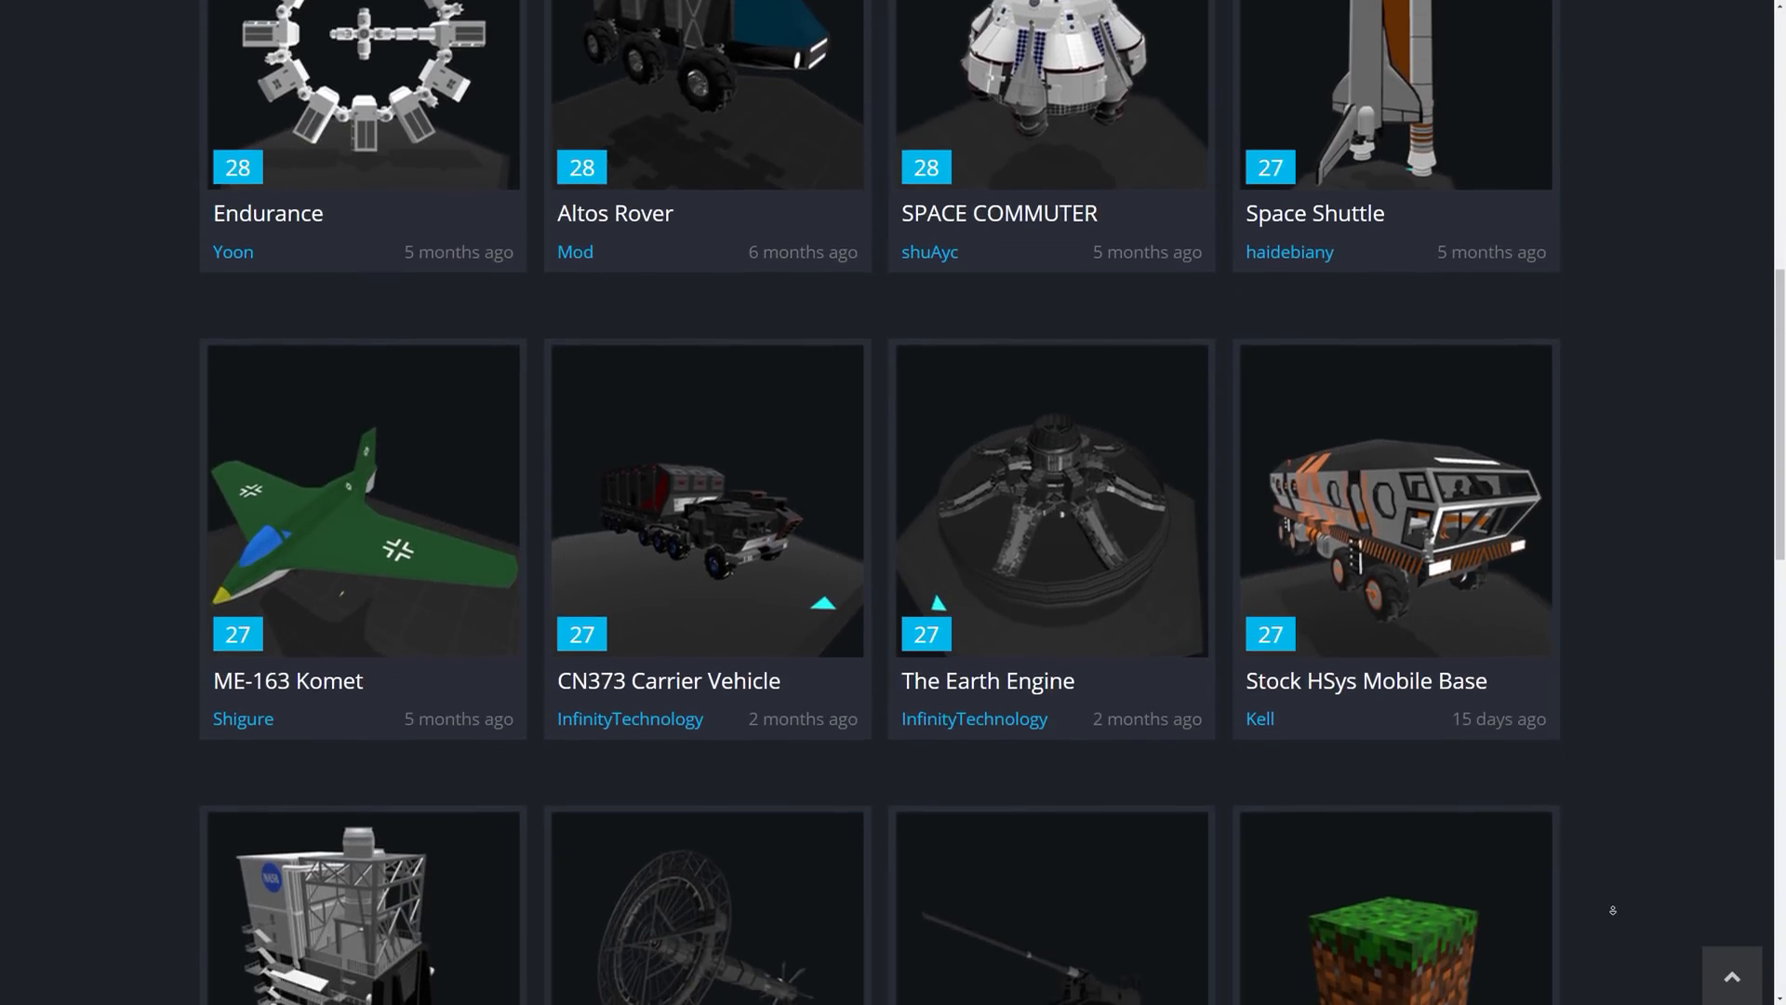
scroll("down", 3)
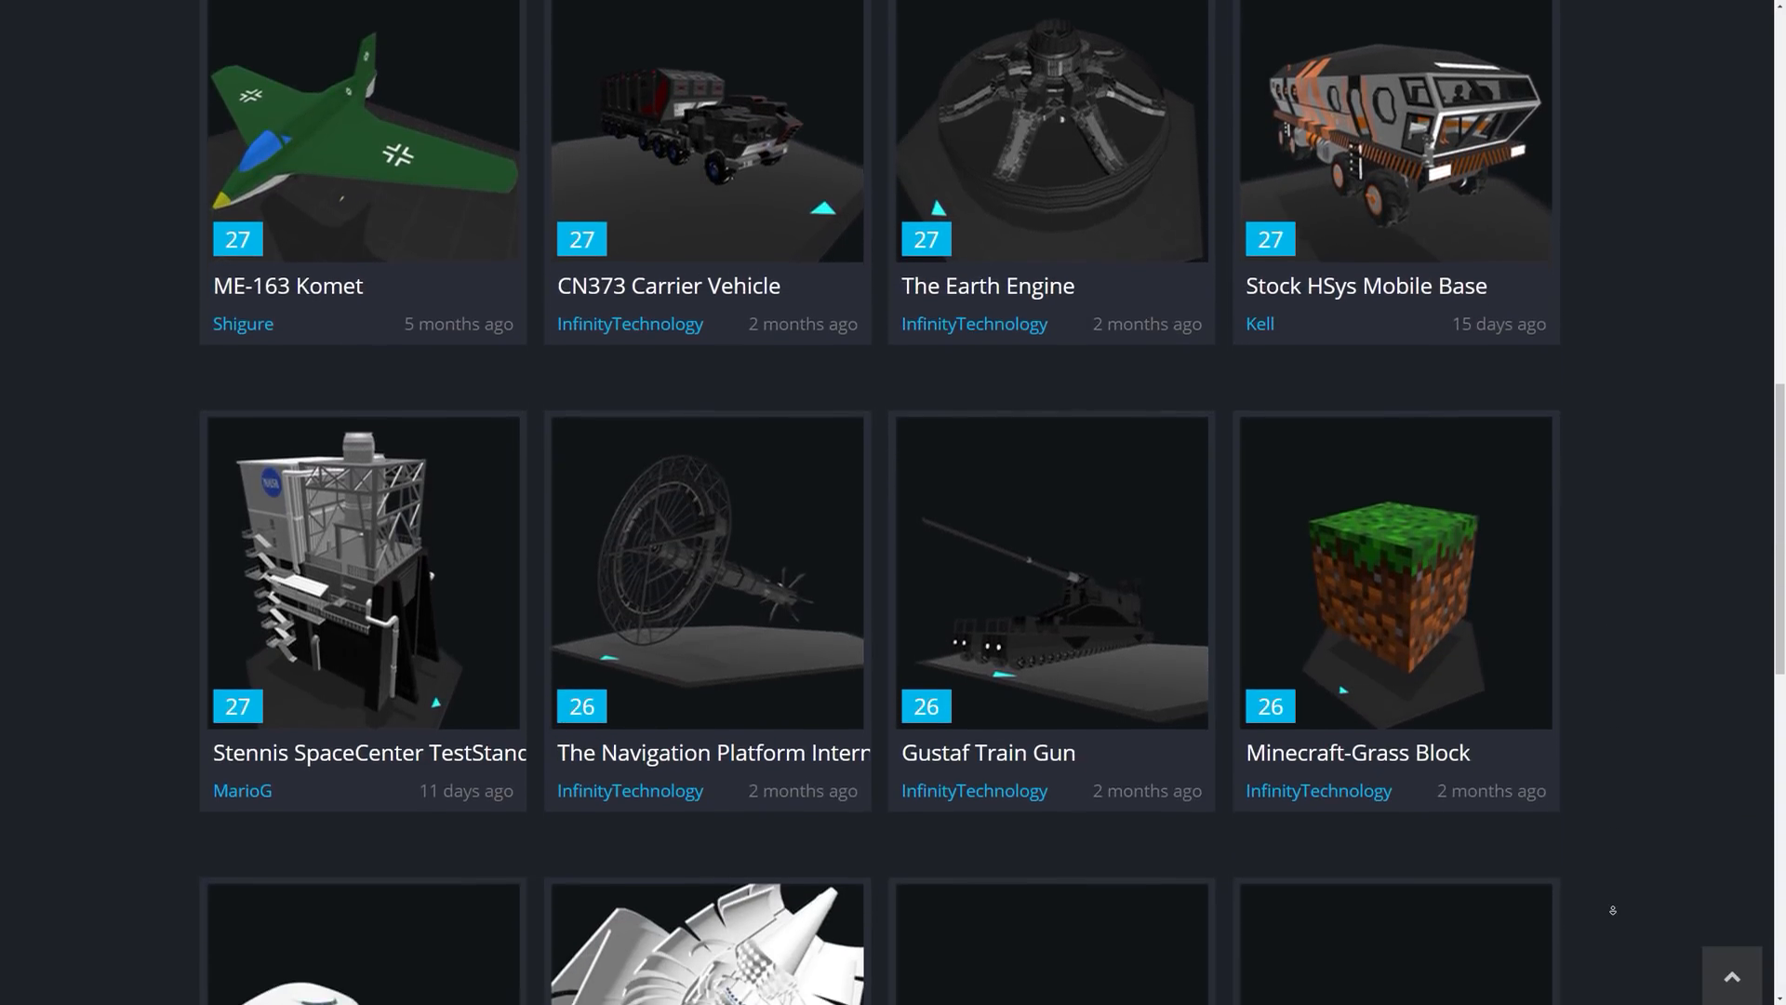
scroll("down", 3)
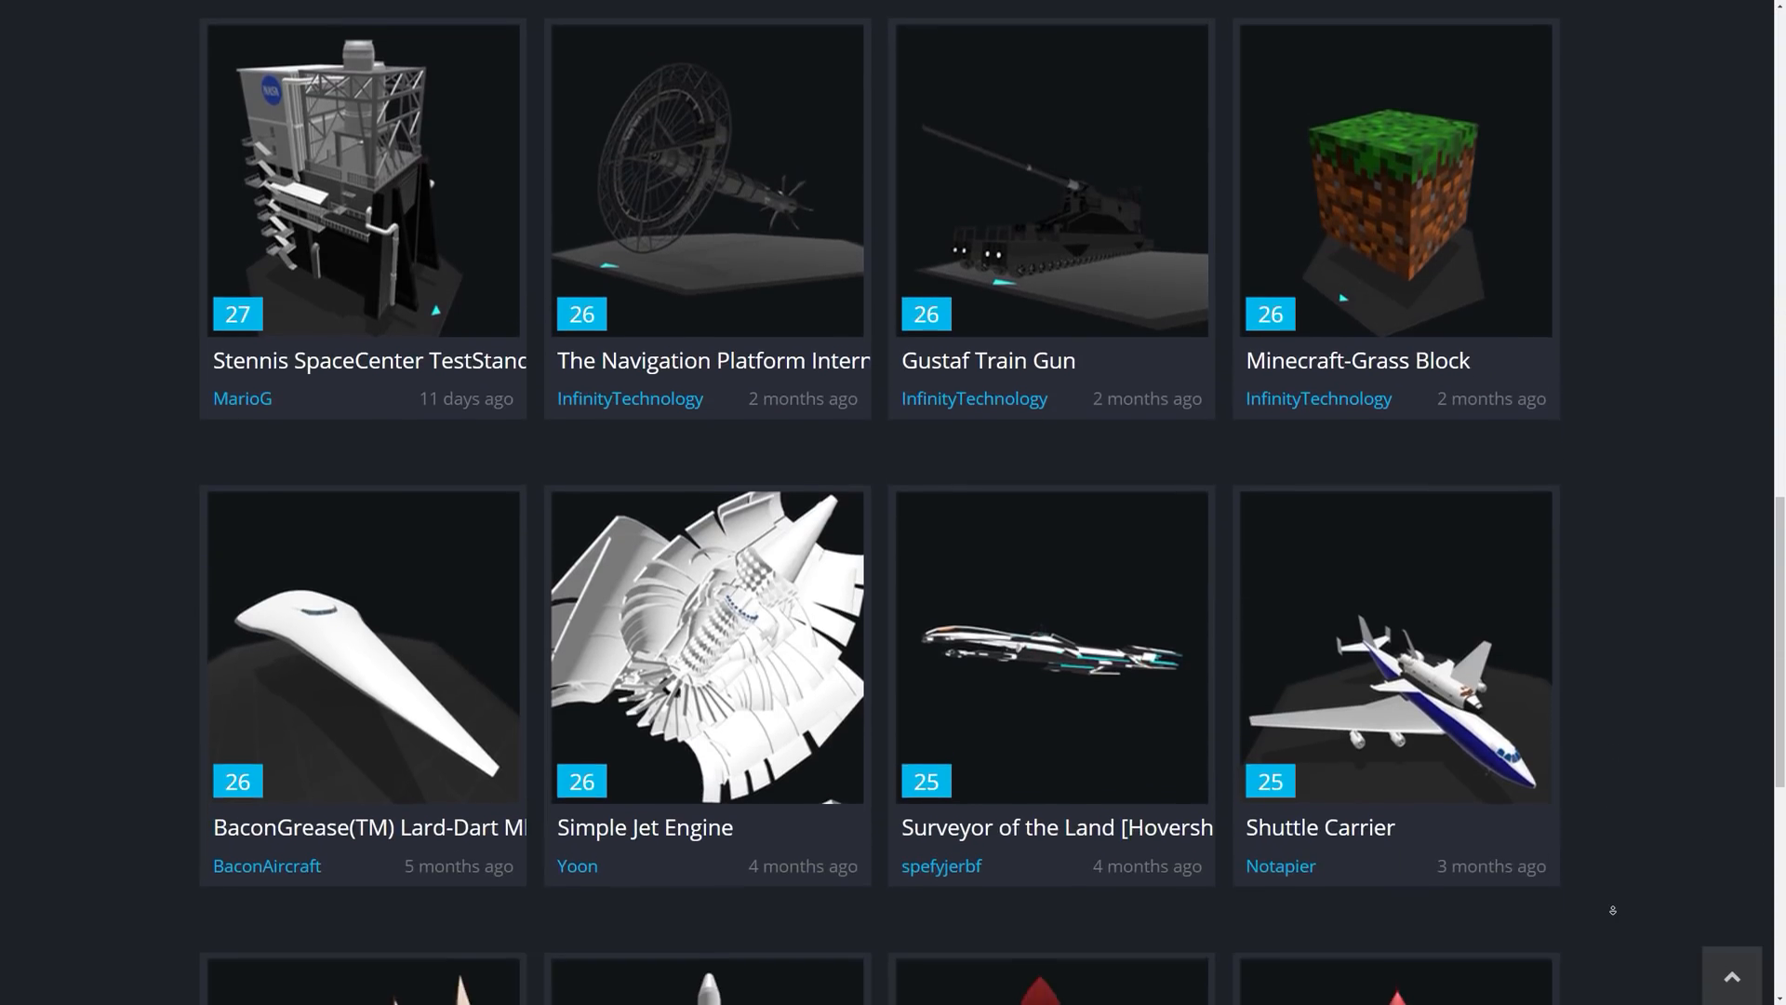
scroll("down", 3)
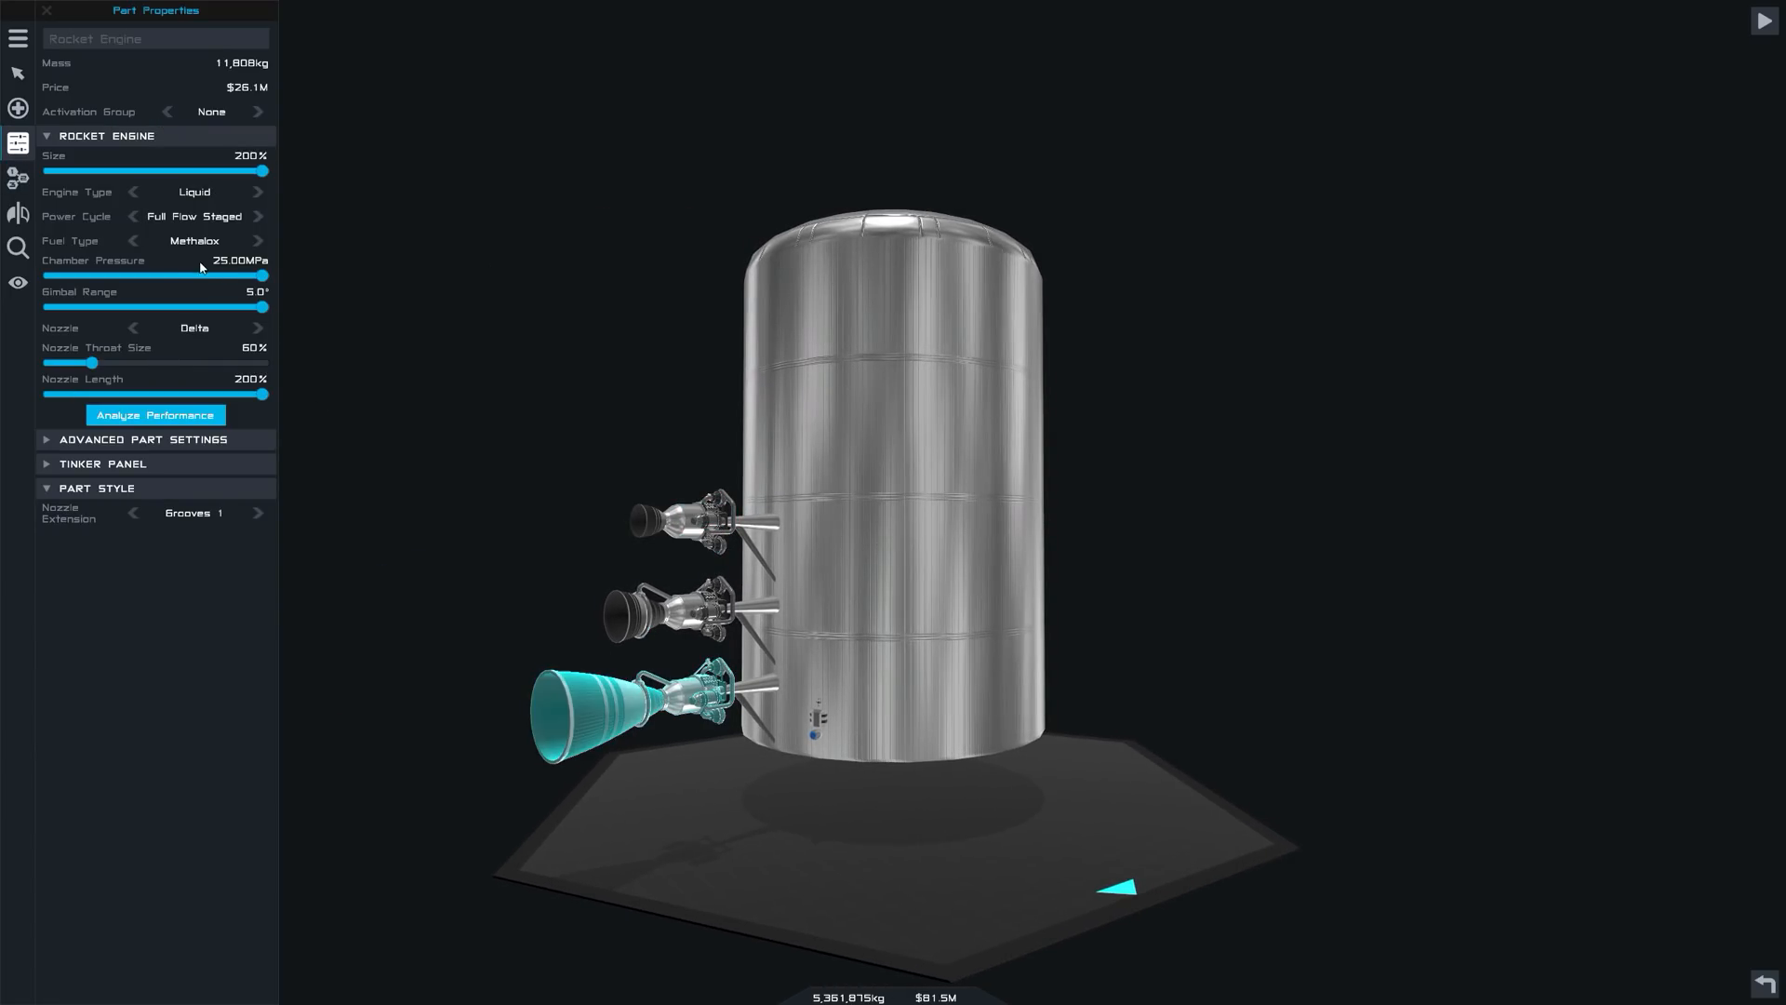
mouse_move(259, 172)
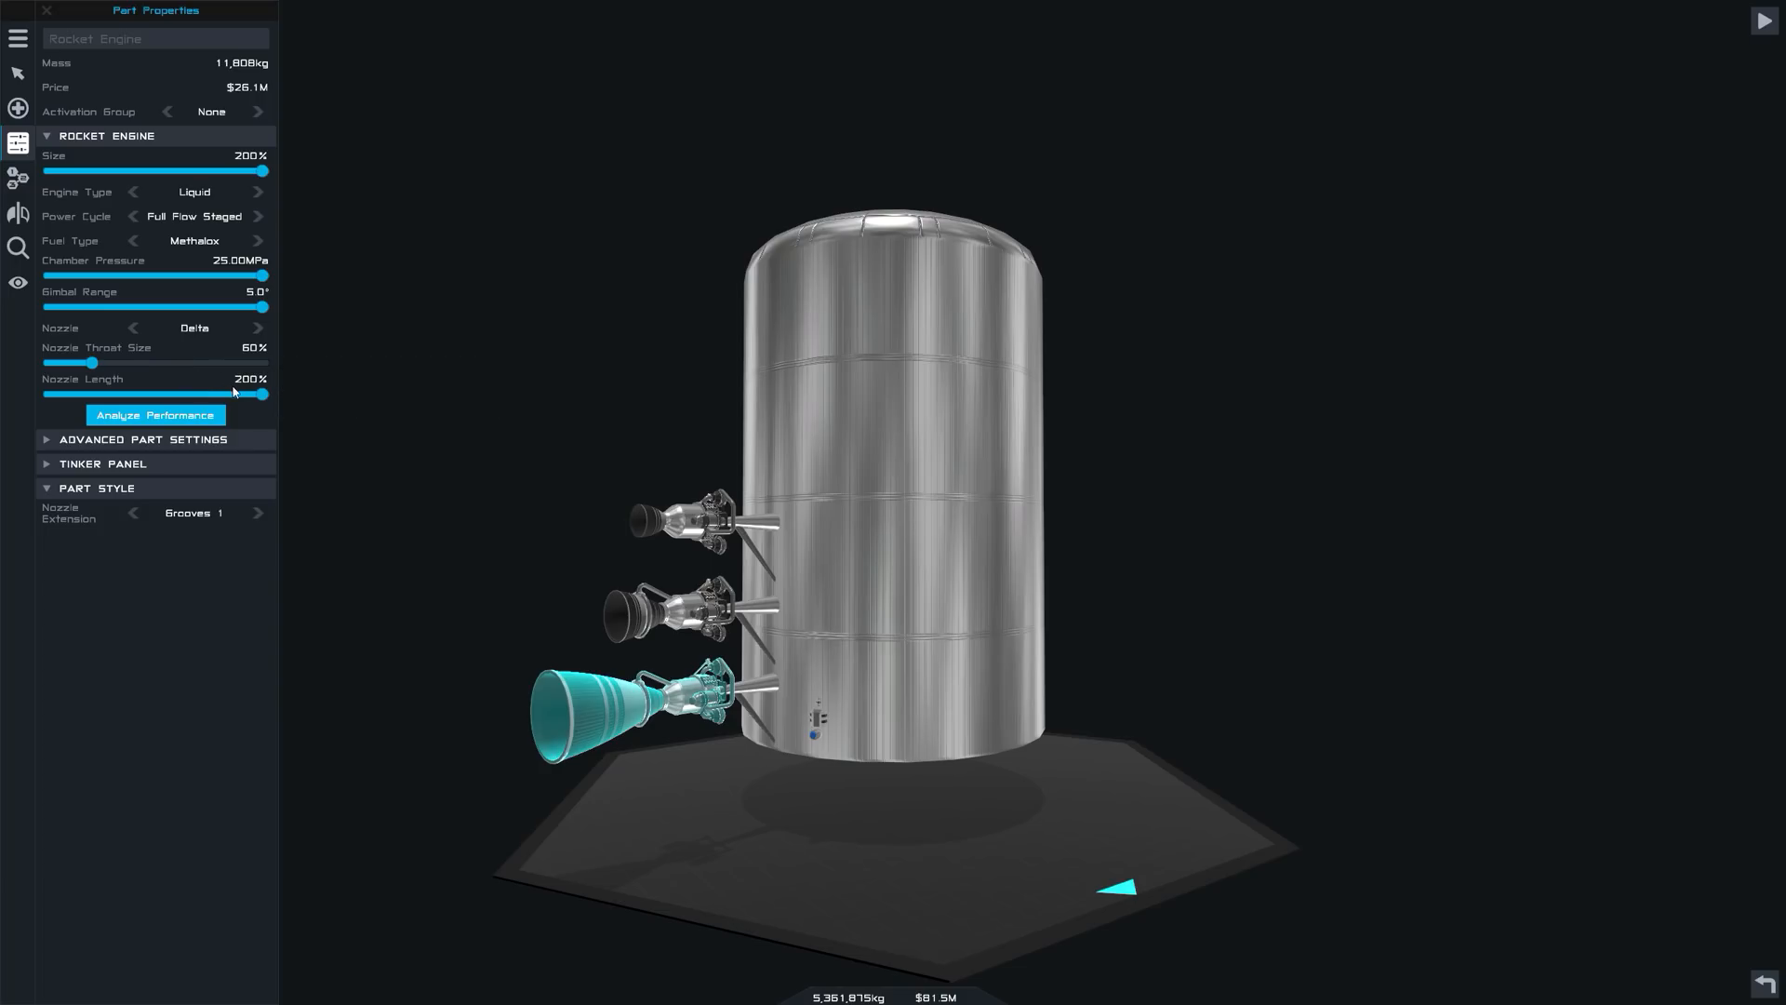
mouse_move(91, 361)
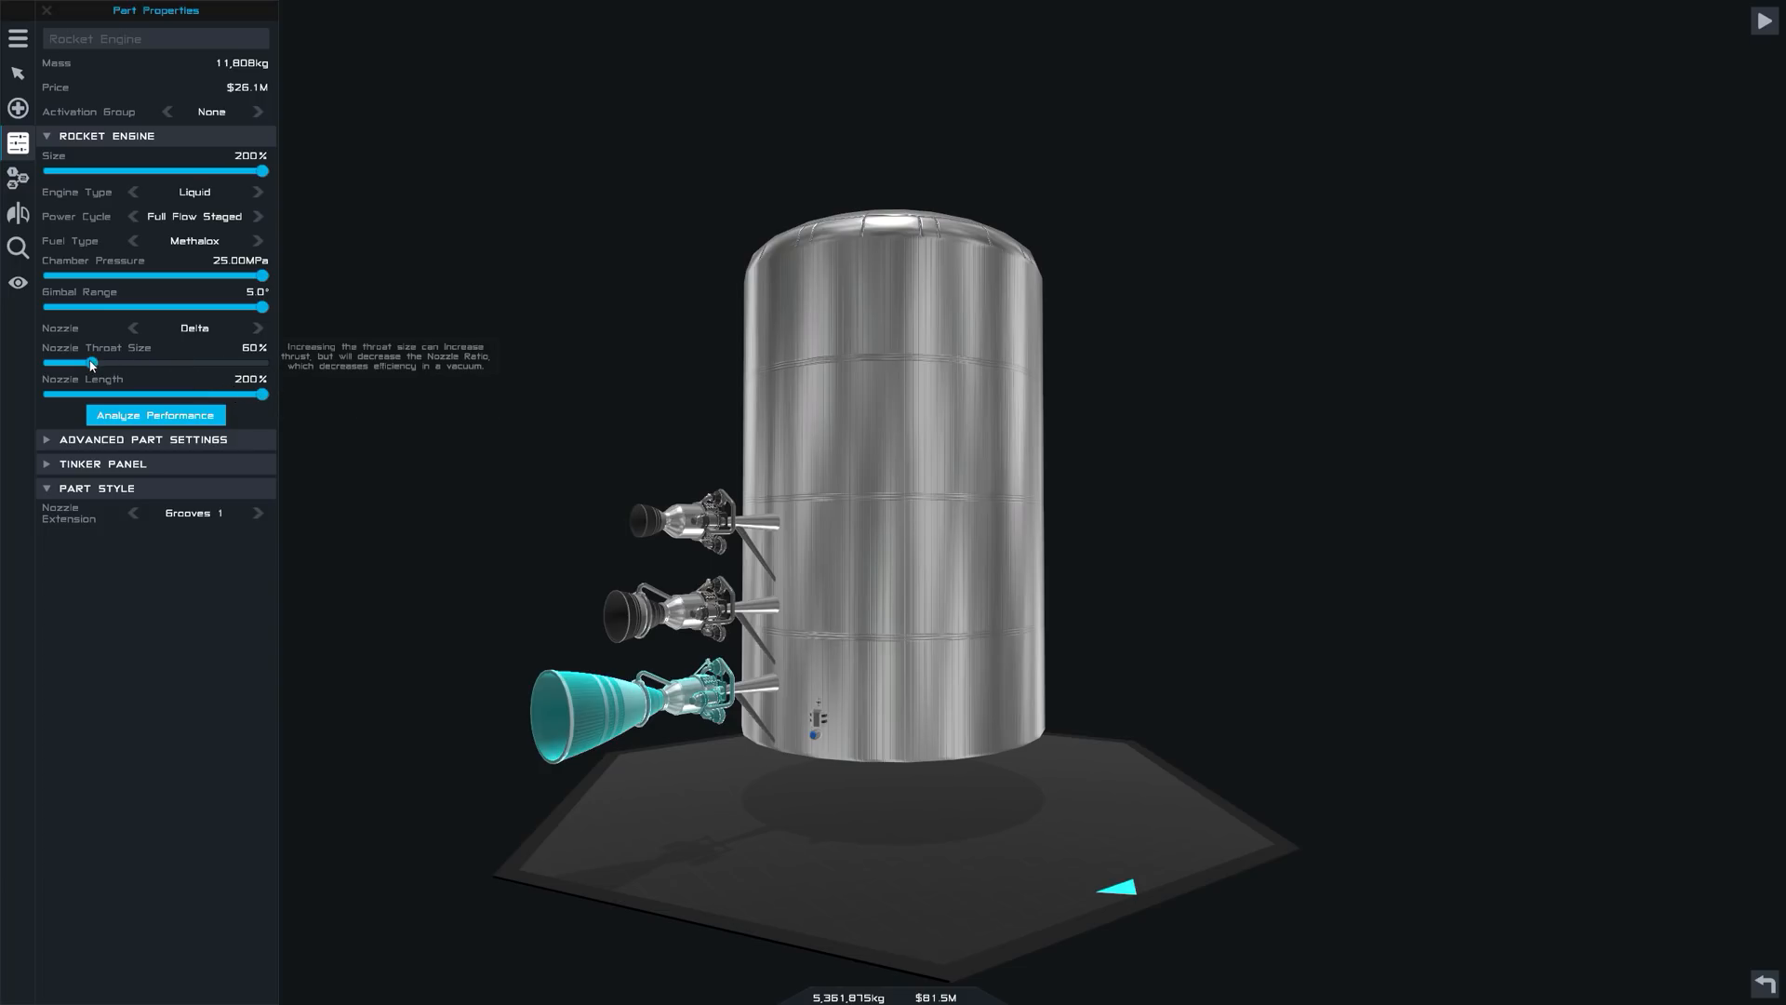
mouse_move(264, 278)
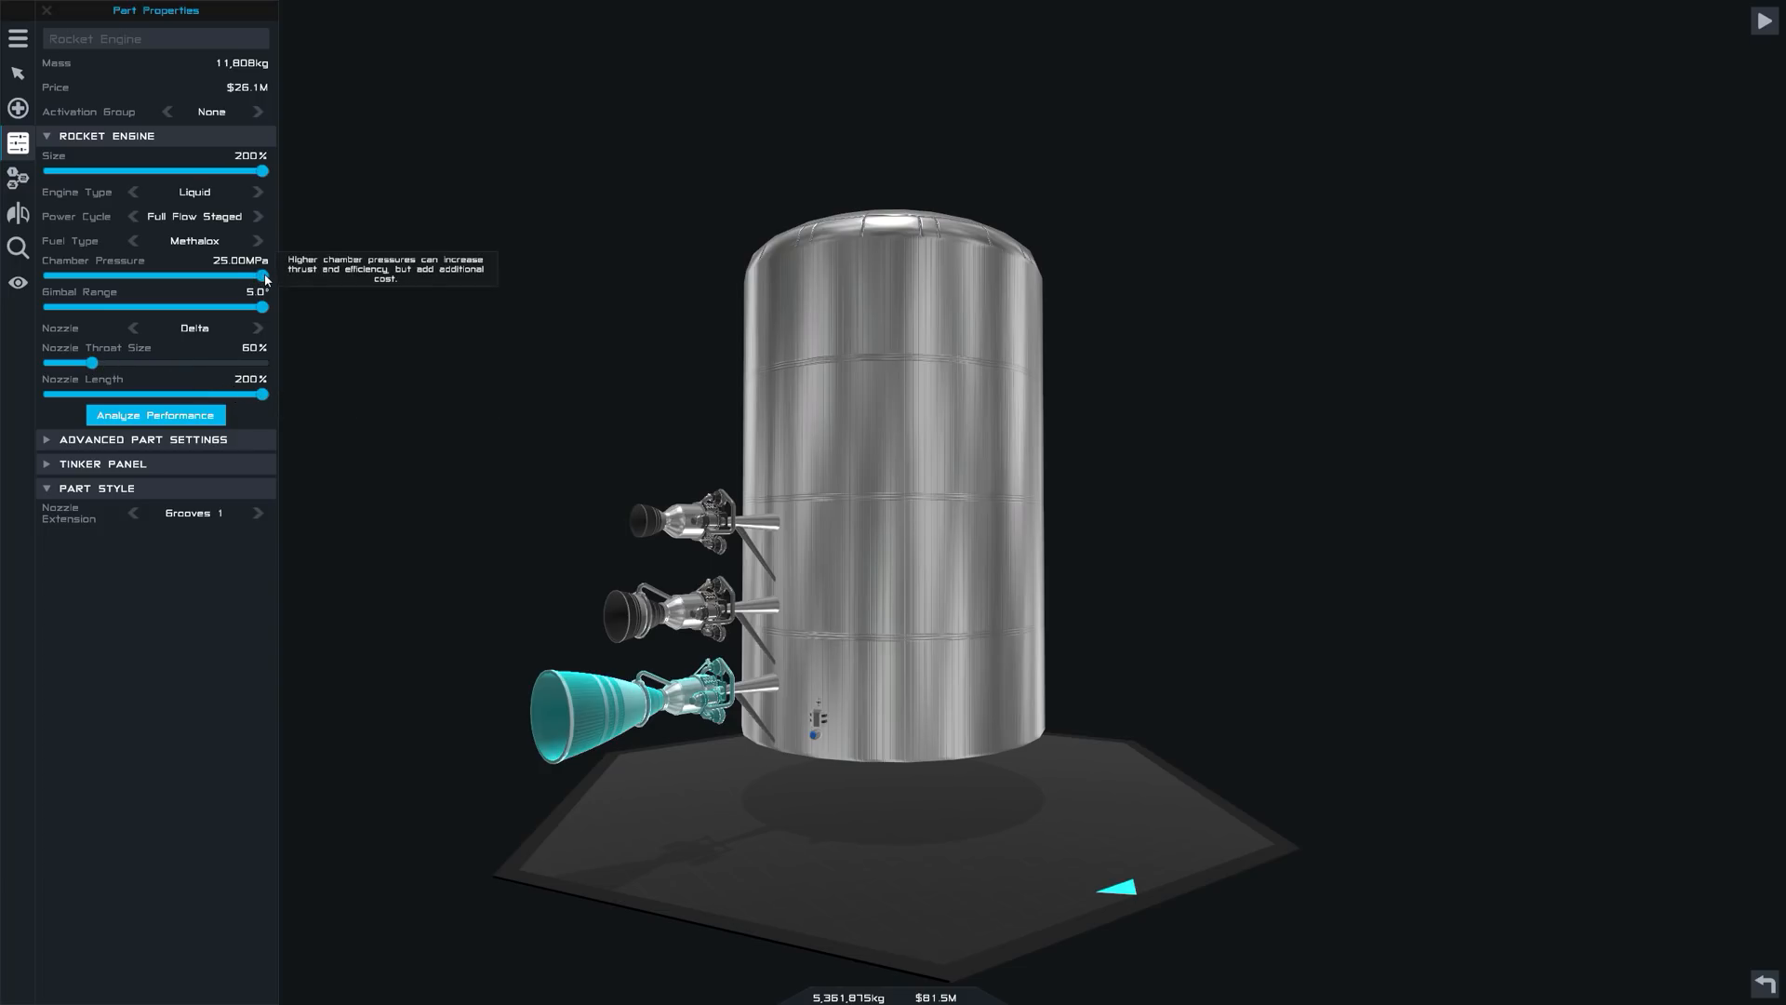
mouse_move(269, 283)
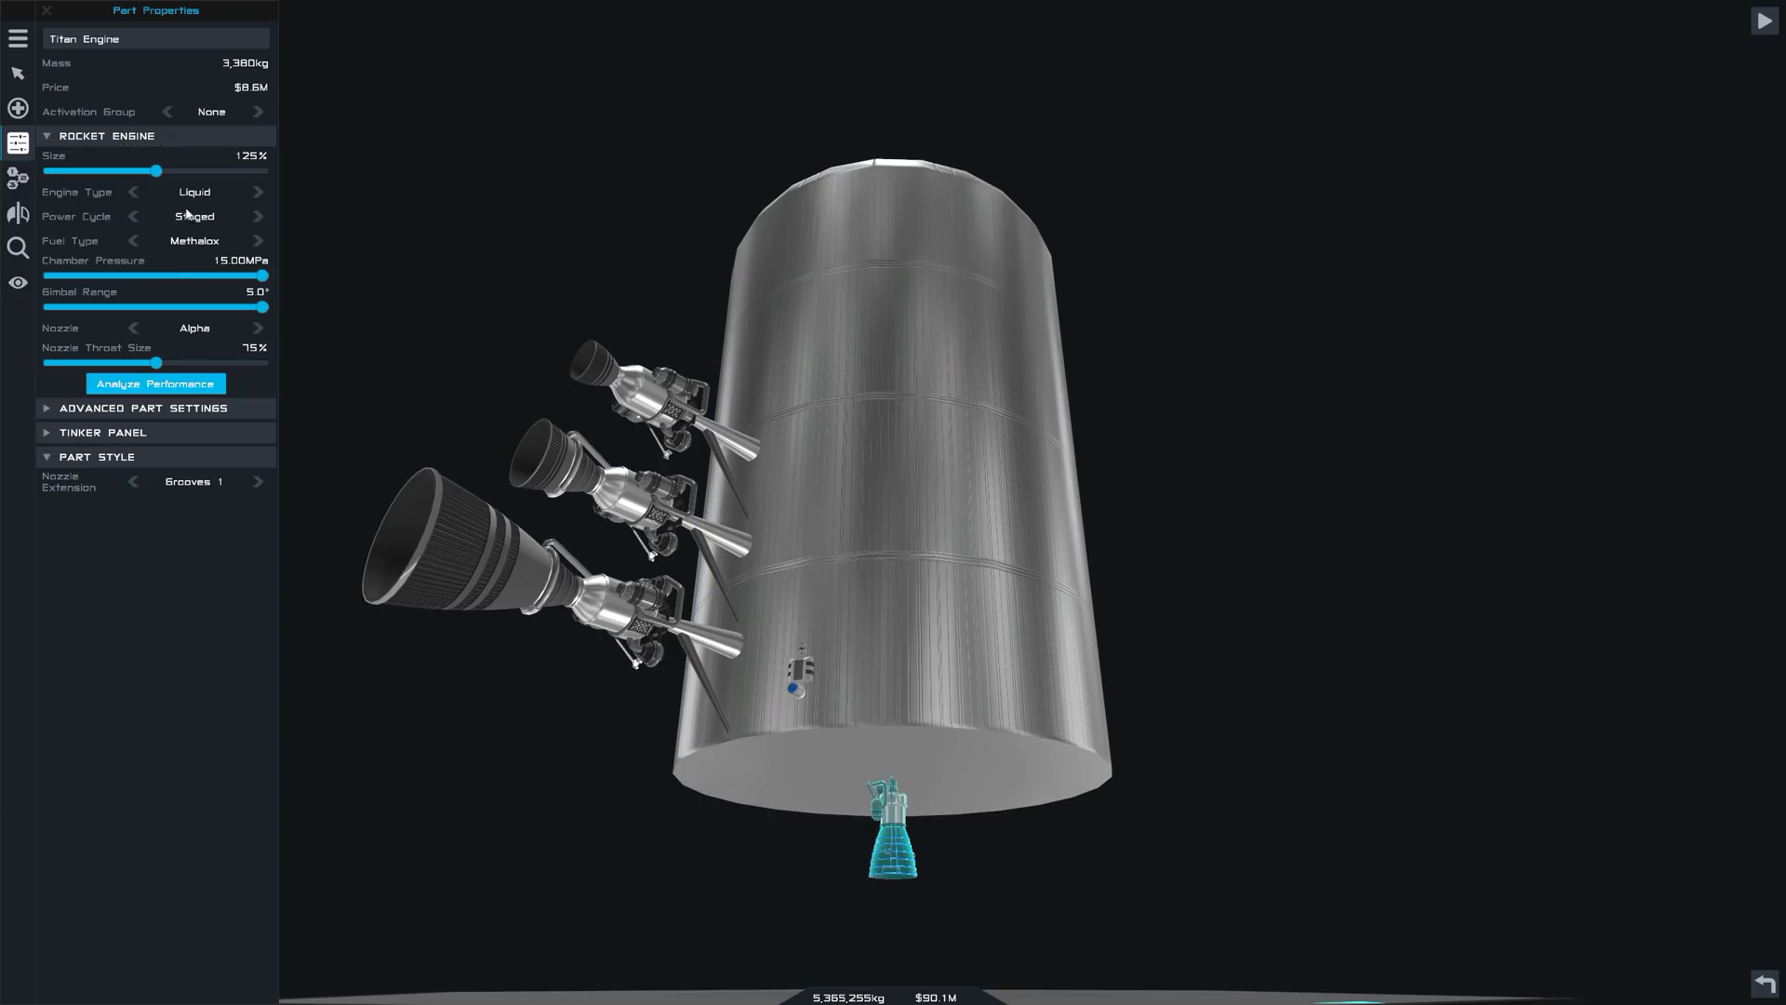
Make the under-tank engine 200% size with a 91% nozzle throat and Solid engine type.
left_click_drag(153, 171, 270, 171)
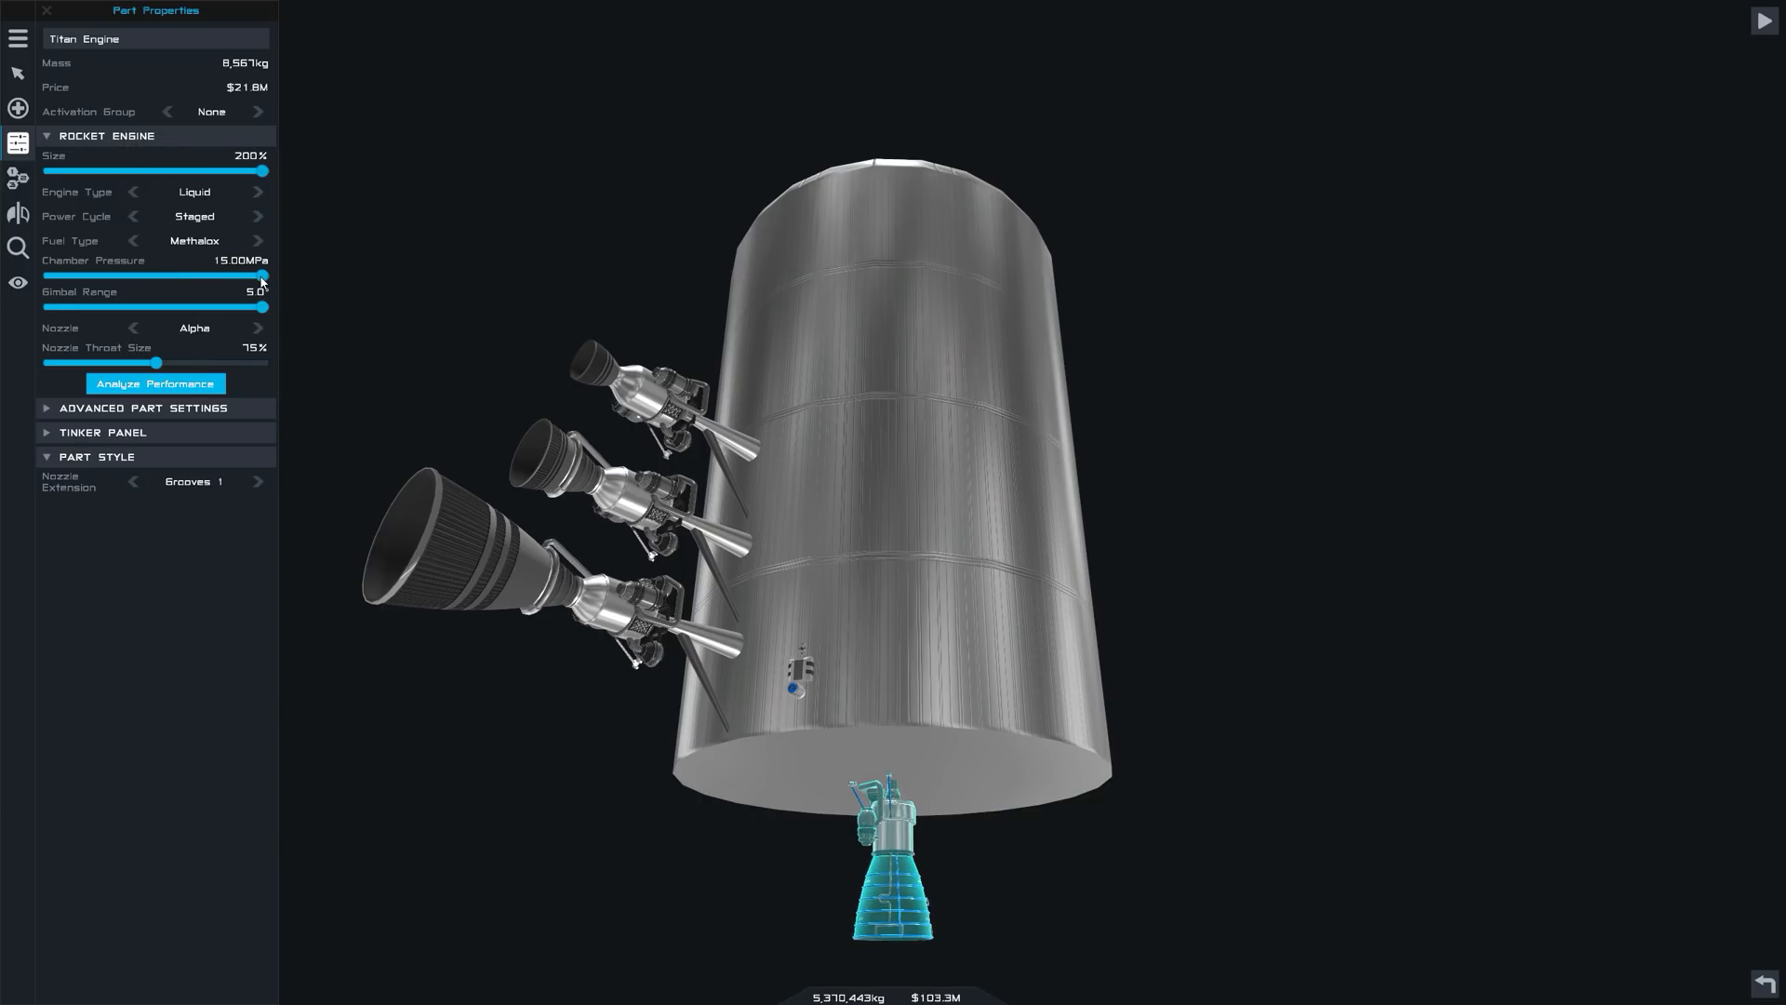
left_click_drag(153, 361, 222, 362)
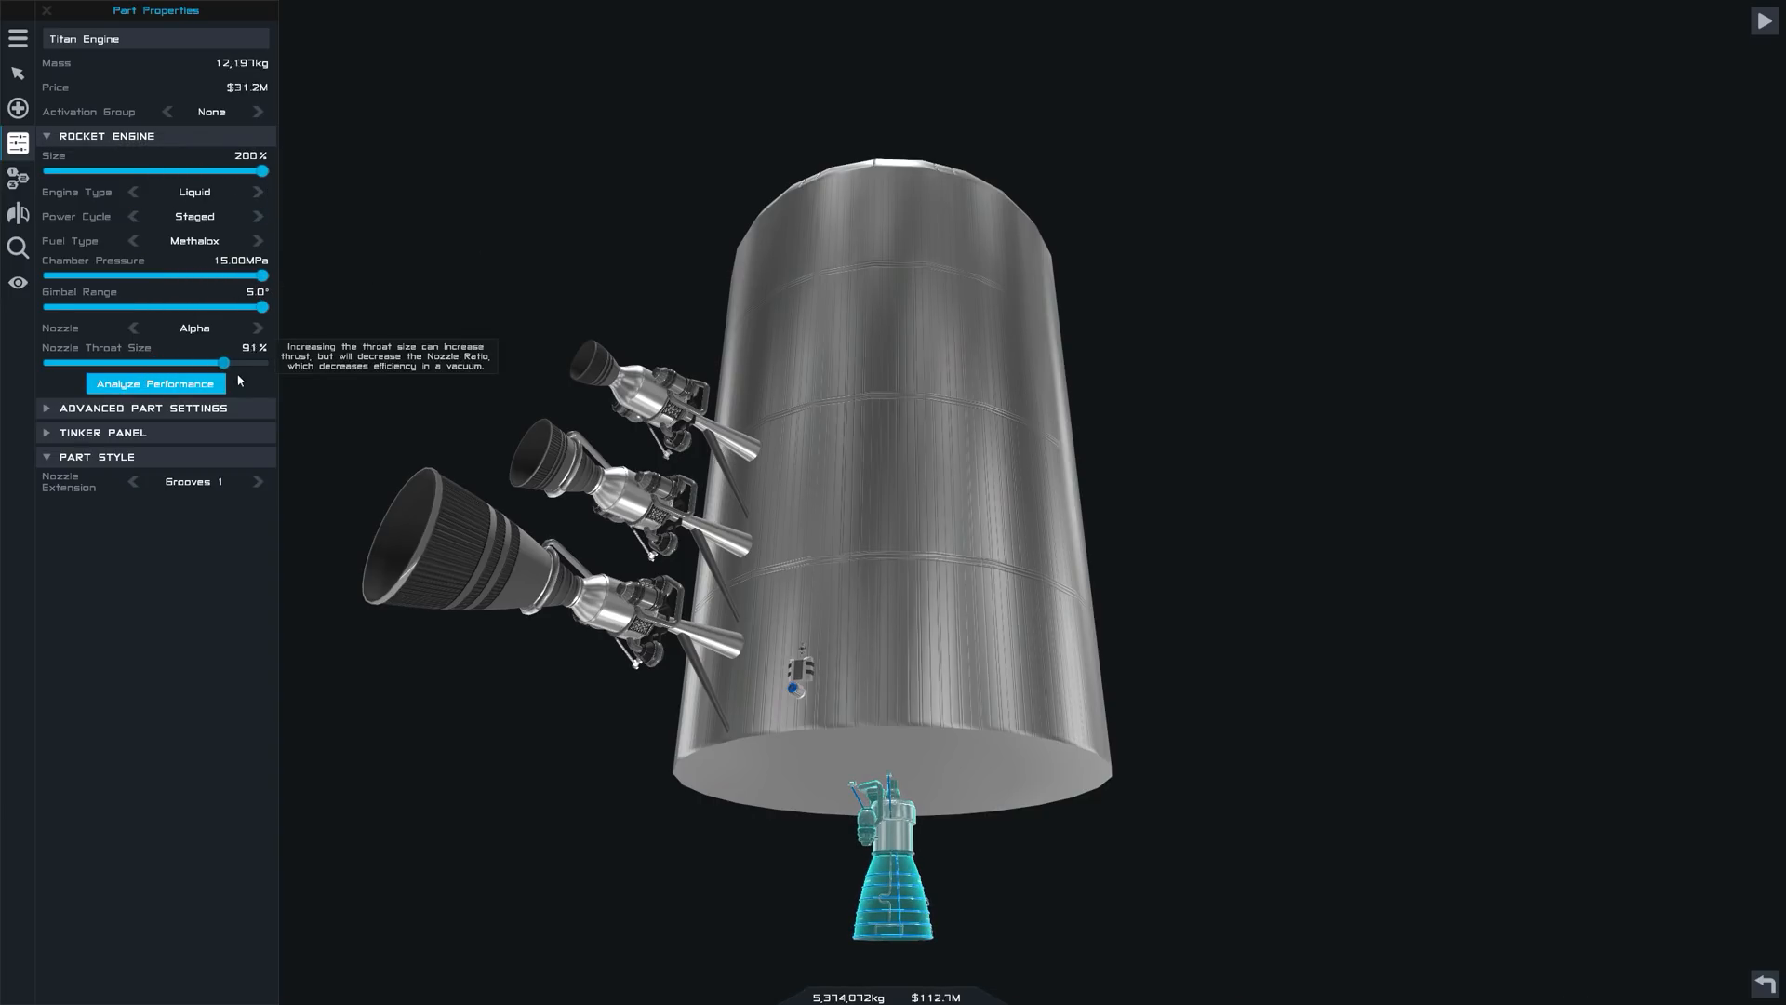
left_click(258, 190)
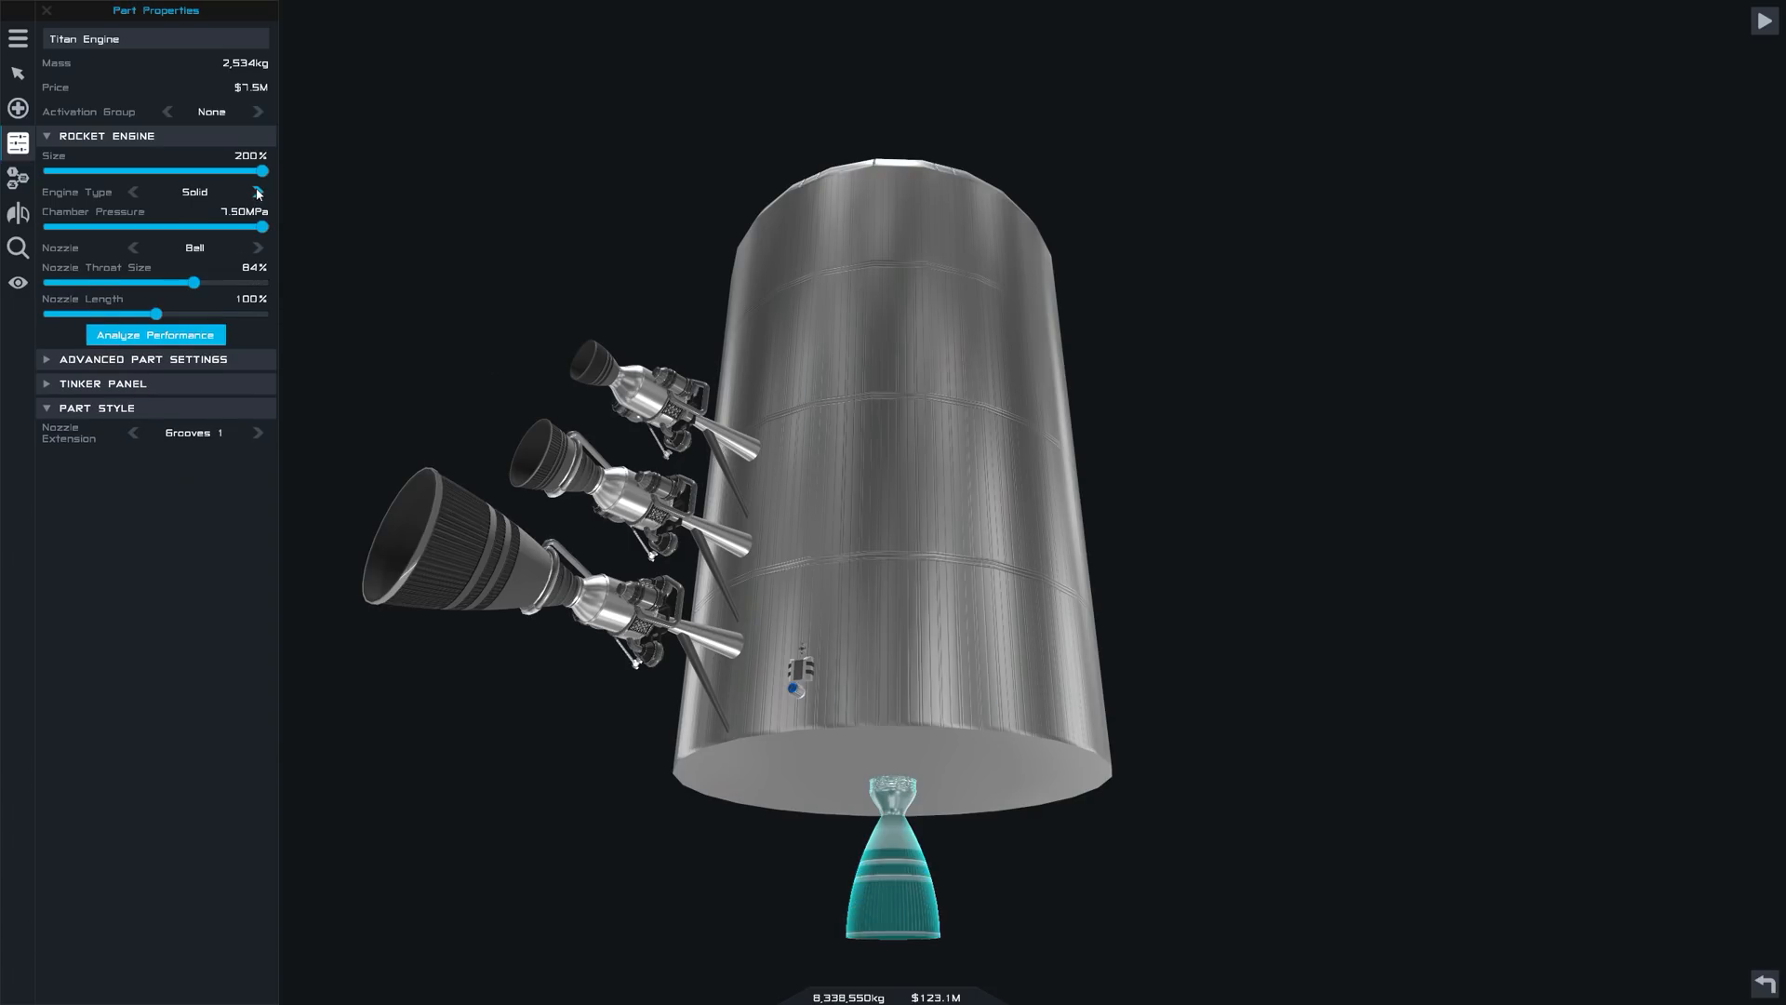
mouse_move(914, 896)
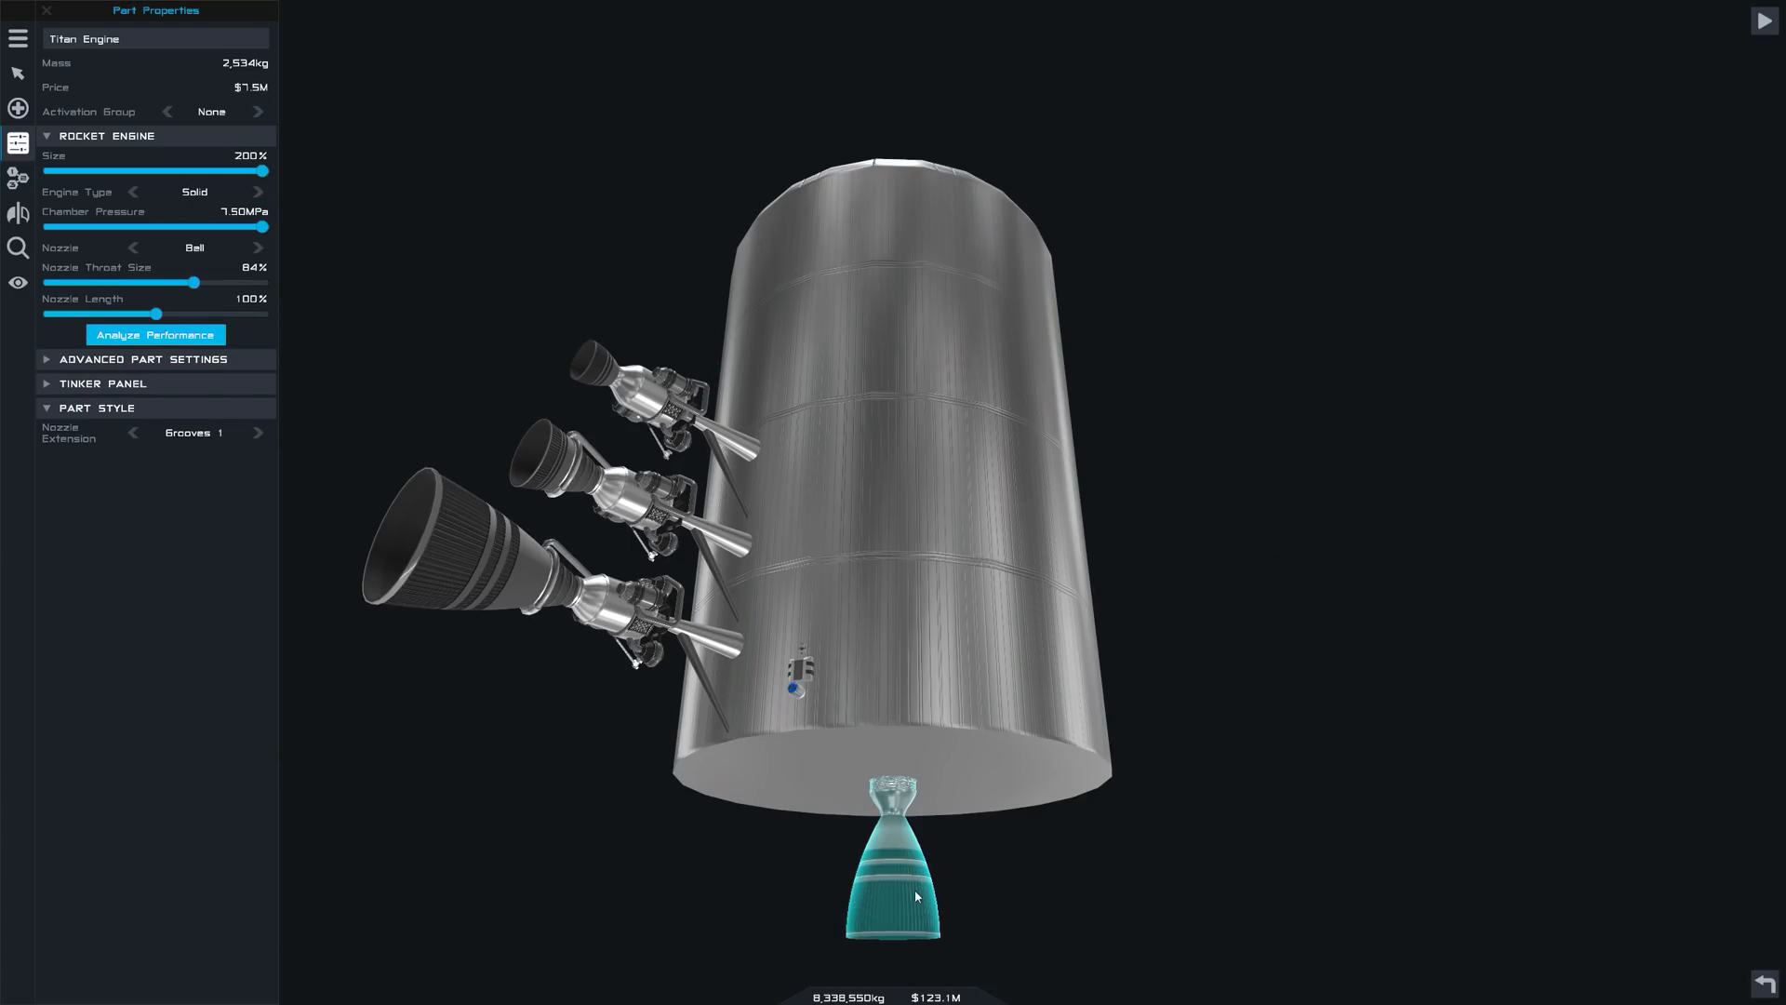
Delete the under-tank engine and select the middle engine to show its settings.
key("Delete")
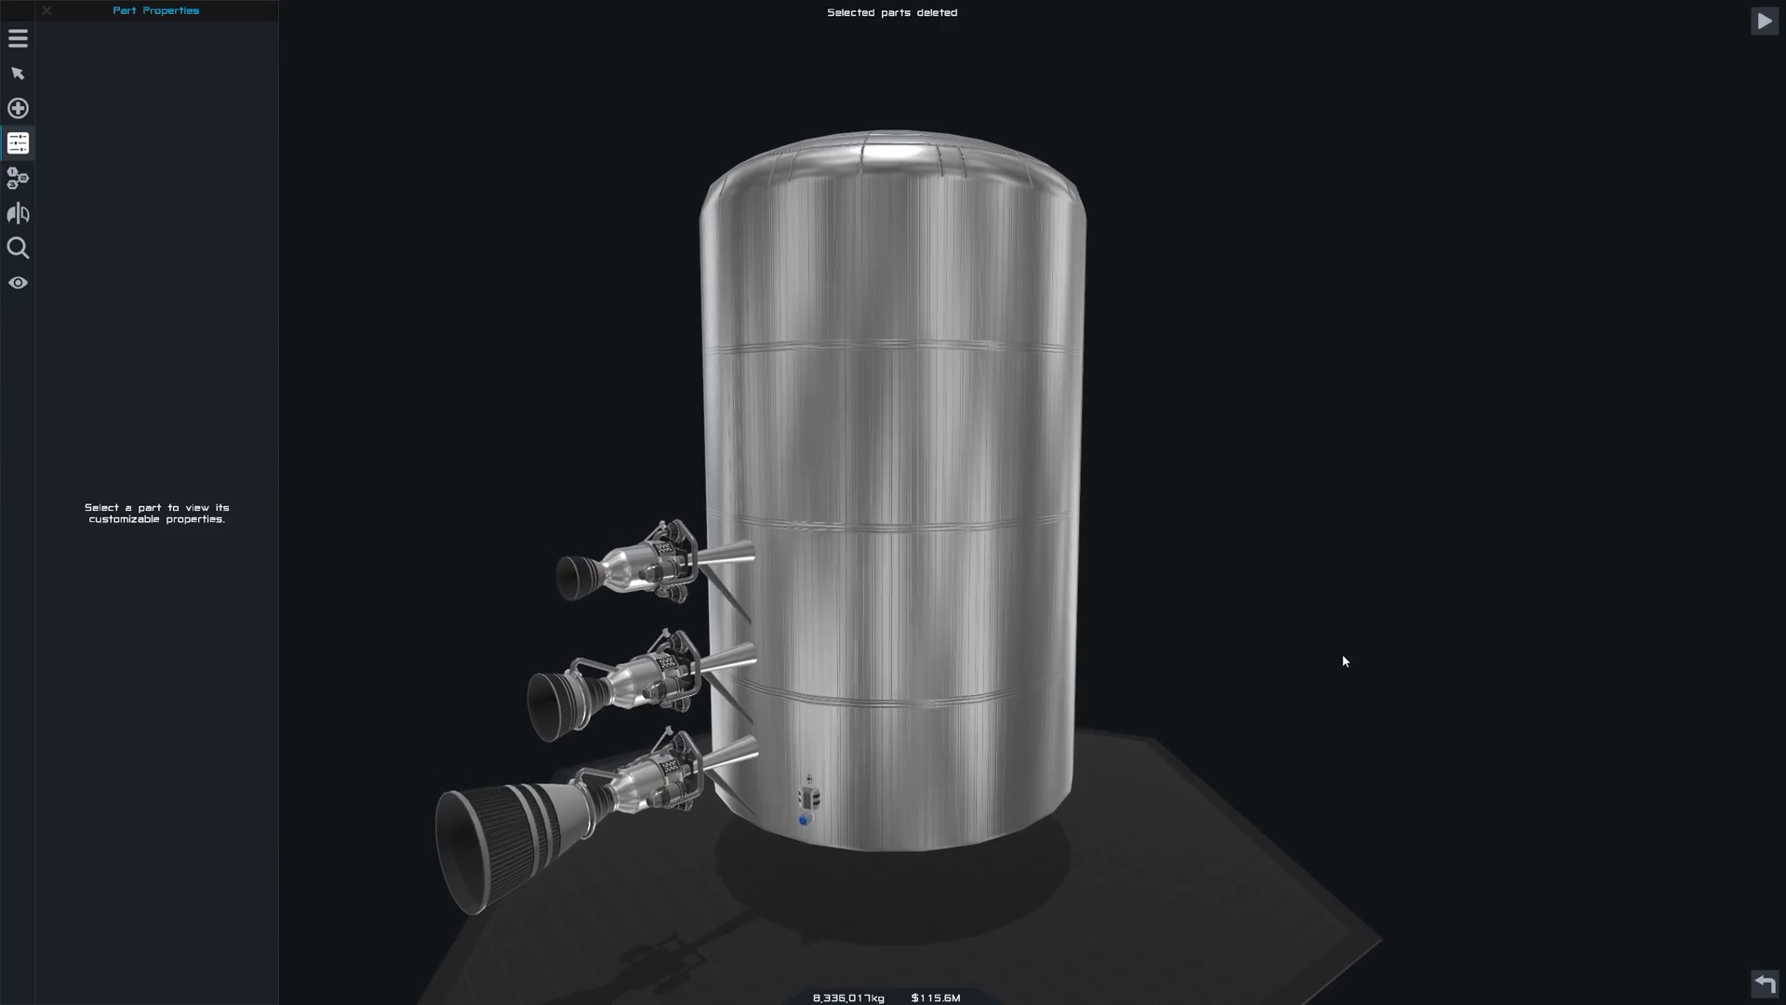
left_click(638, 684)
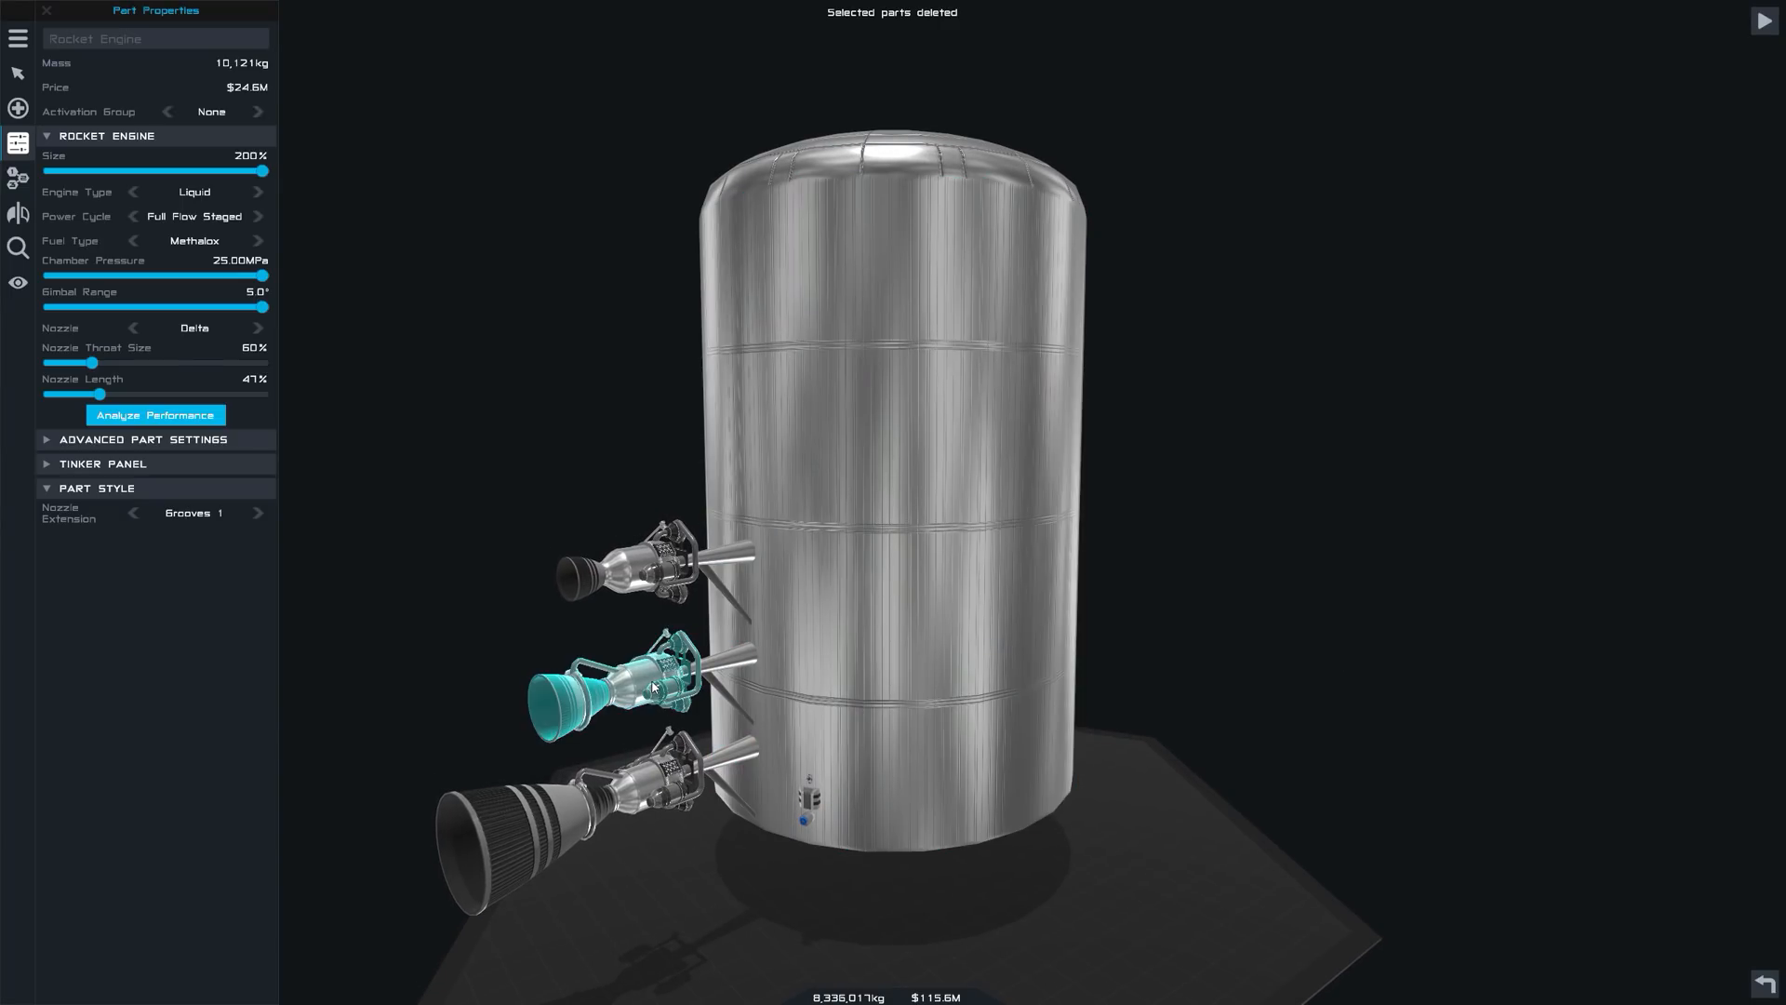
mouse_move(101, 394)
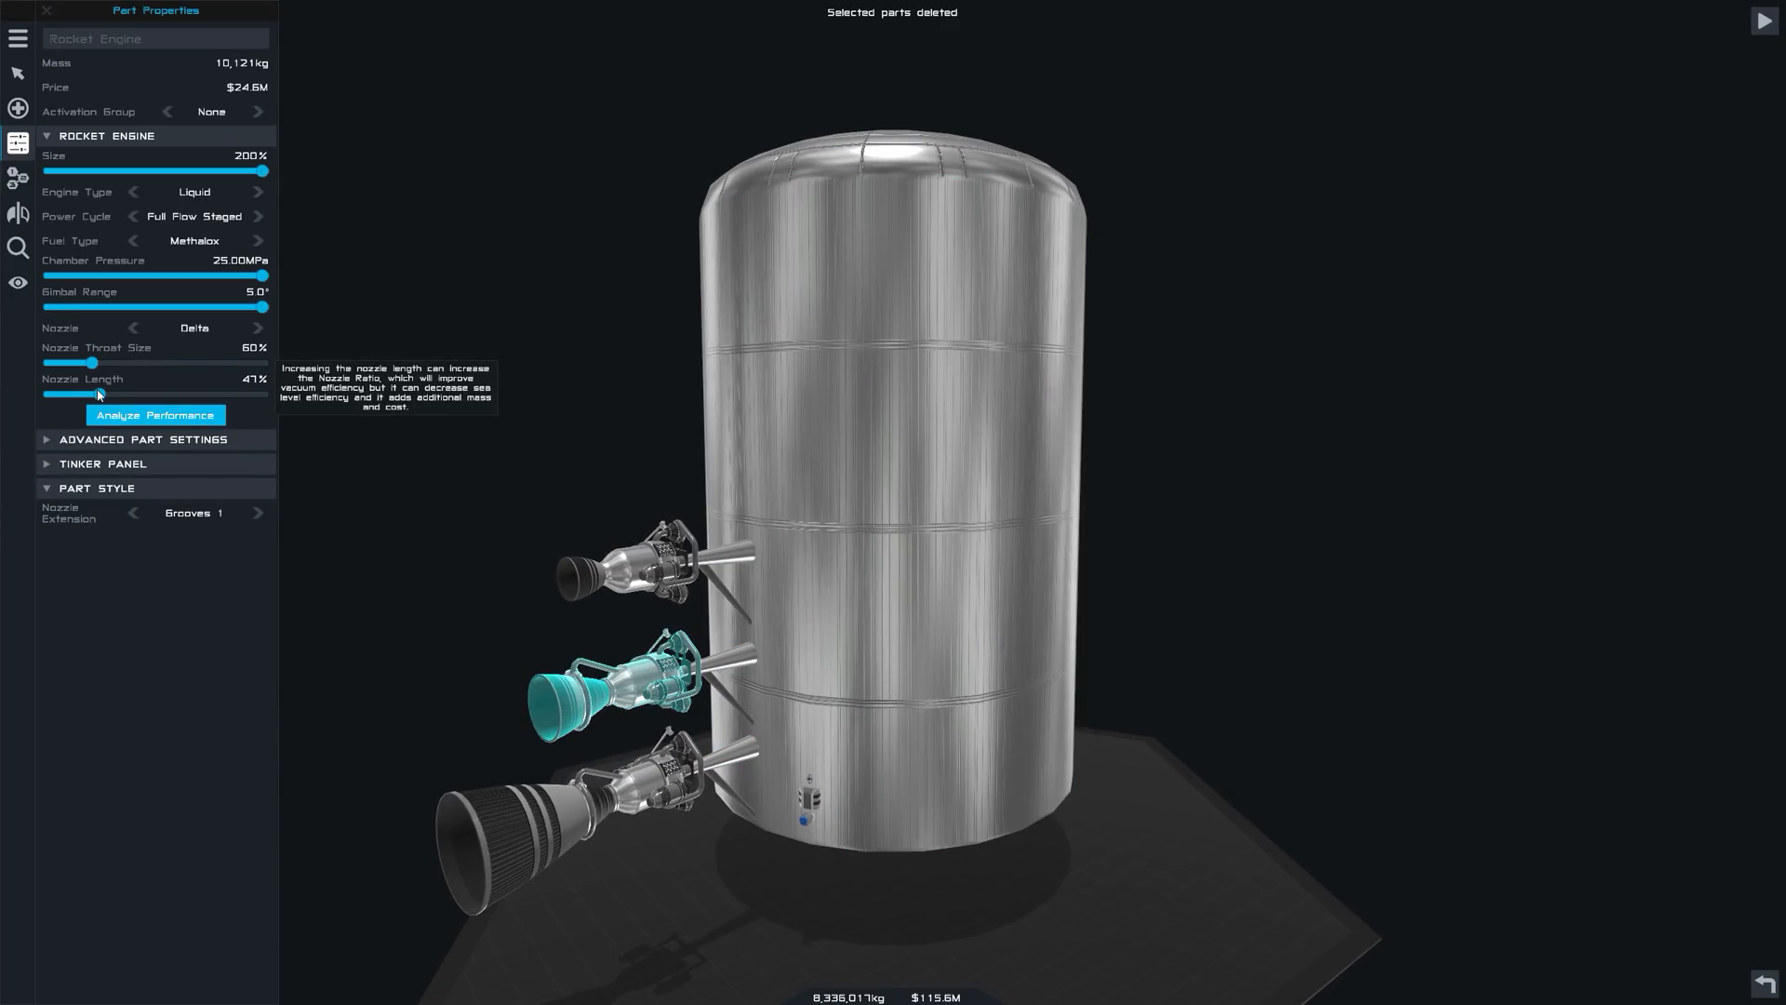
mouse_move(237, 275)
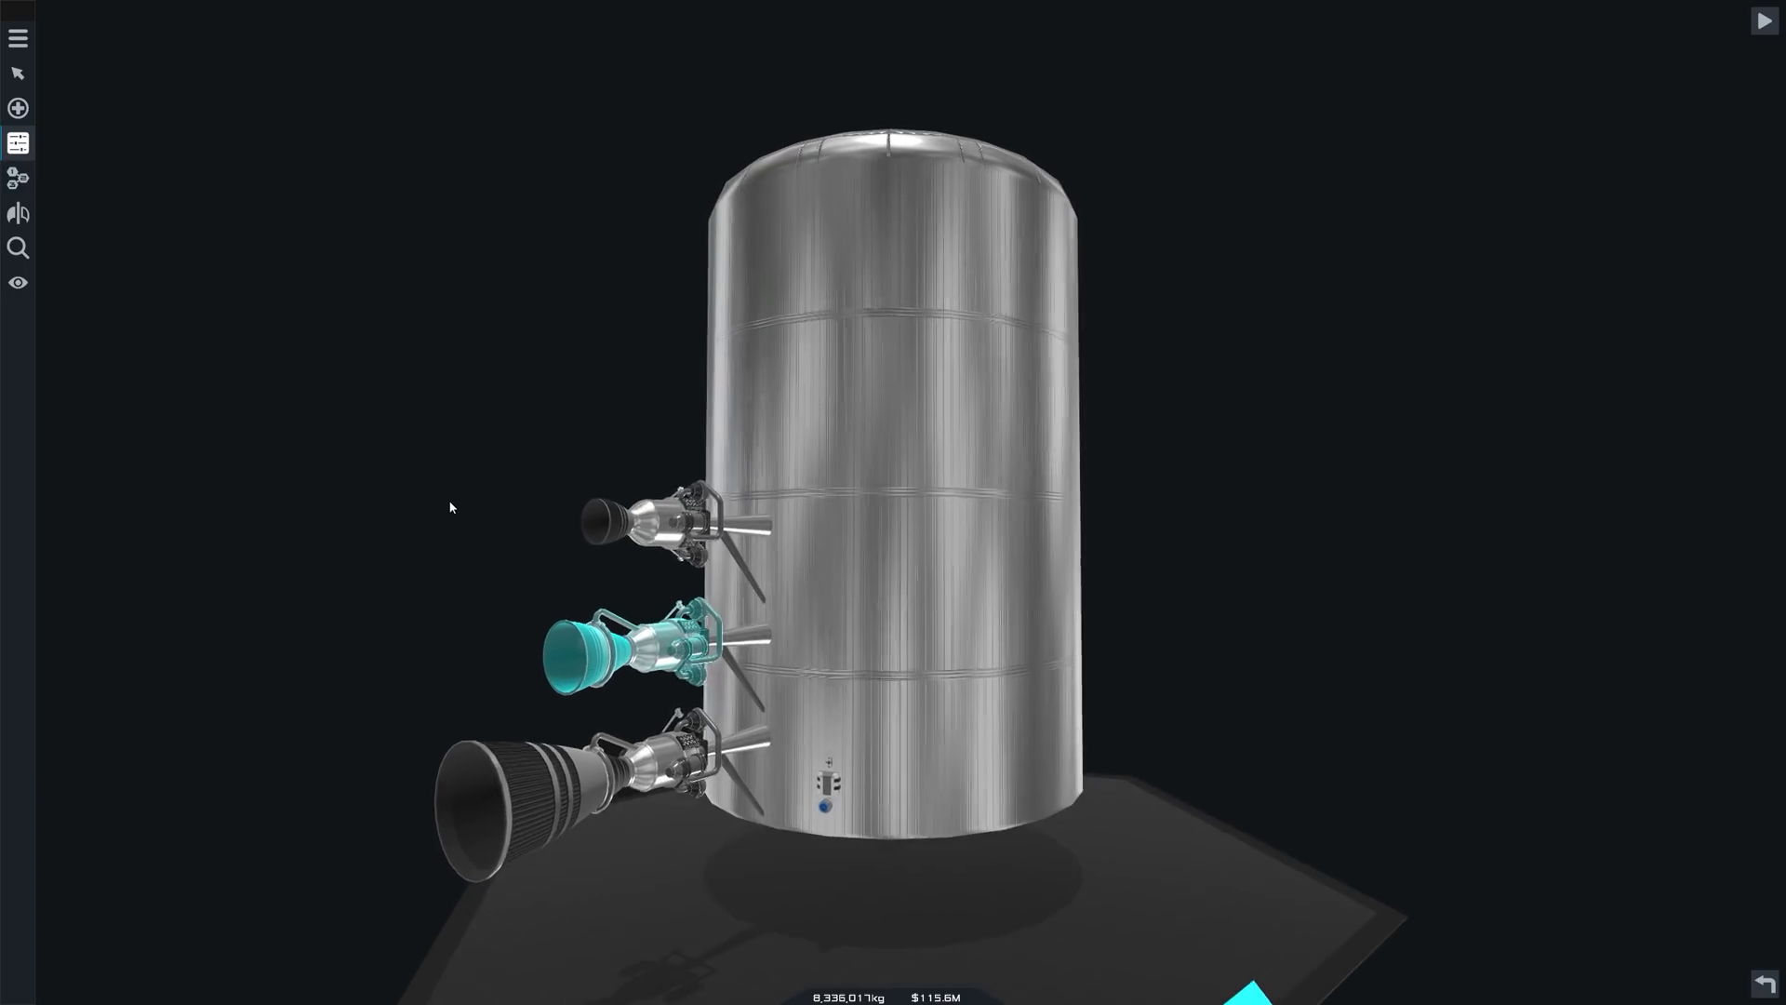
left_click(614, 638)
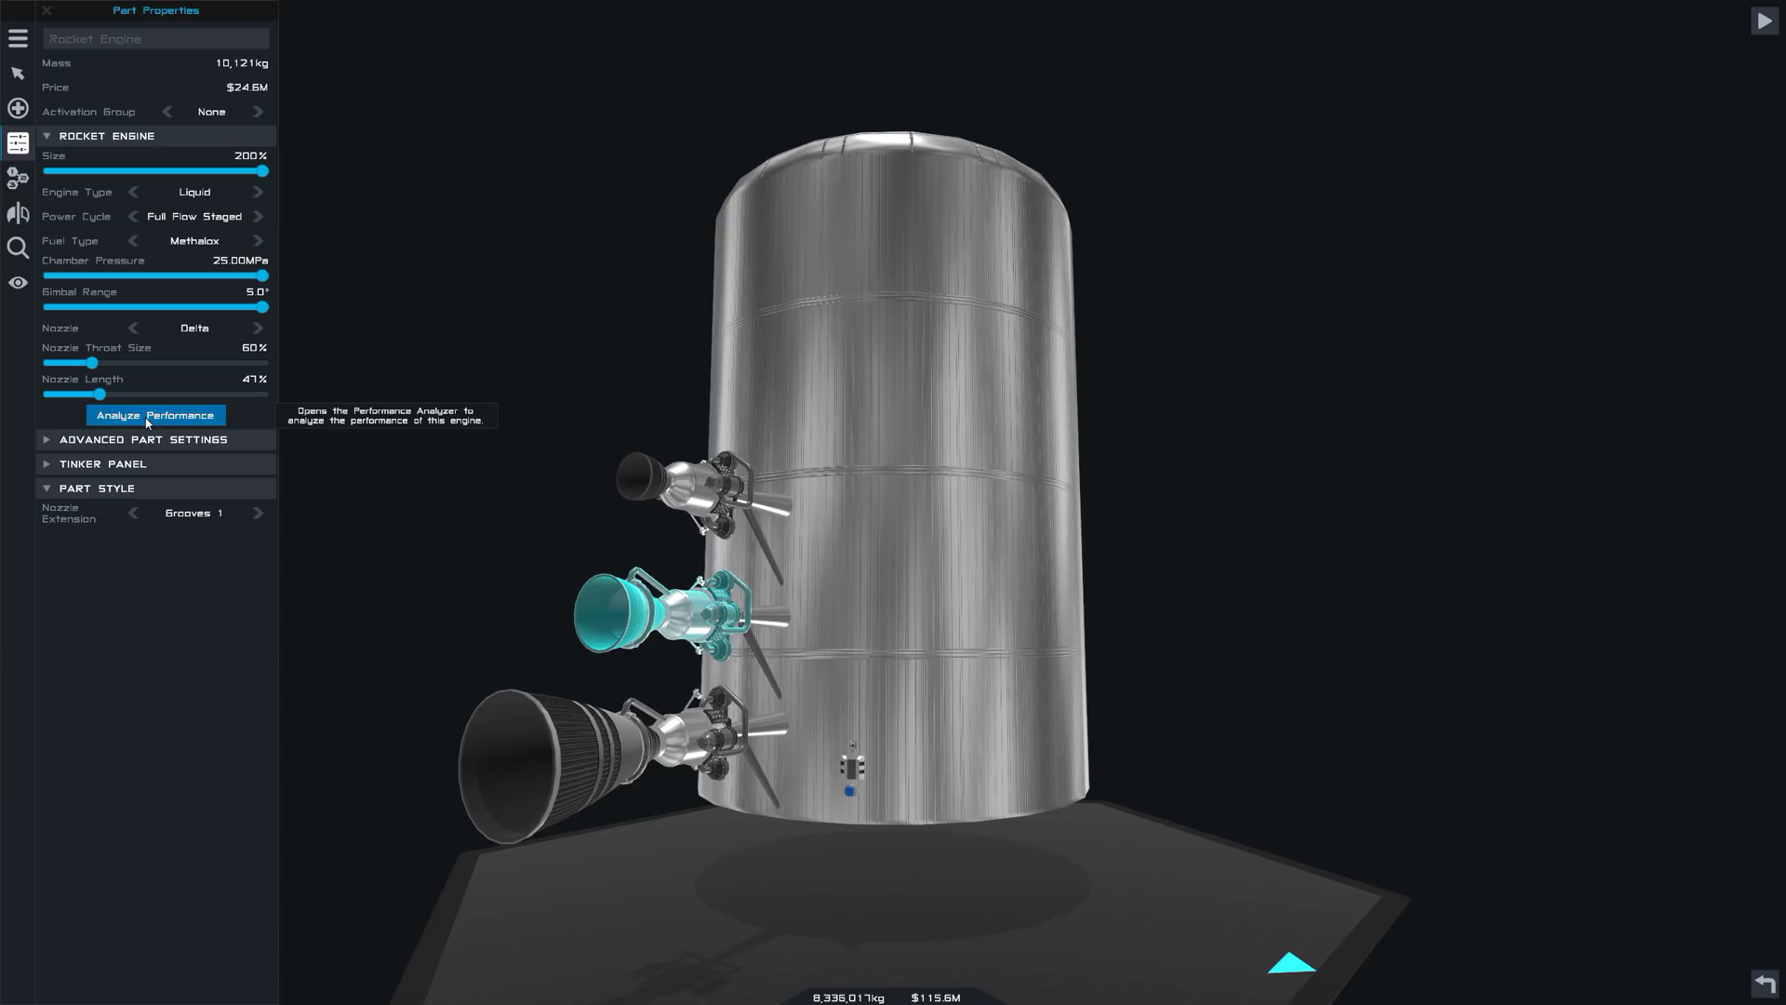
Open the middle engine's performance analysis and adjust its nozzle length from 75% to 107%.
left_click(155, 413)
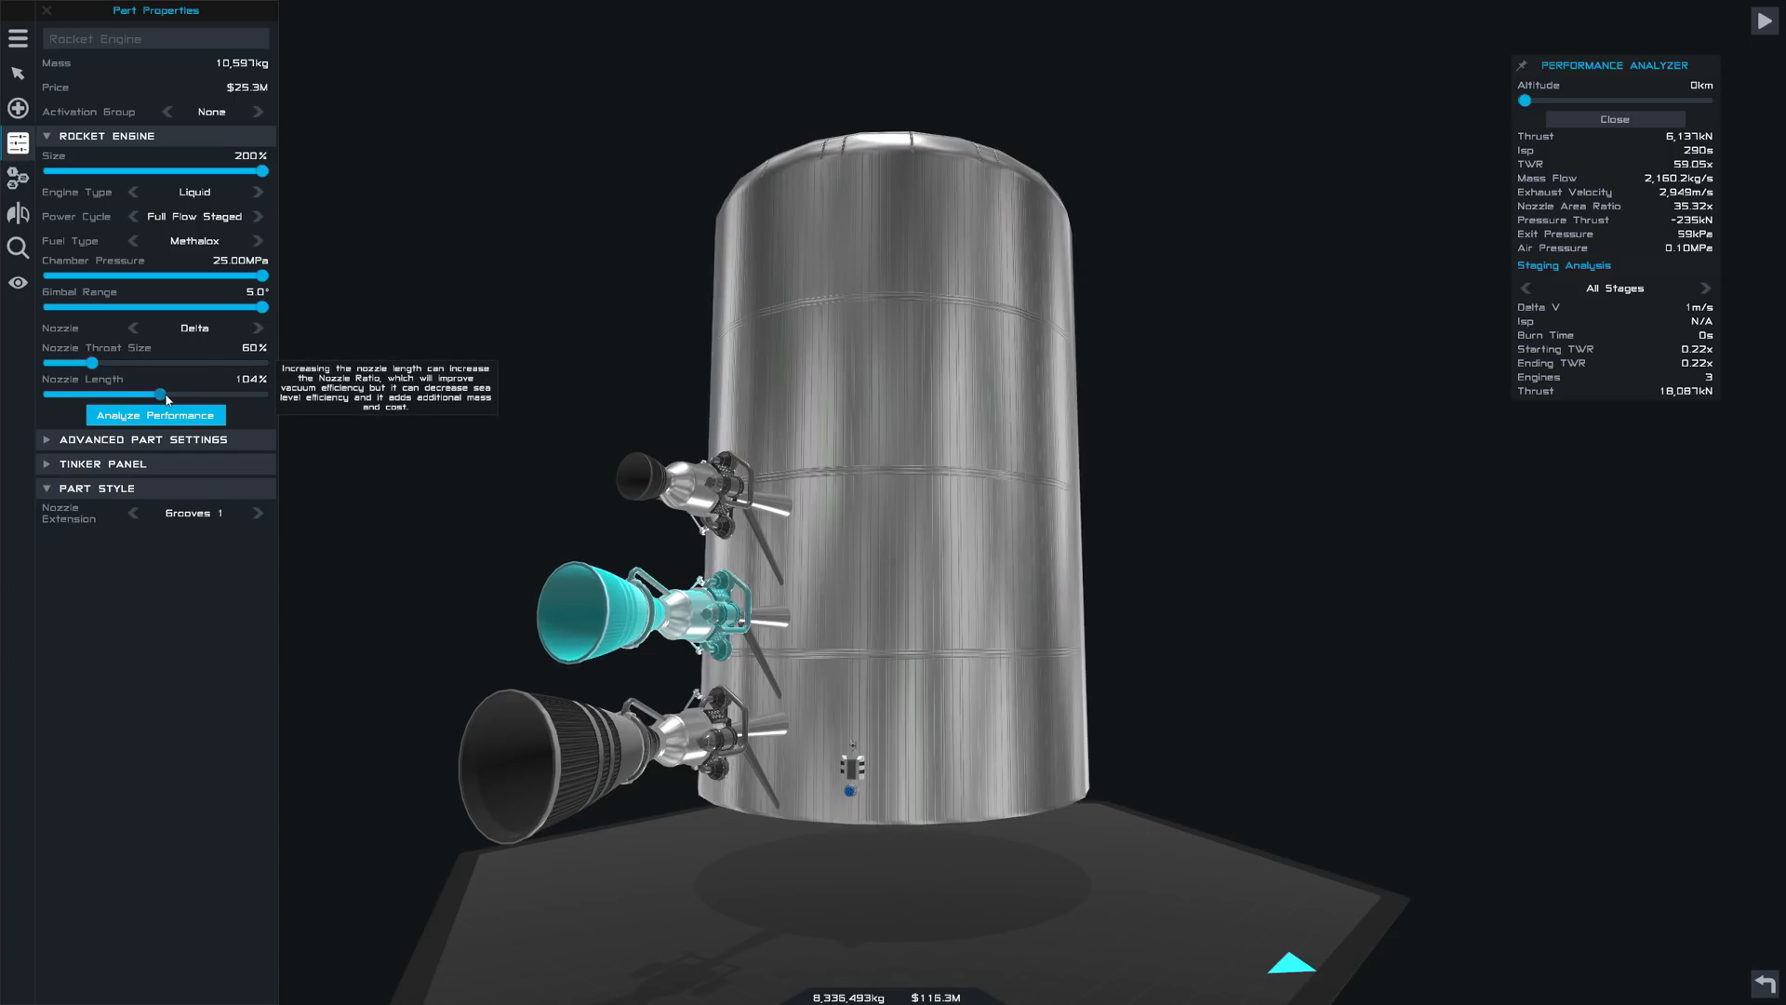
left_click_drag(168, 394, 134, 395)
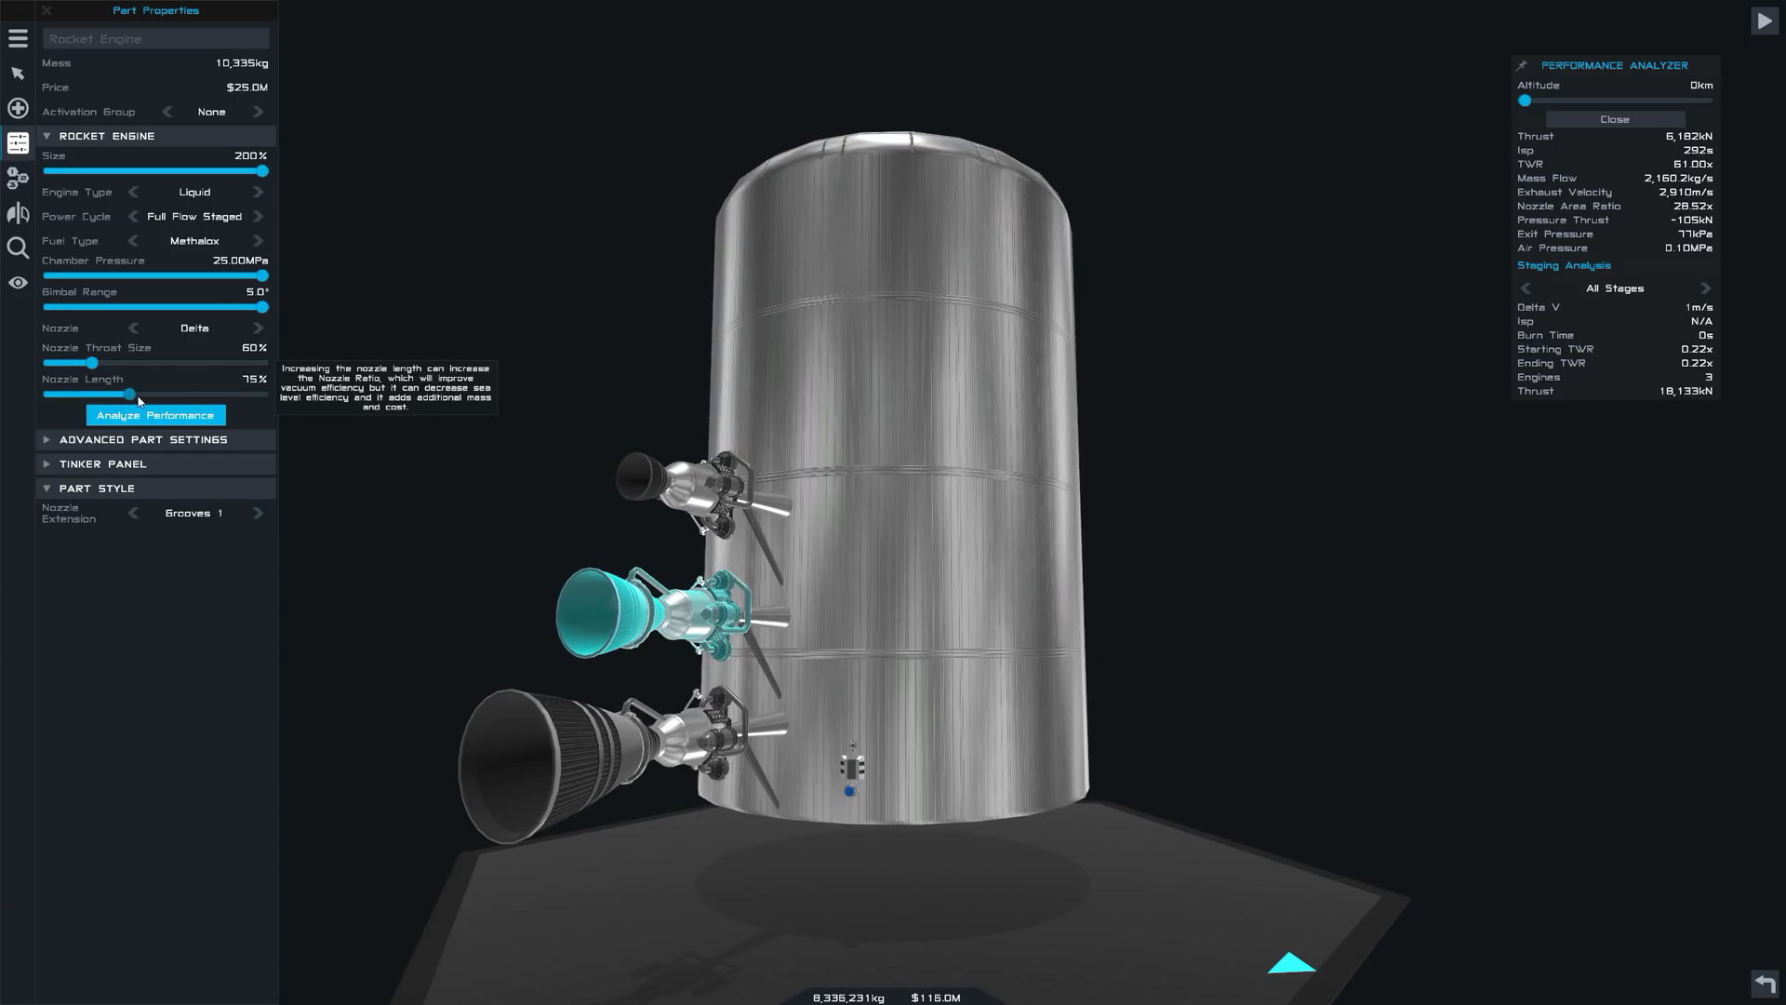
left_click_drag(130, 393, 171, 393)
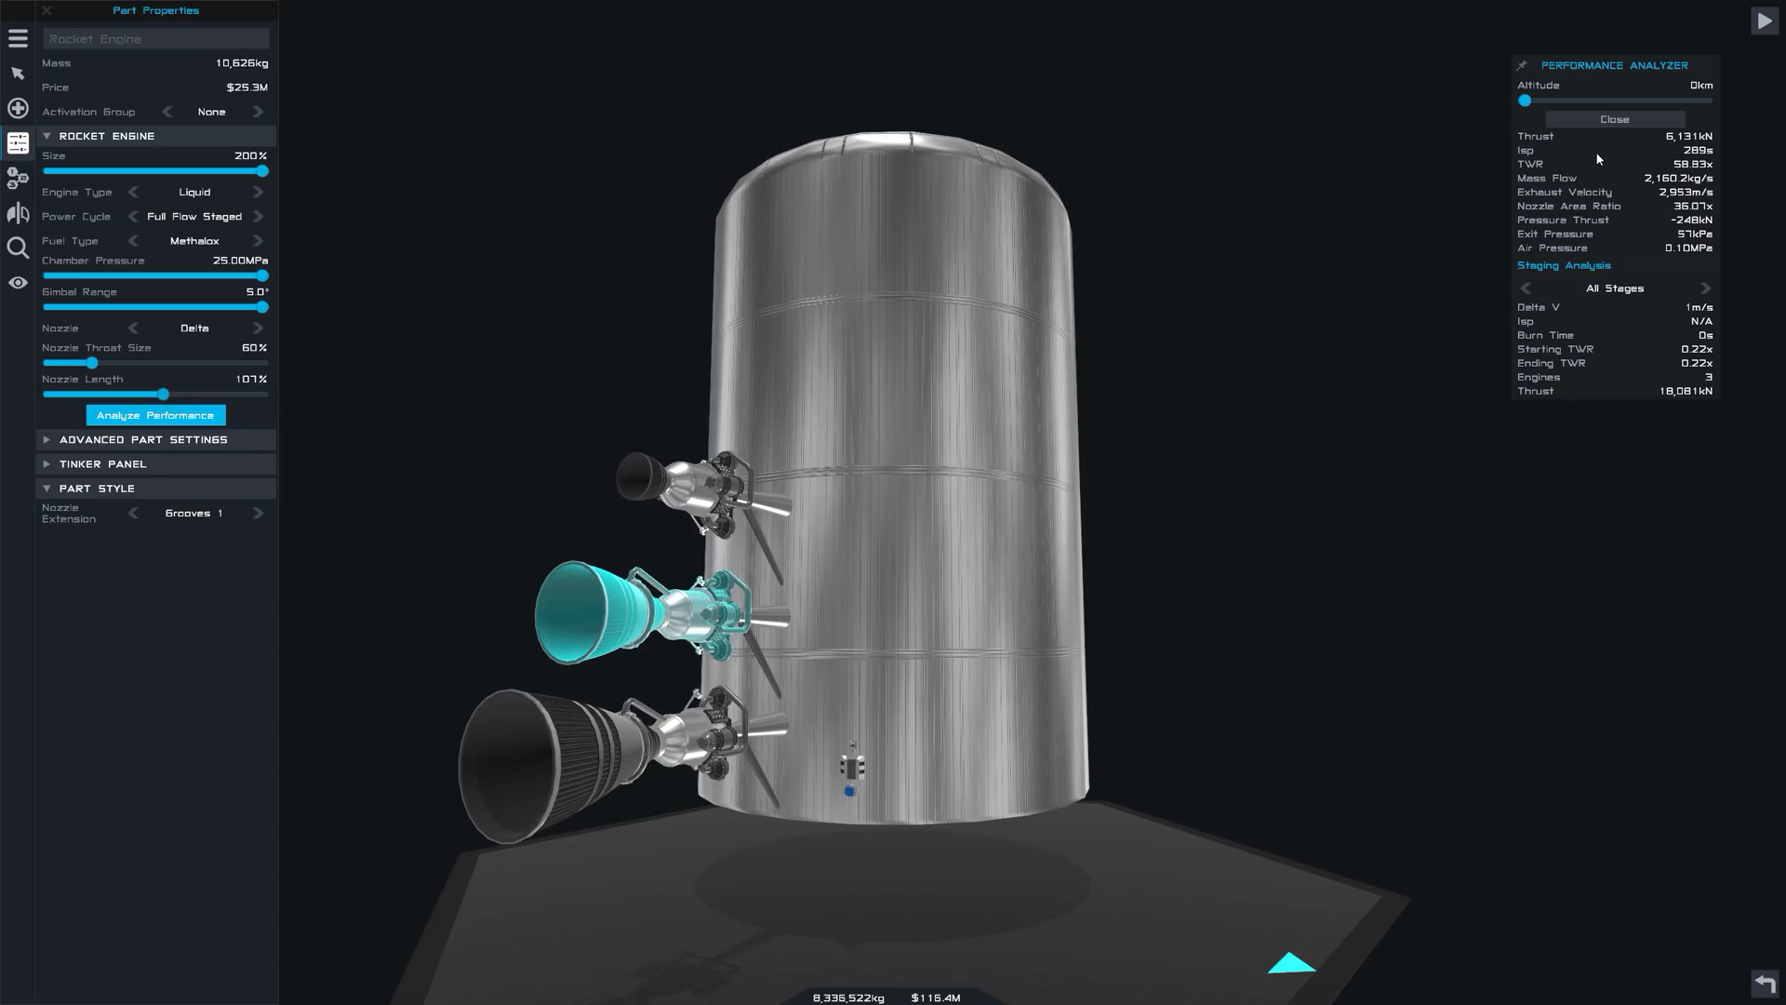
mouse_move(1592, 222)
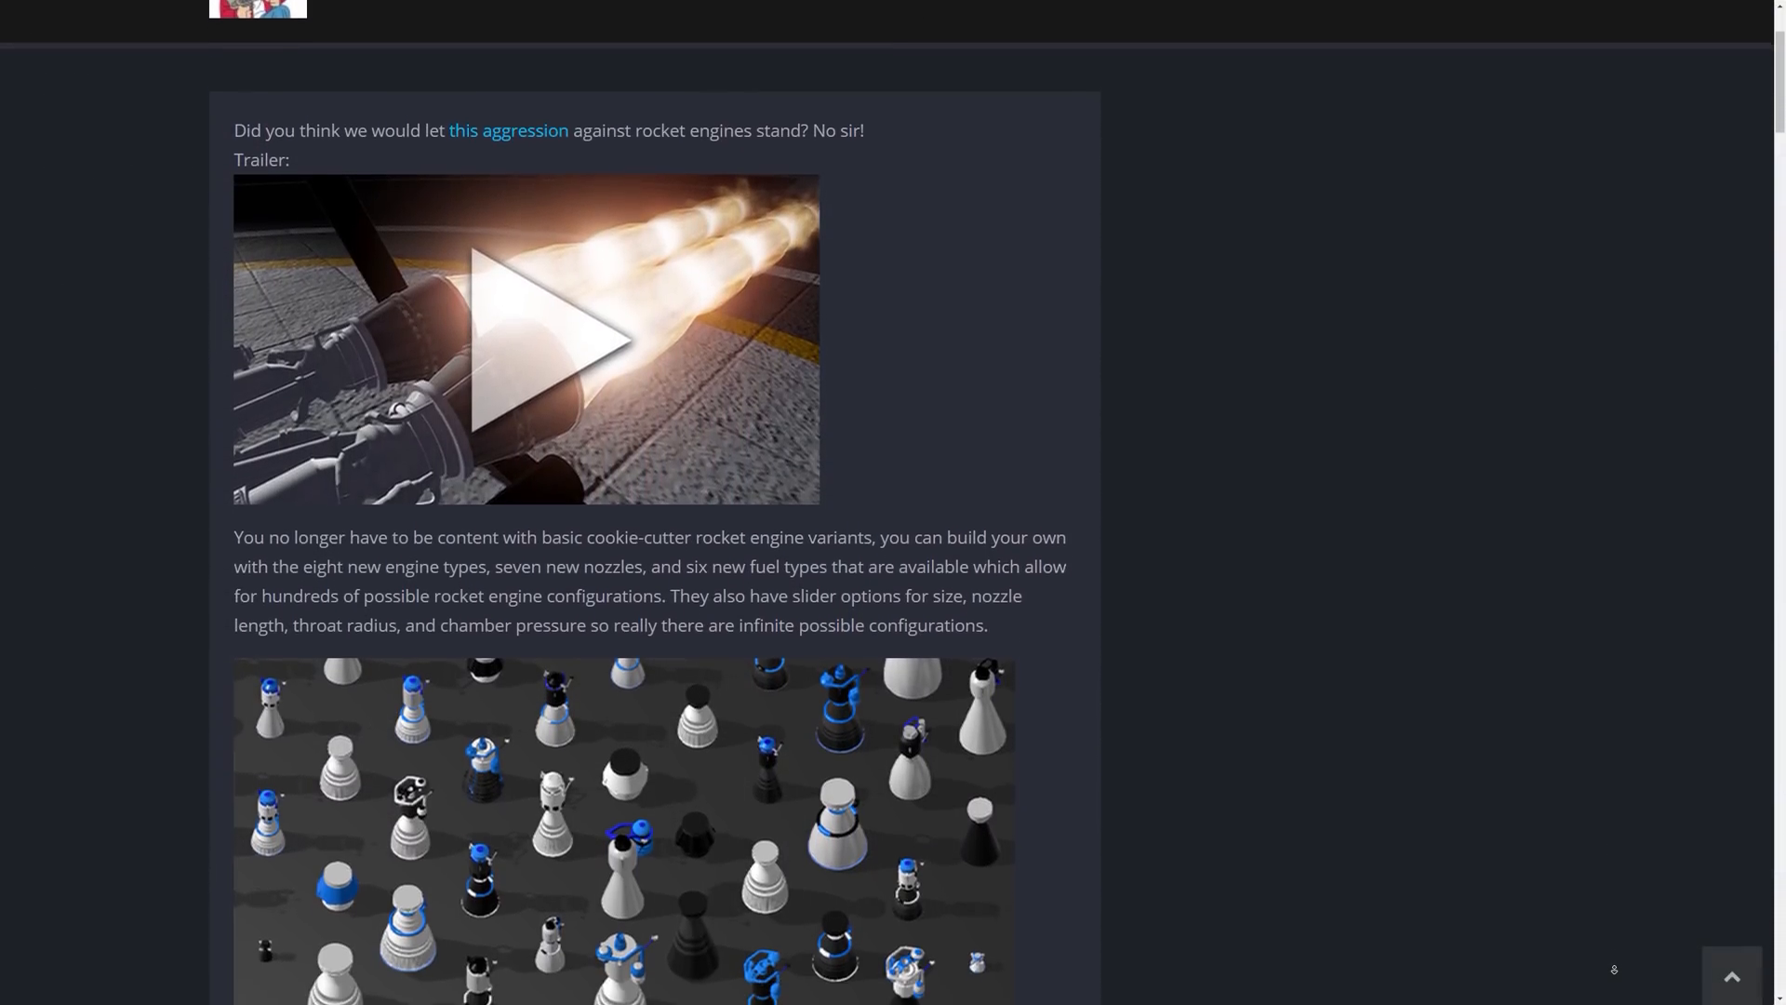
Scroll the update post past the staging analysis to the exhaust screenshots and airplane-improvements paragraph.
scroll("down", 3)
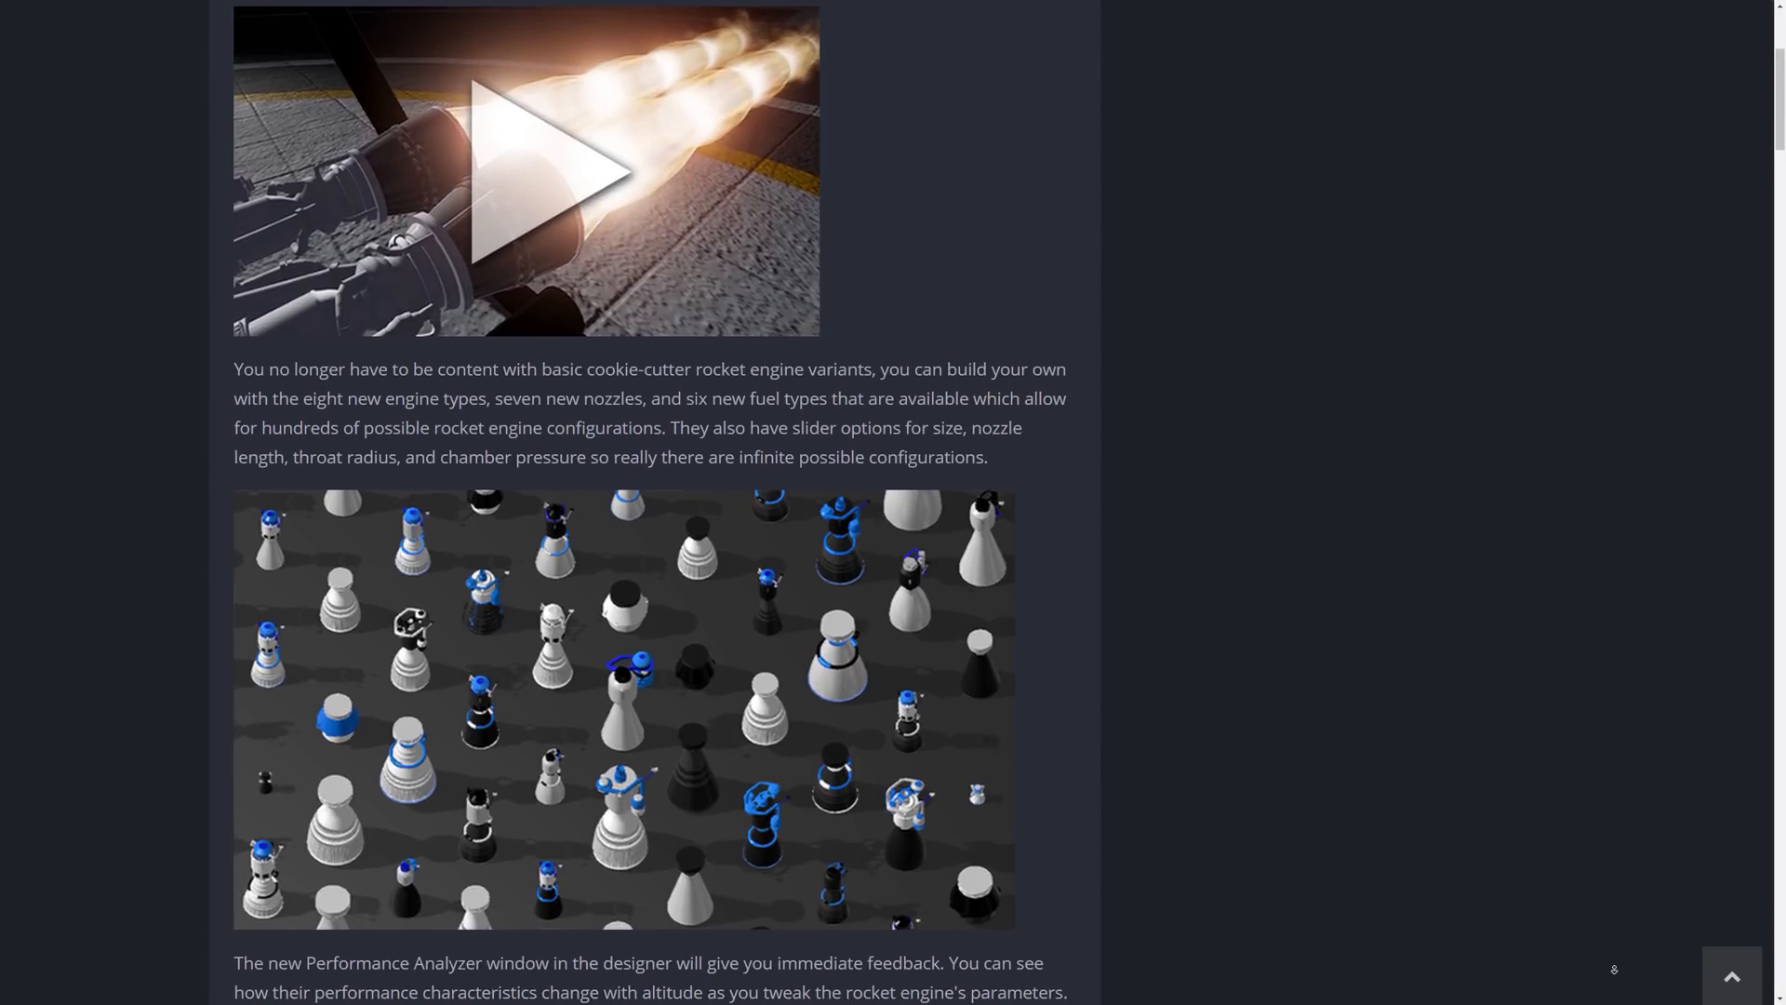
scroll("down", 3)
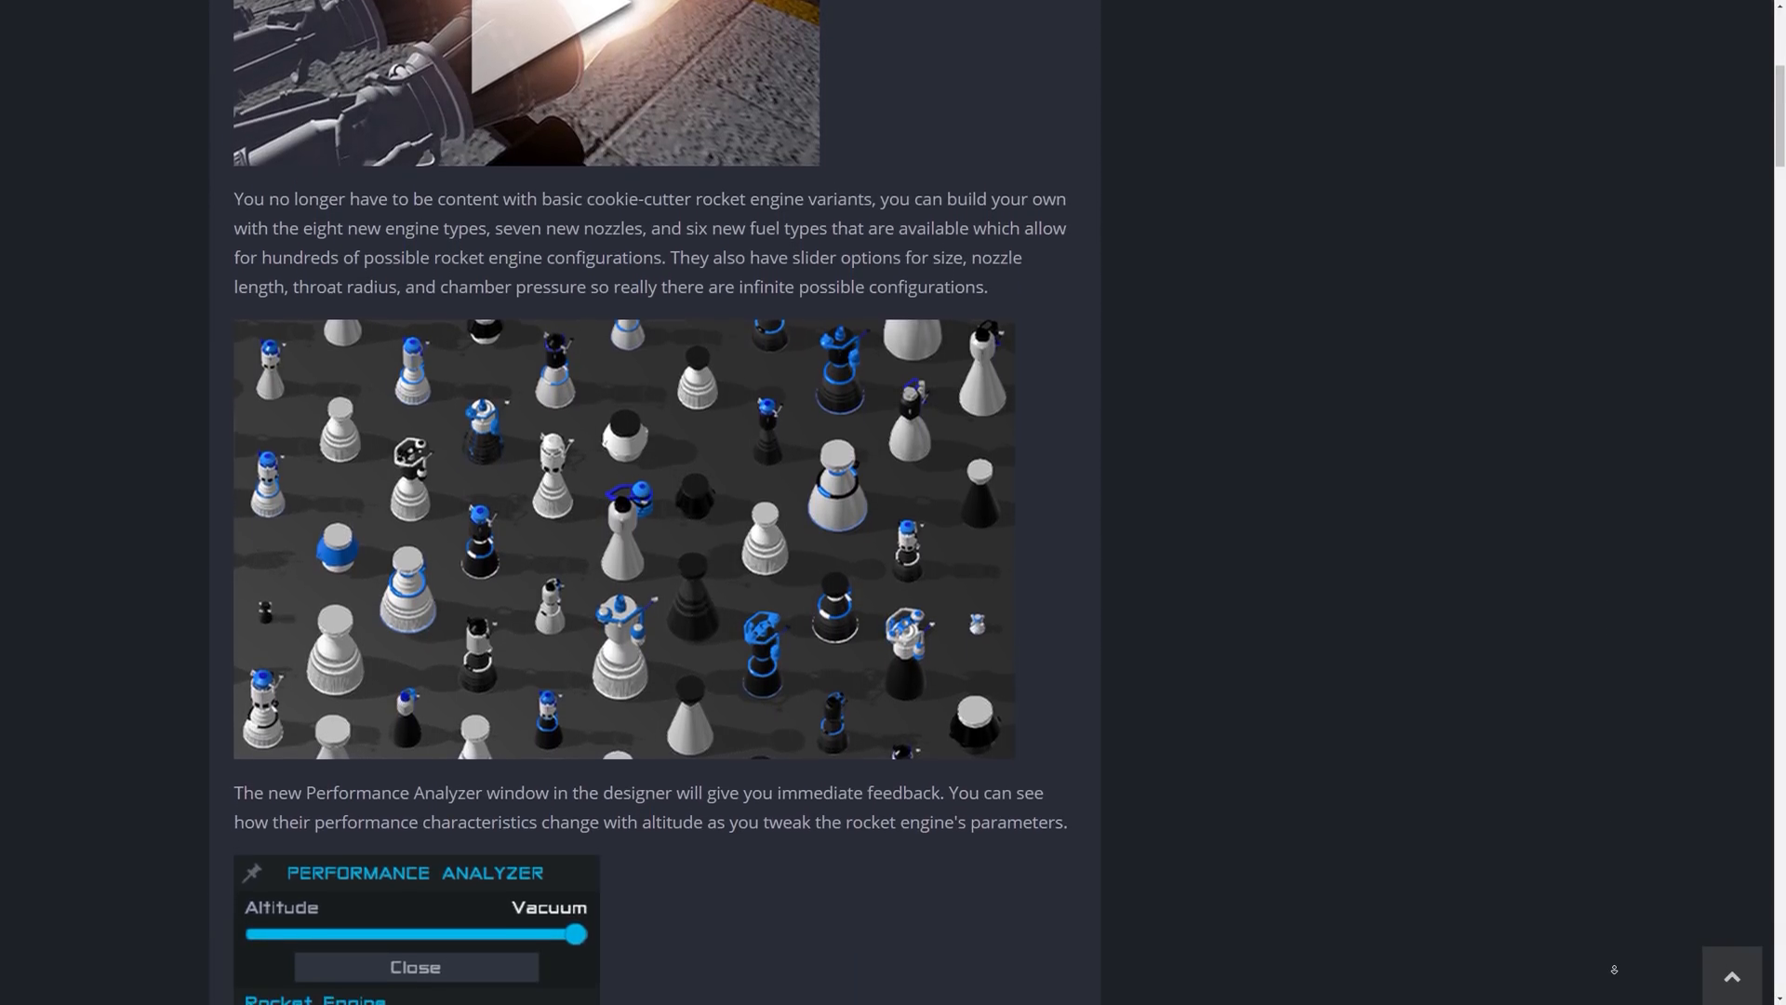
scroll("down", 3)
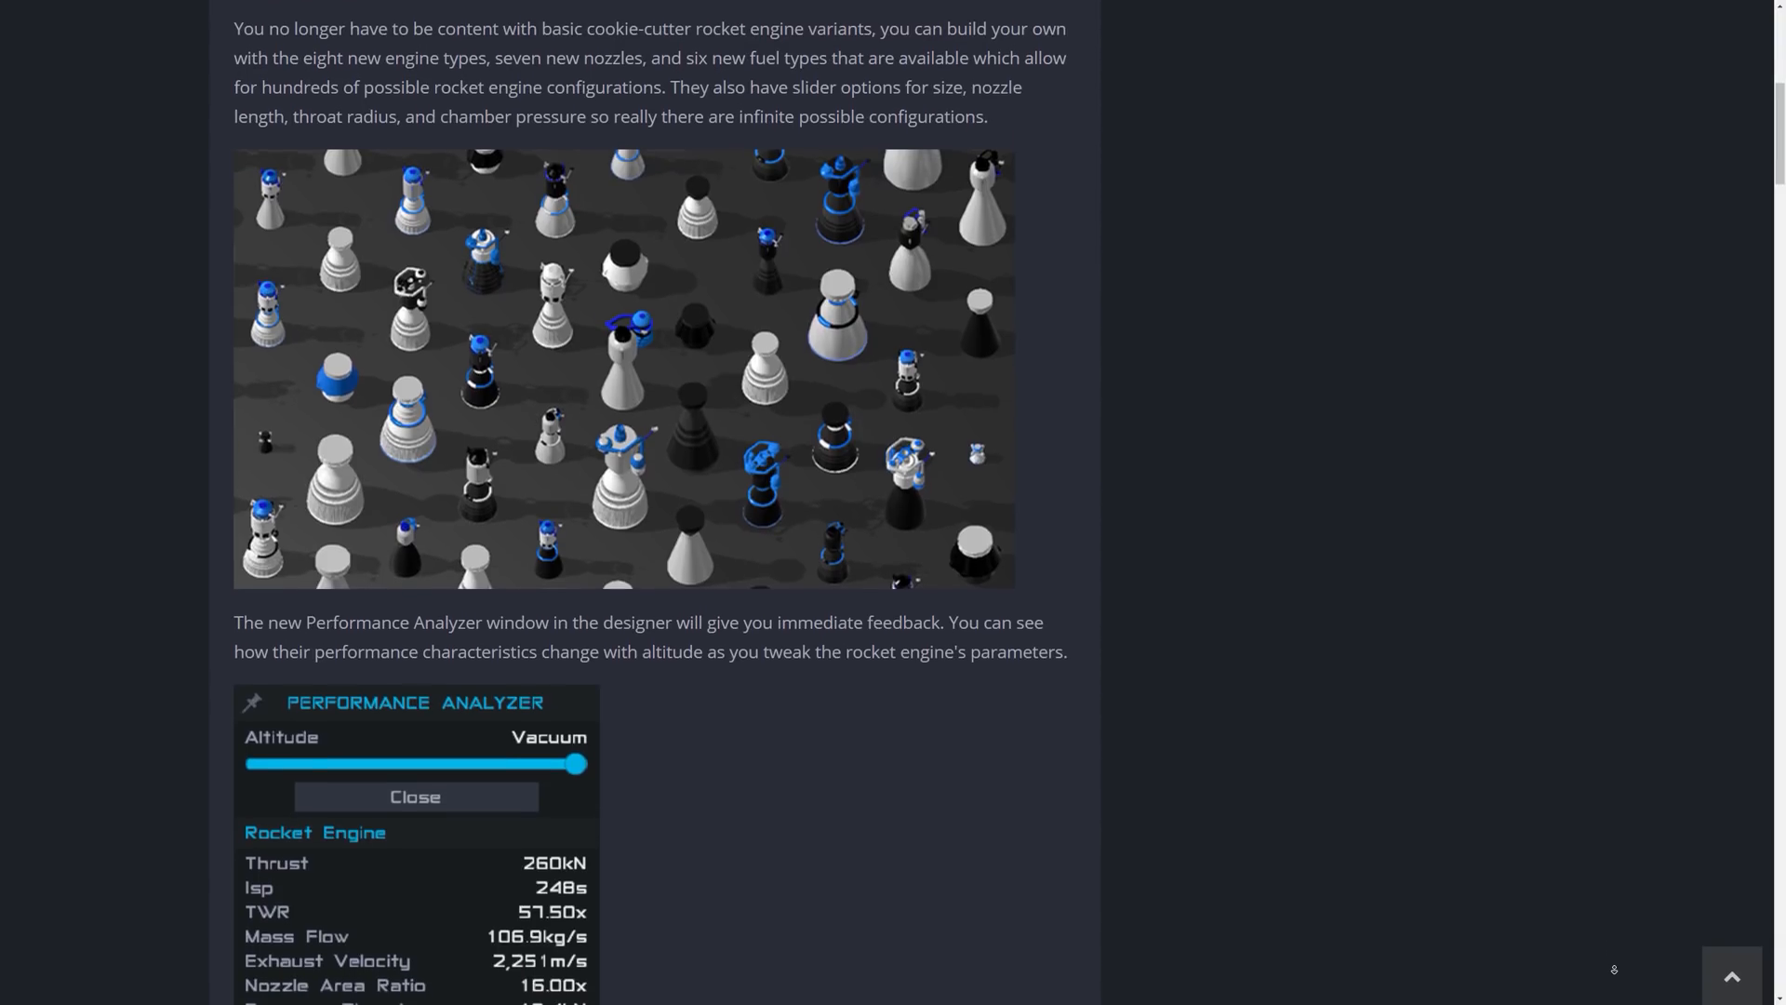
scroll("down", 3)
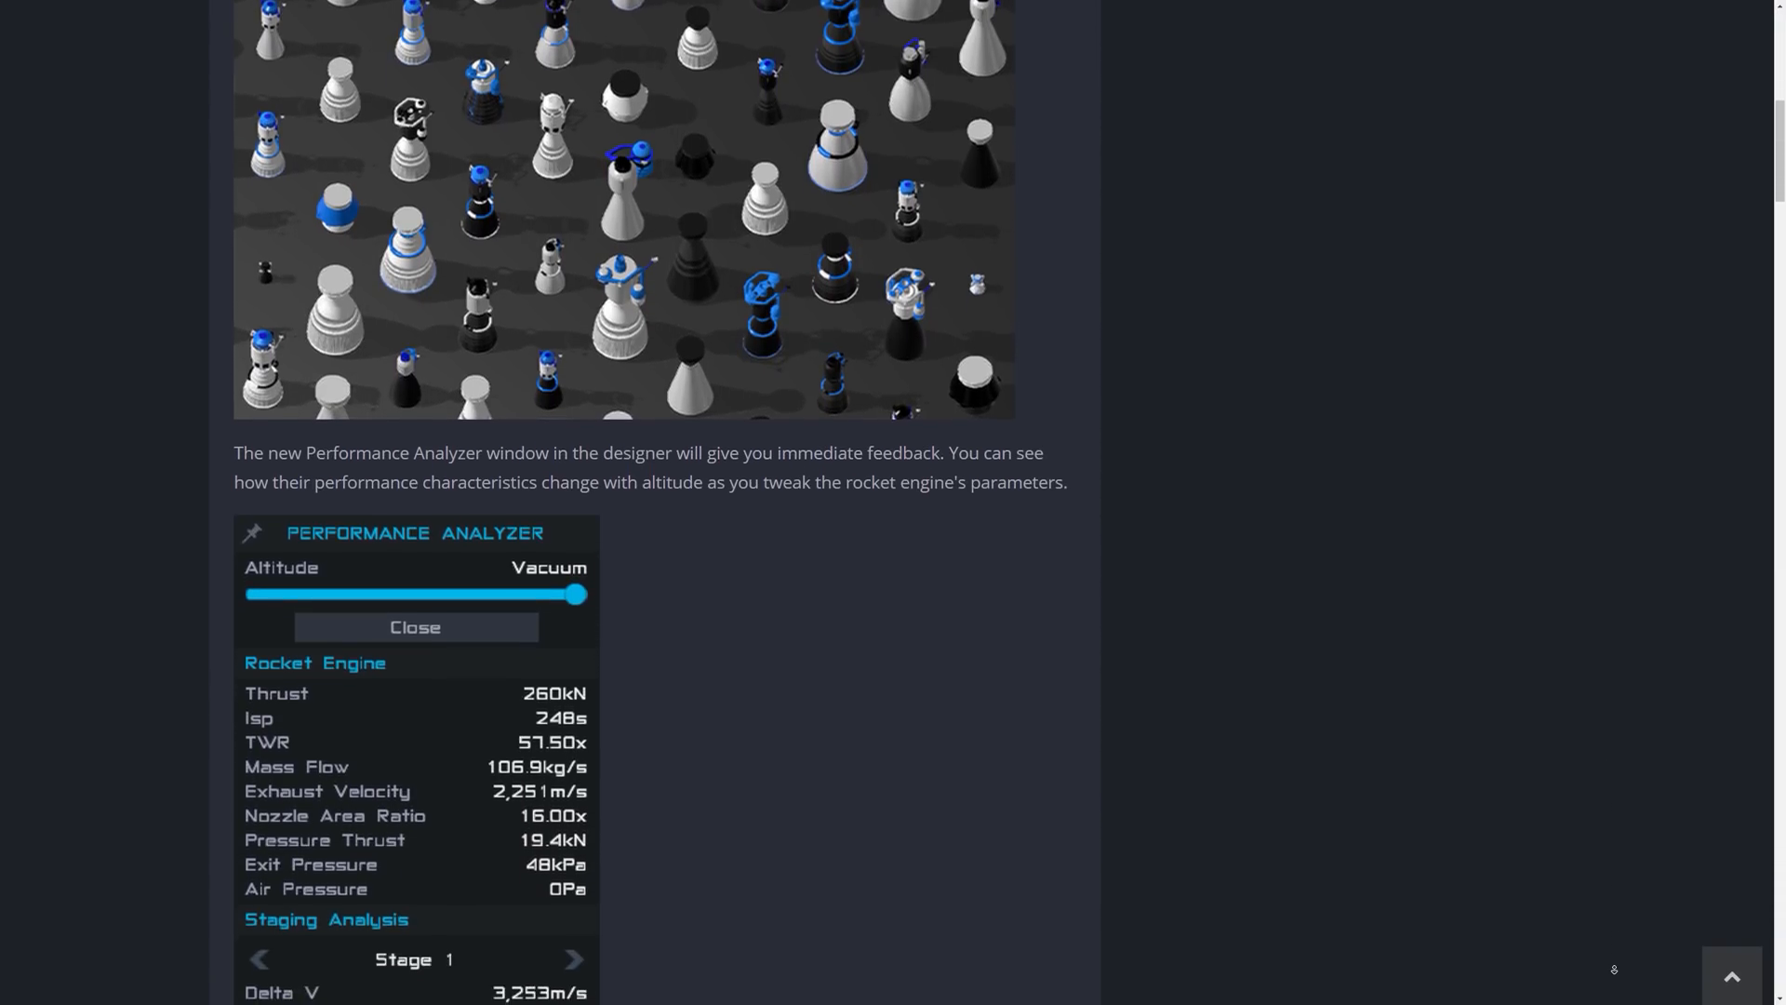
scroll("down", 3)
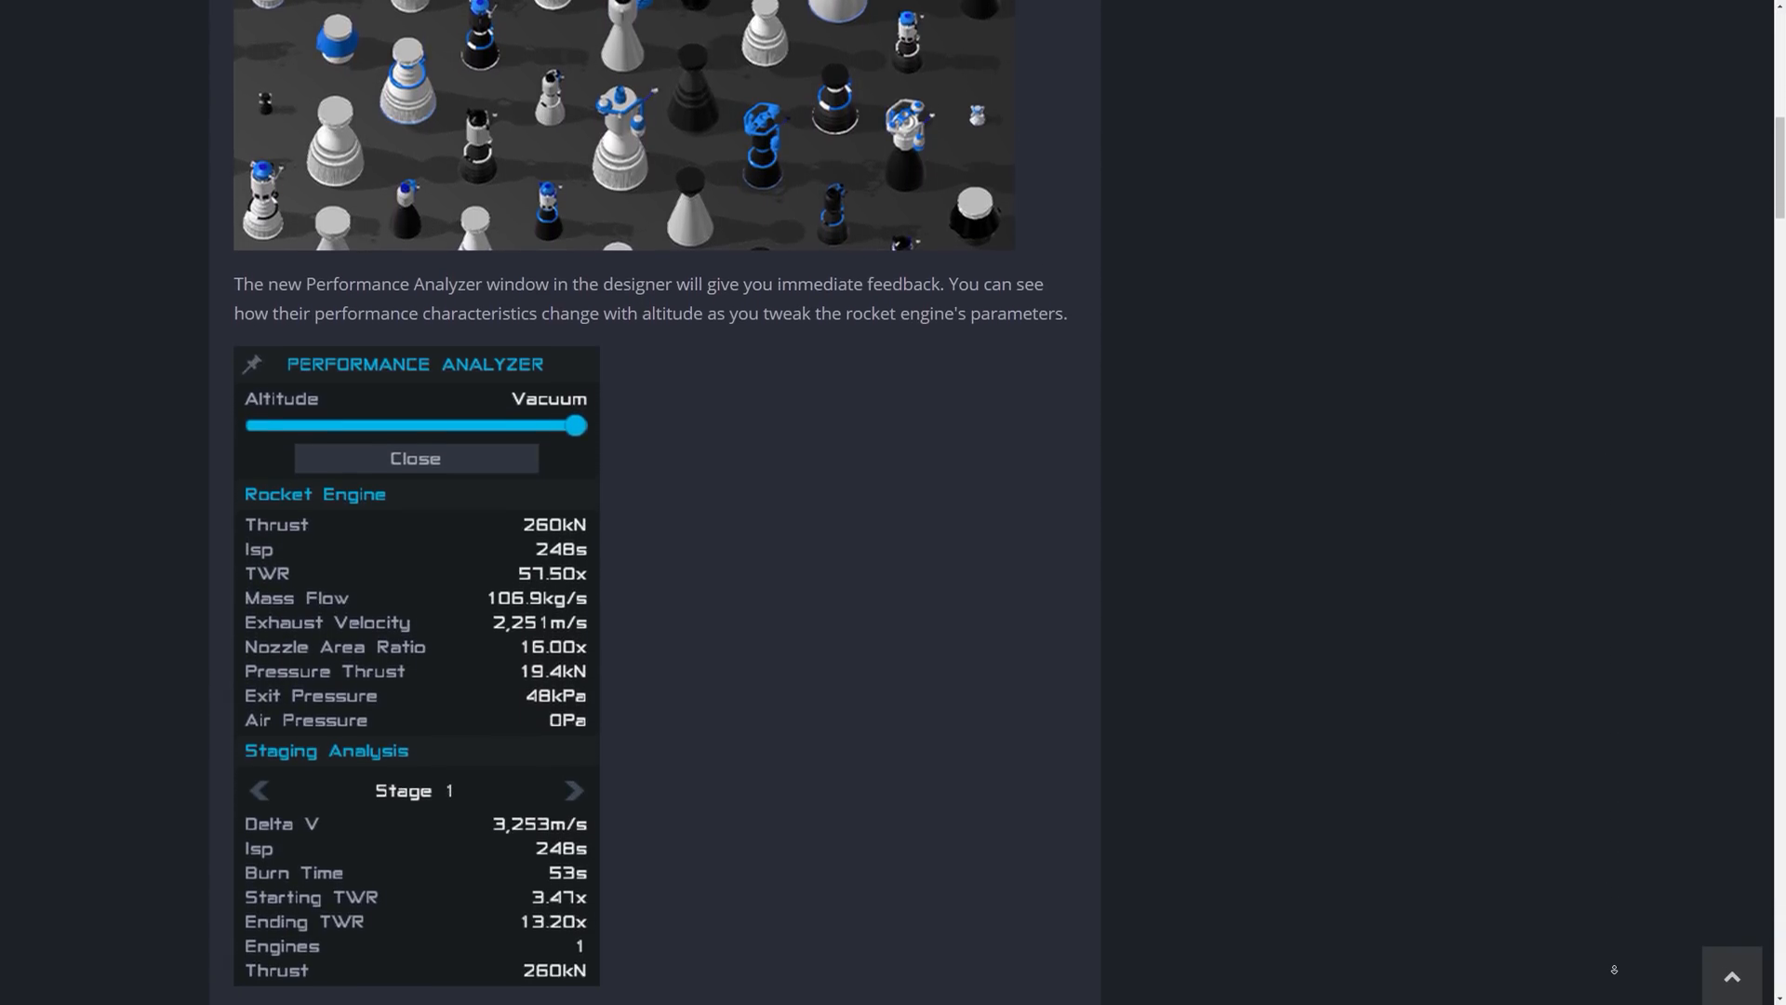
scroll("down", 3)
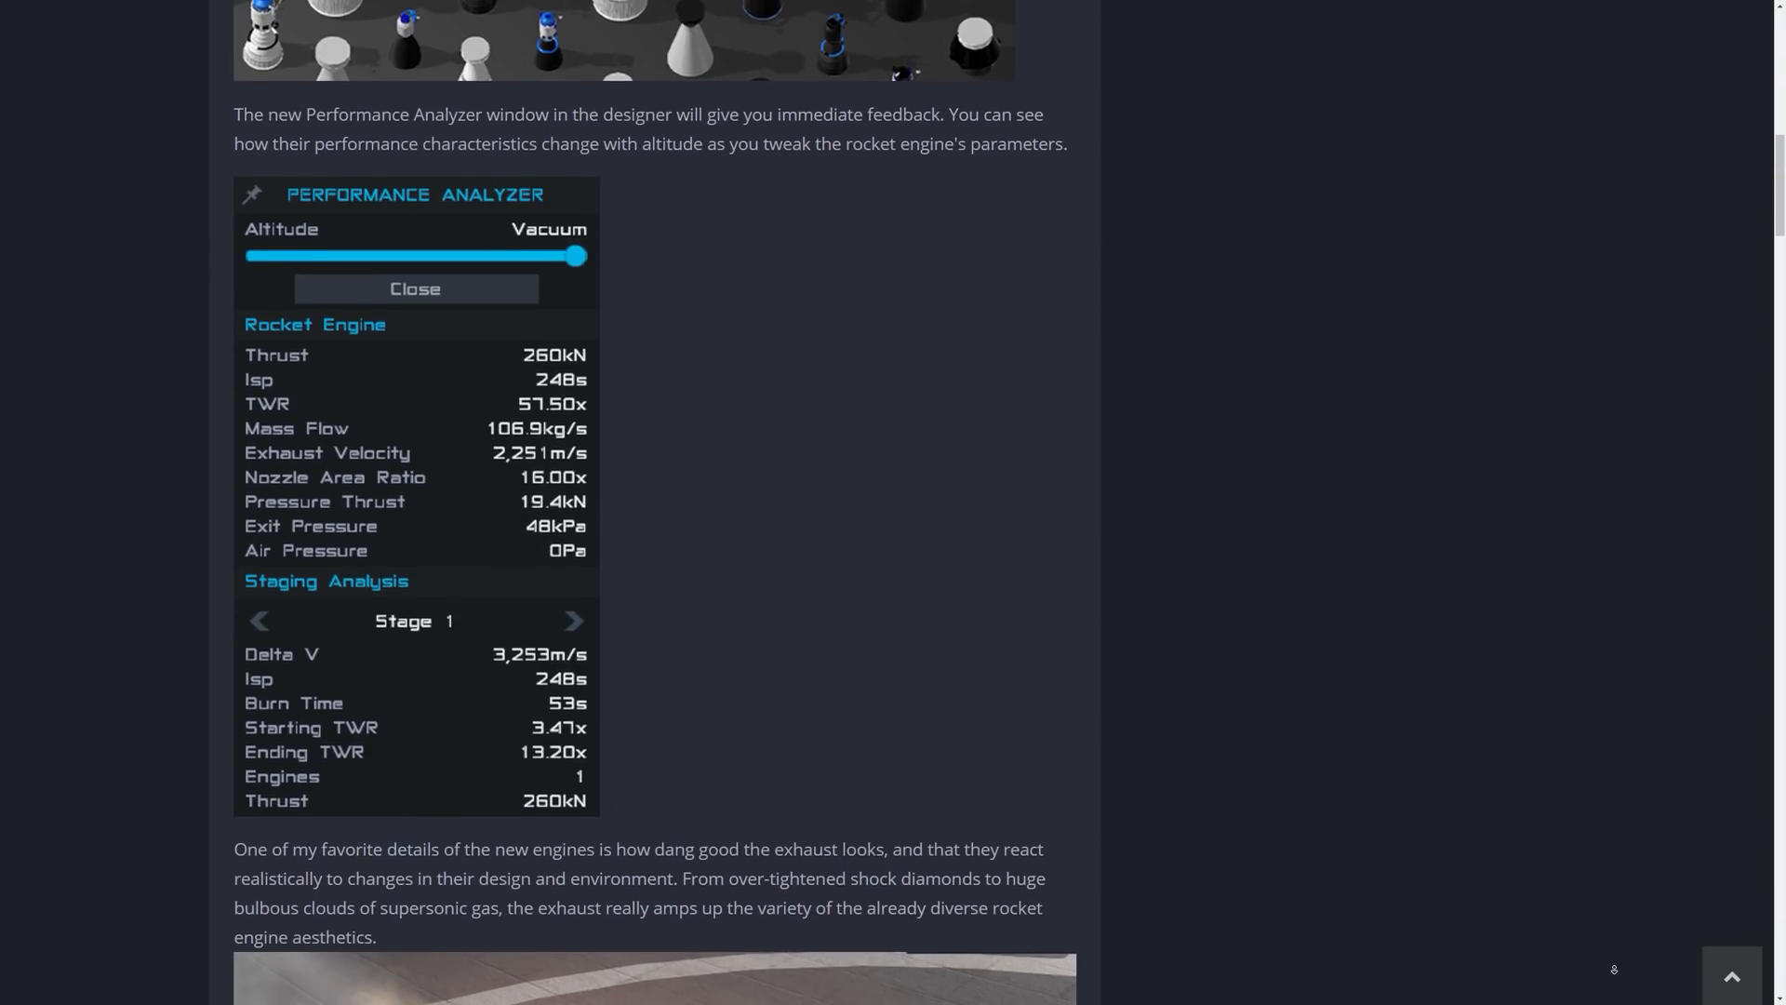
scroll("down", 3)
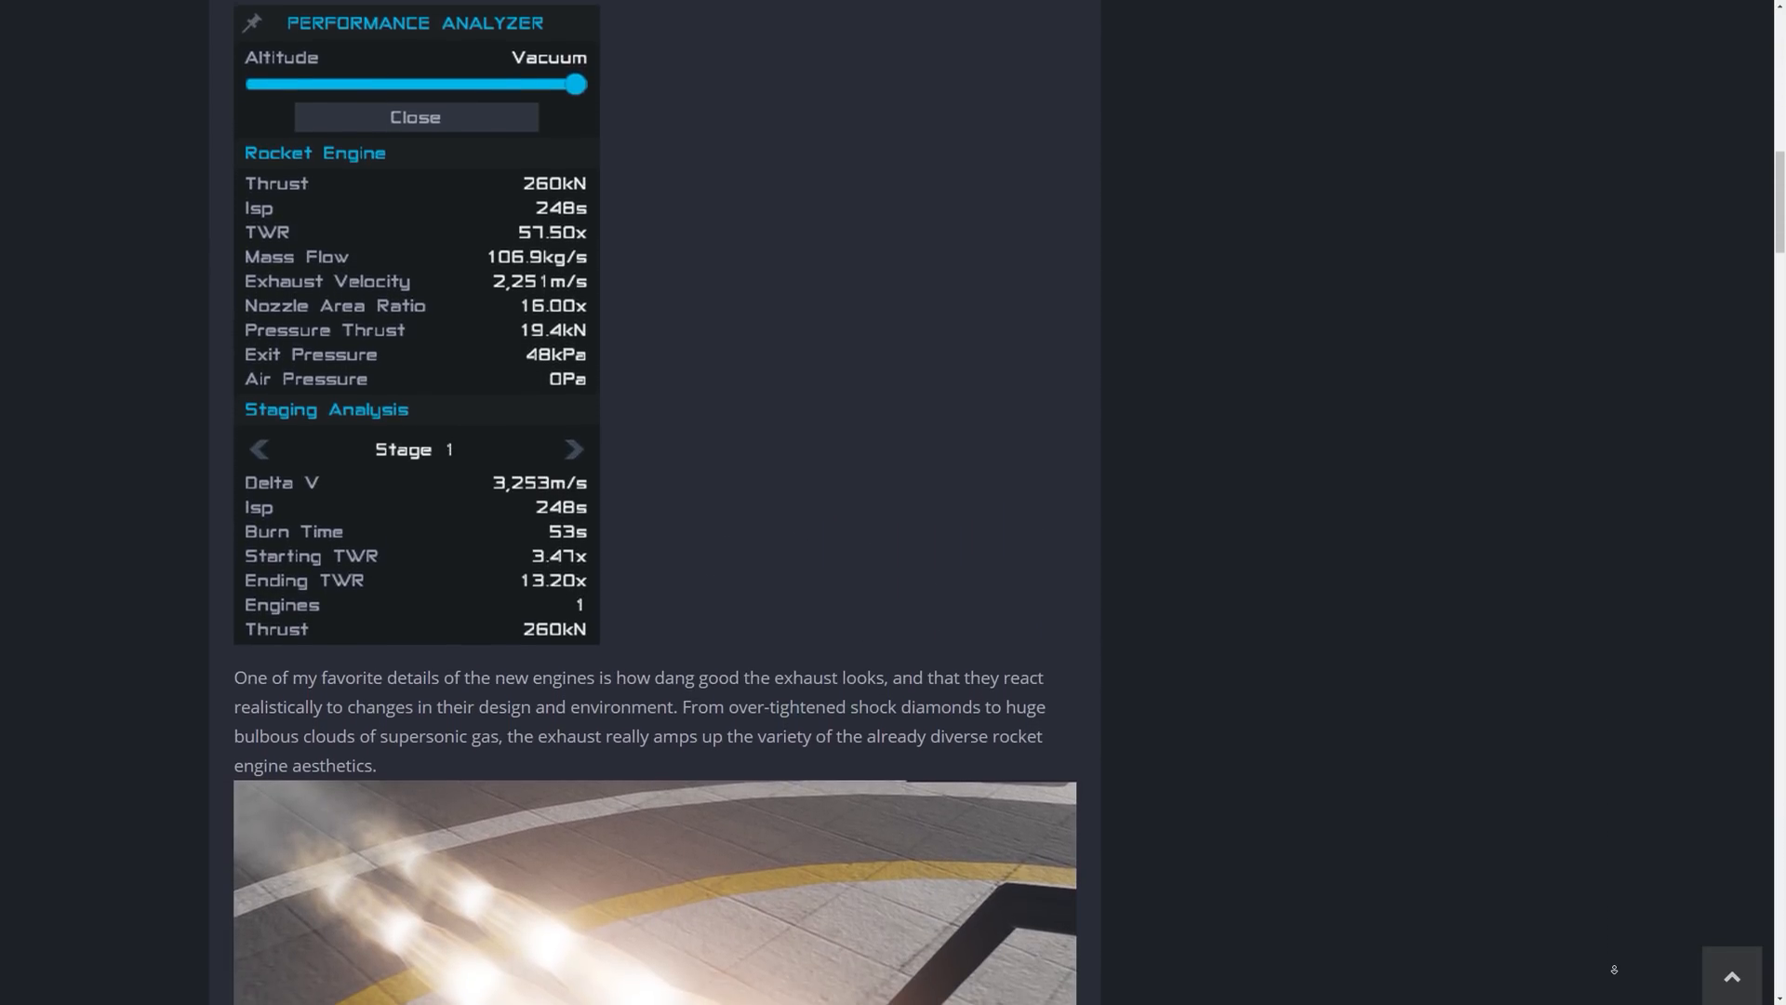
scroll("down", 3)
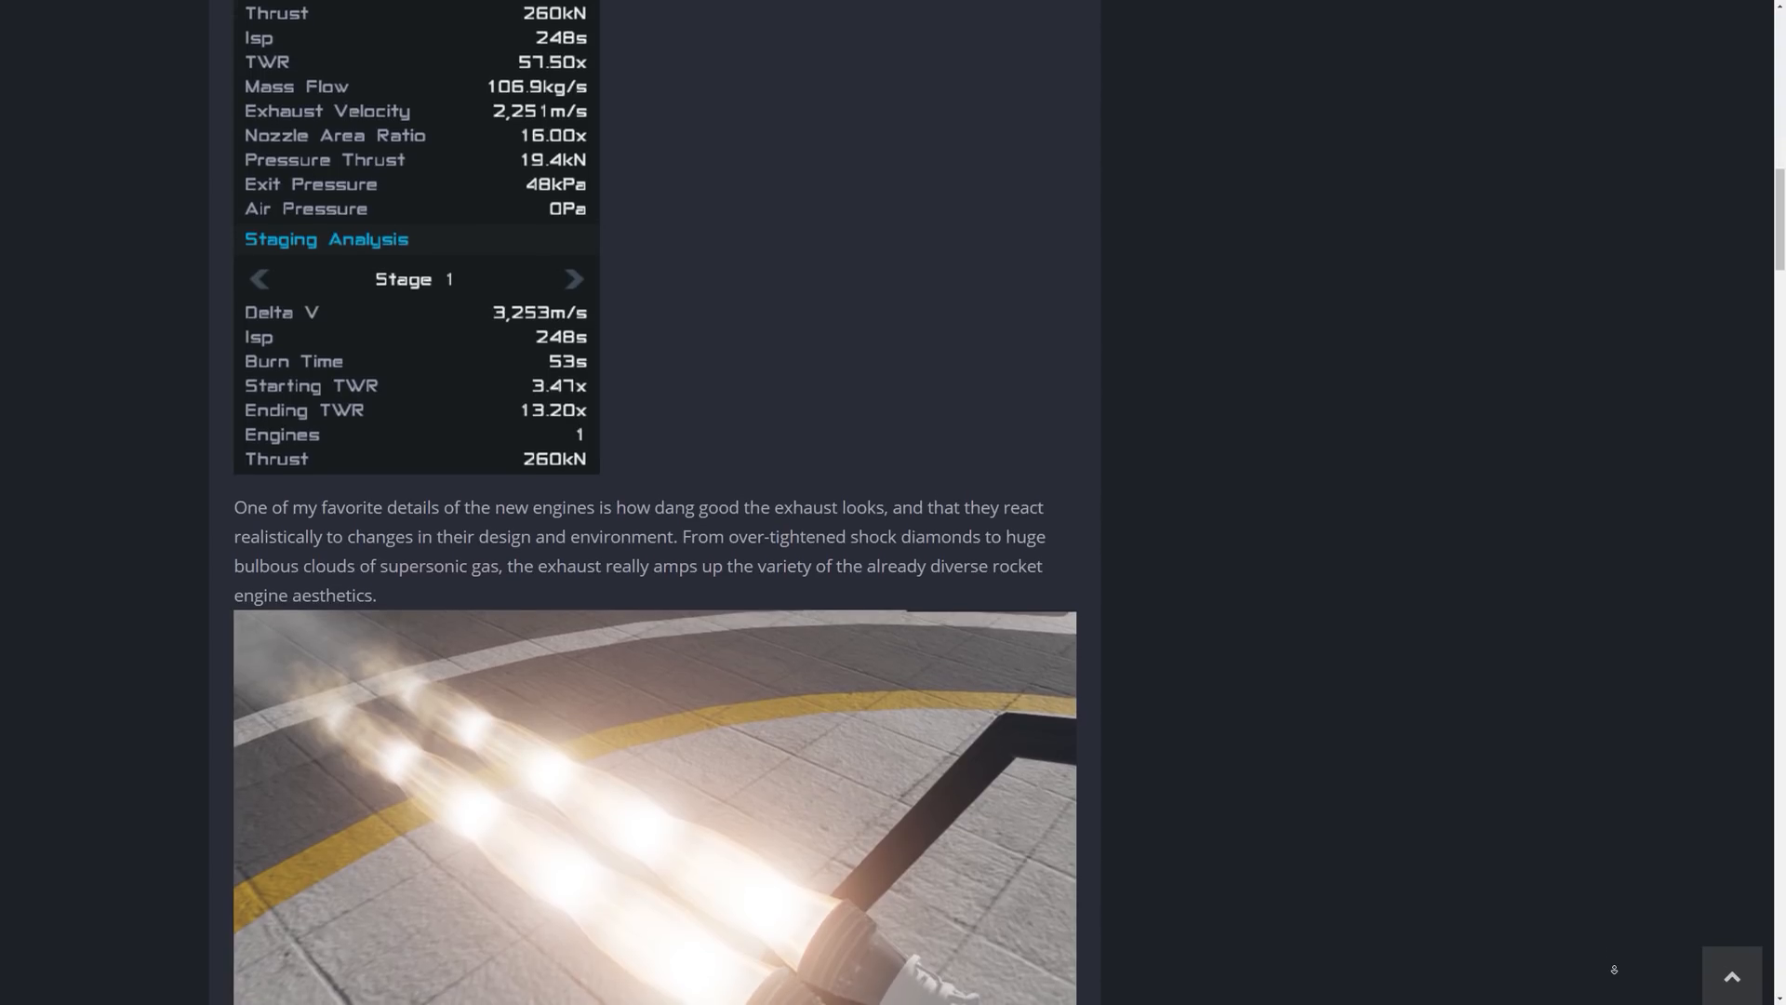
scroll("down", 3)
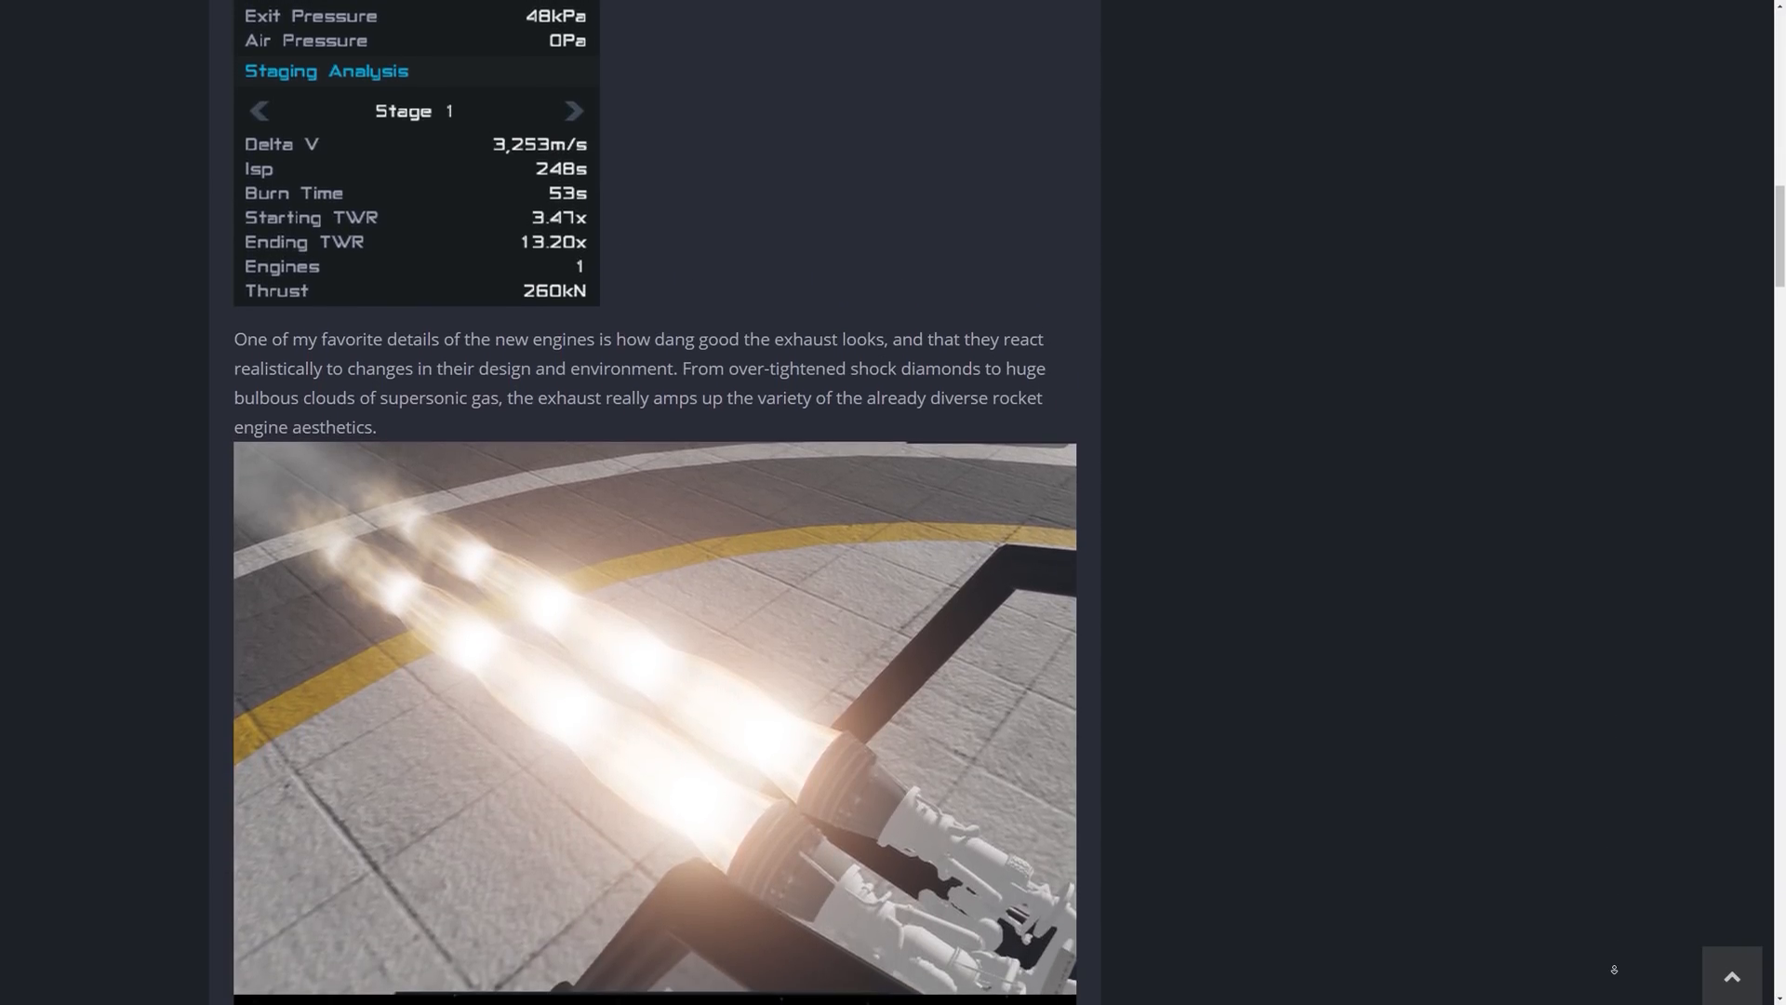
scroll("down", 3)
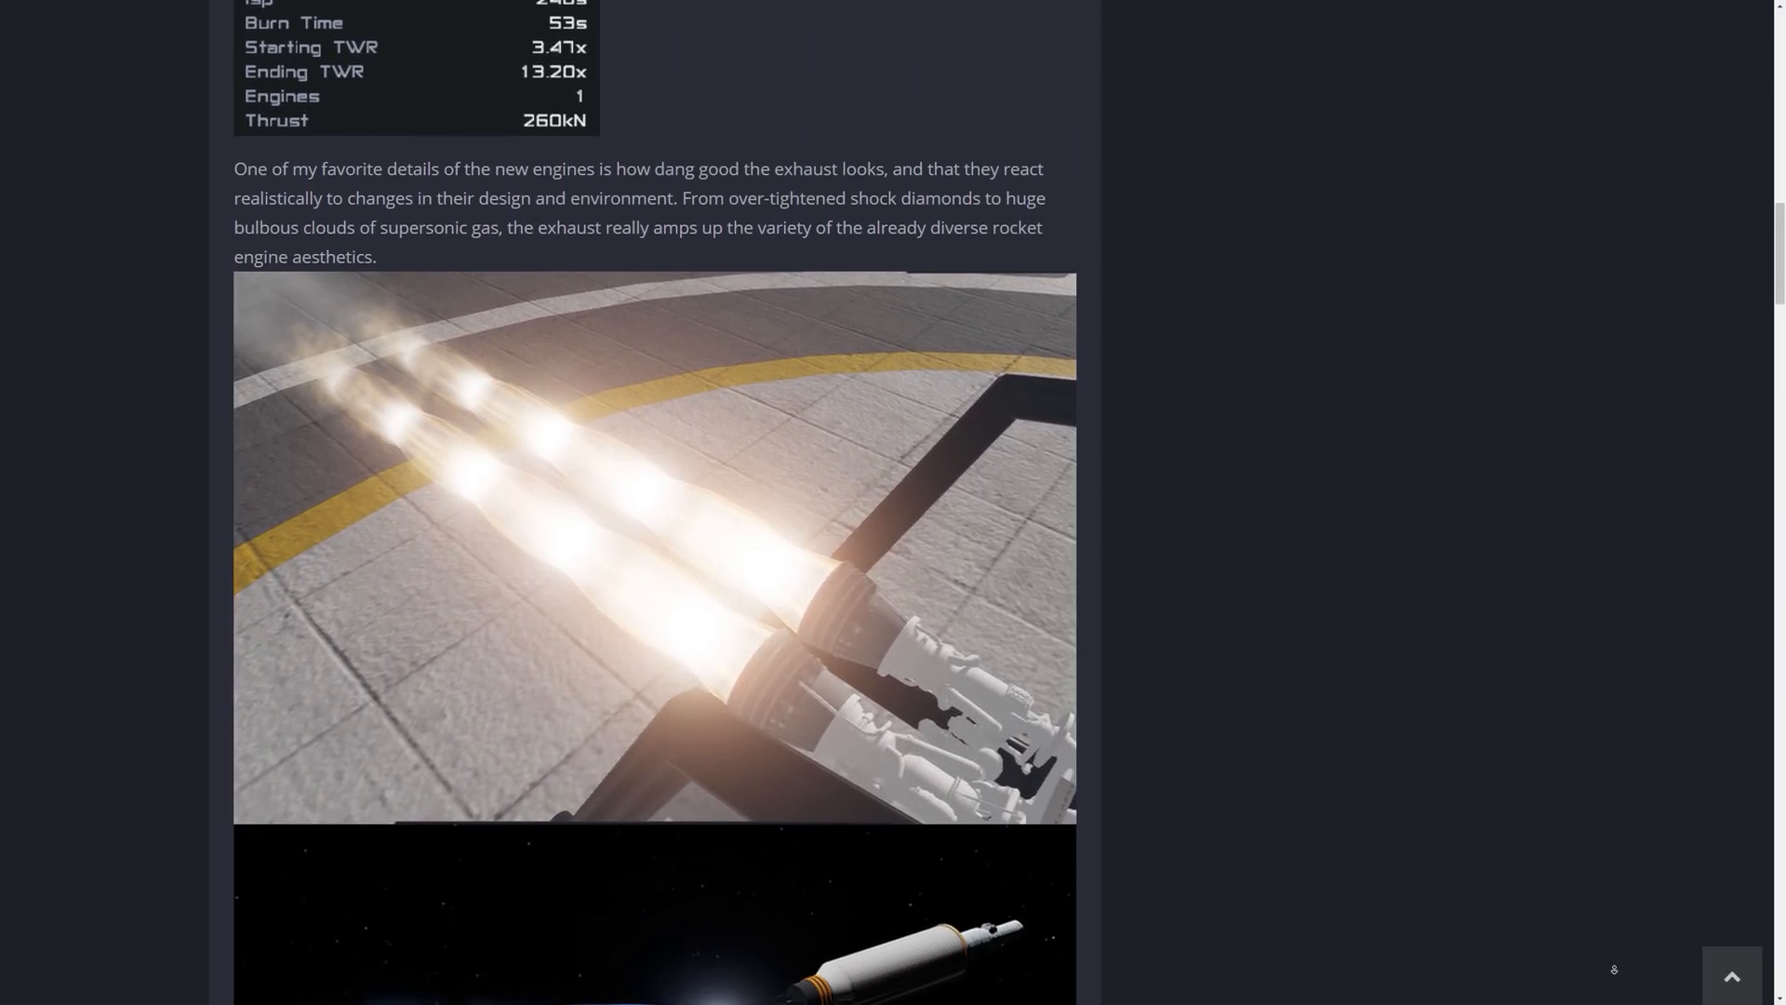
scroll("down", 3)
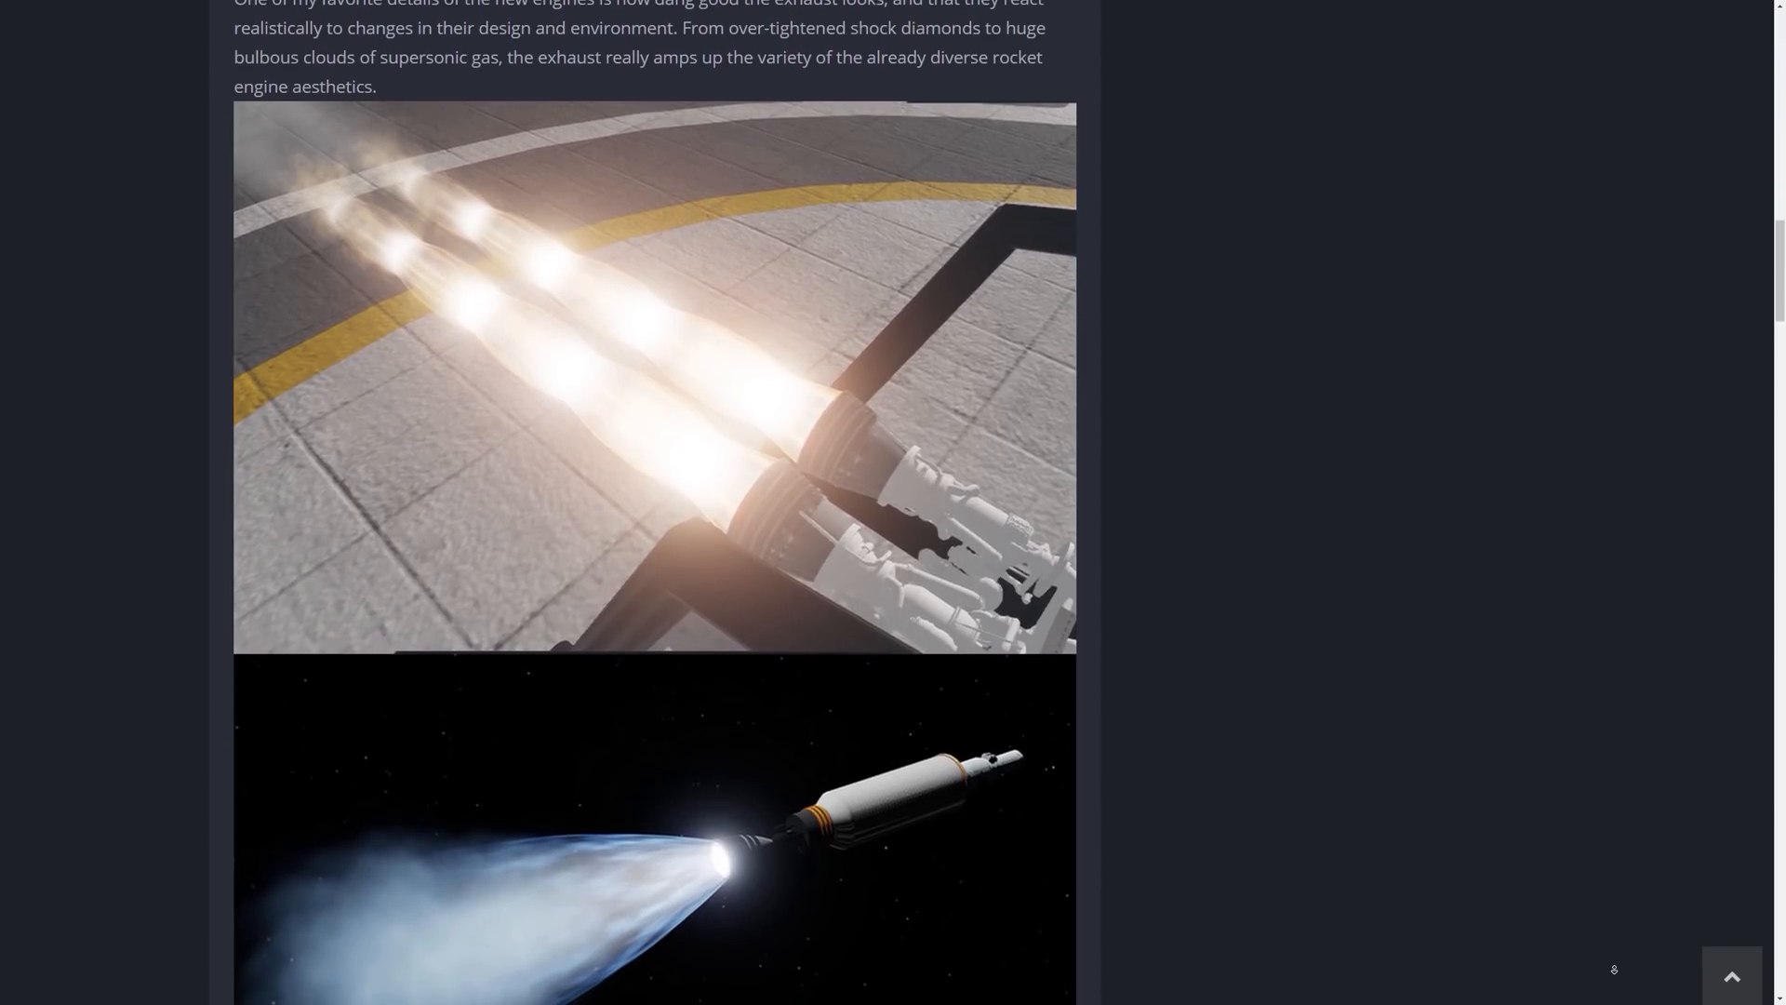
scroll("down", 3)
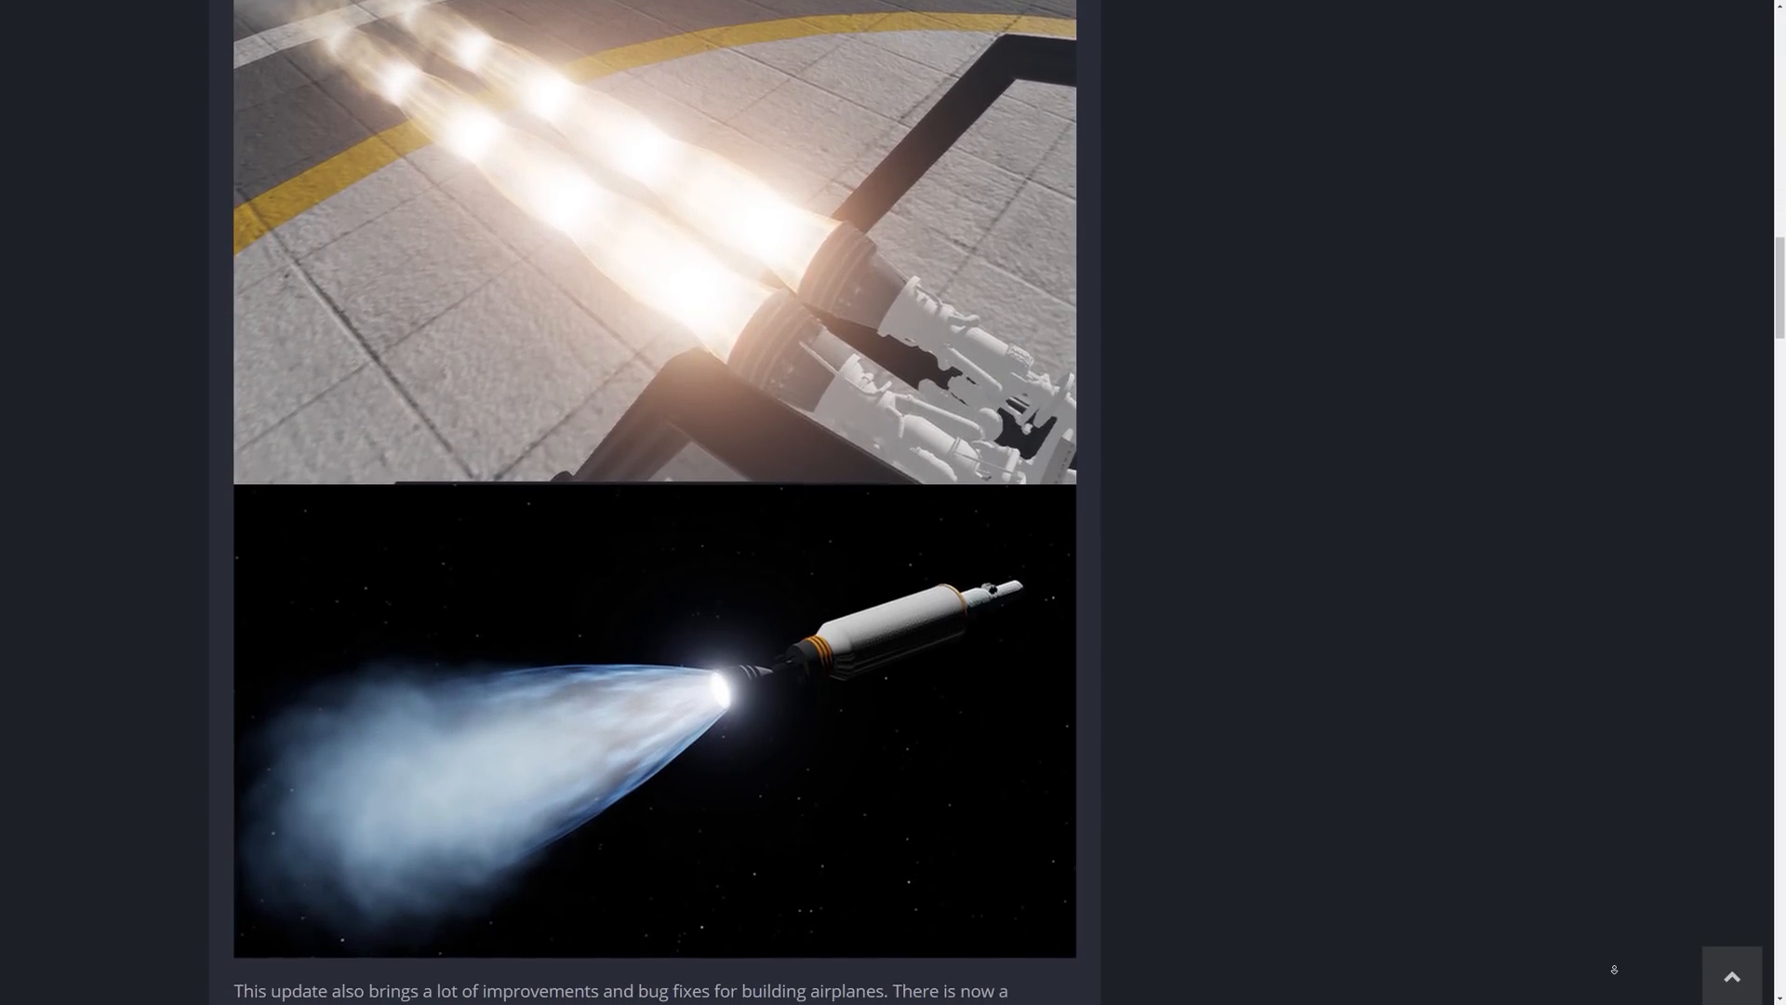
scroll("down", 3)
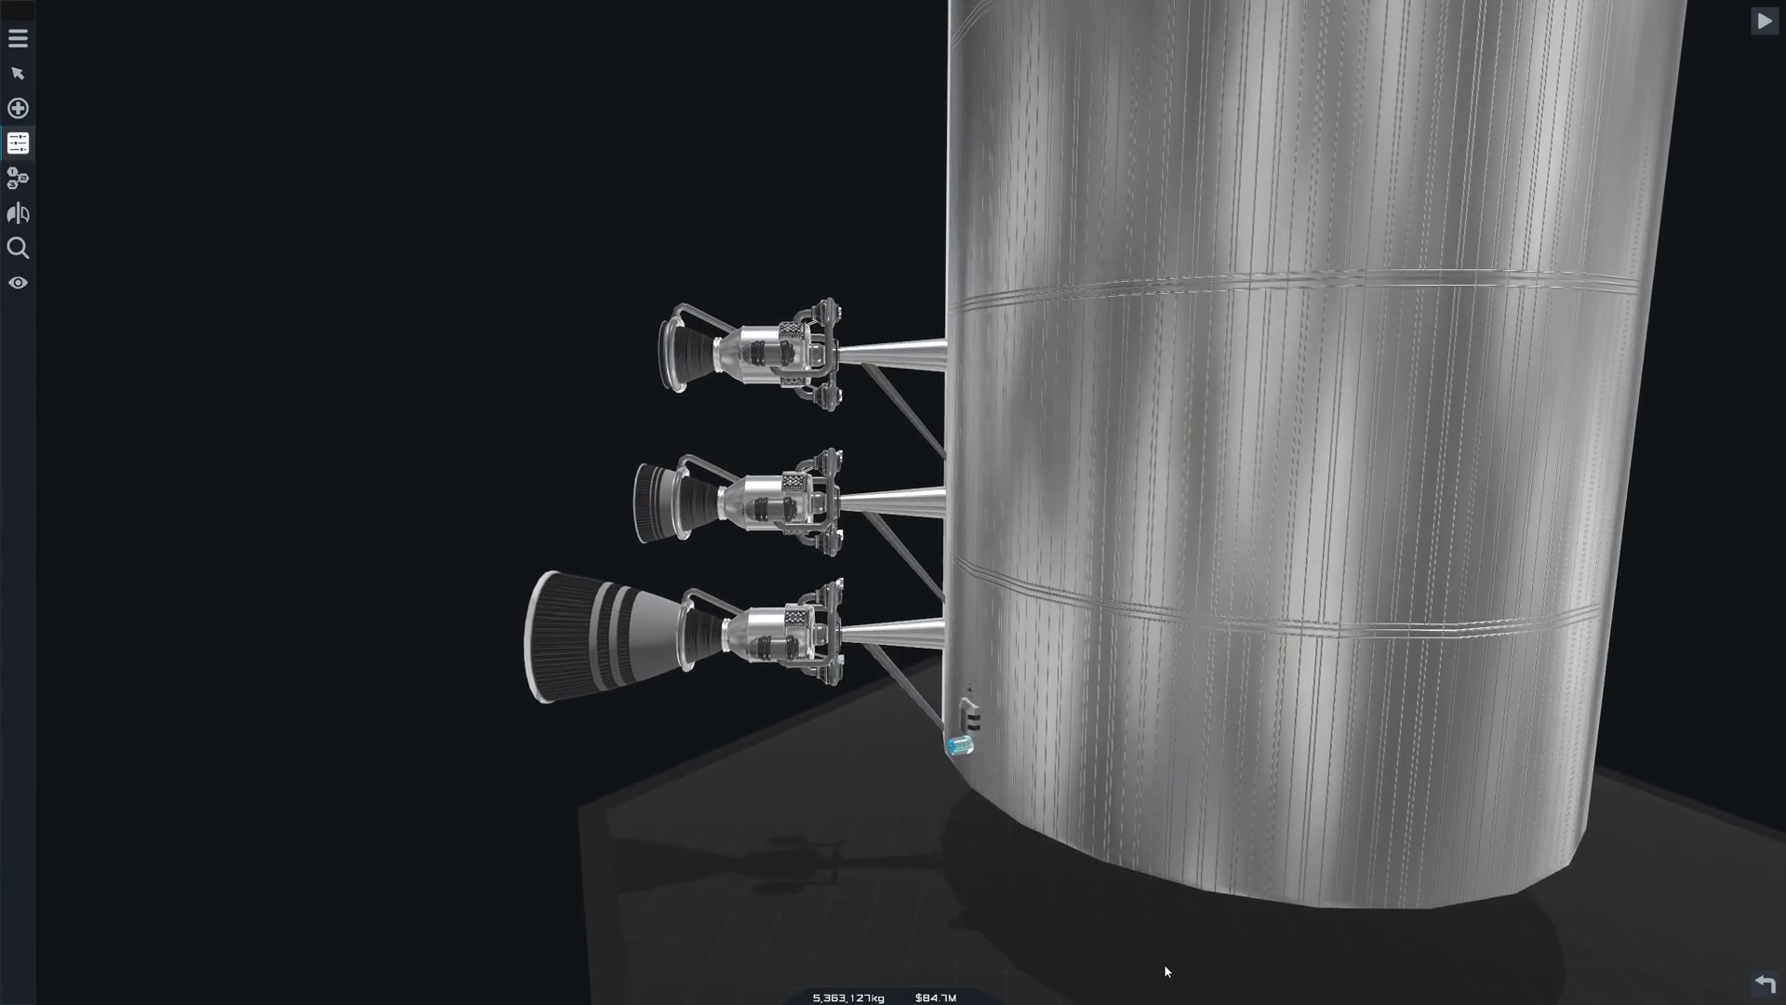
Compare Nozzle Throat Size and Nozzle Length across the middle, top and long-nozzle bottom engines.
left_click(752, 353)
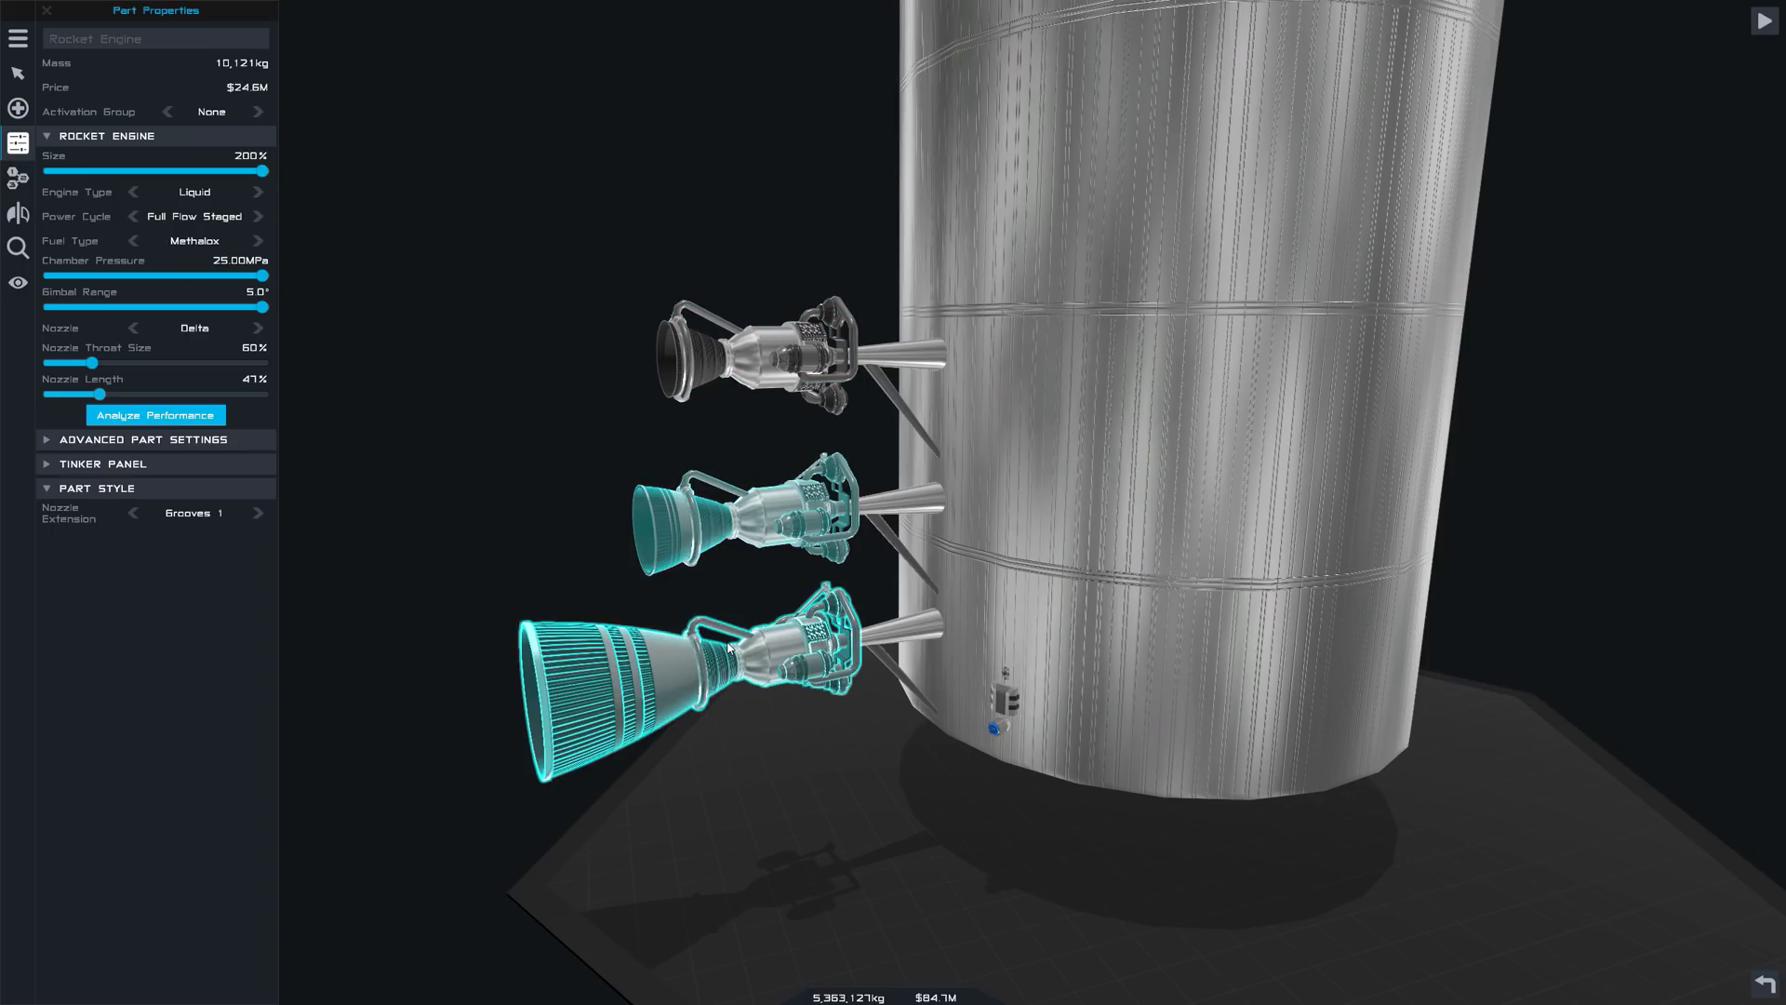
left_click_drag(131, 394, 270, 394)
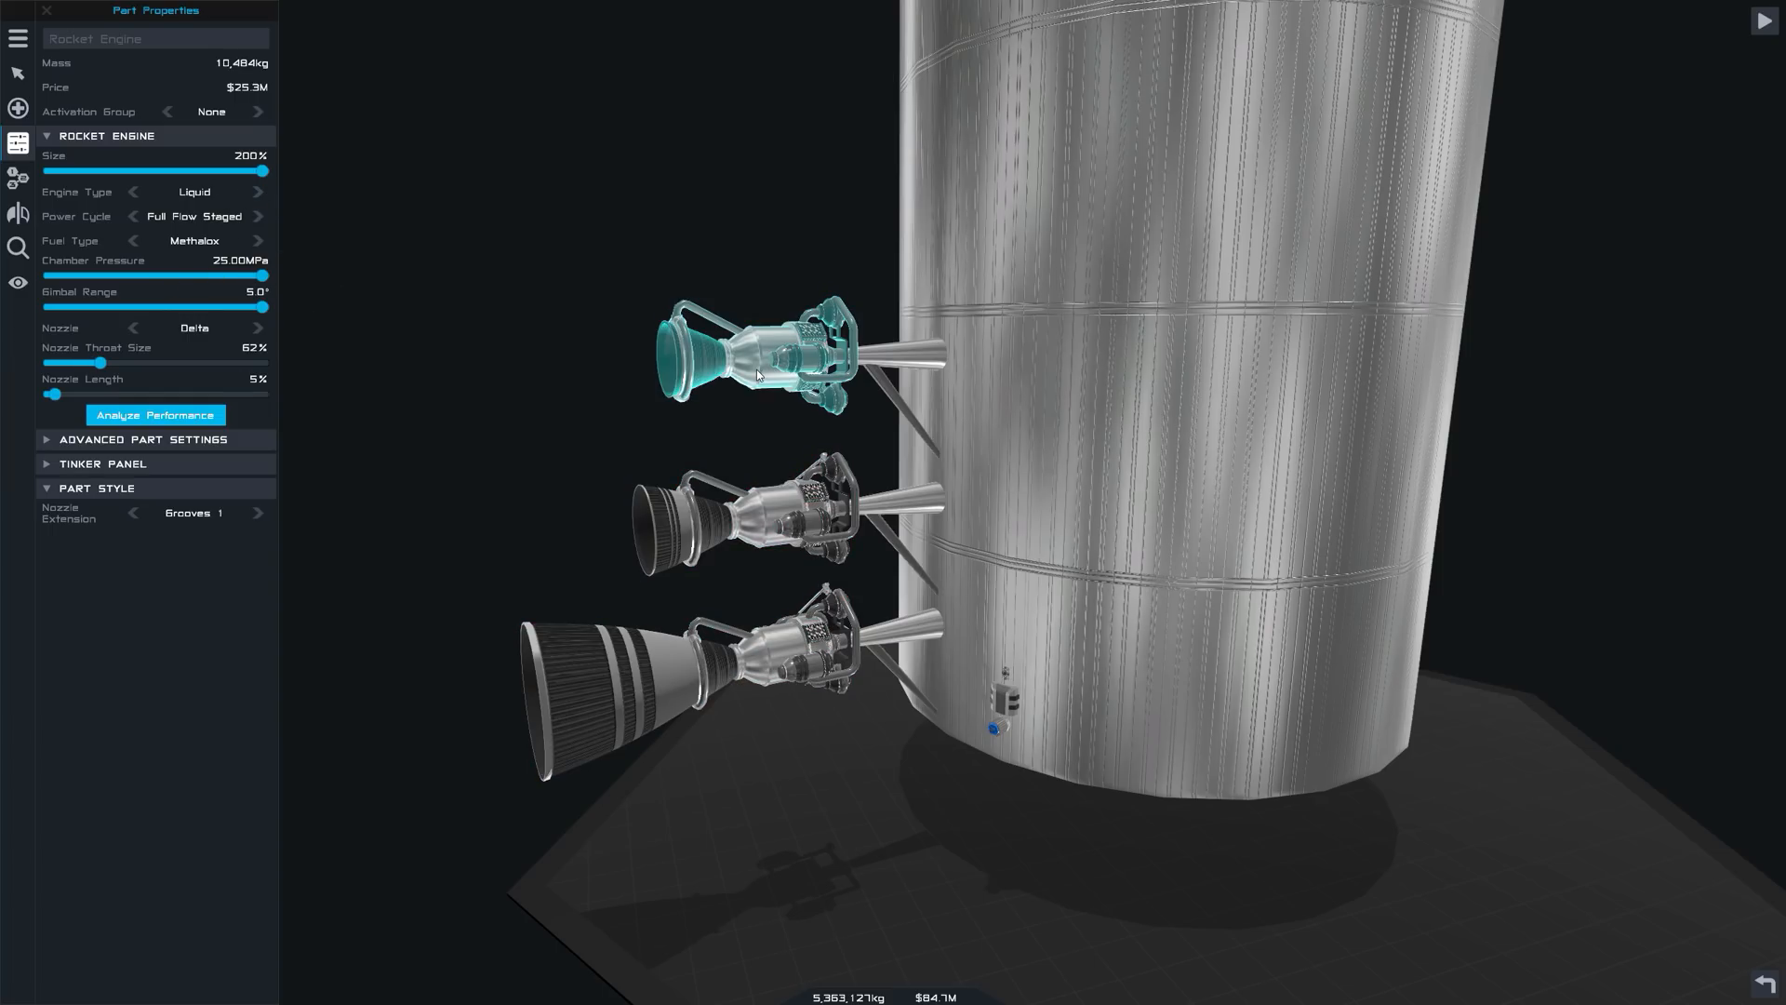
left_click_drag(54, 394, 269, 394)
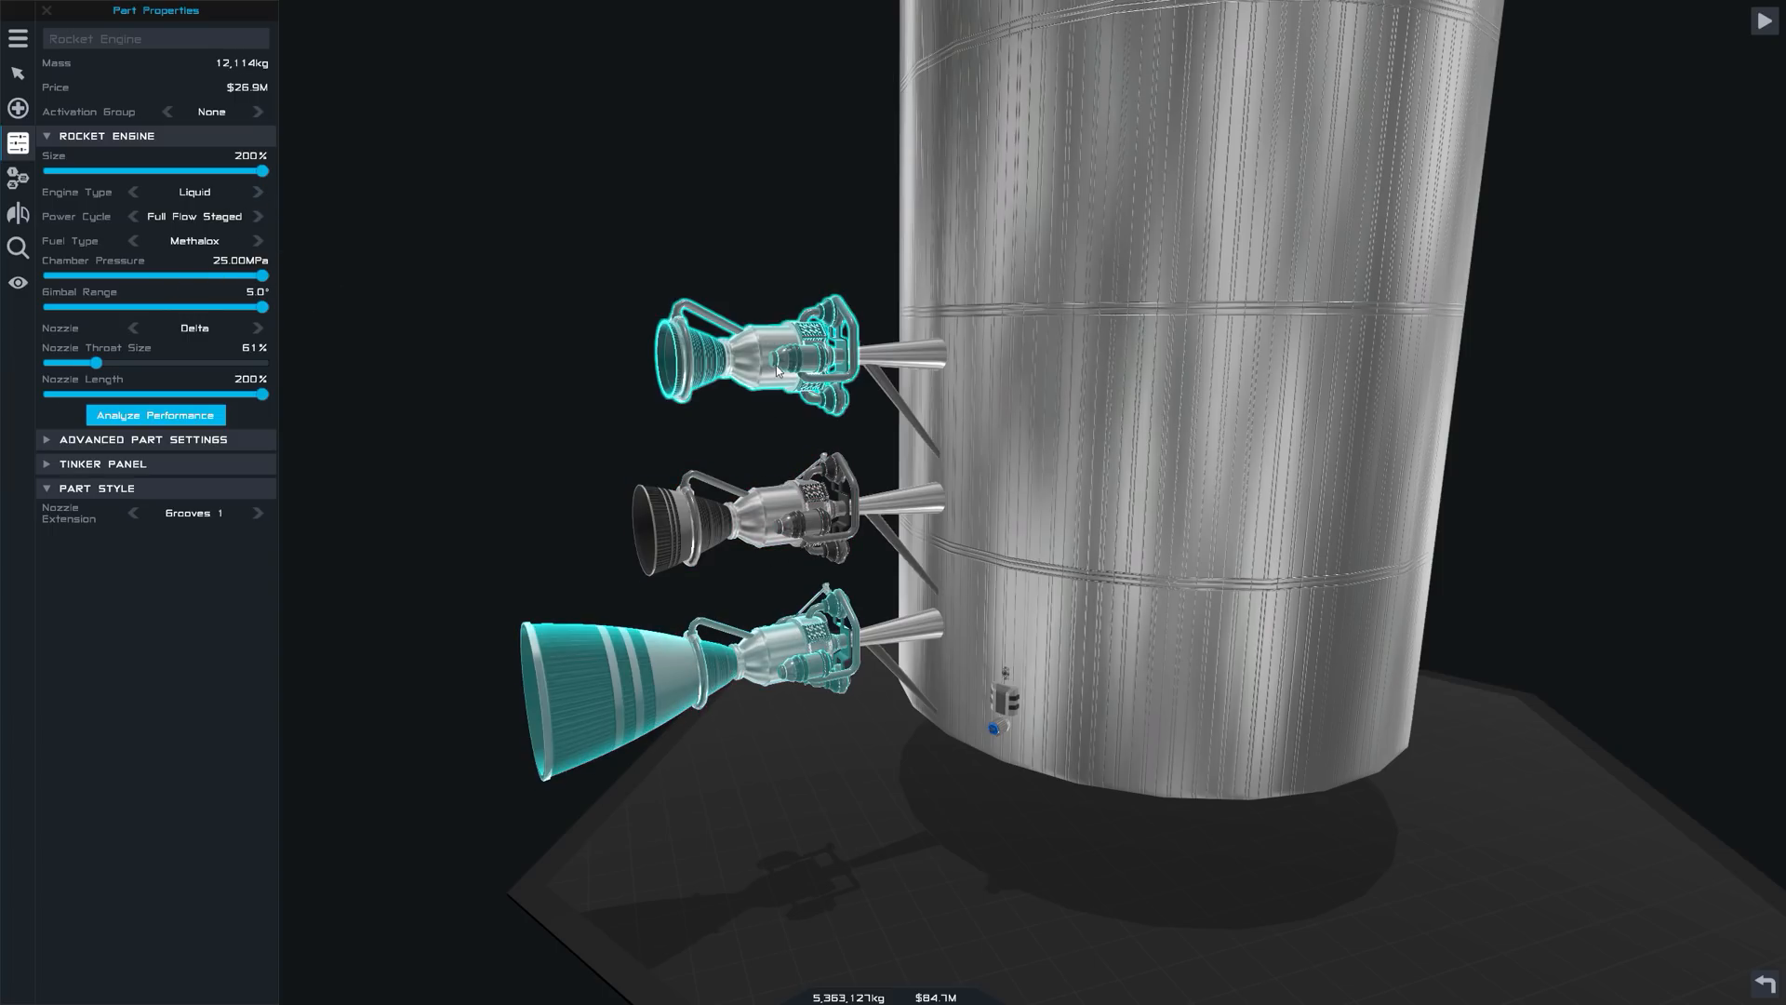
left_click_drag(268, 394, 46, 394)
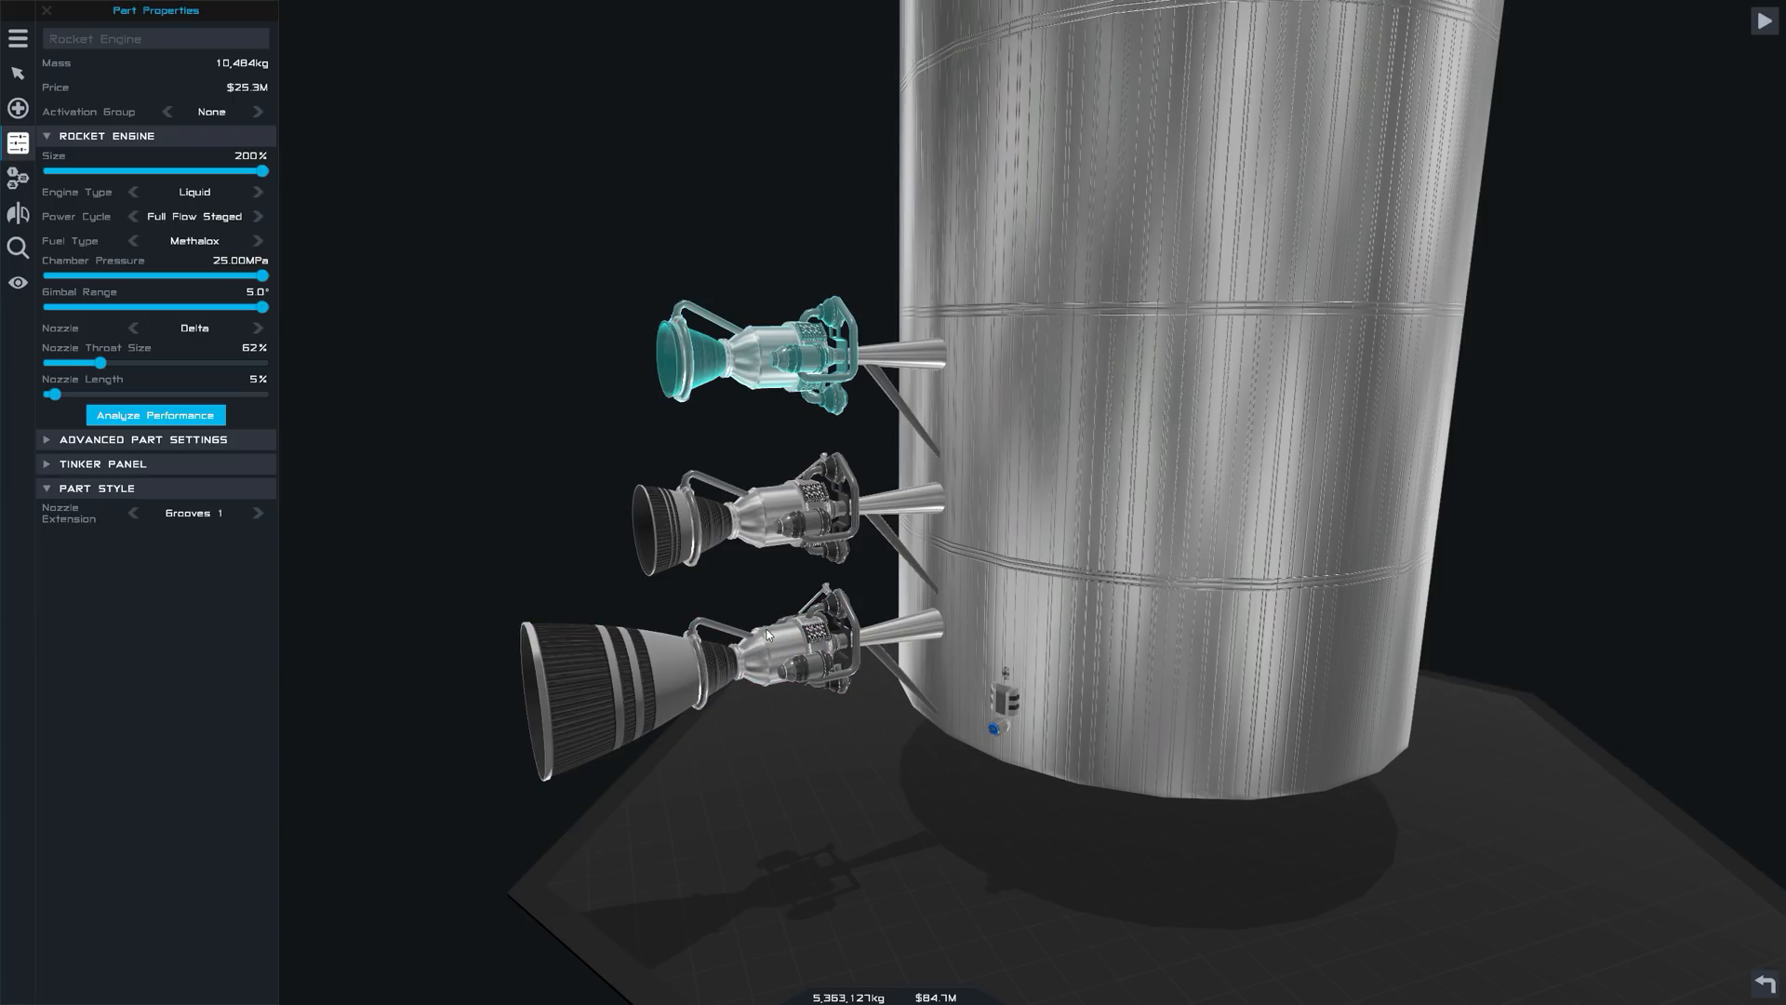
left_click_drag(52, 394, 269, 395)
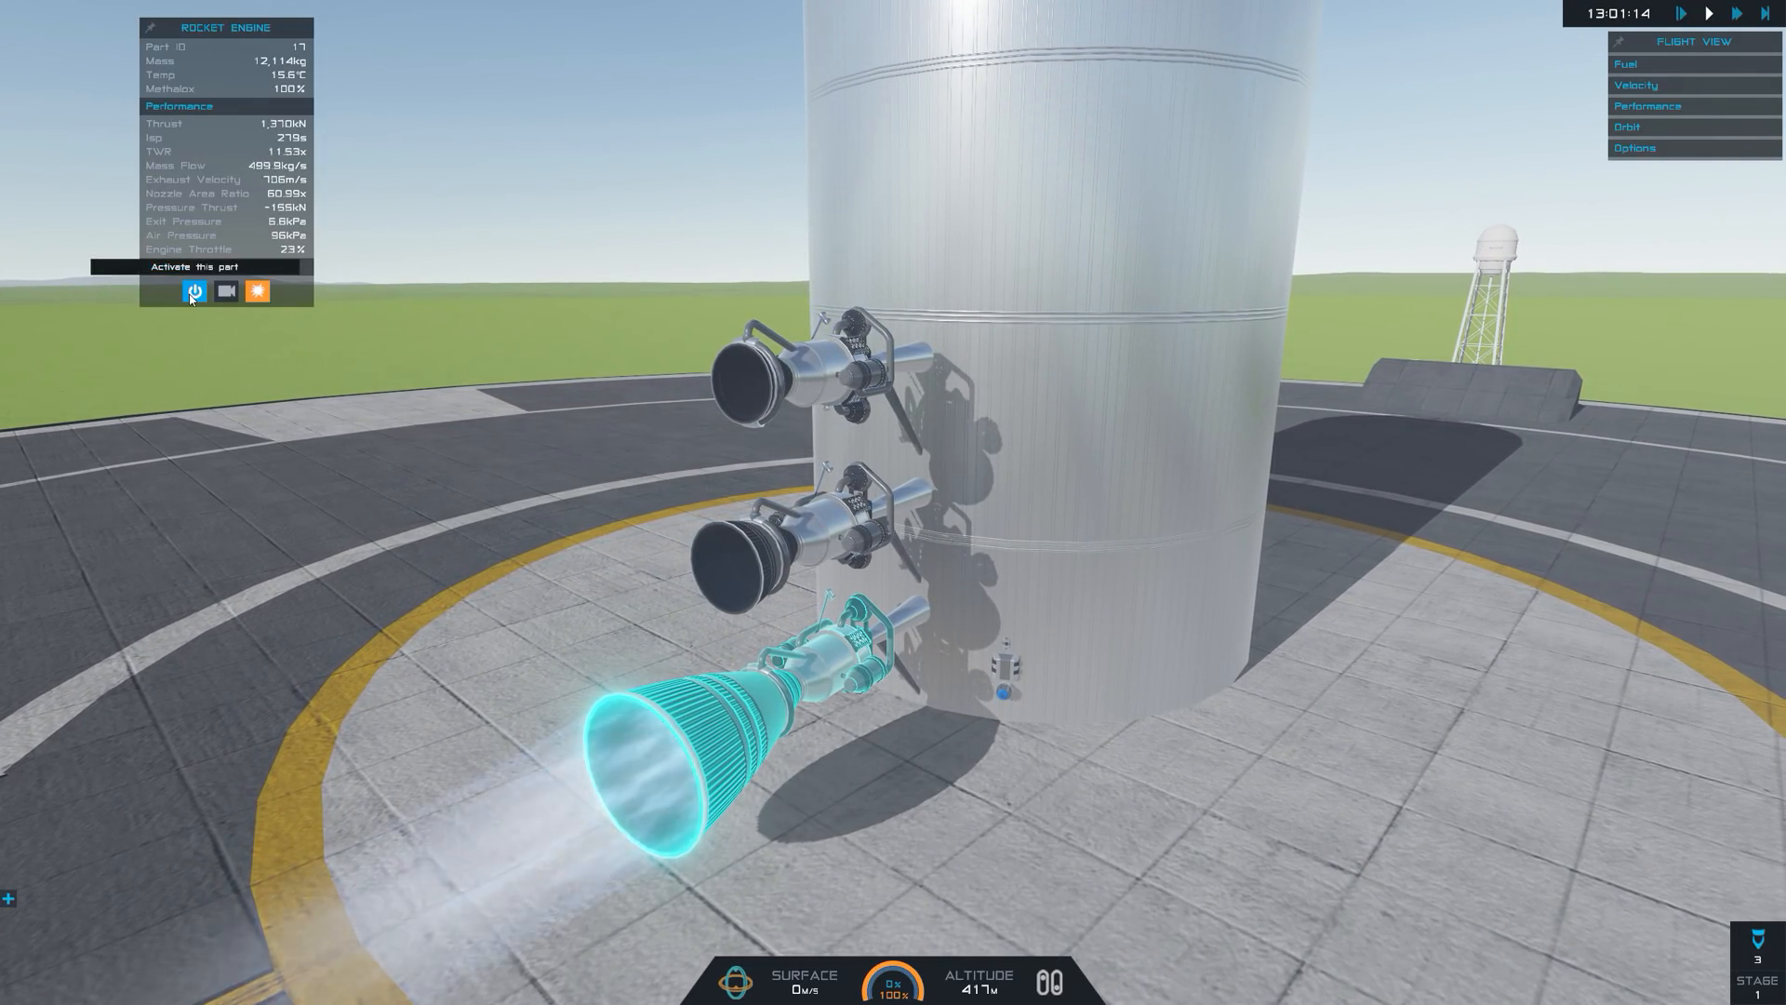
Fire the long-nozzle bottom engine, then view the middle engine's readouts.
left_click(193, 291)
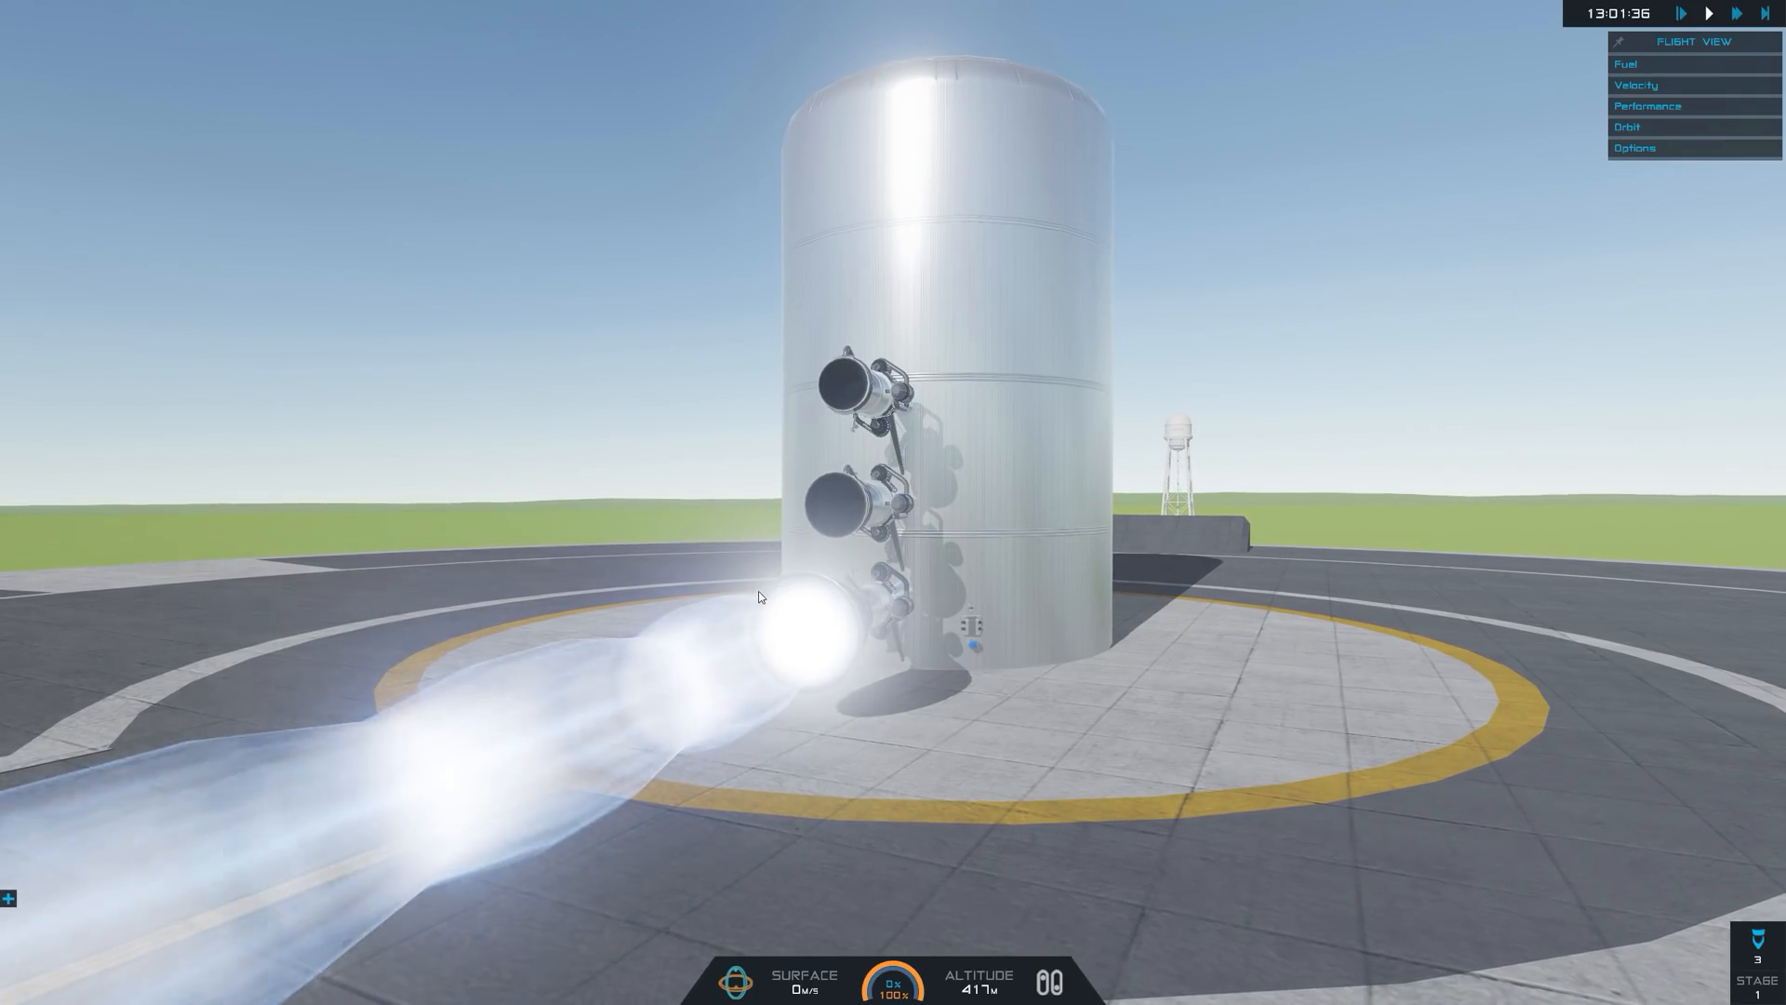
mouse_move(793, 782)
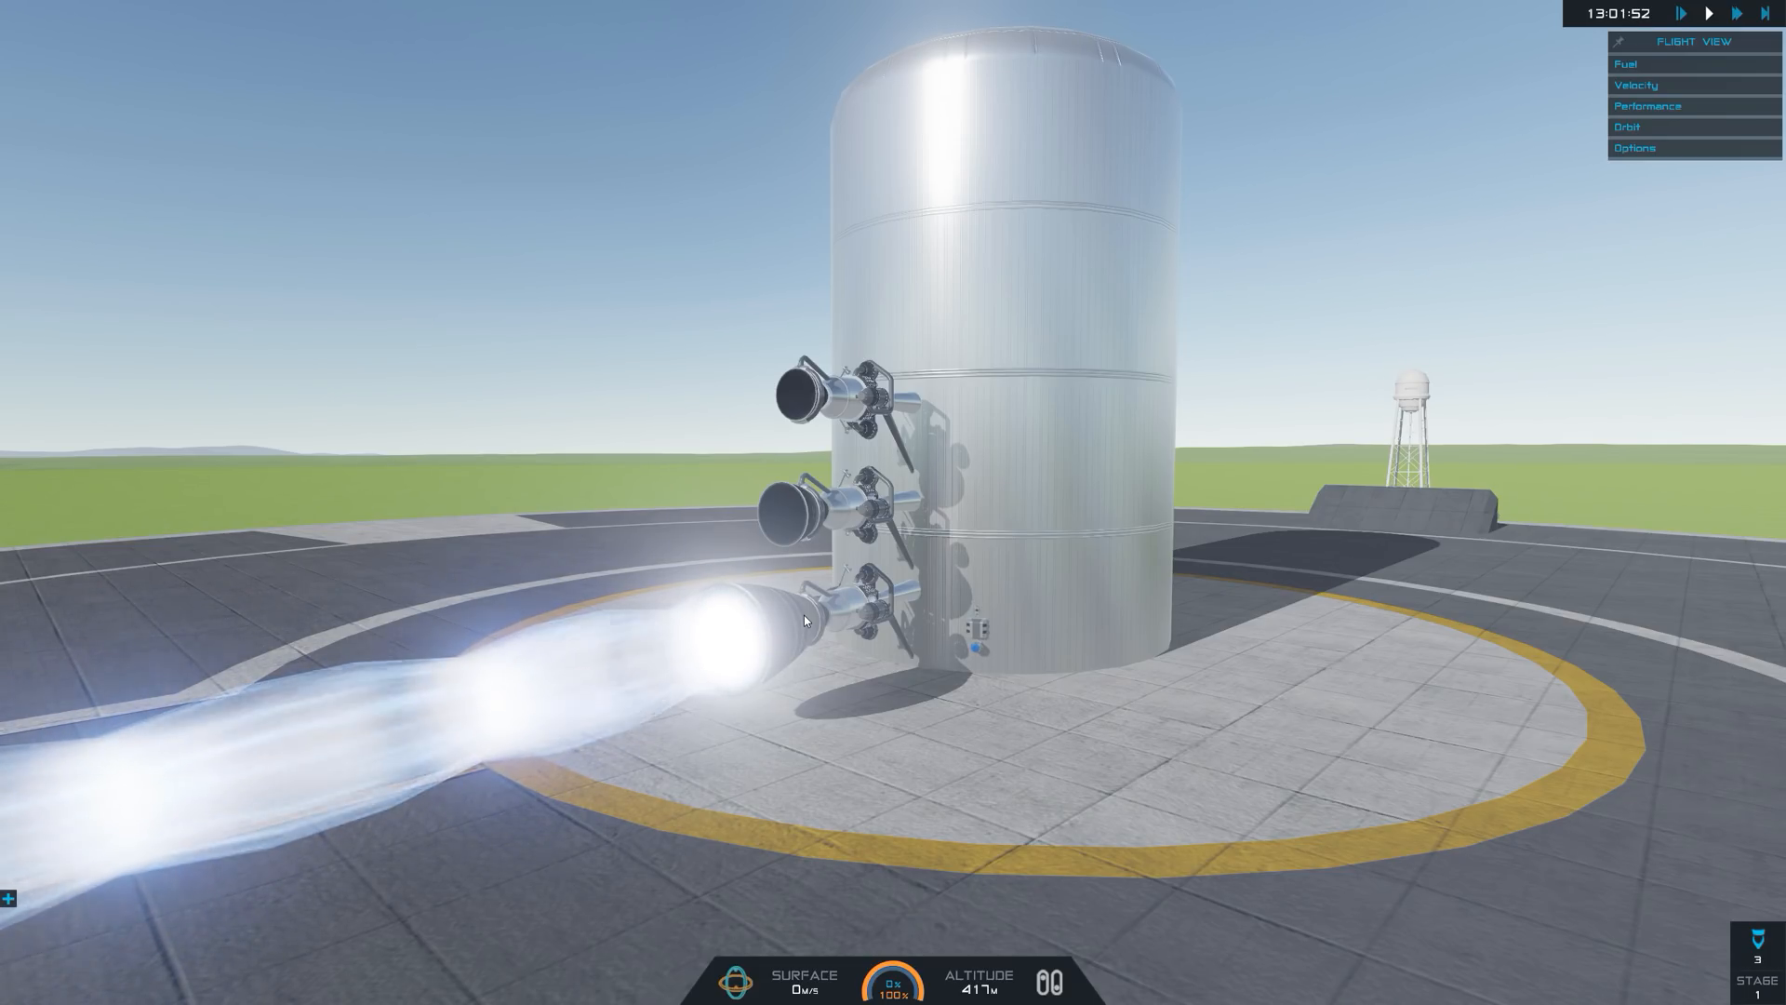
left_click(806, 615)
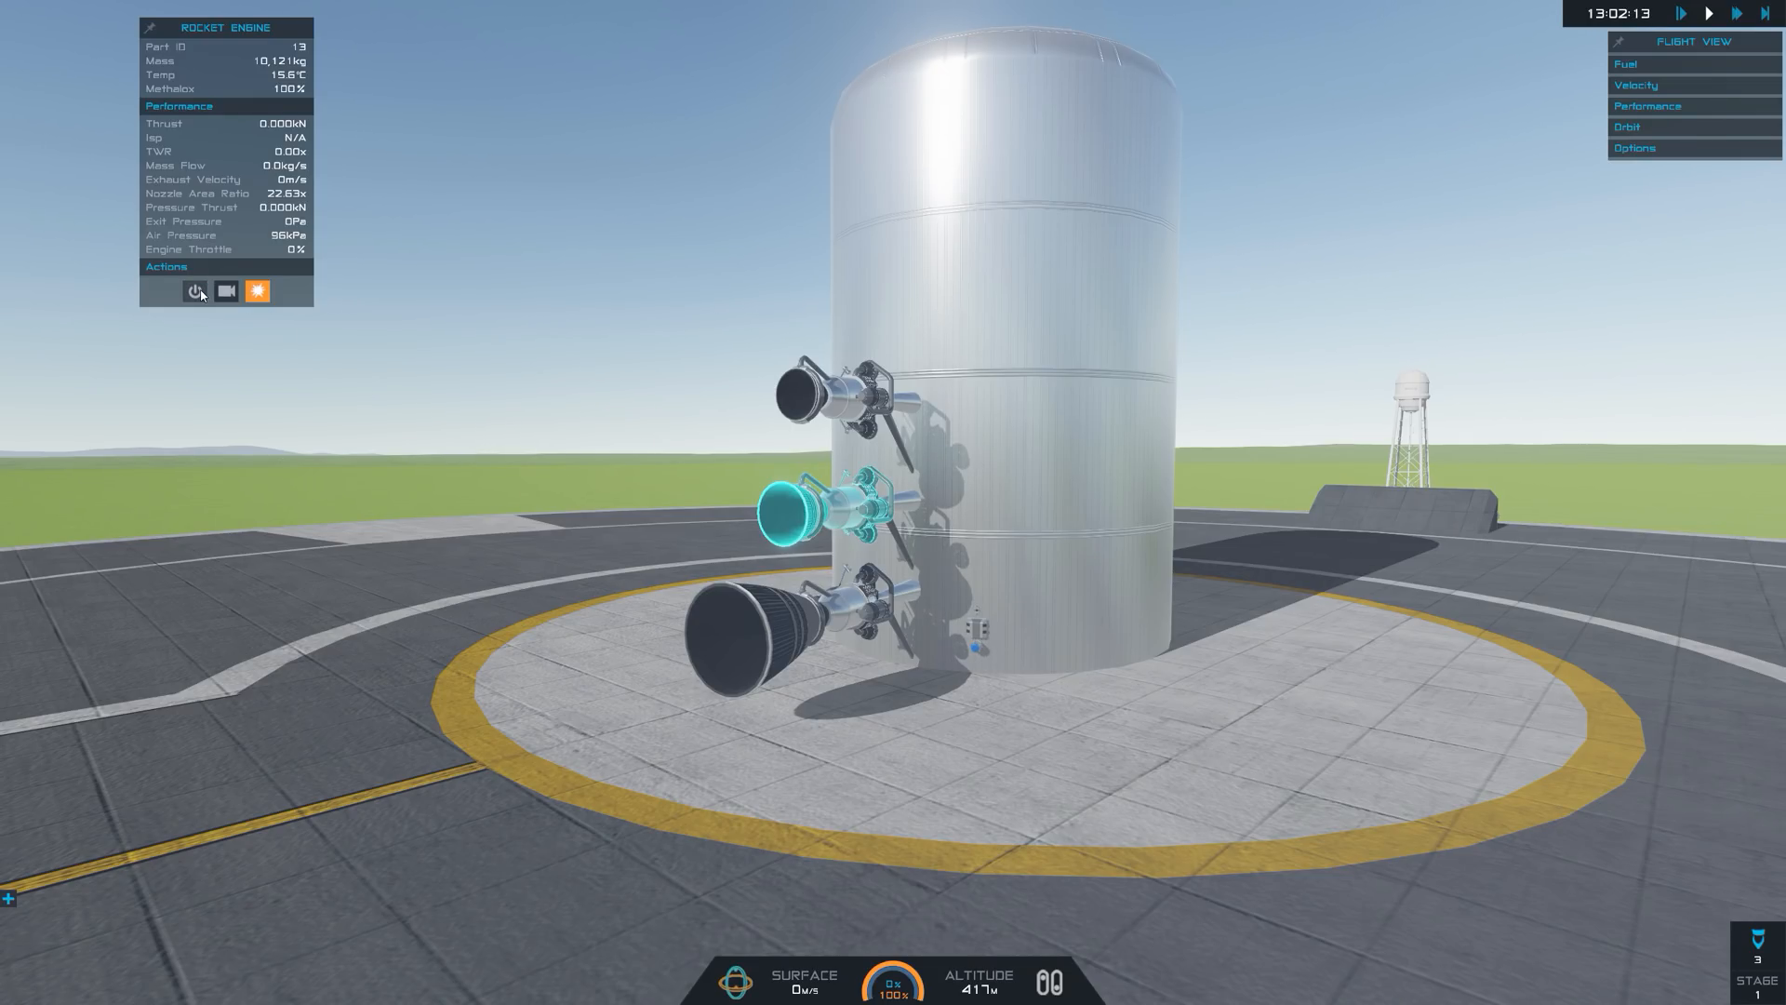
Activate the middle engine, then select and activate the short-nozzle top engine.
left_click(194, 290)
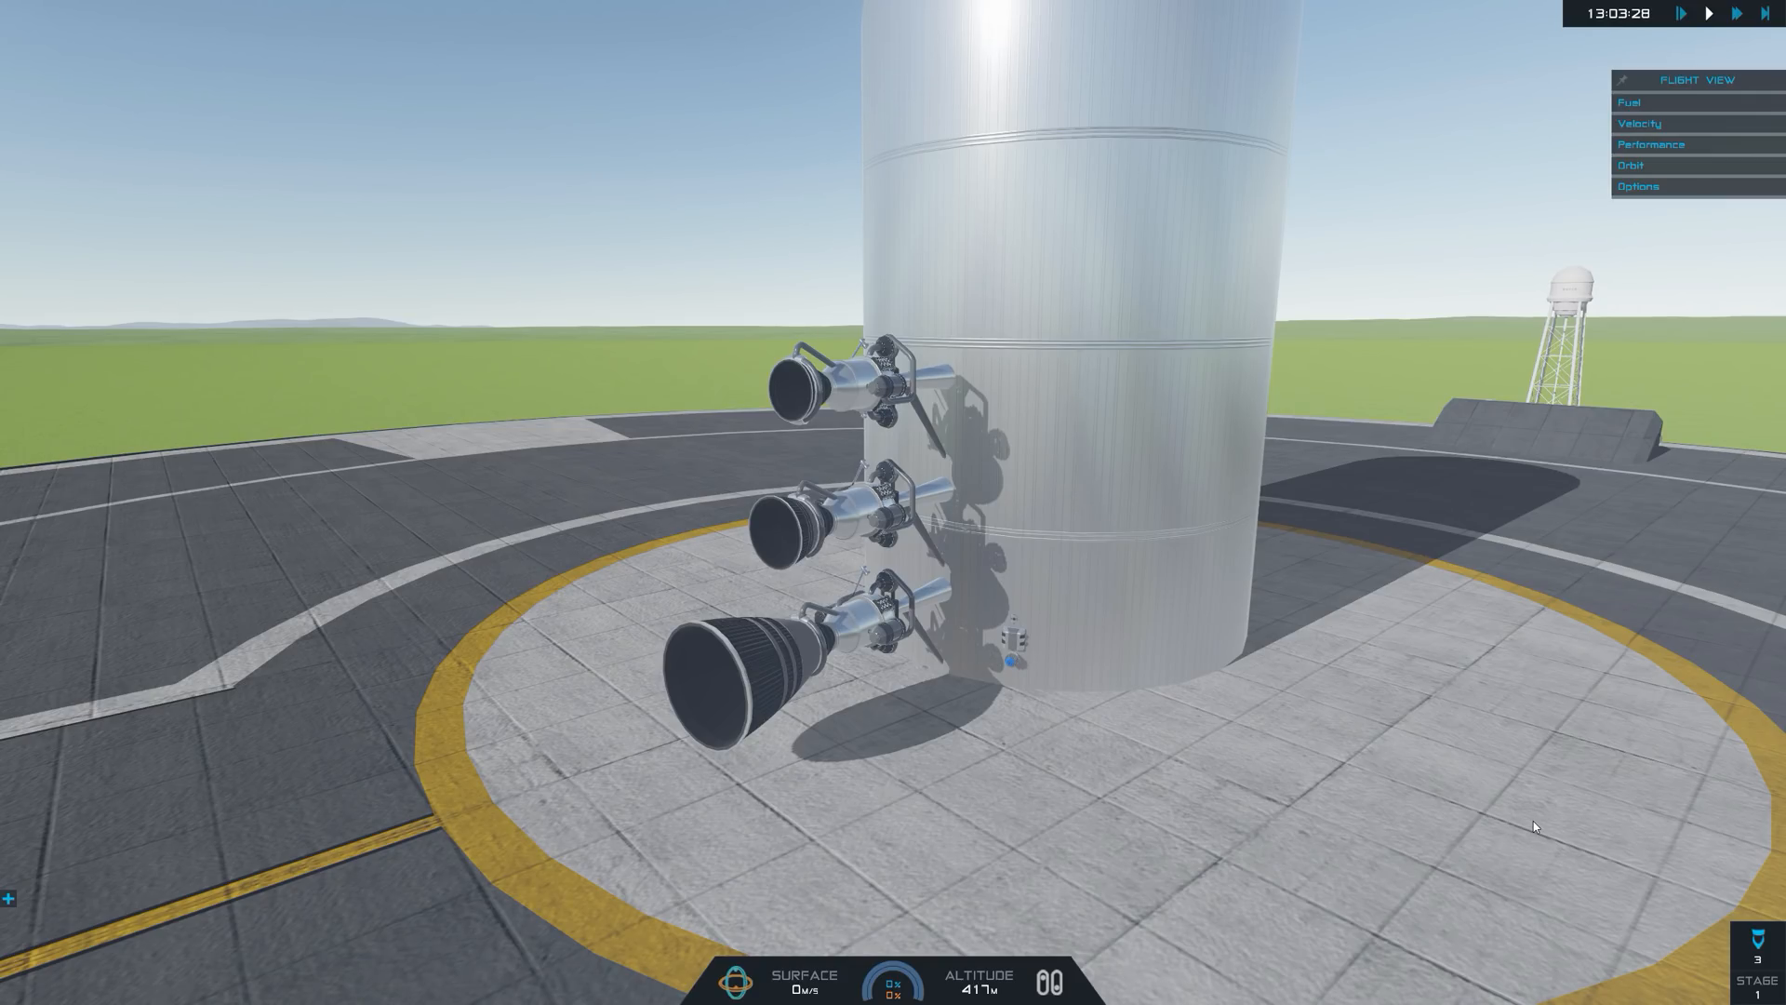
left_click(848, 381)
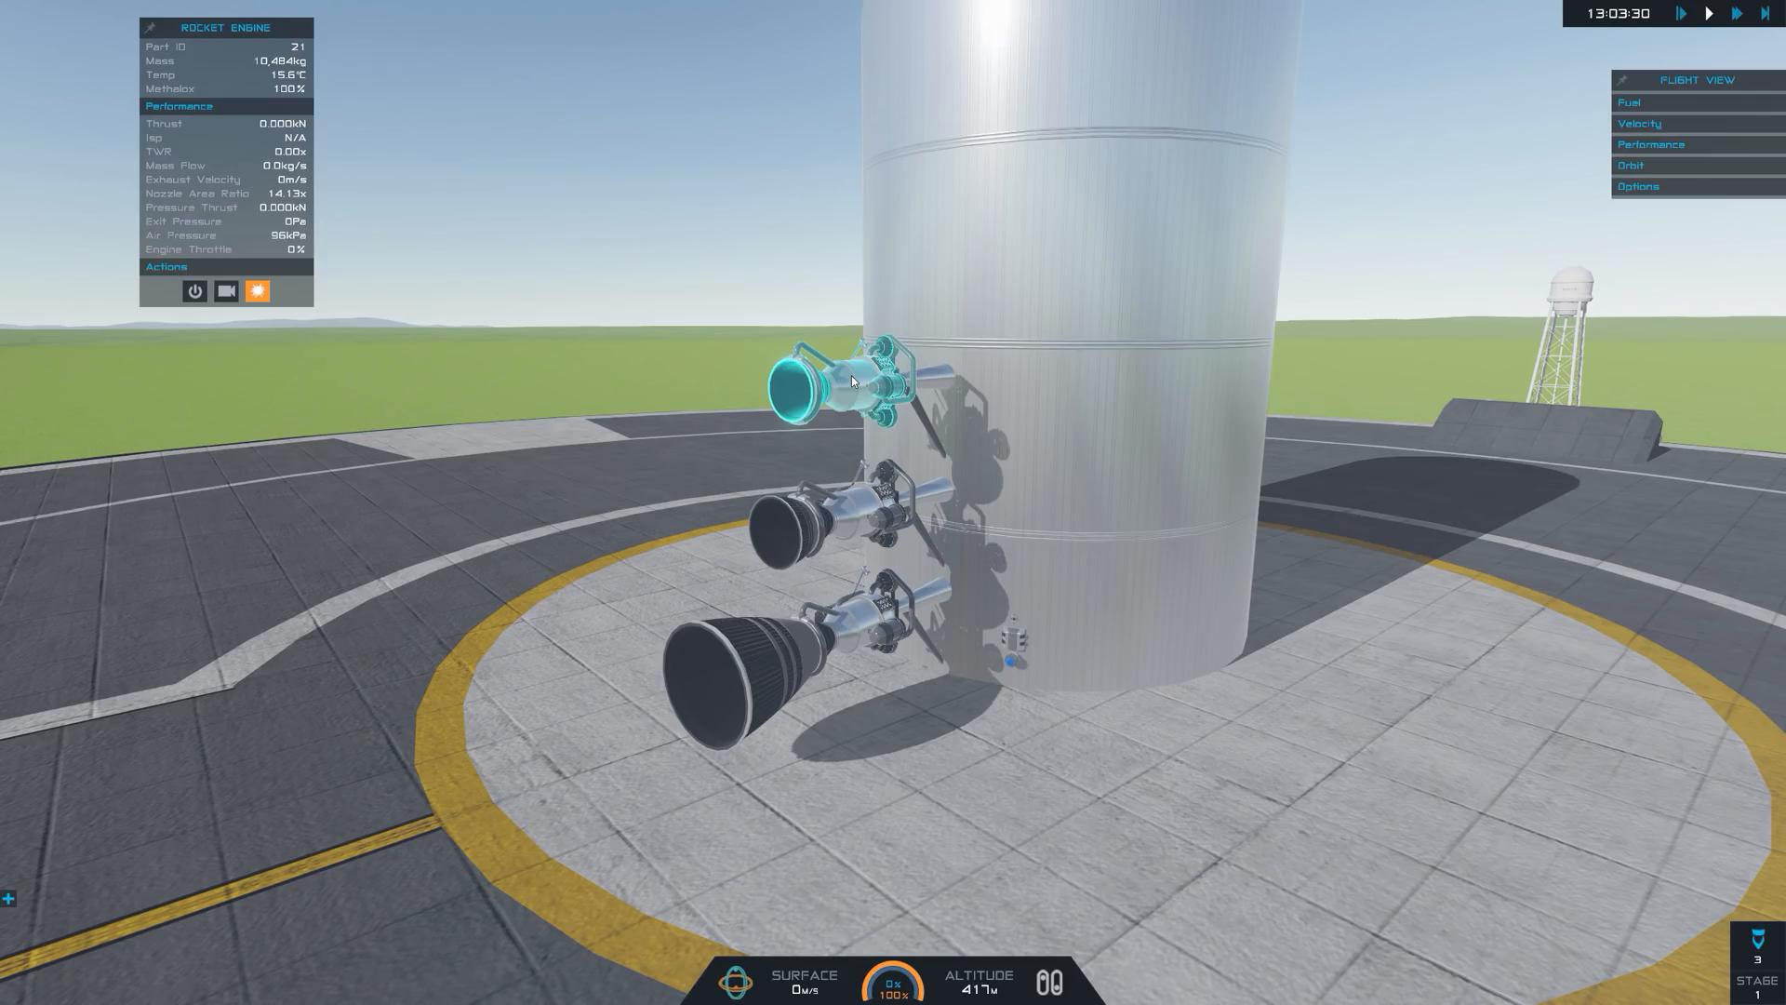
left_click(193, 290)
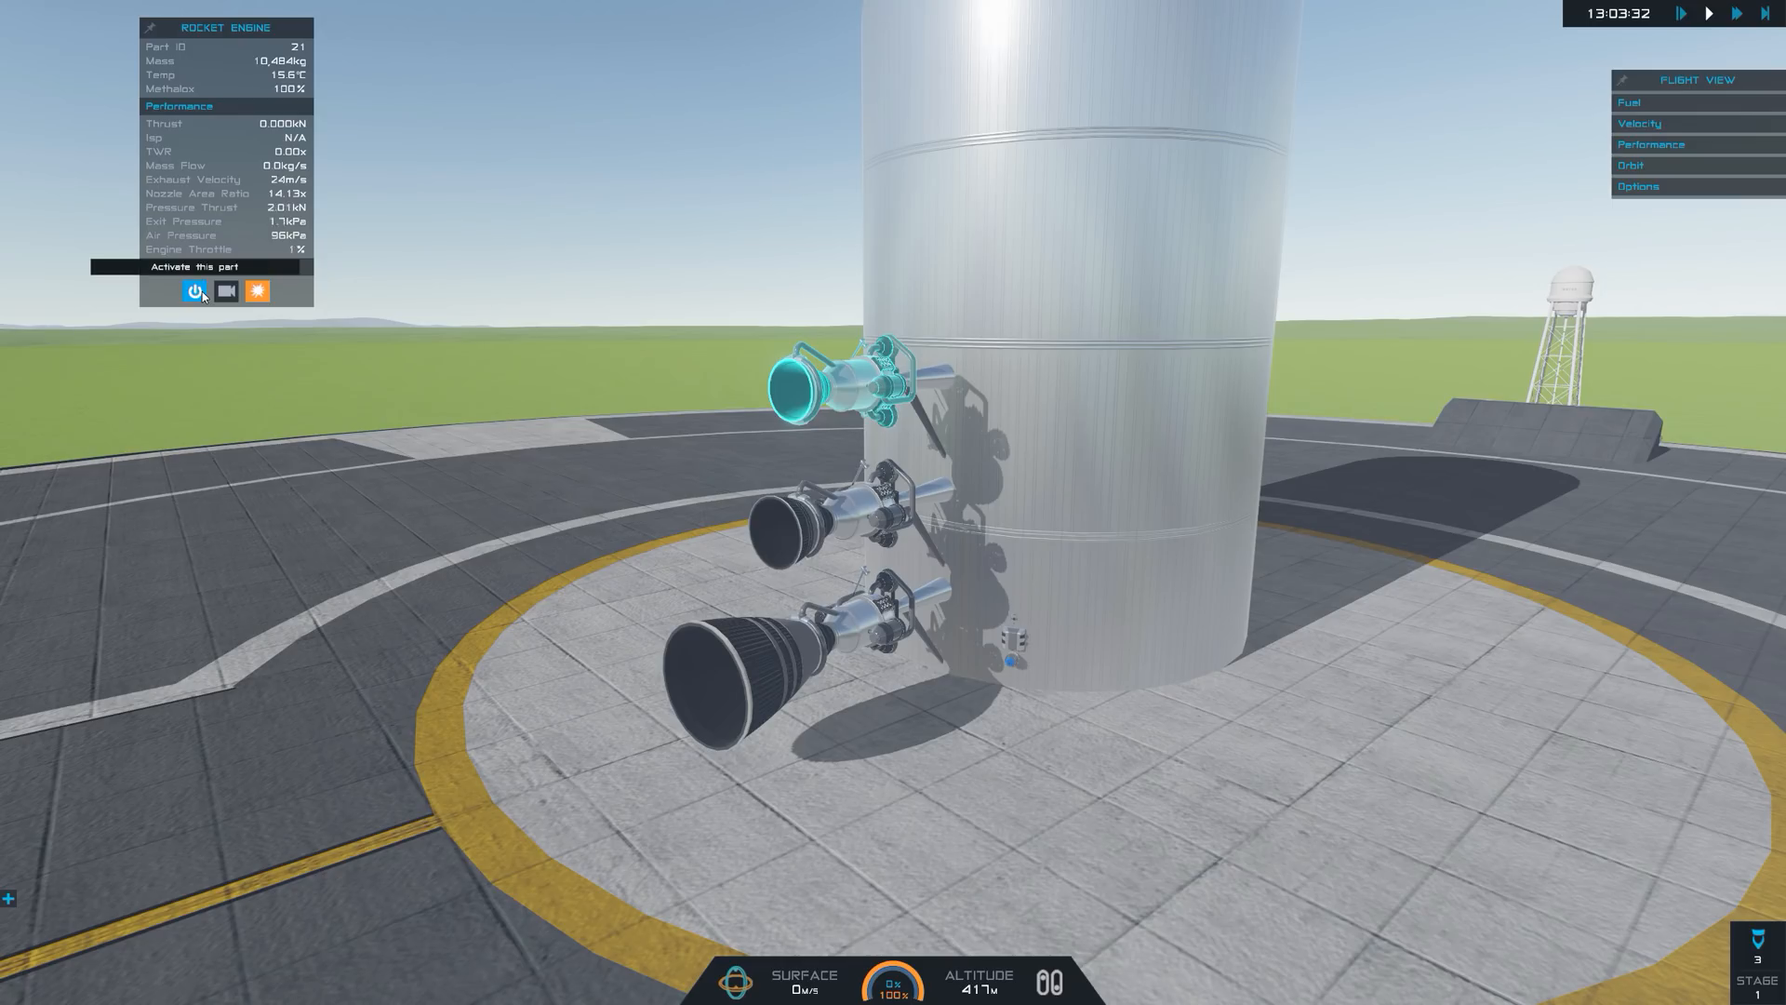
left_click(194, 291)
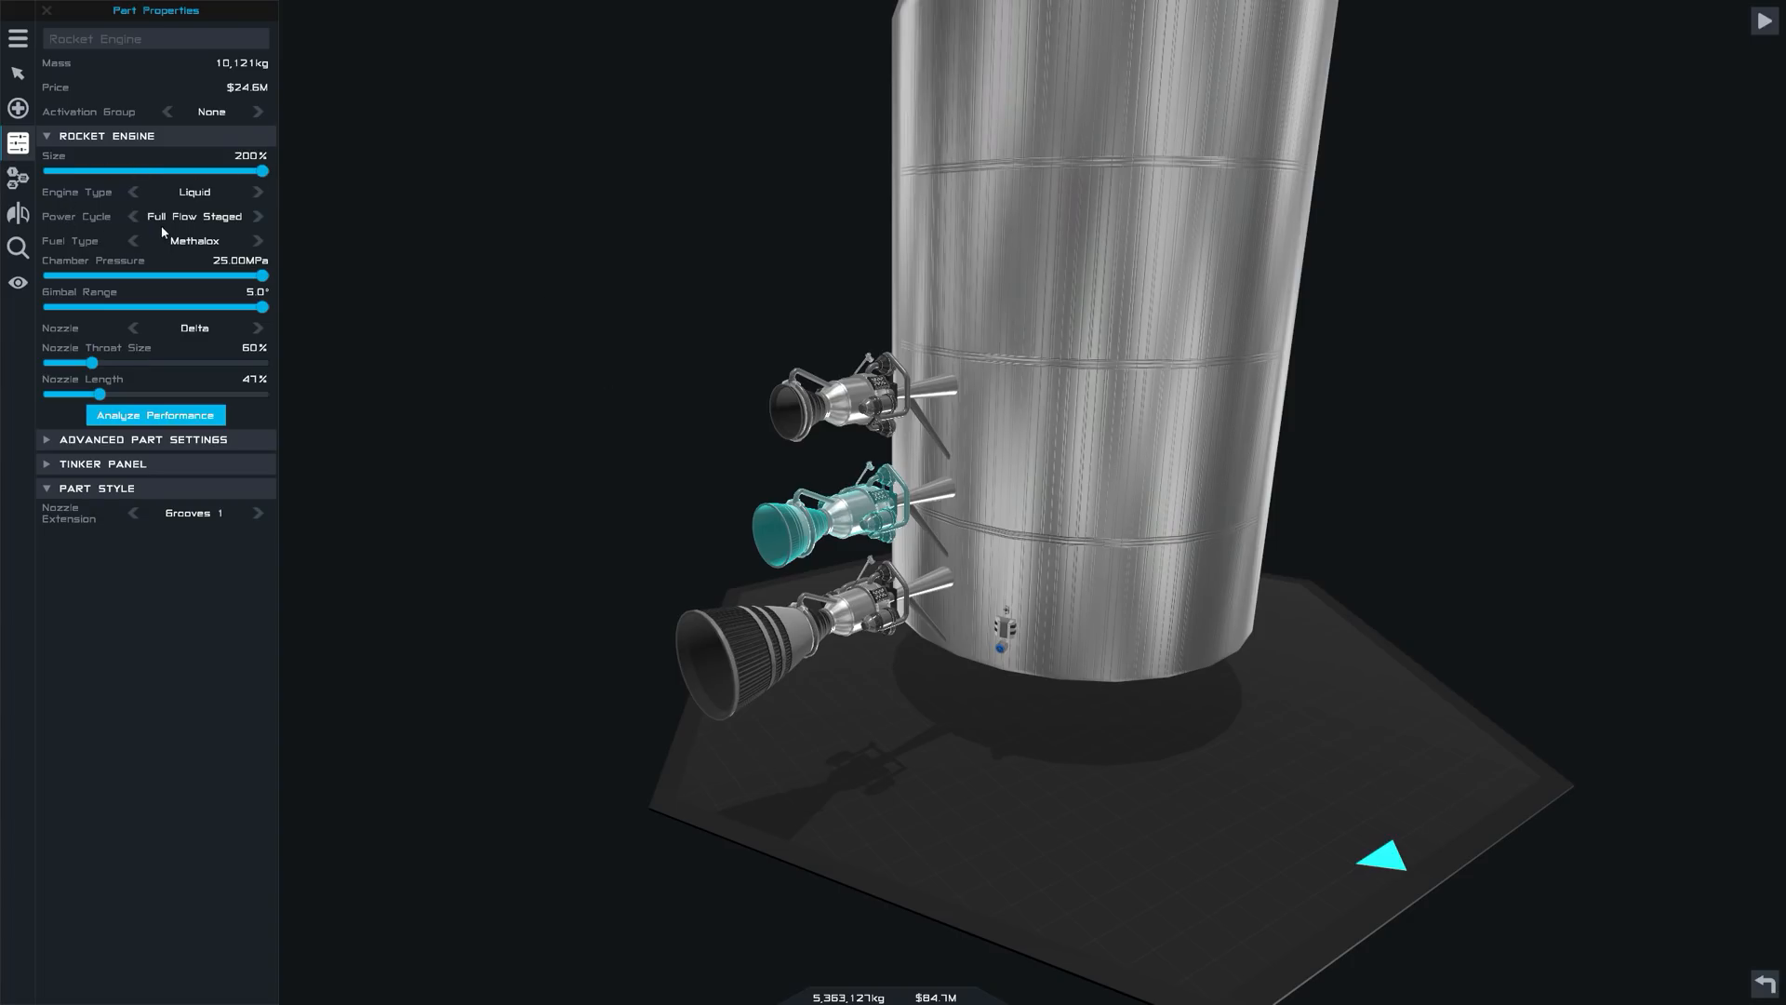
mouse_move(250, 221)
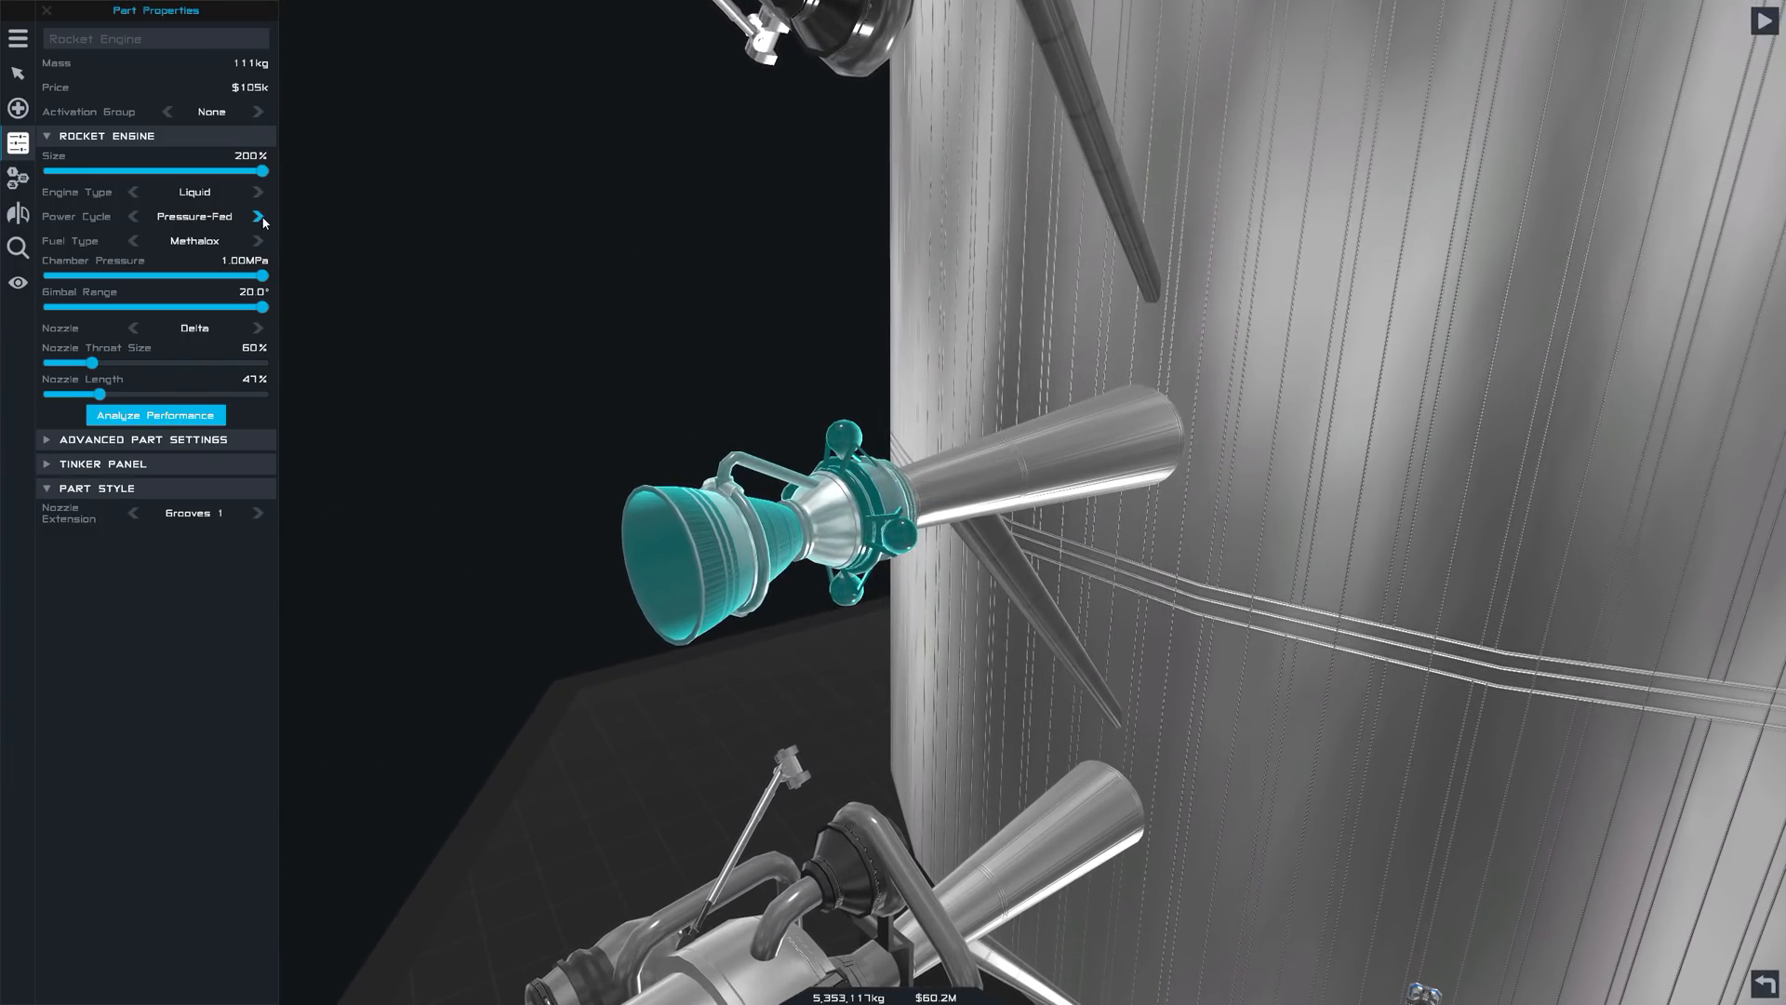
Cycle the middle engine through Electric, Gas Generator and Staged, ending on Full Flow Staged.
left_click(258, 217)
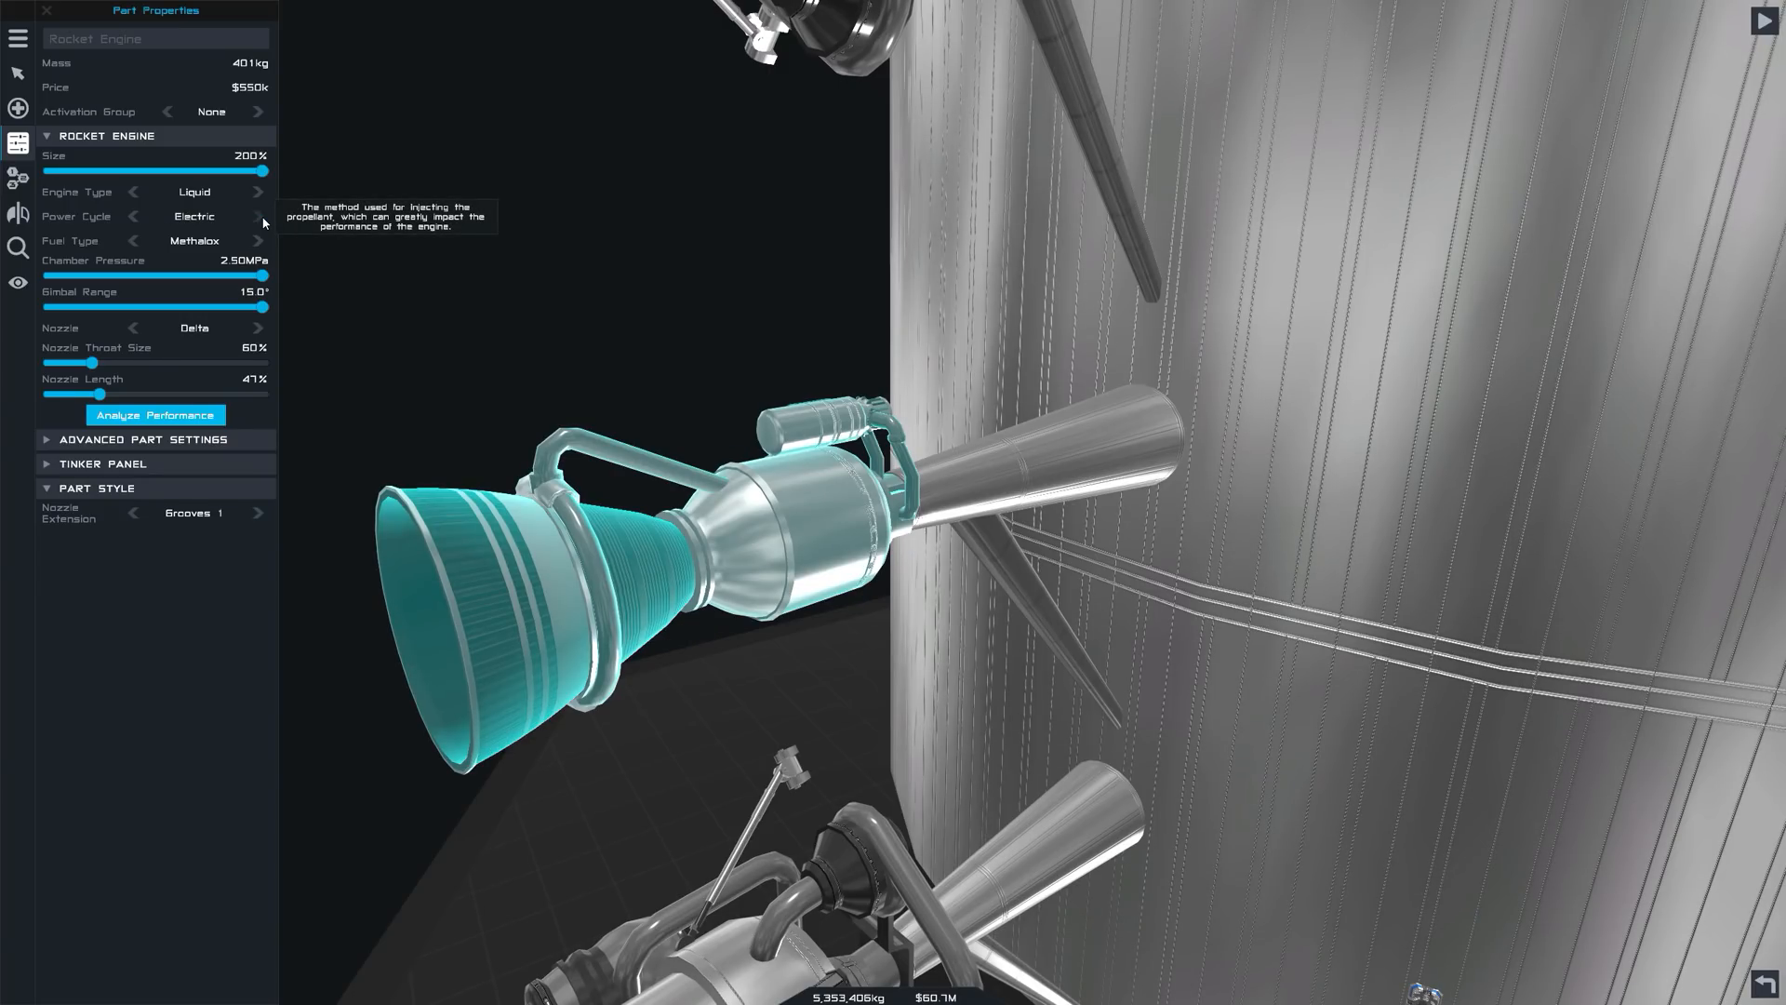
left_click(259, 217)
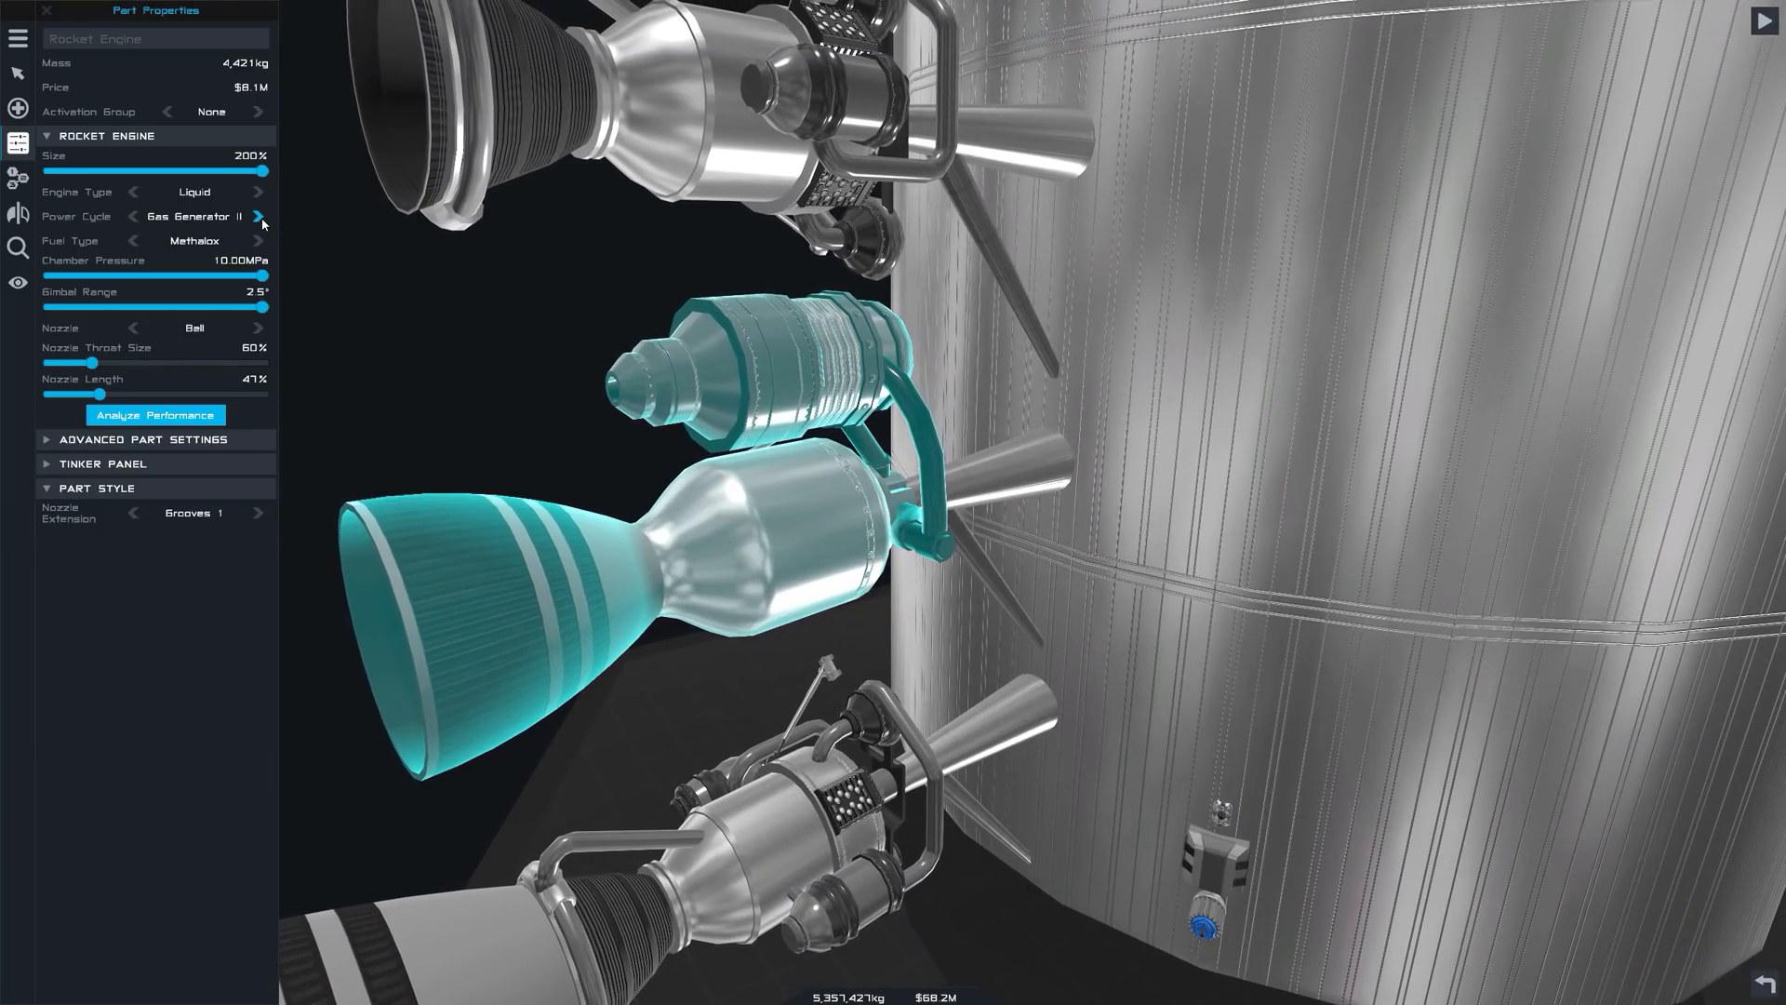
left_click(258, 217)
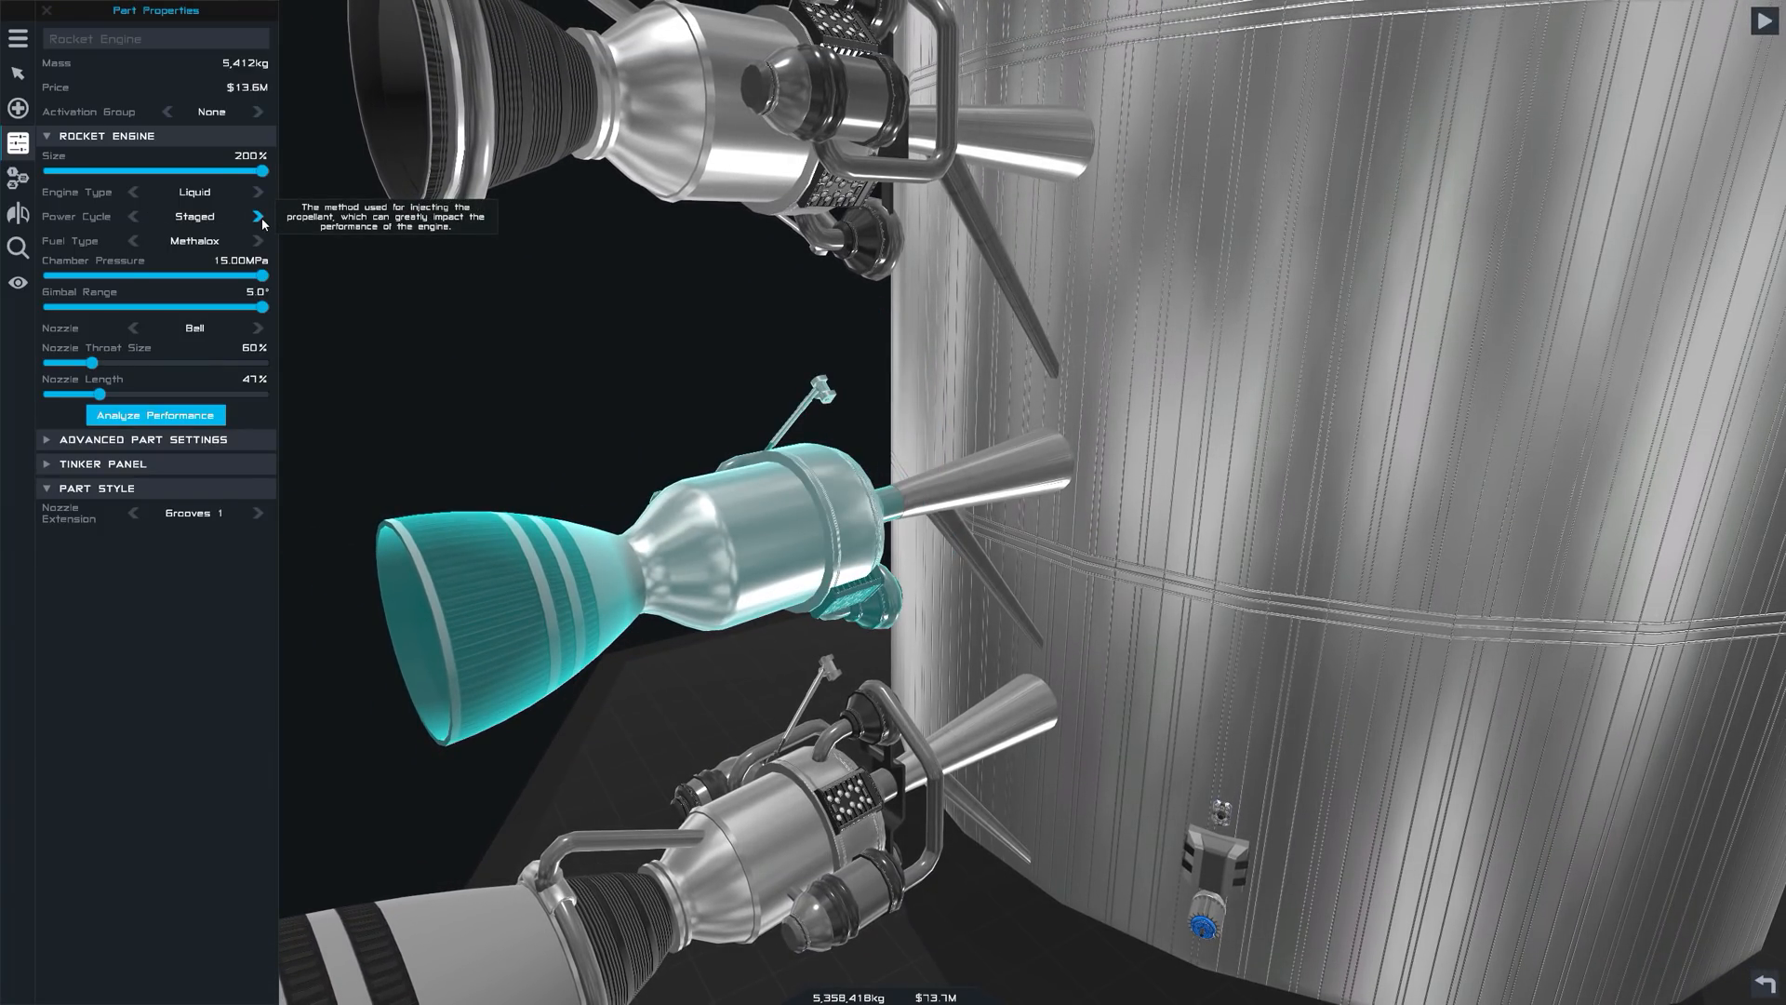
left_click(259, 217)
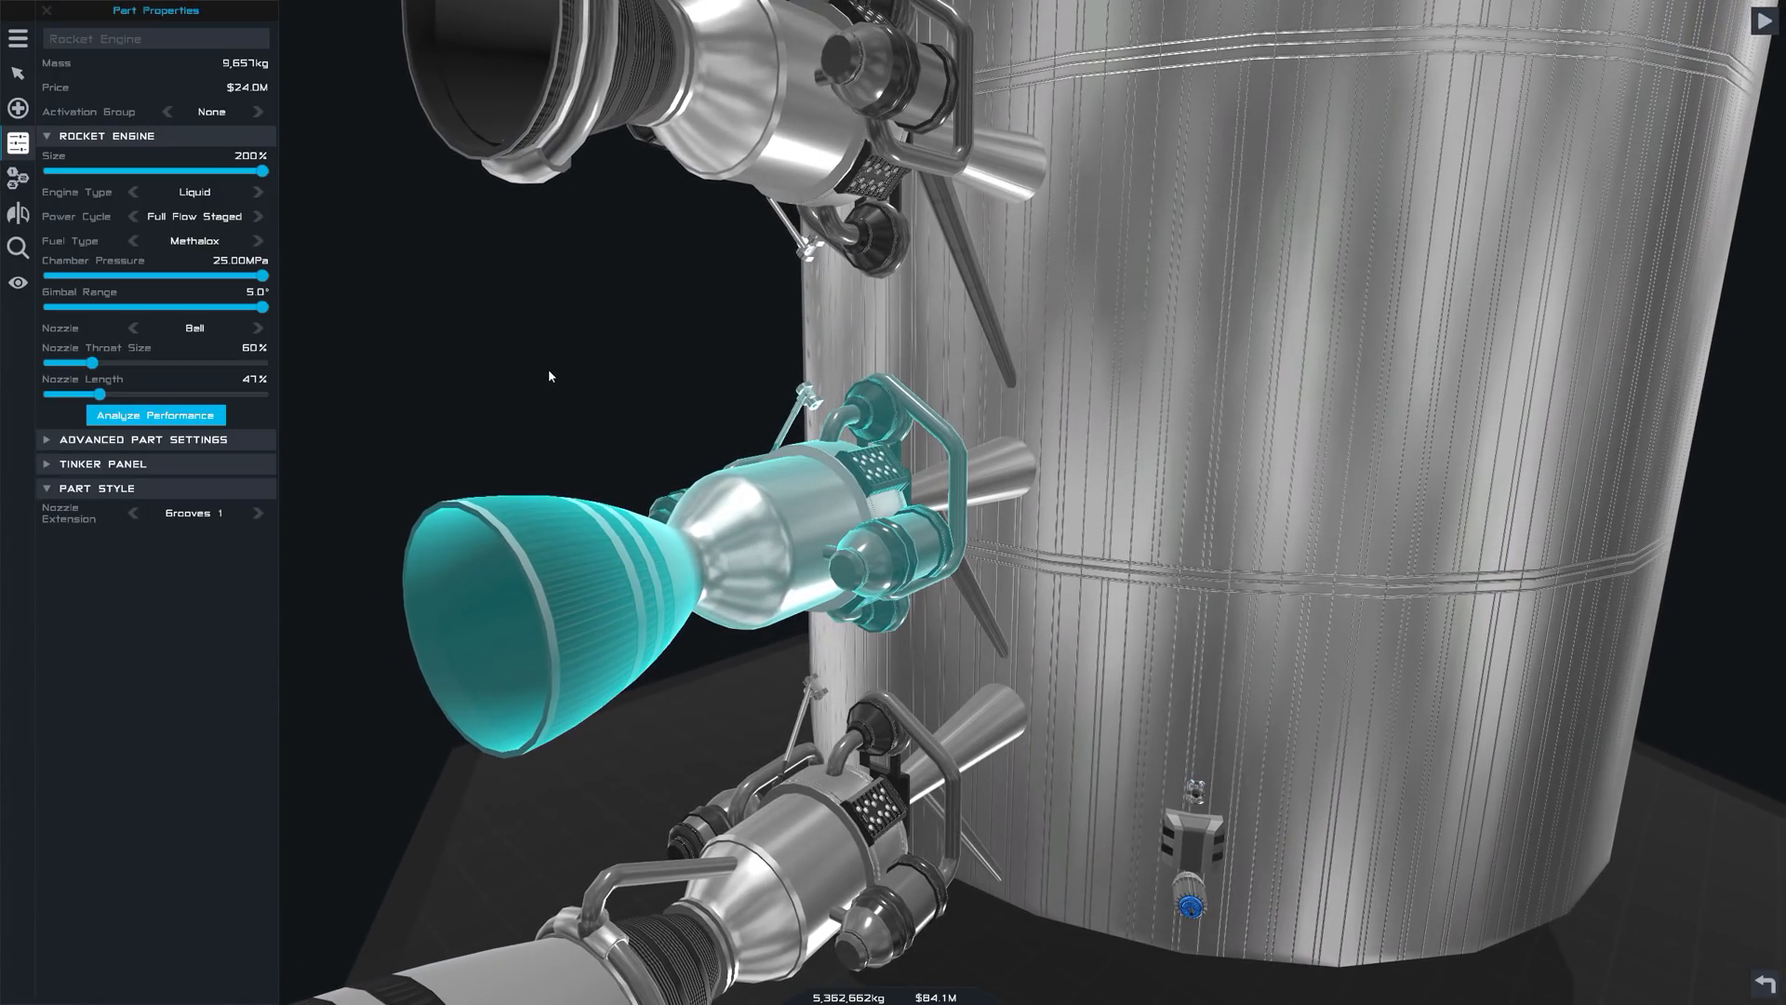
mouse_move(539, 367)
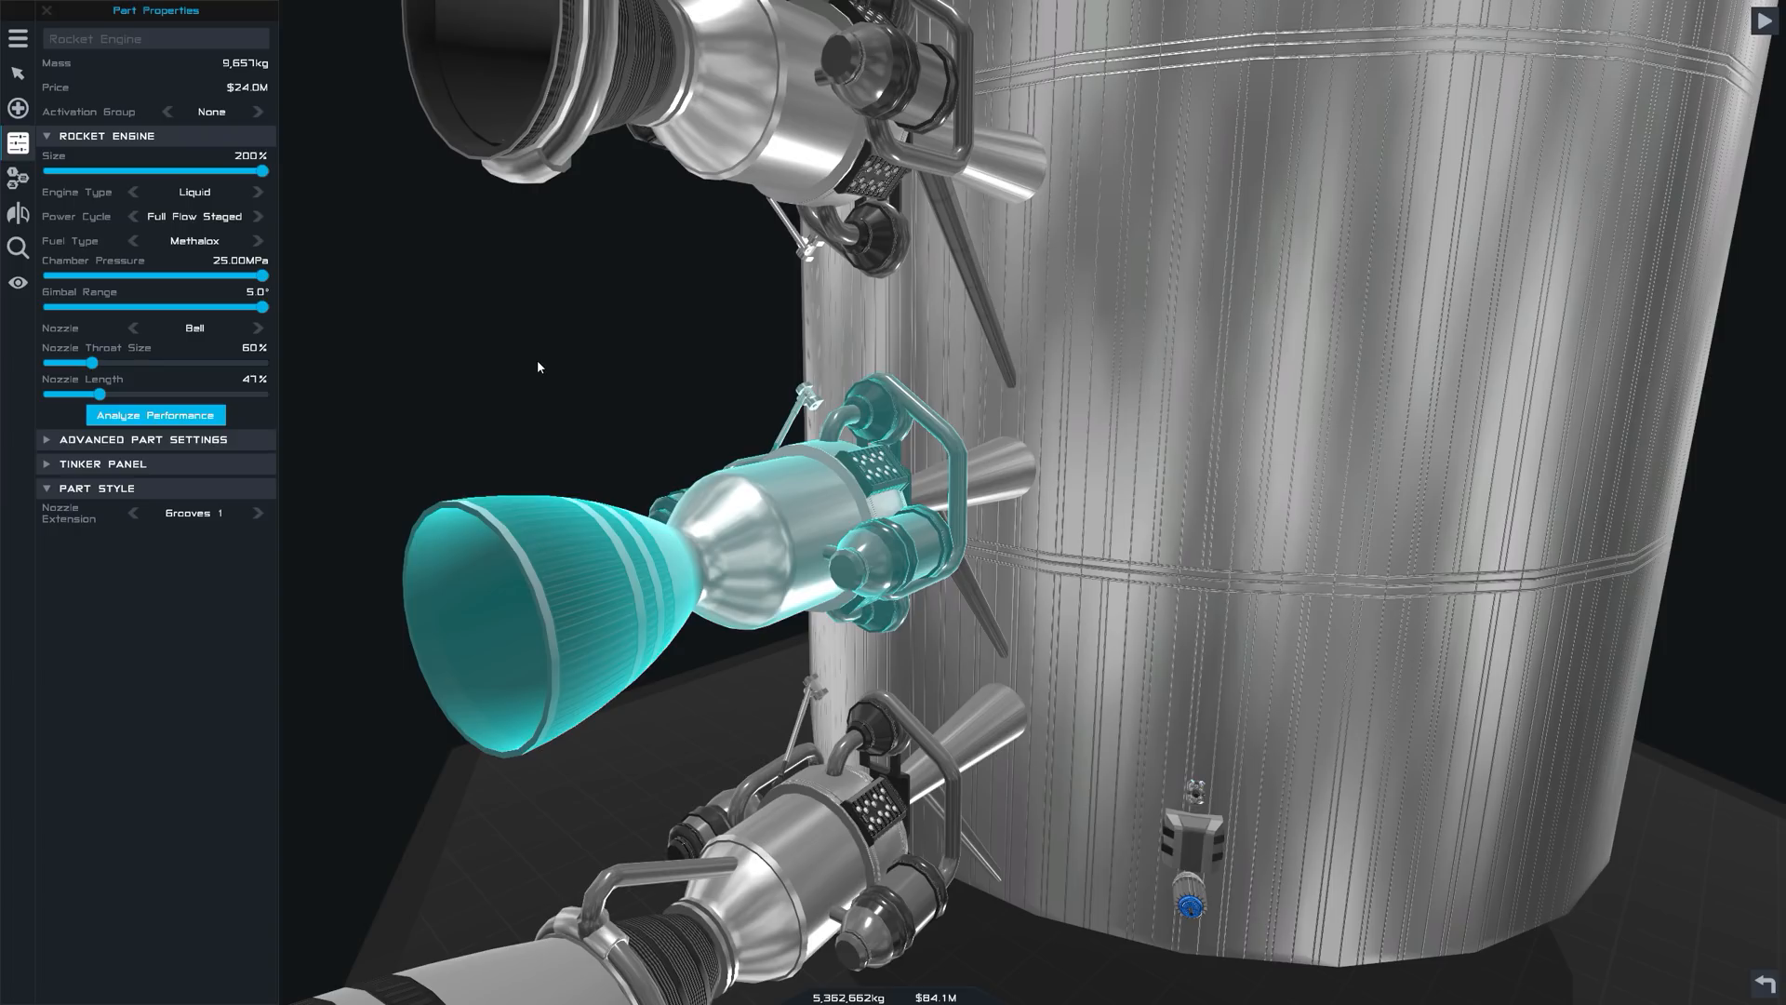
Open Analyze Performance for the middle engine, showing 305 s Isp and 6,454 kN thrust.
left_click(155, 415)
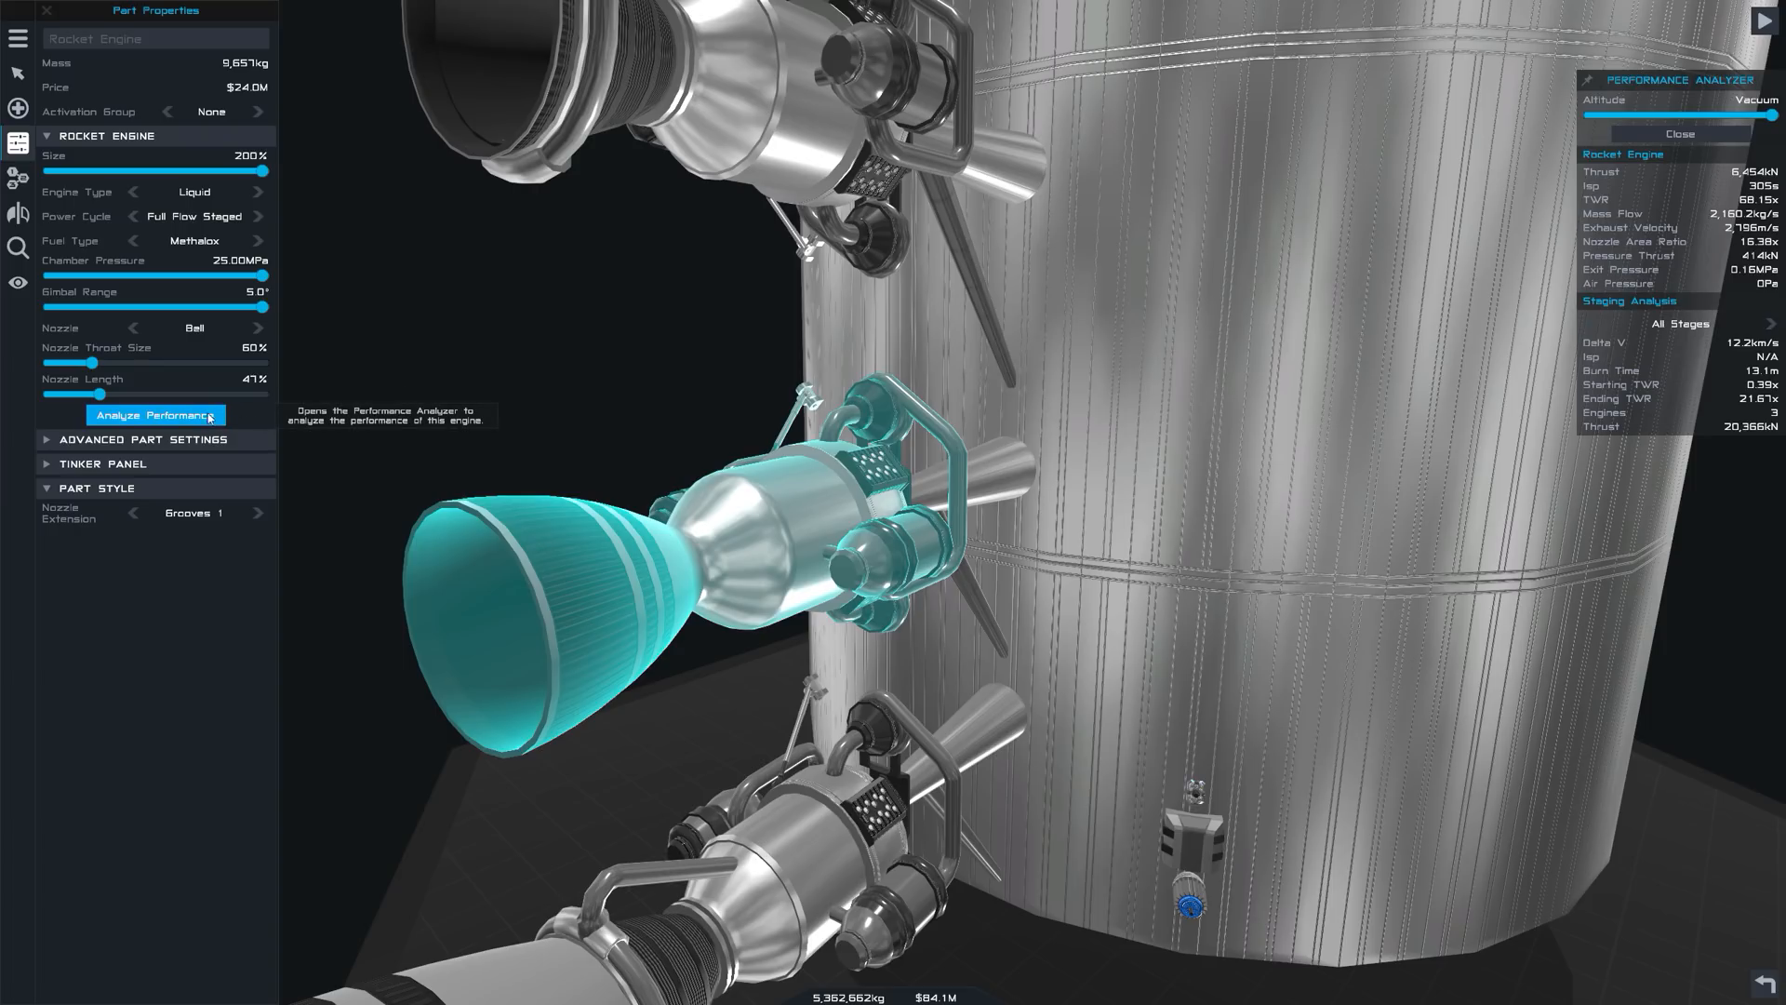
mouse_move(1761, 547)
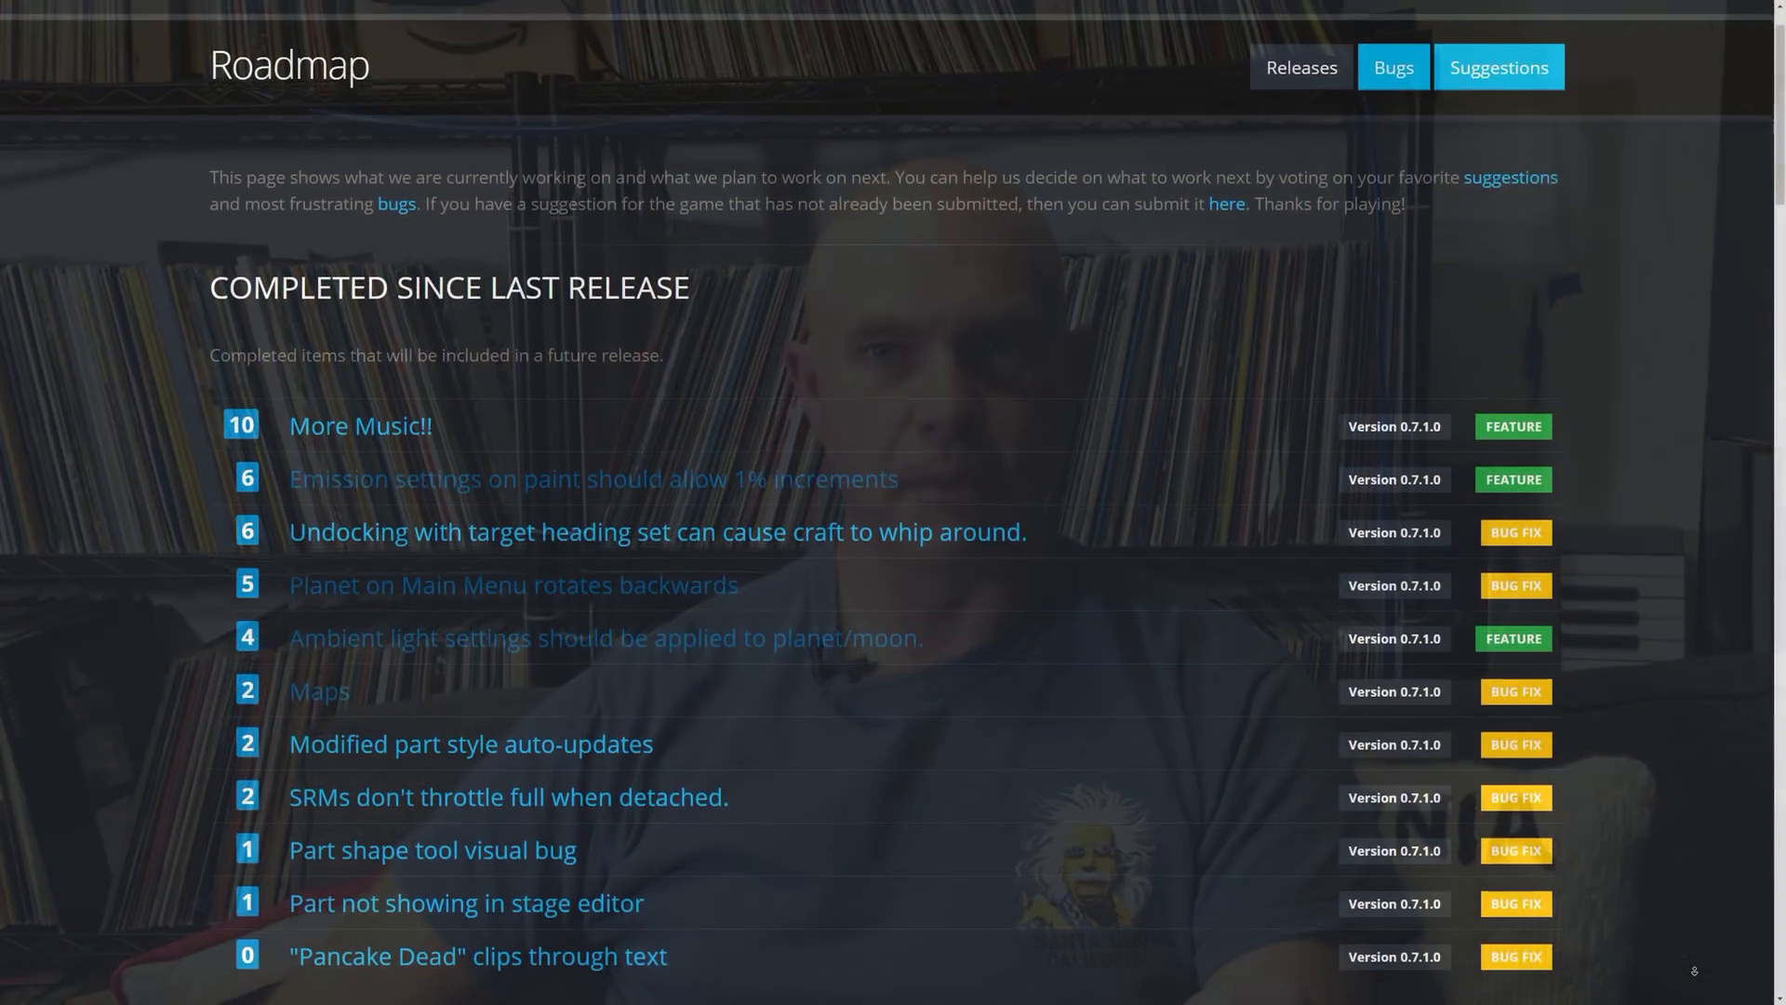
Scroll the roadmap to Prospects and open the 'Mobile (iOS and Android) Version' post.
scroll("down", 3)
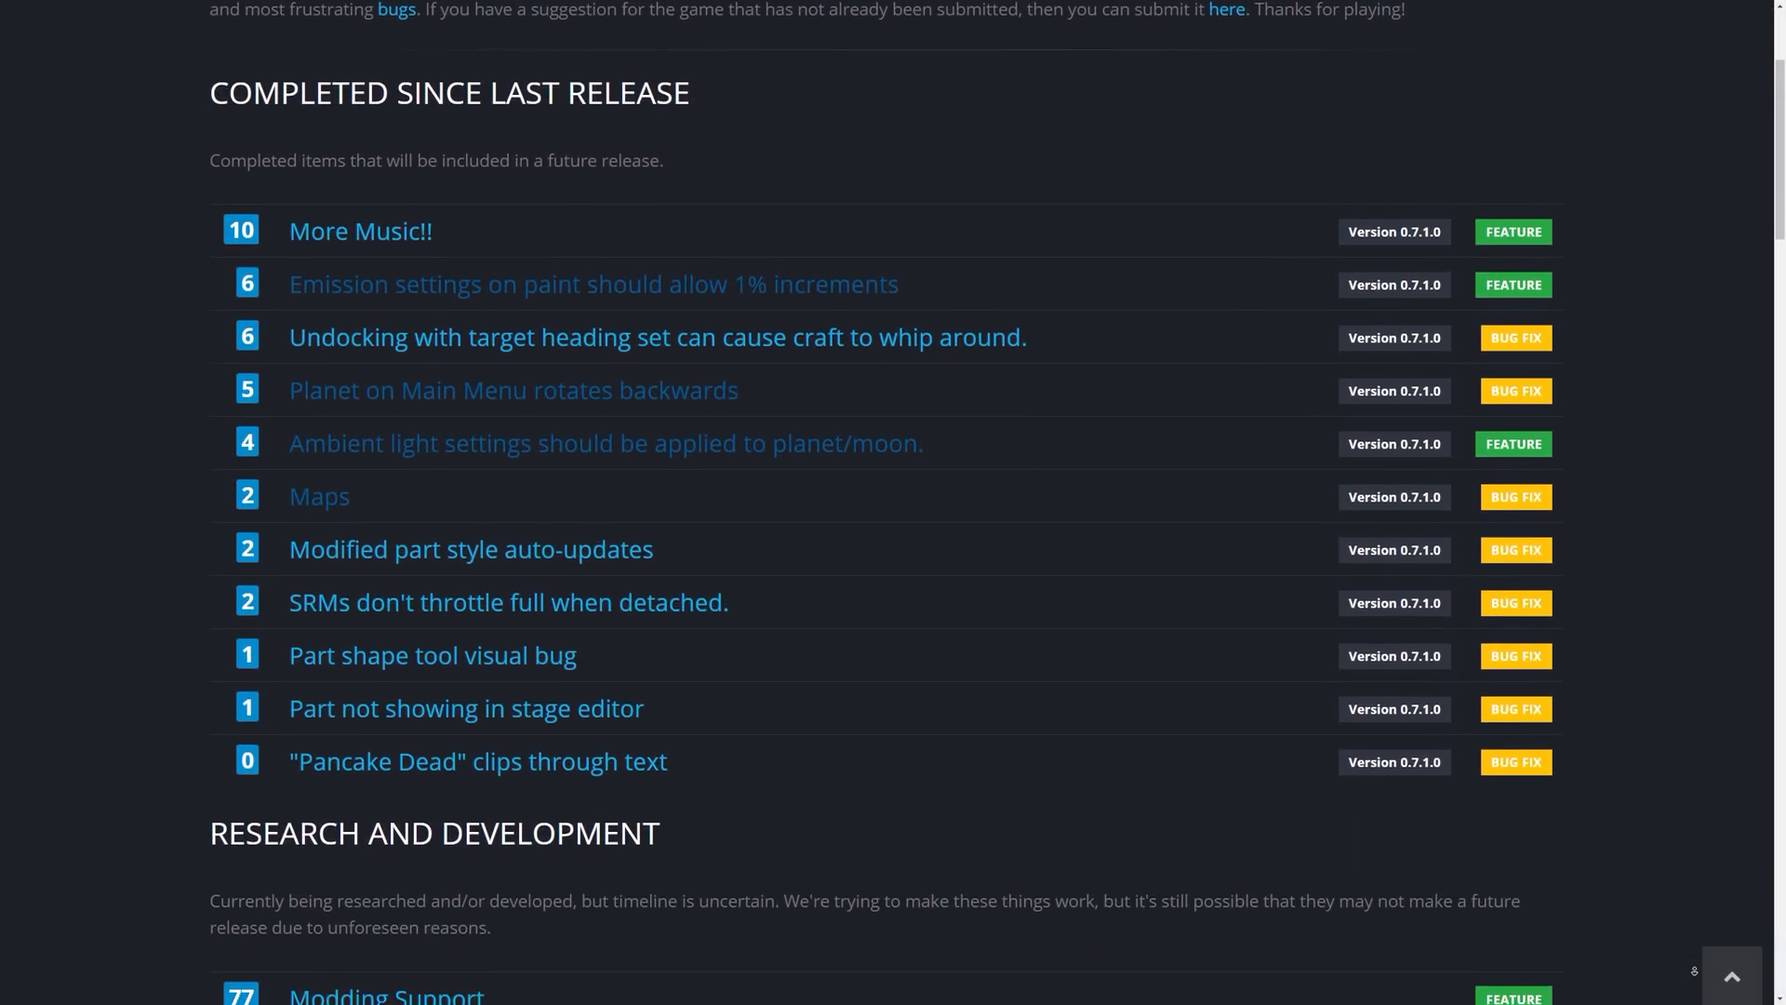
scroll("down", 3)
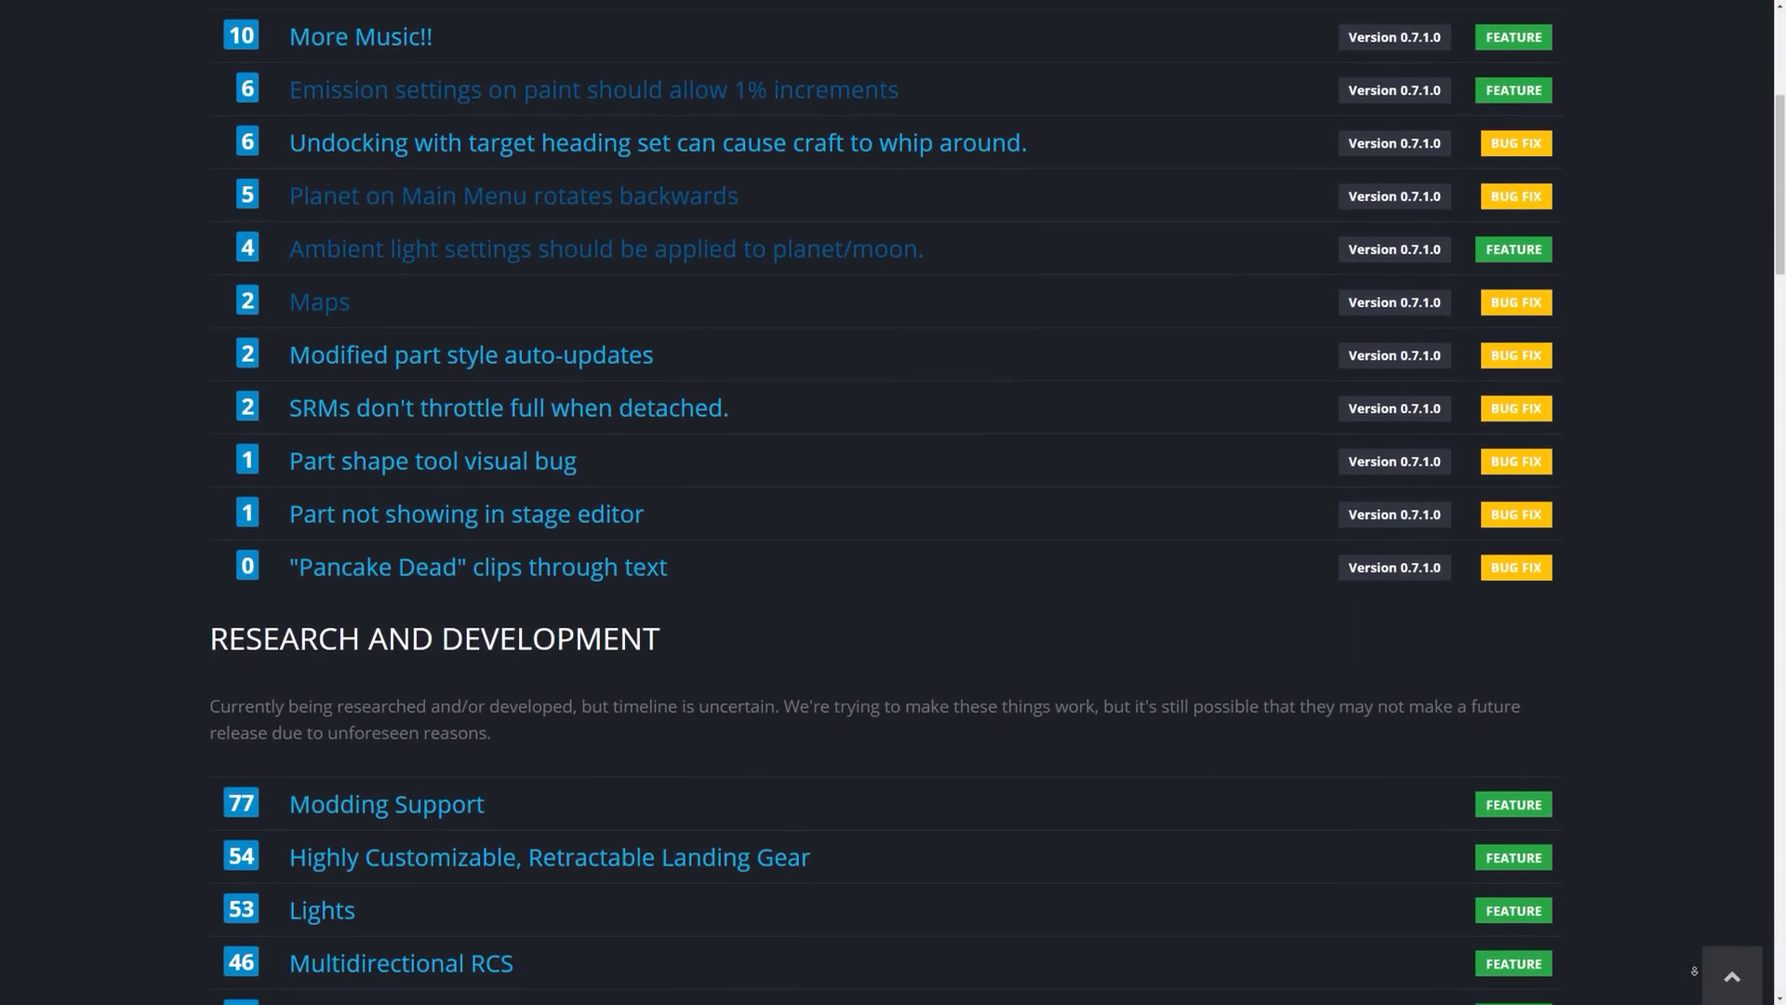
scroll("down", 3)
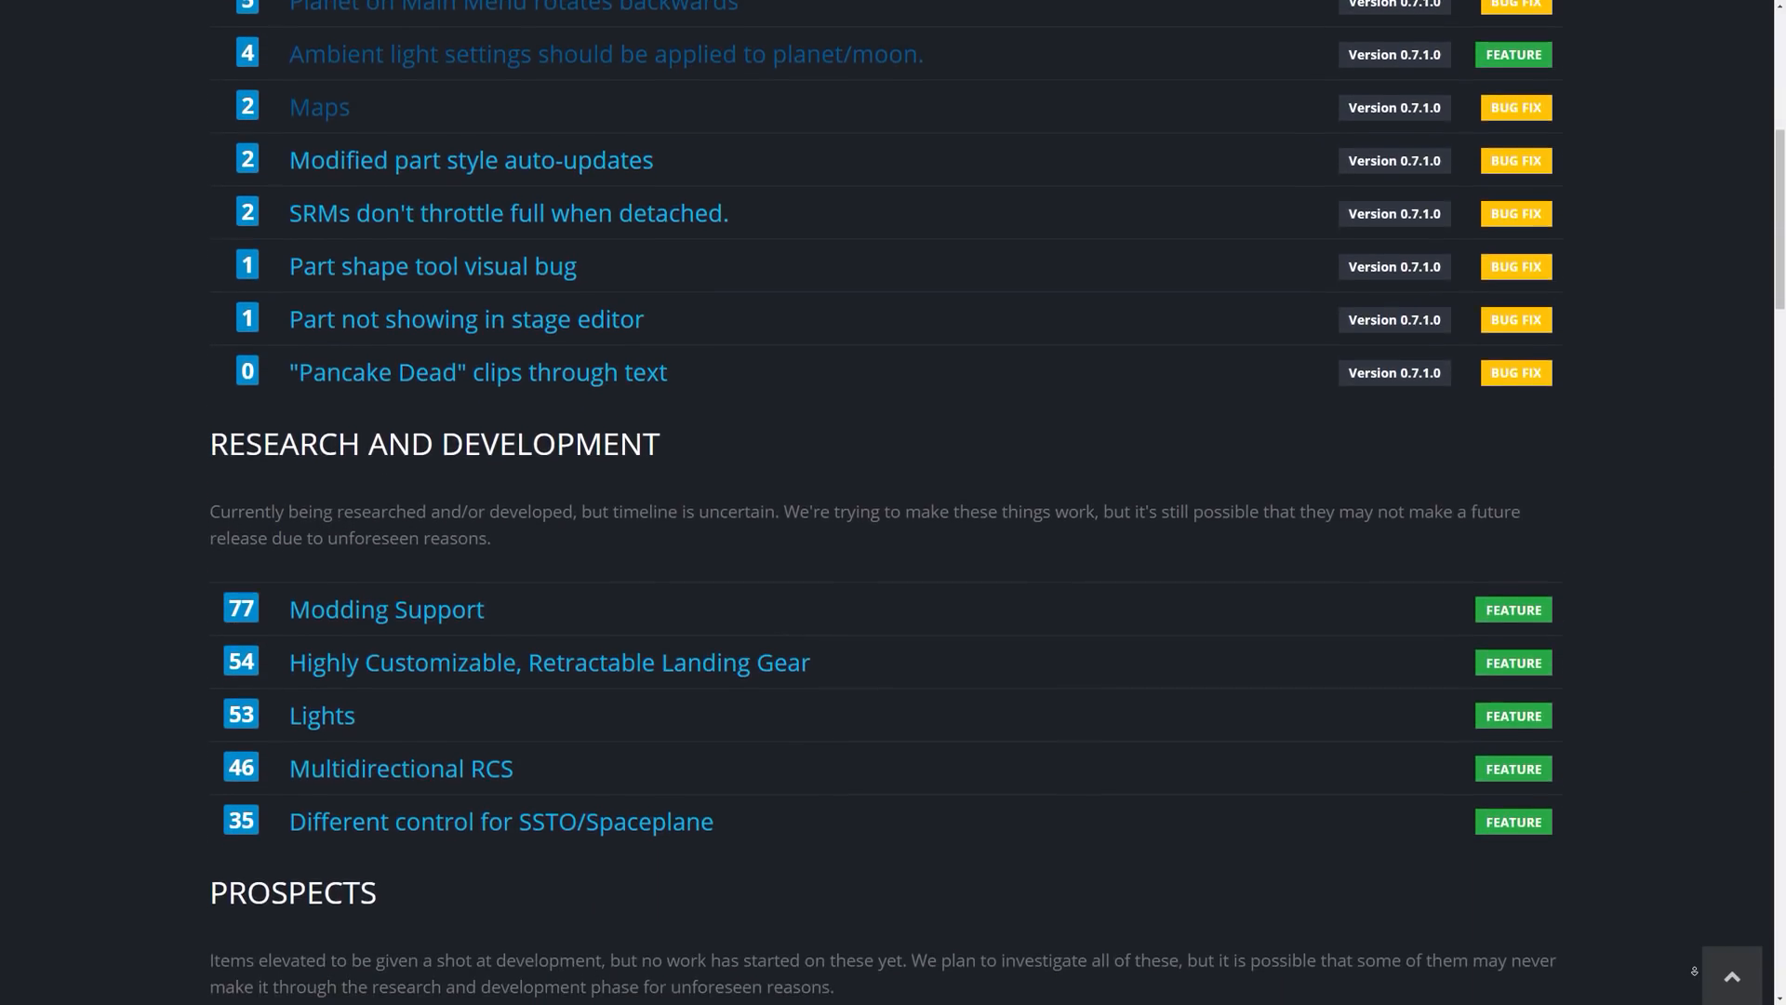
scroll("down", 3)
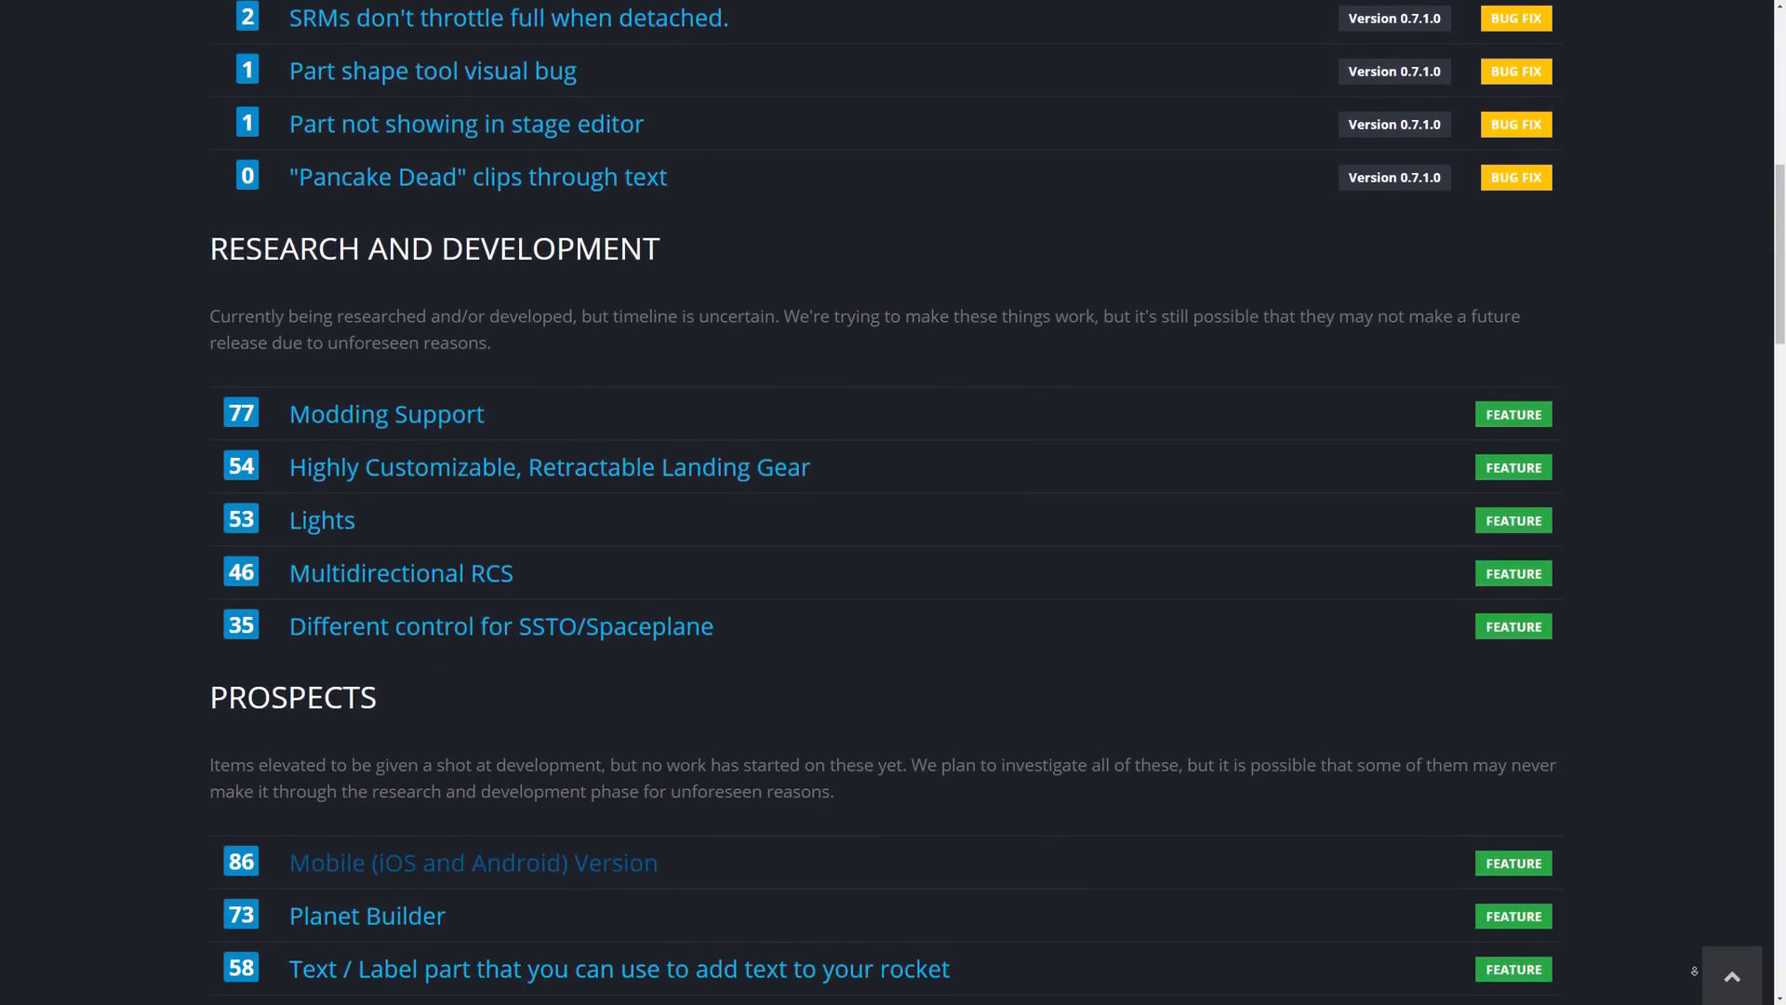
scroll("down", 3)
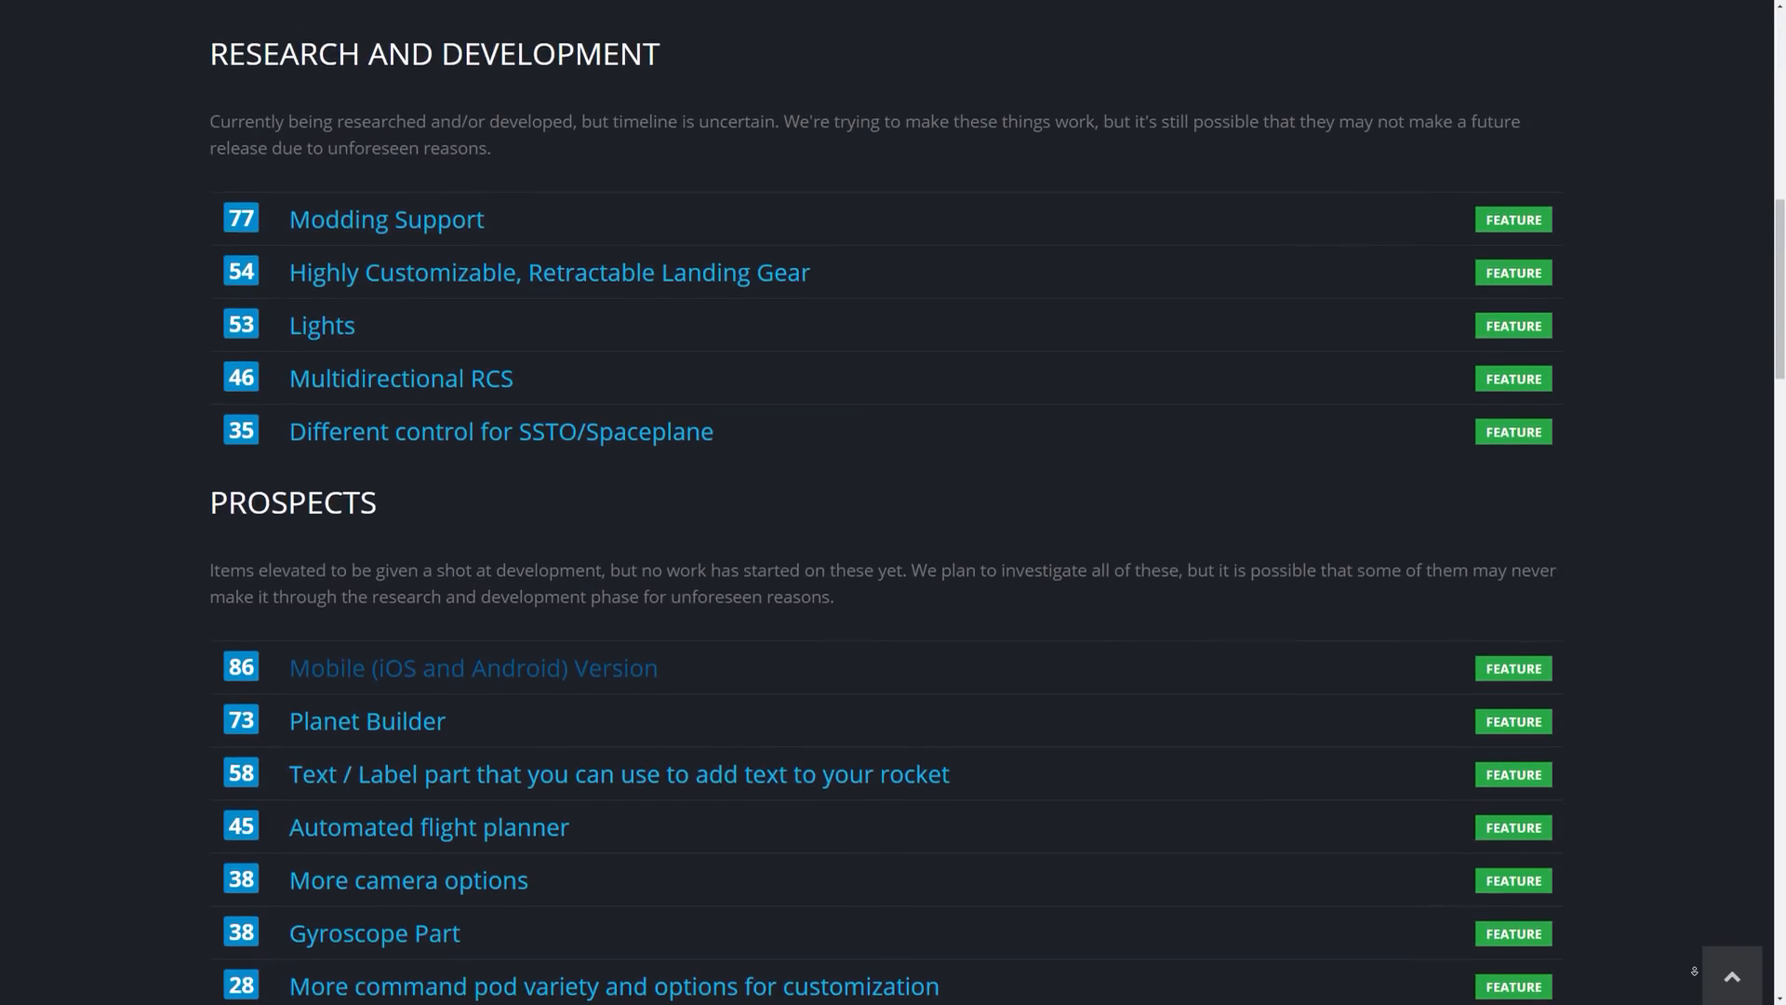
left_click(473, 668)
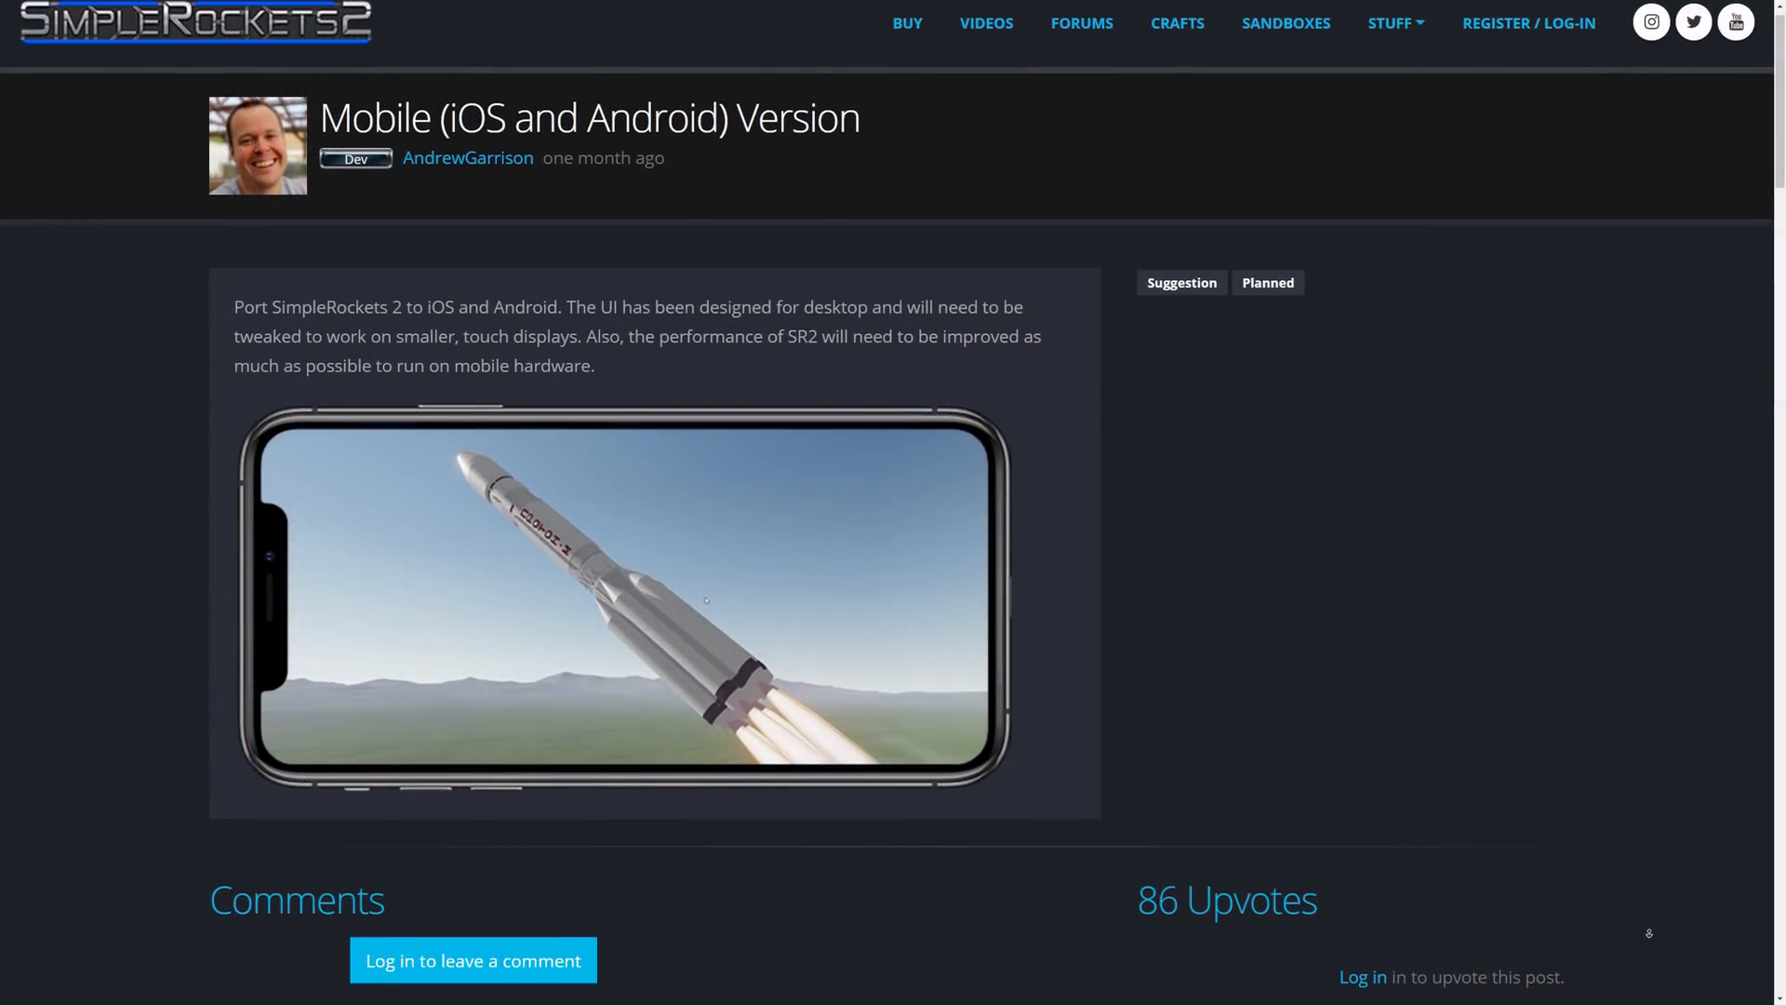
Scroll down the Mobile Version post through its comments.
scroll("down", 3)
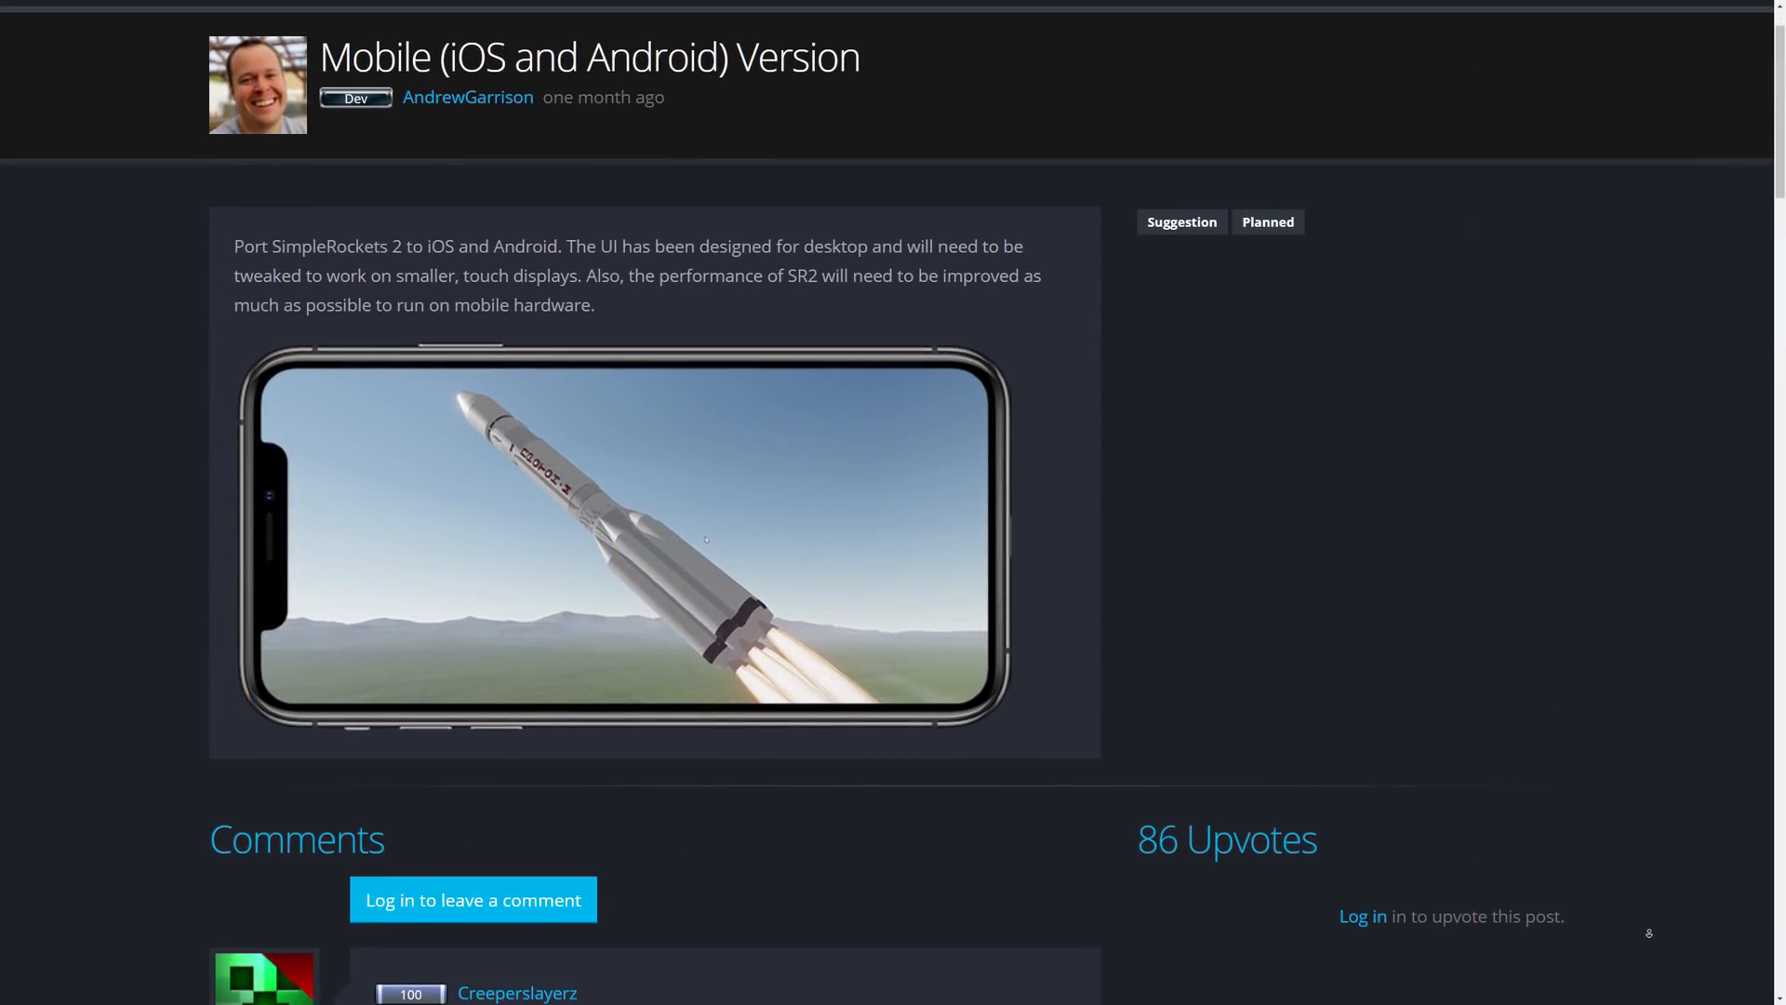
scroll("down", 3)
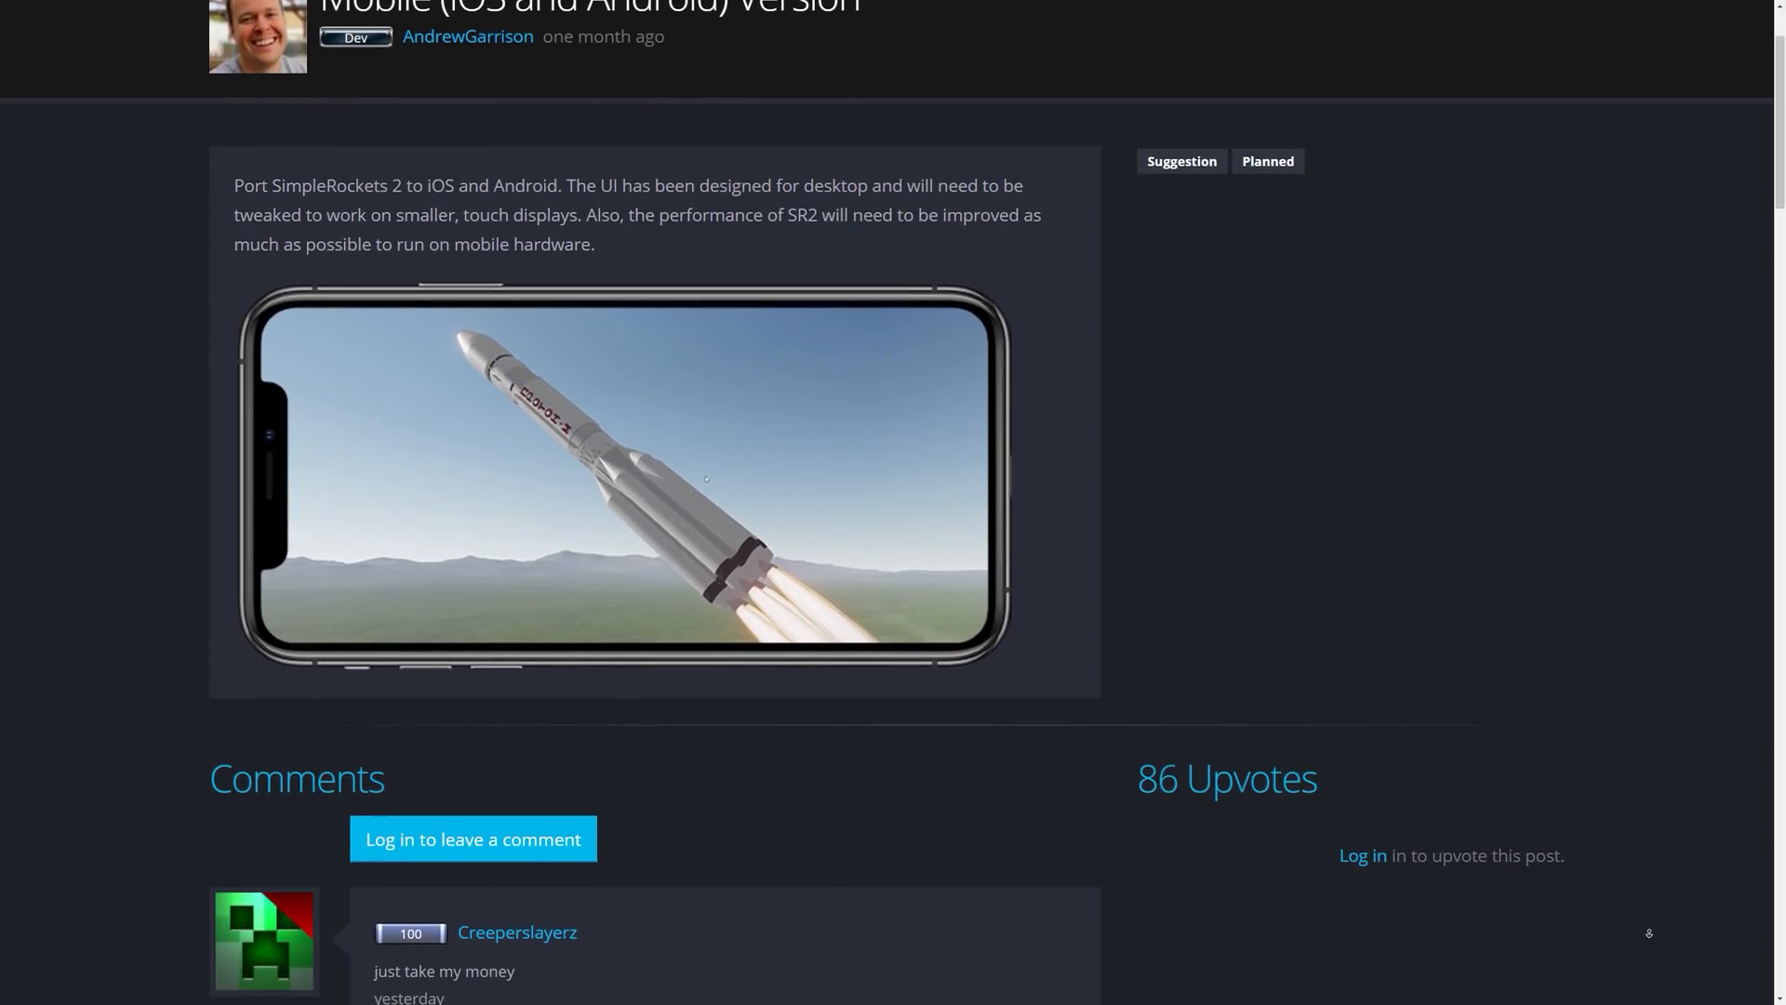
scroll("down", 3)
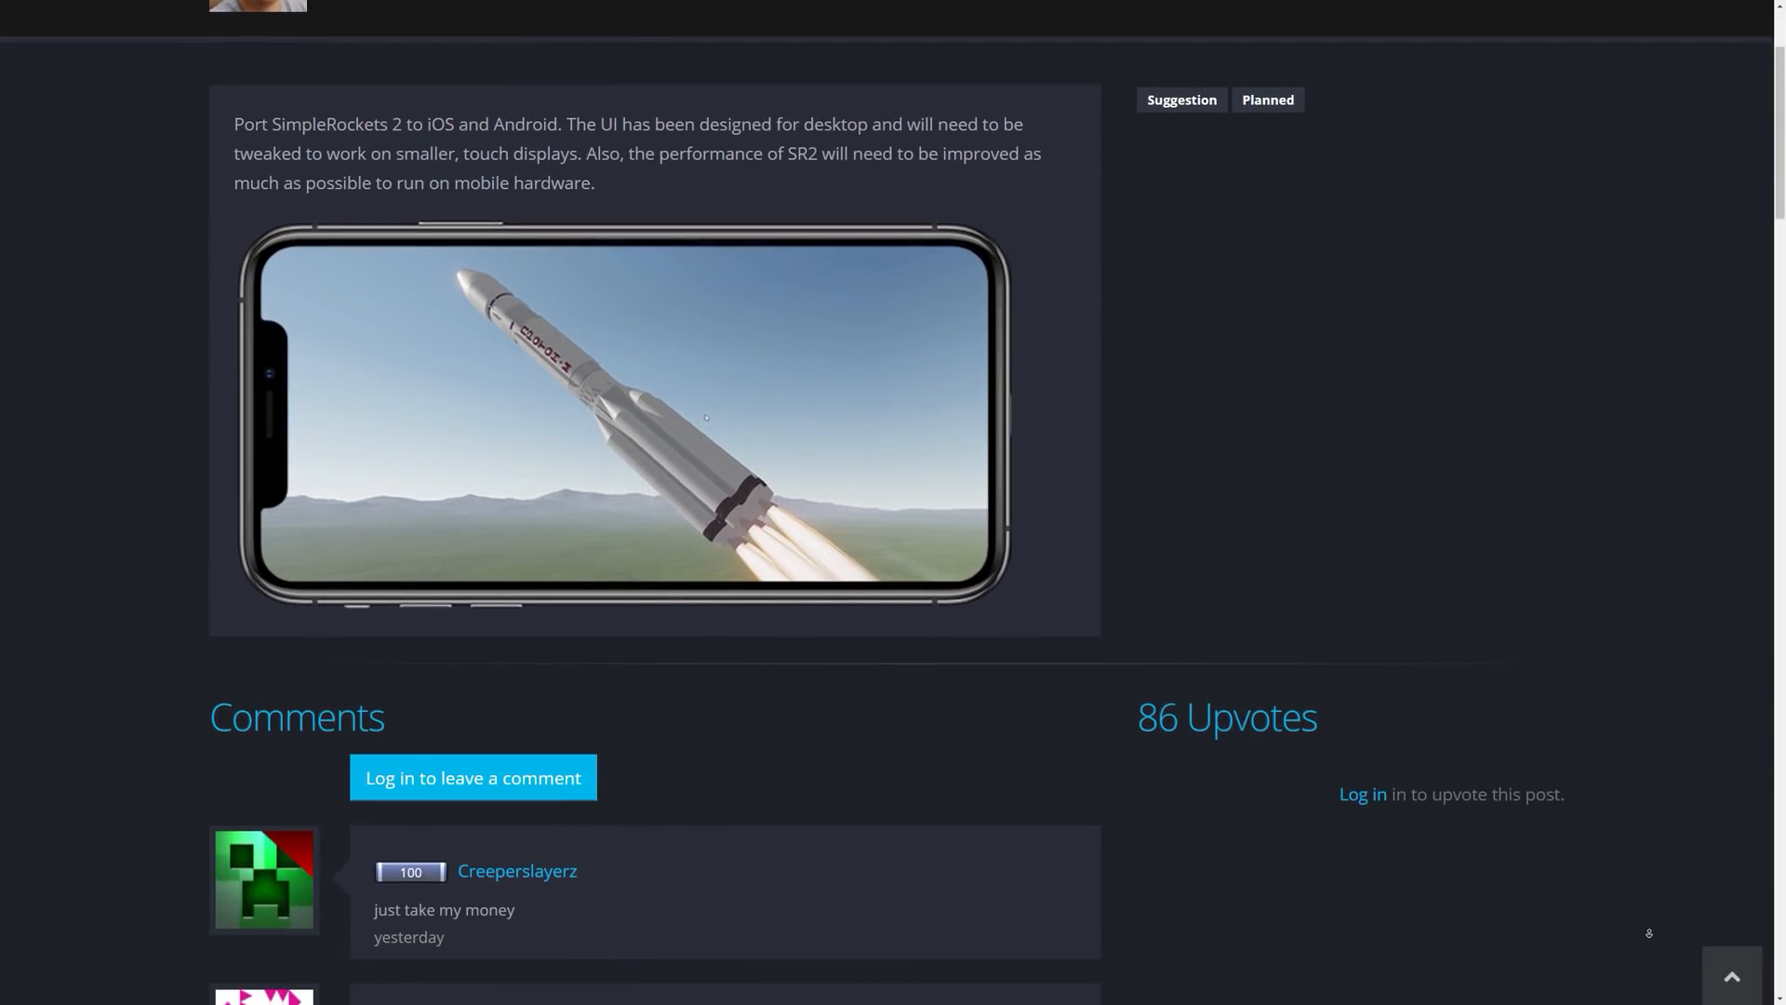
scroll("down", 3)
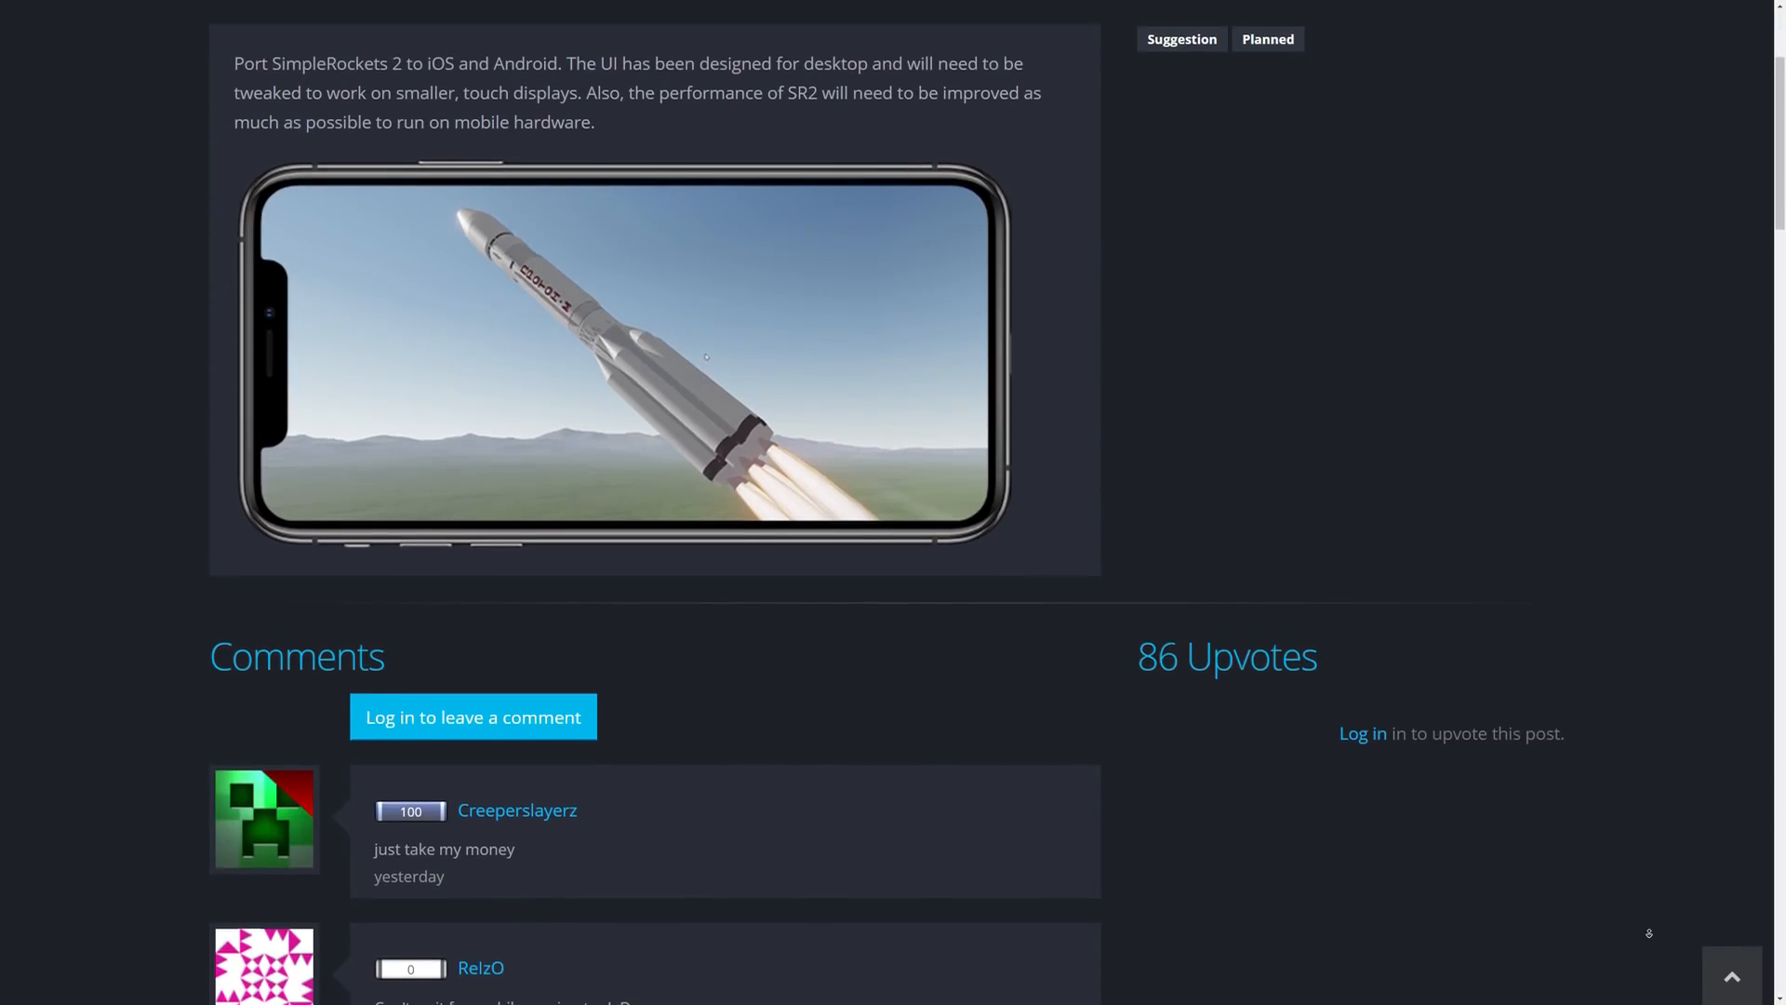
scroll("down", 3)
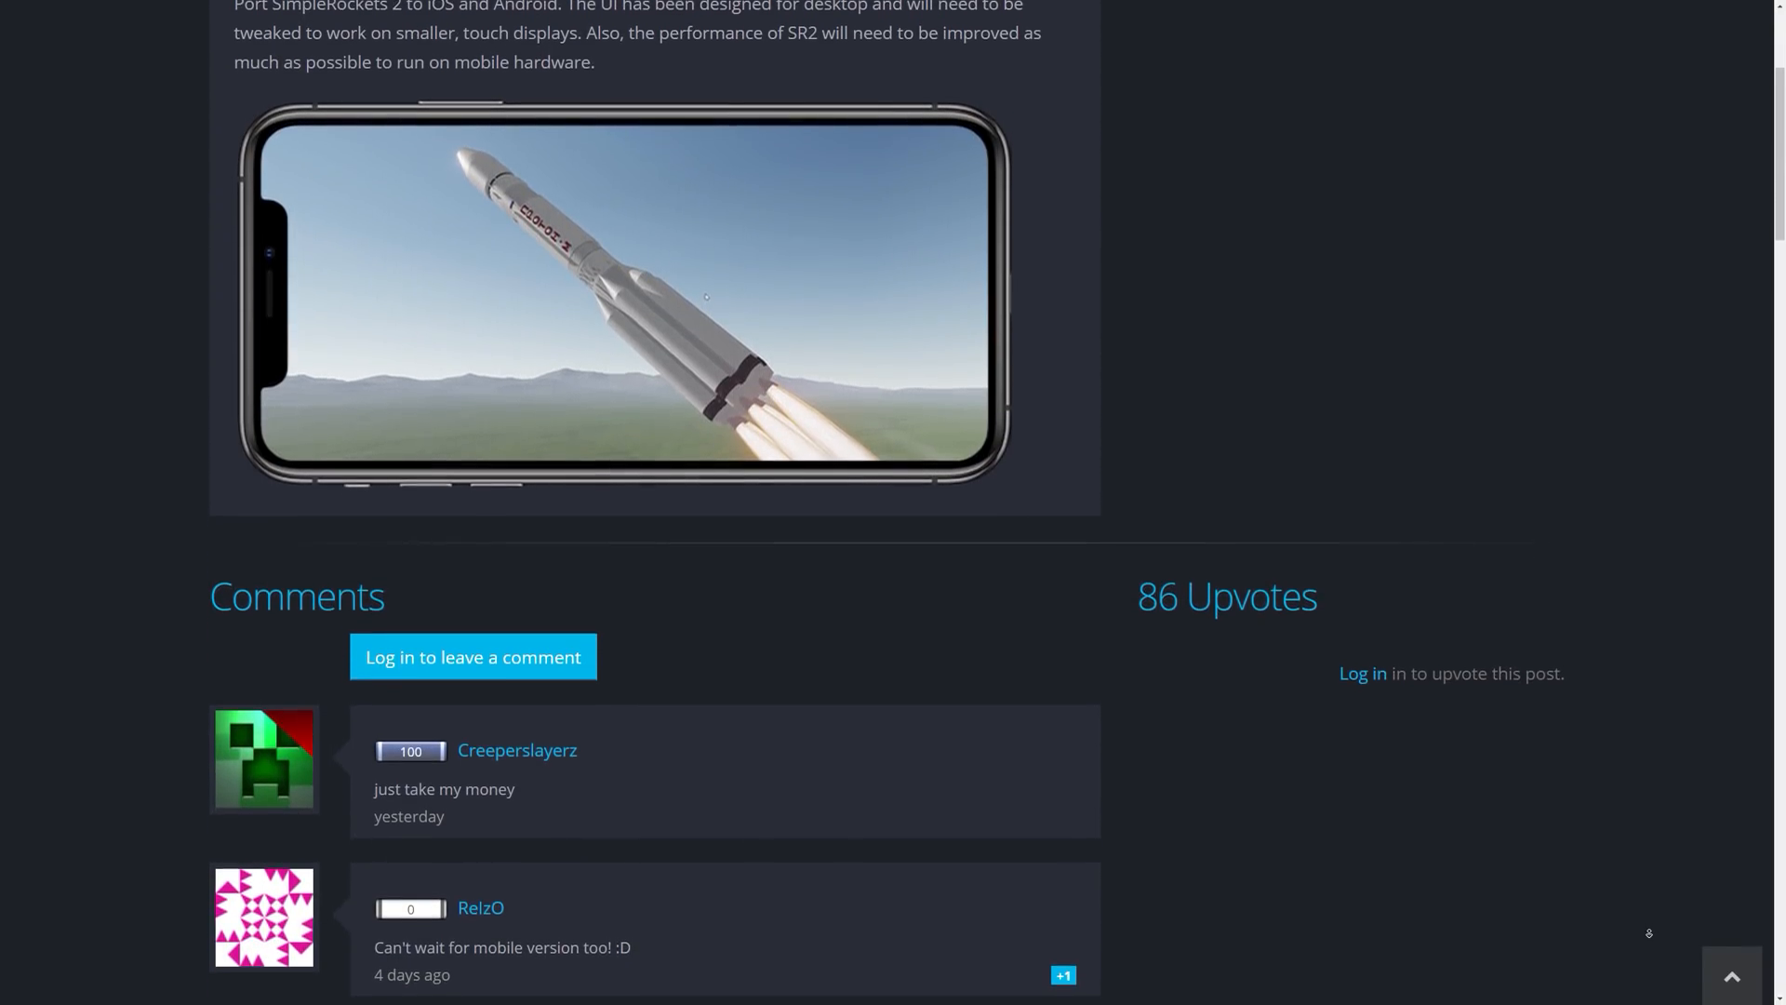
scroll("down", 3)
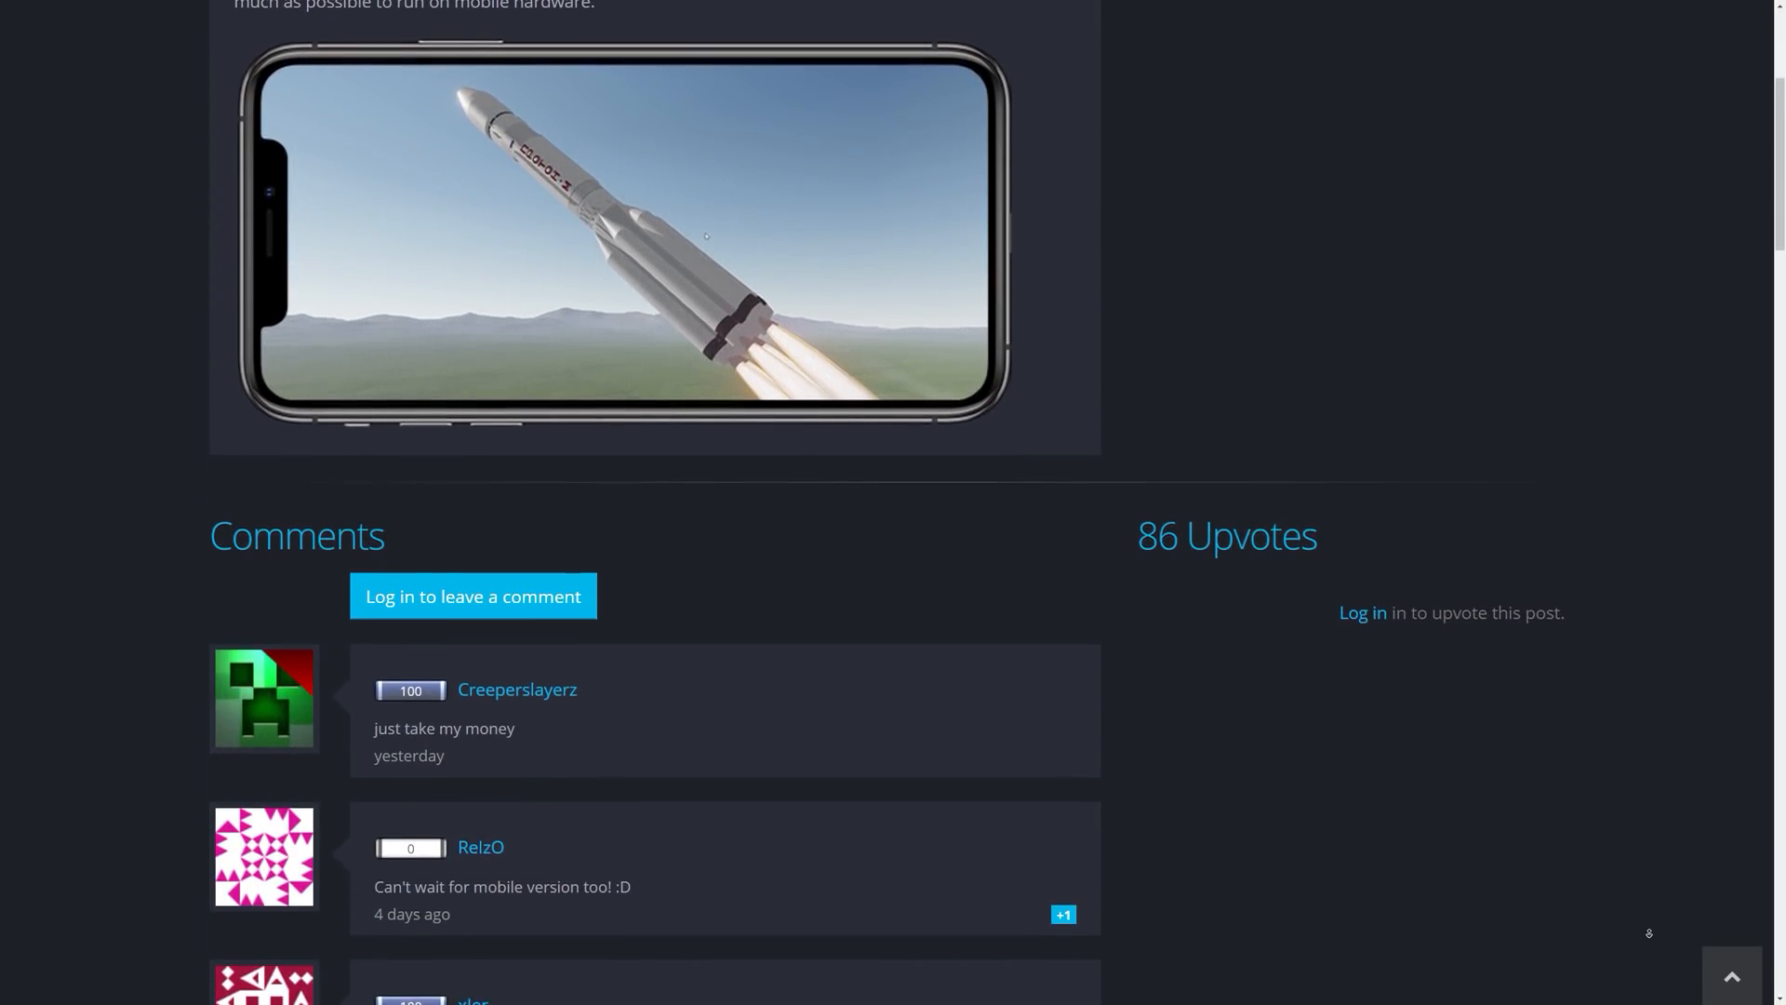
scroll("down", 3)
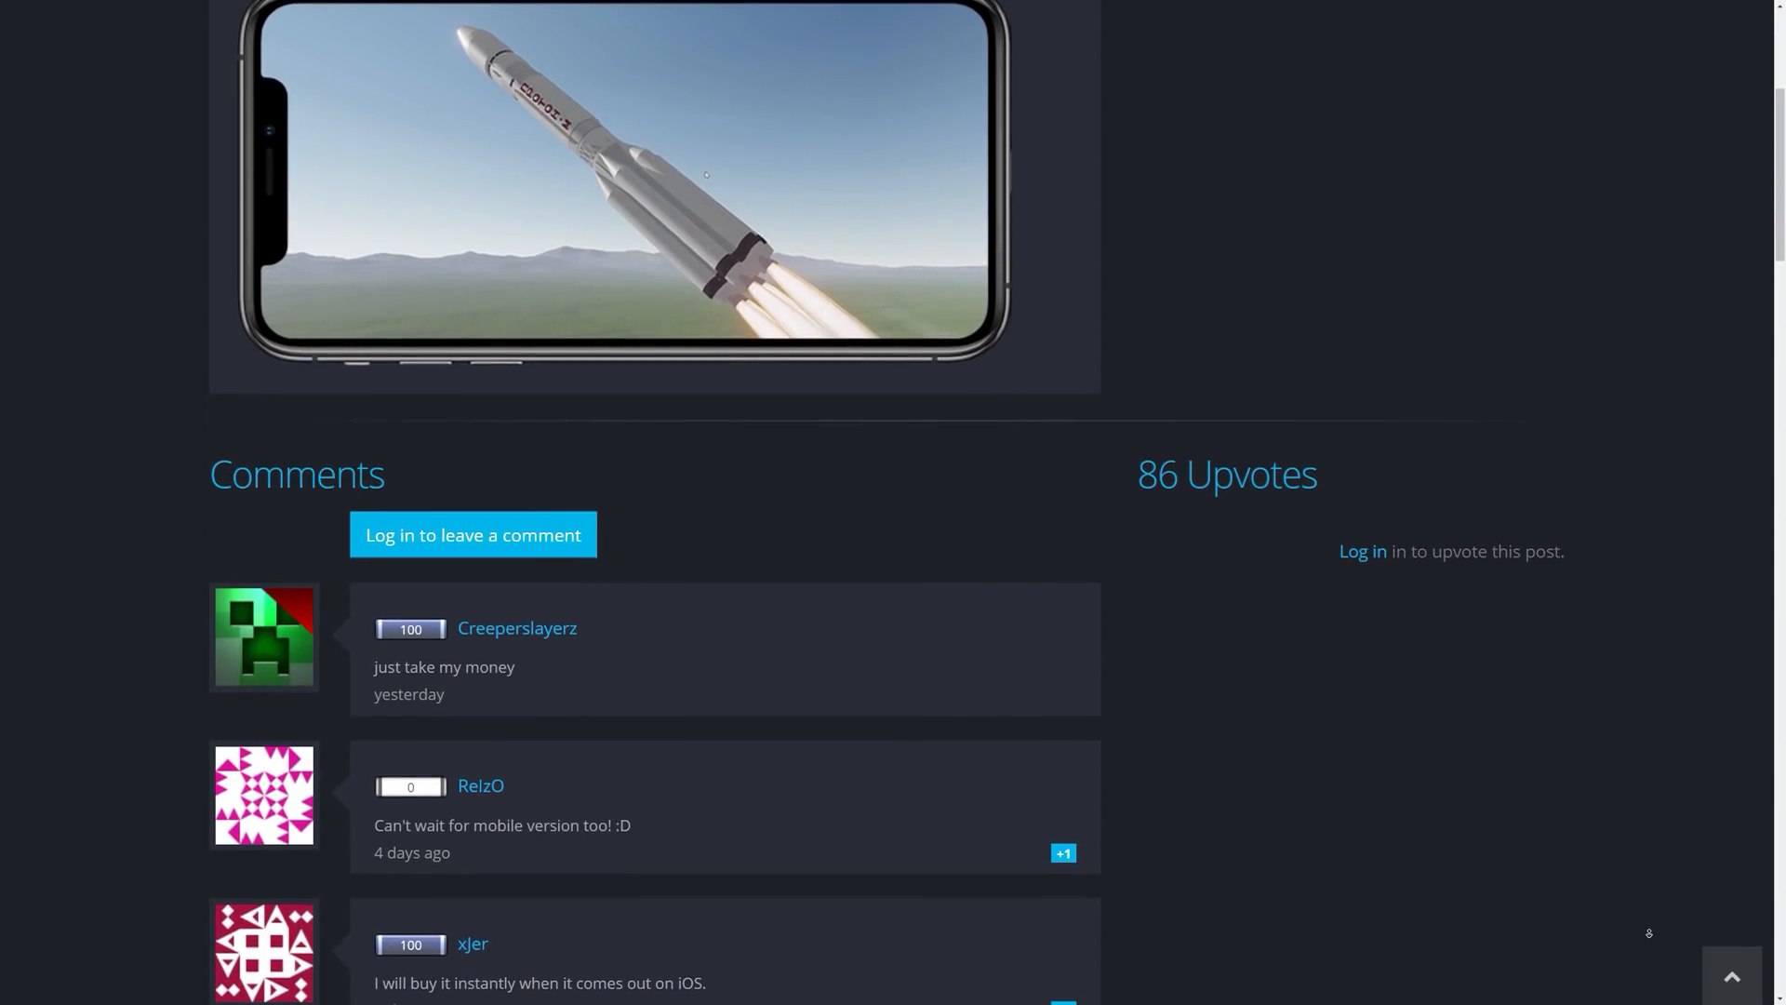
scroll("down", 3)
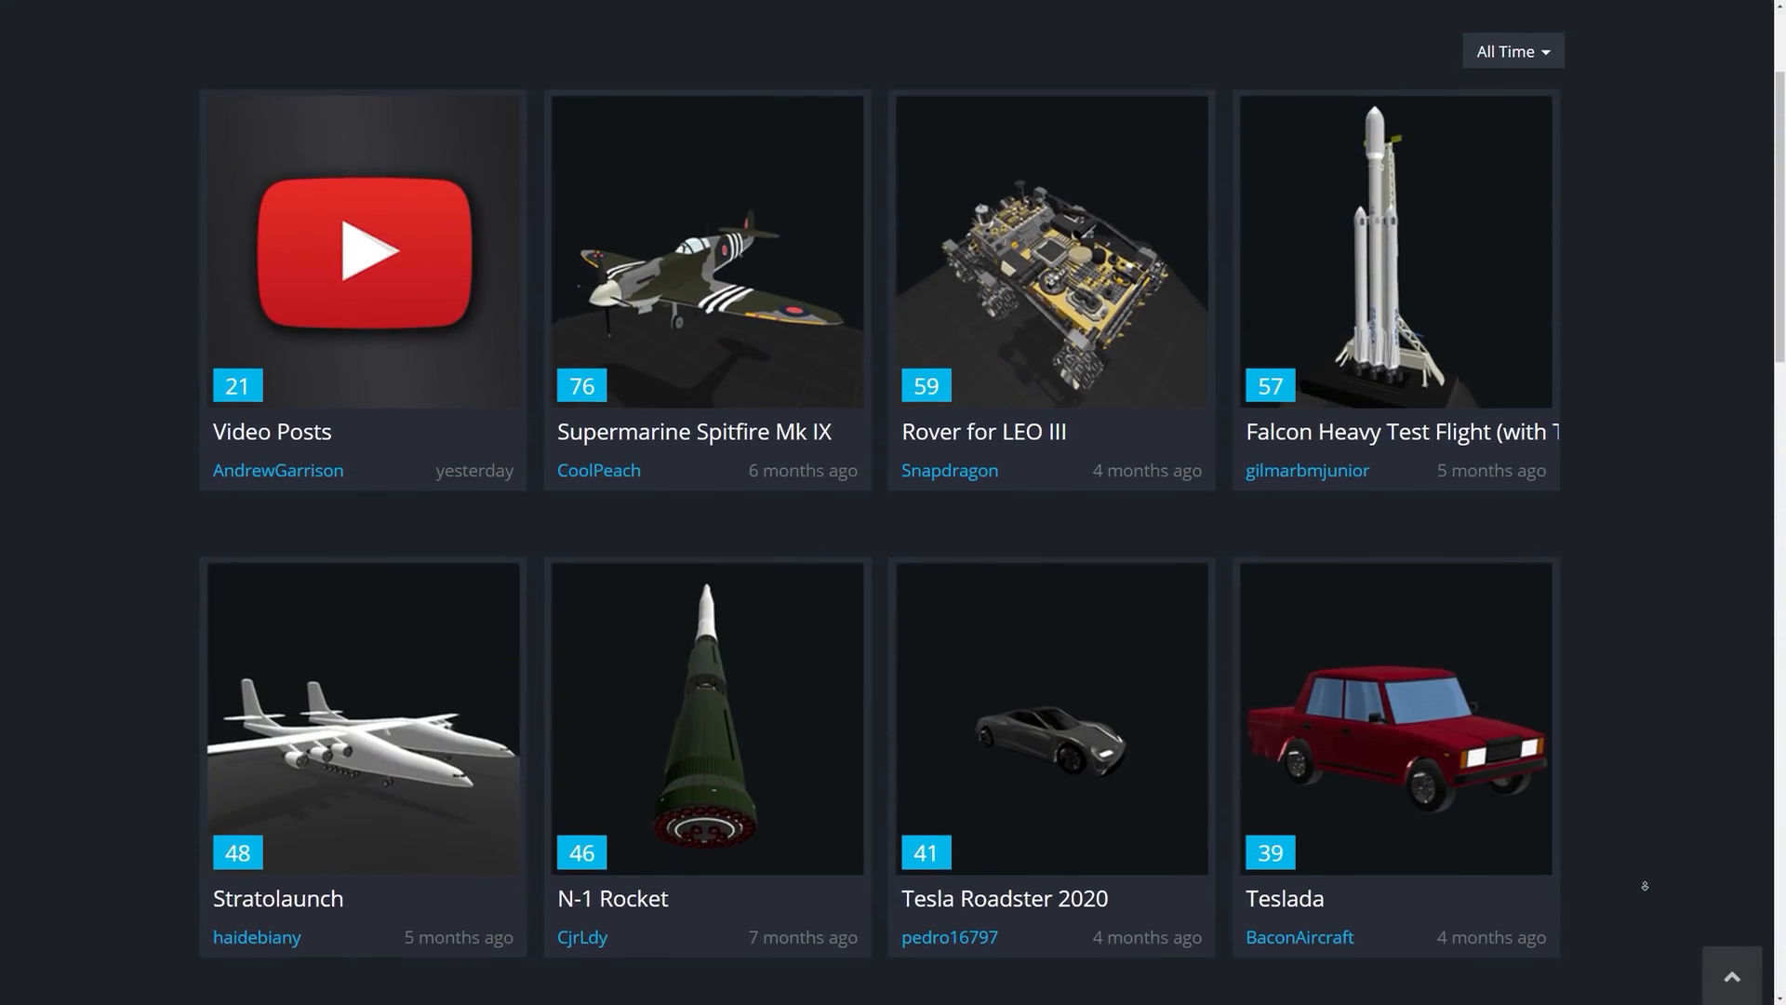
scroll("down", 3)
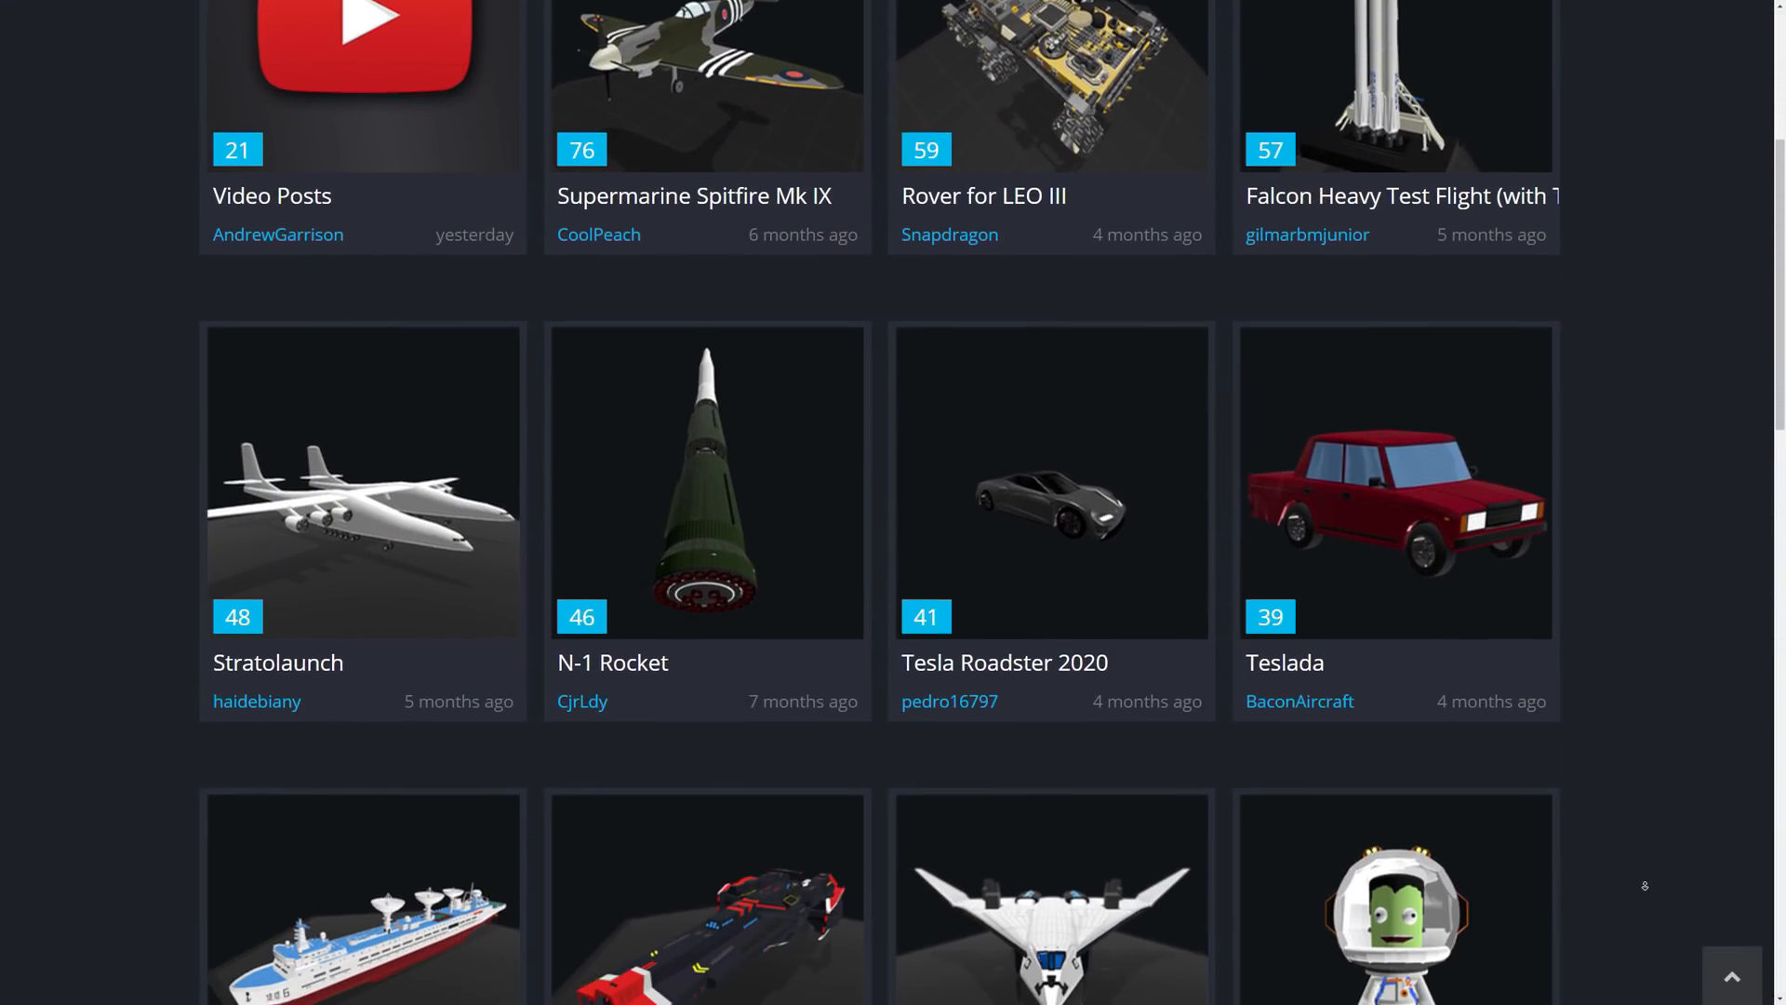
scroll("down", 3)
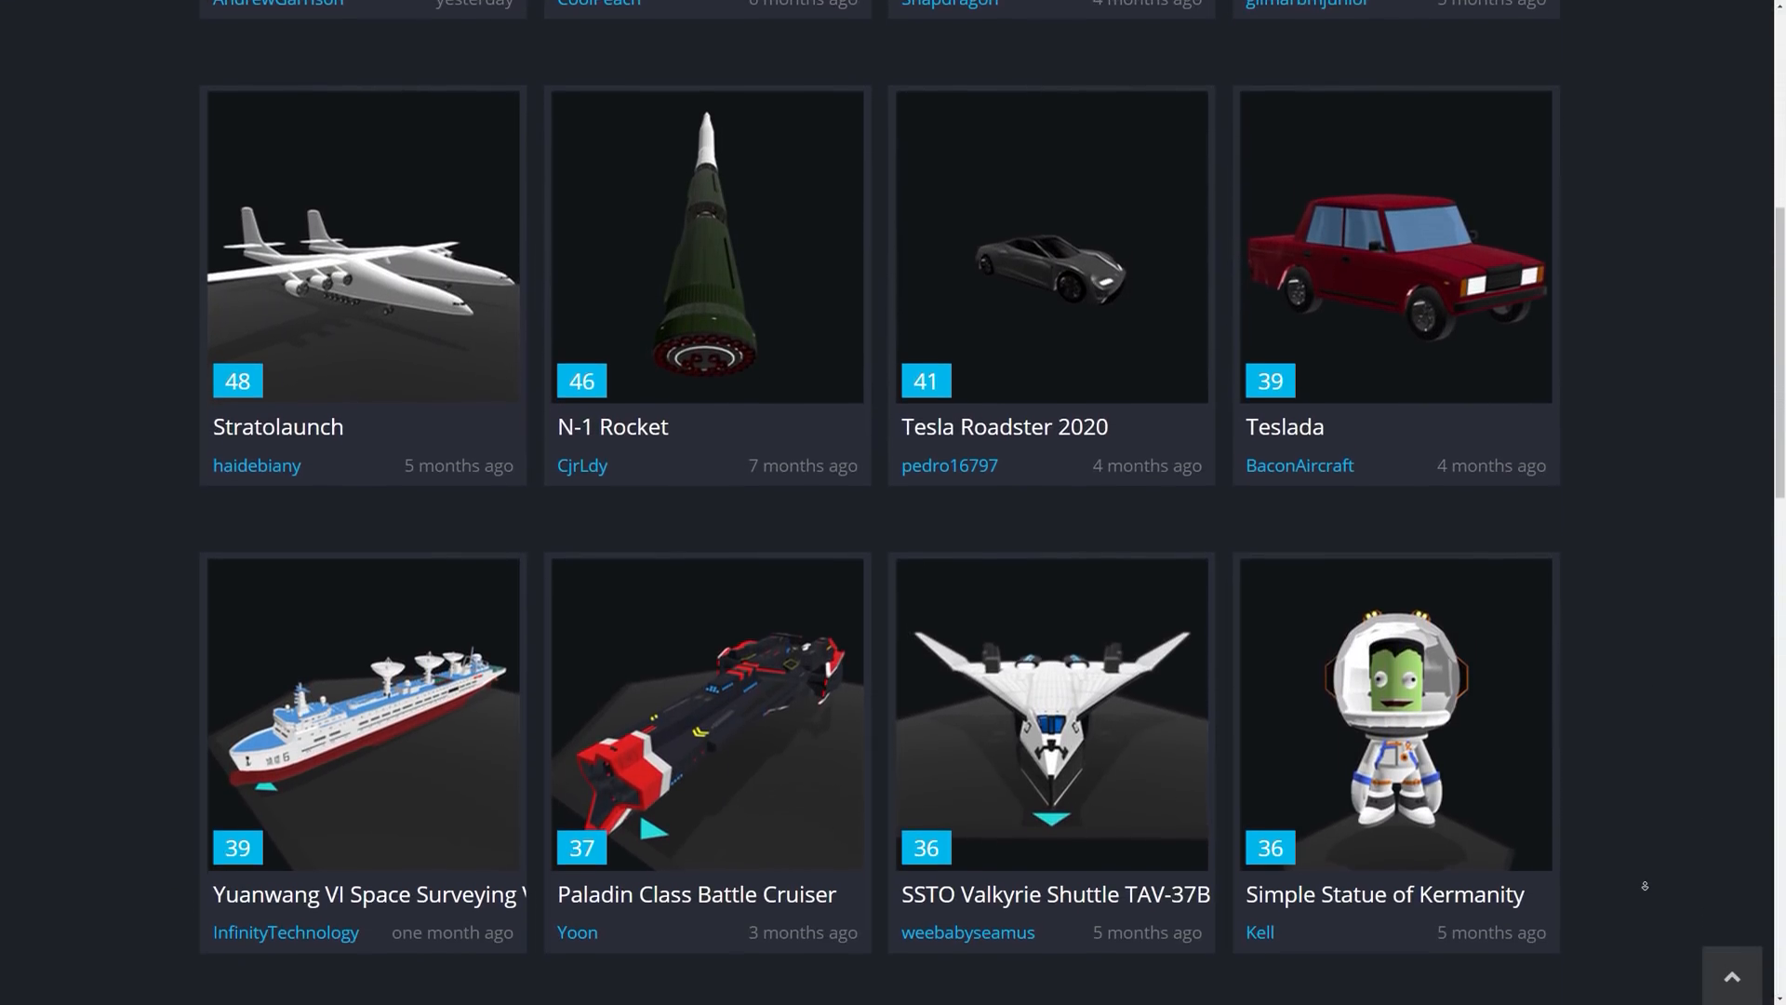
scroll("down", 3)
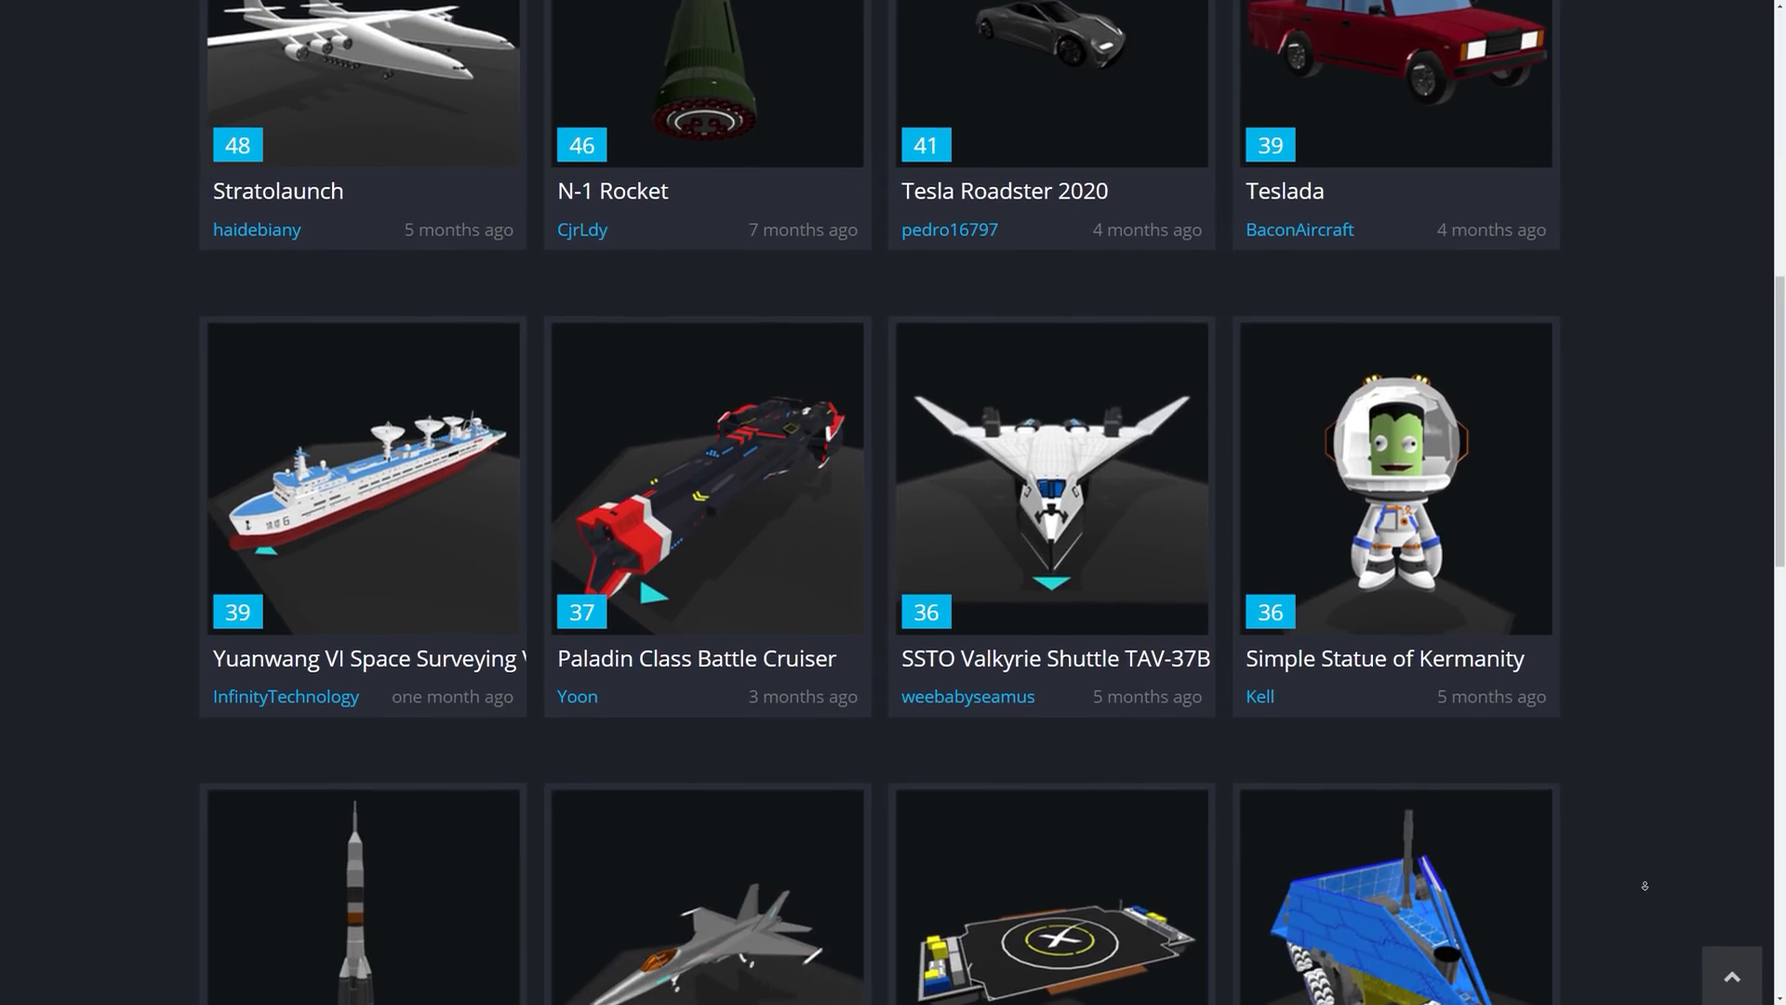
scroll("down", 3)
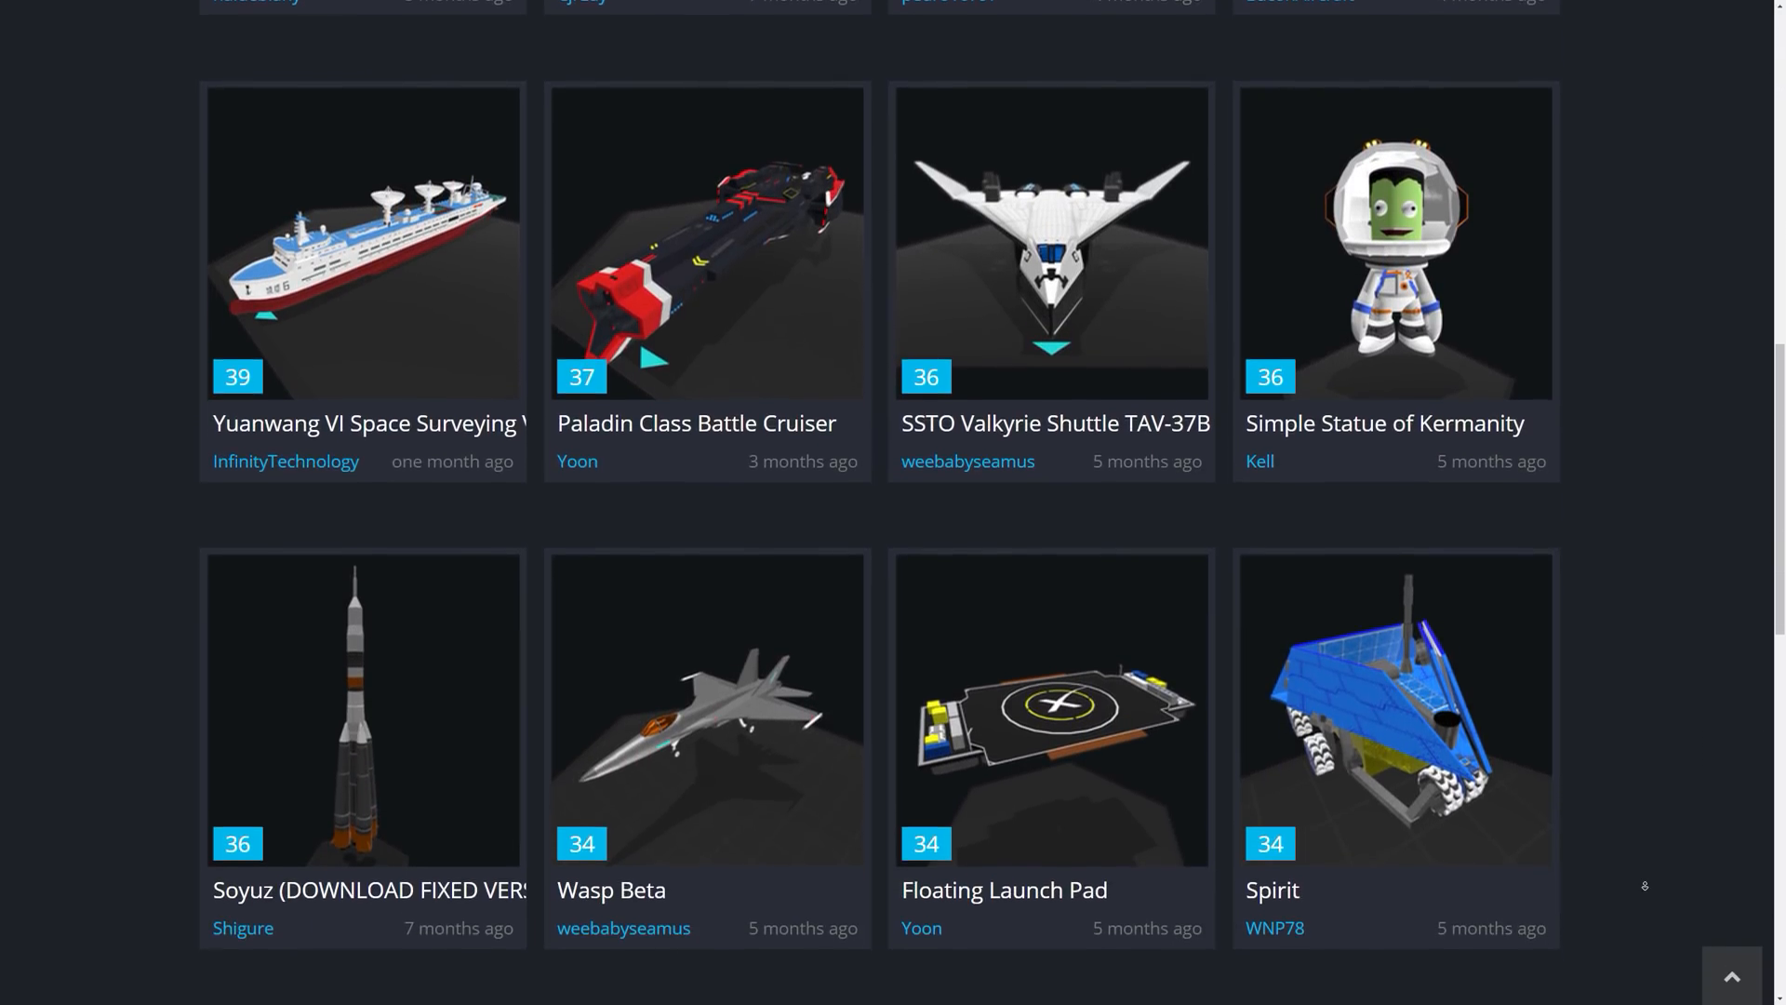
scroll("down", 3)
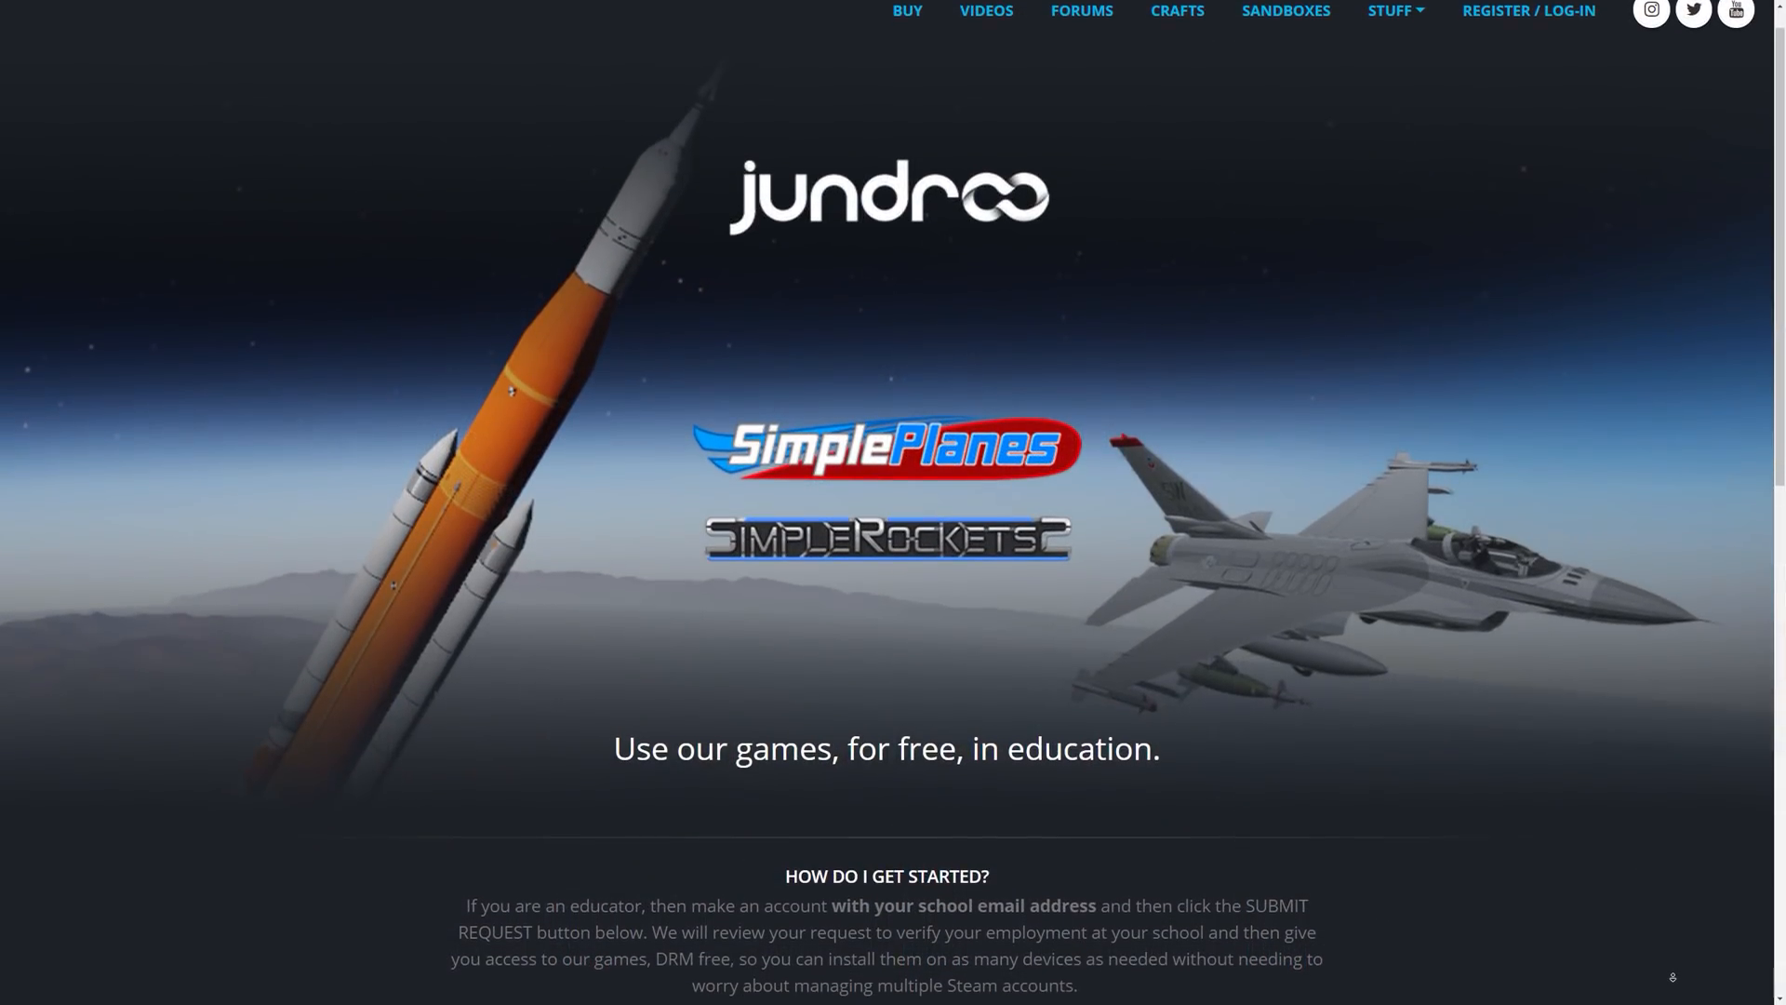
Scroll the education FAQ down to the footer, past the SimplePlanes redirect answer.
scroll("down", 3)
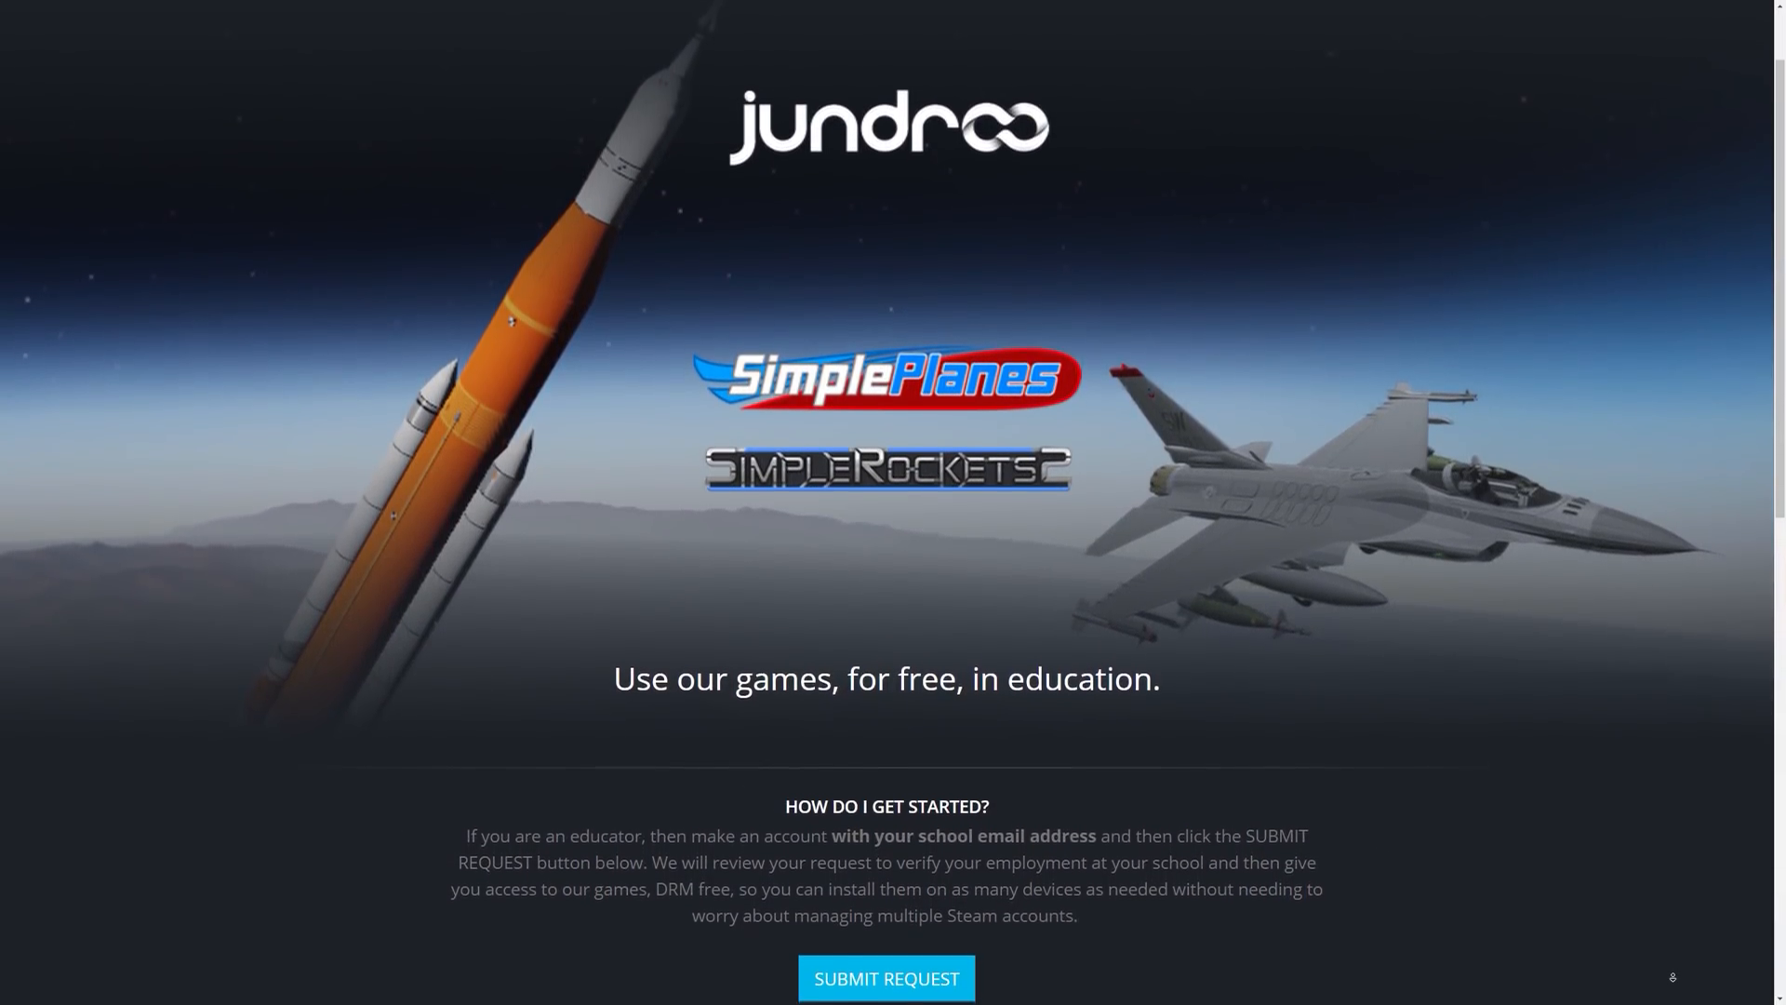
scroll("down", 3)
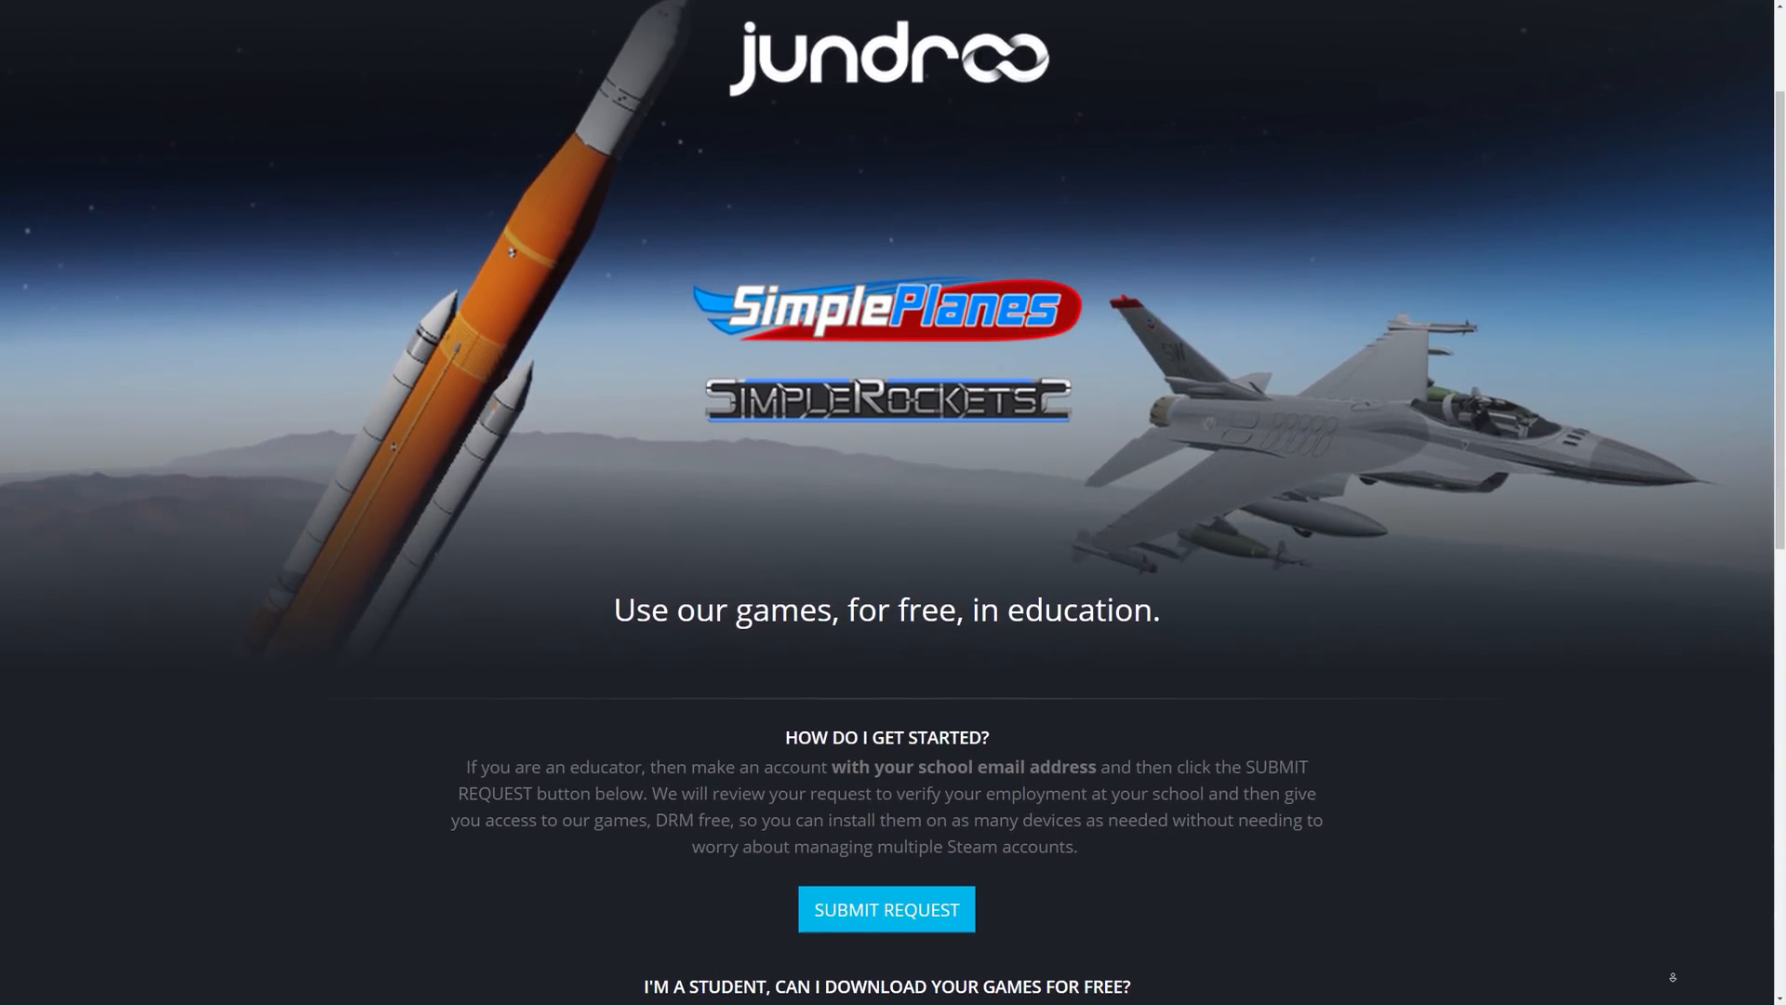
scroll("down", 3)
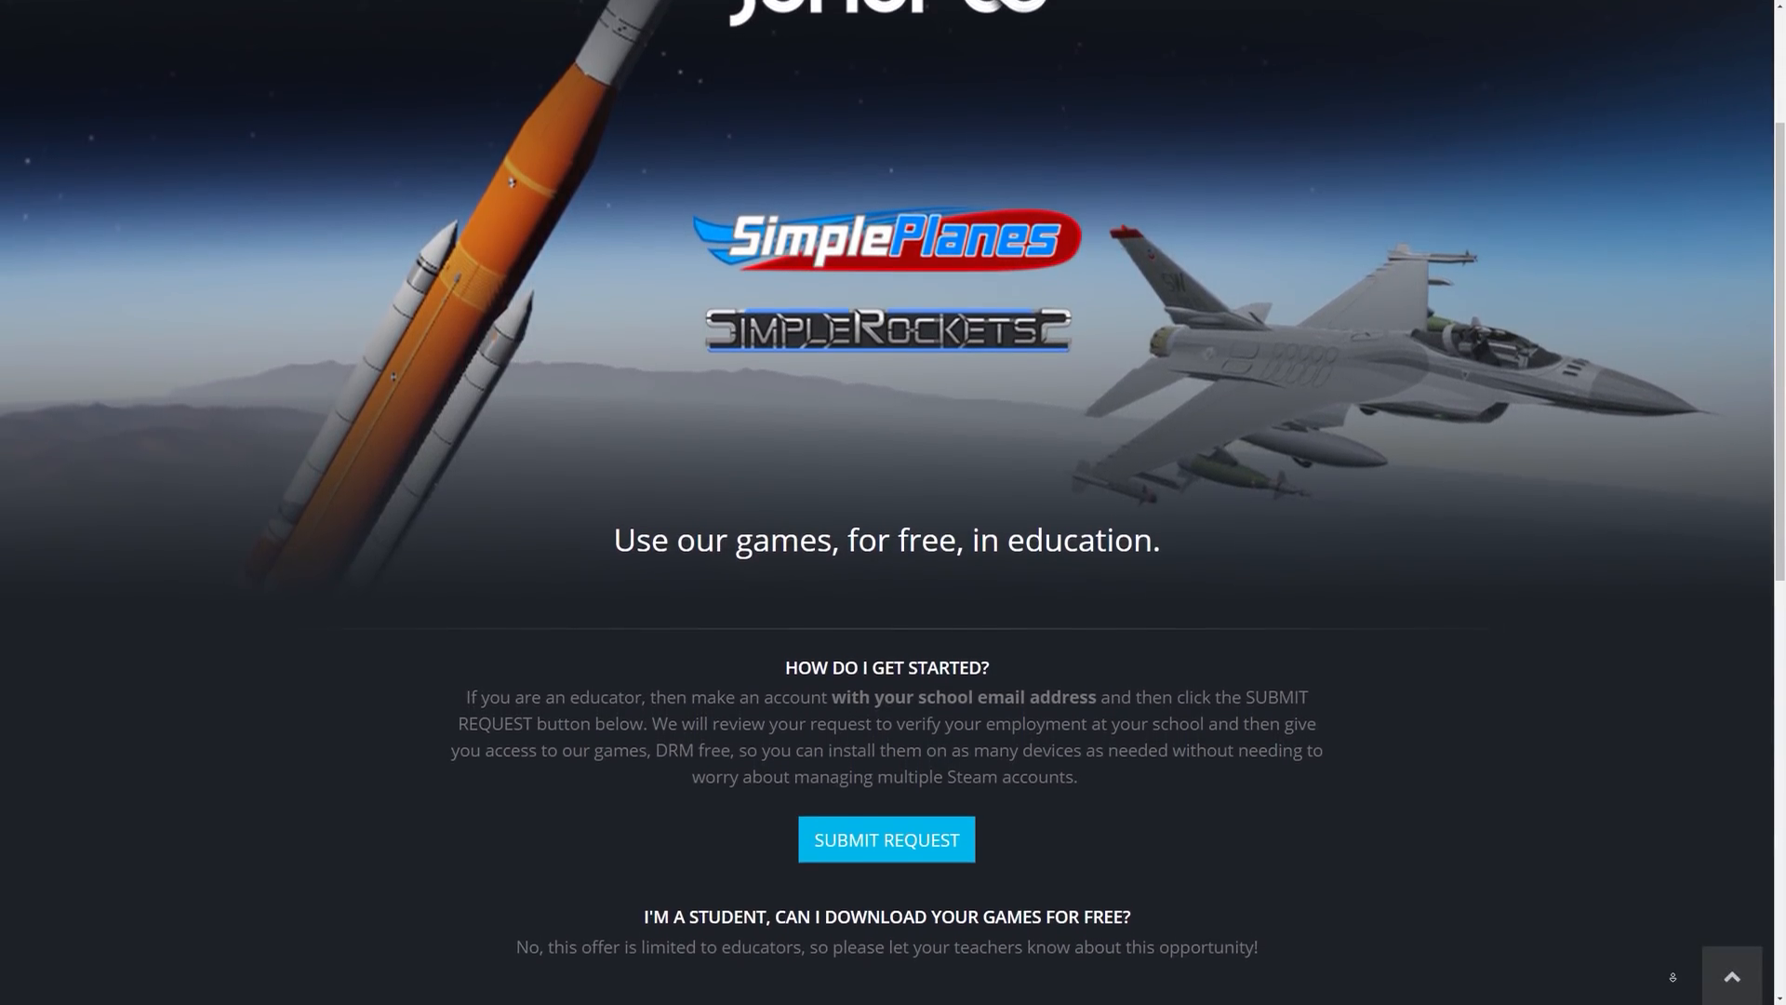
scroll("down", 3)
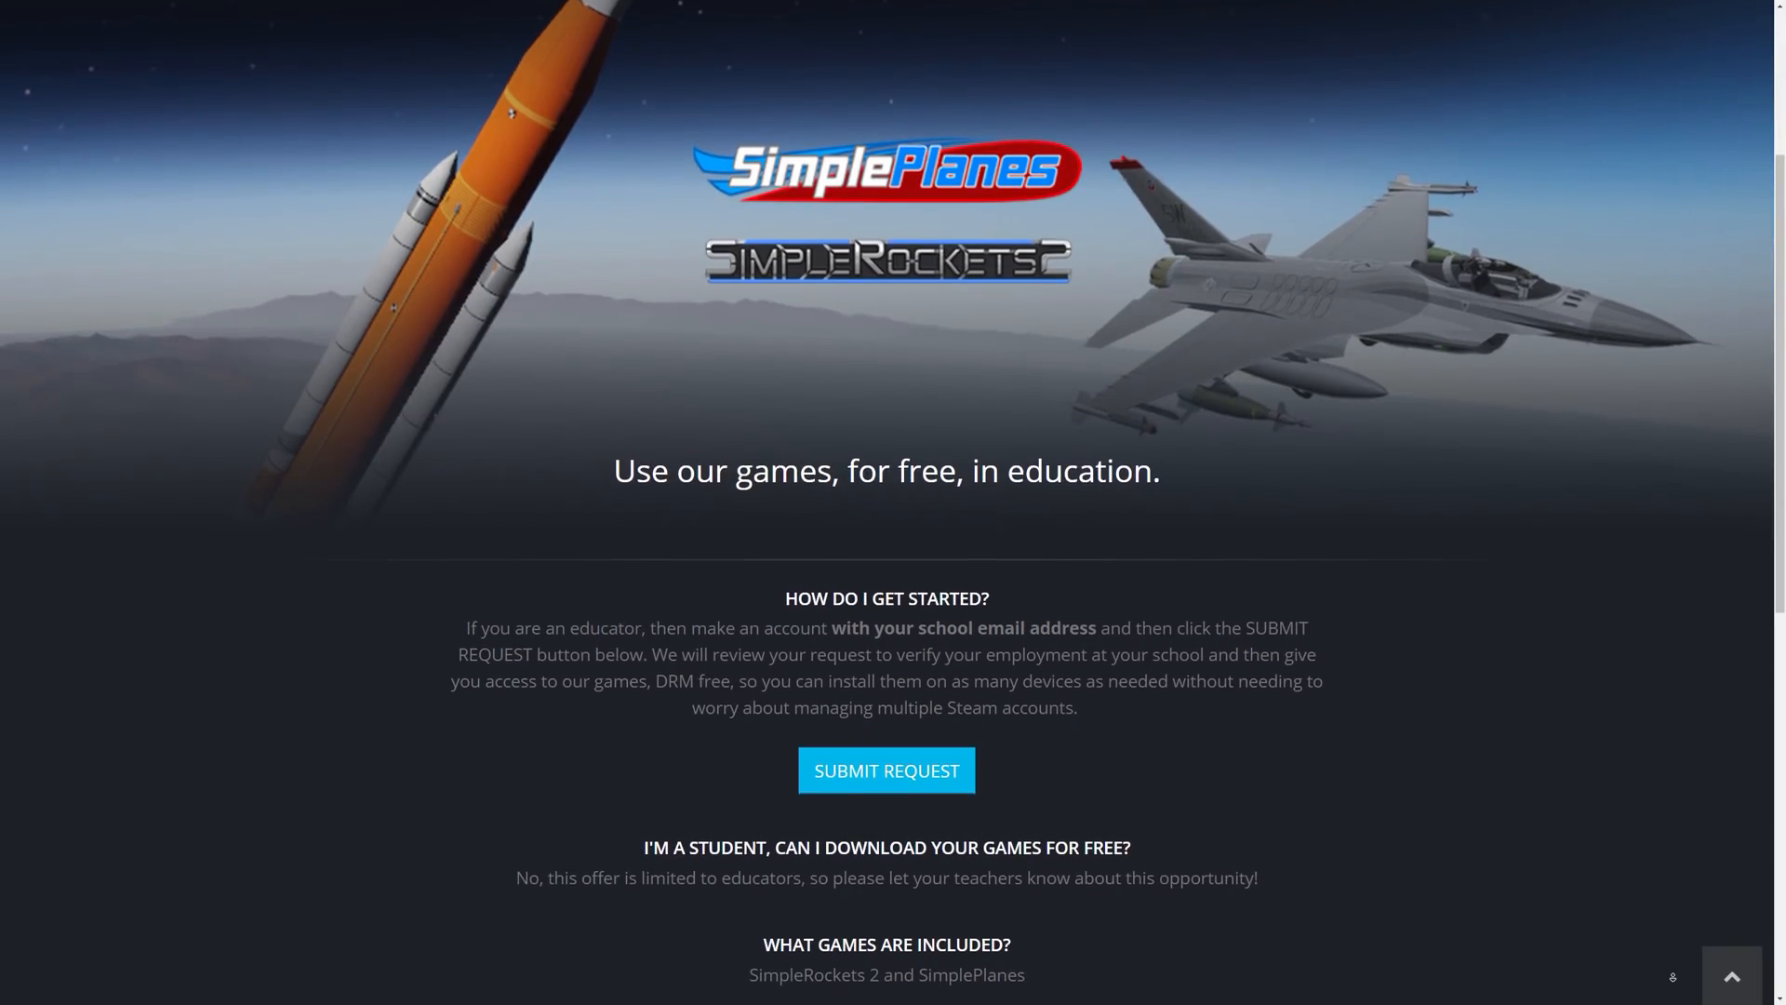
scroll("down", 3)
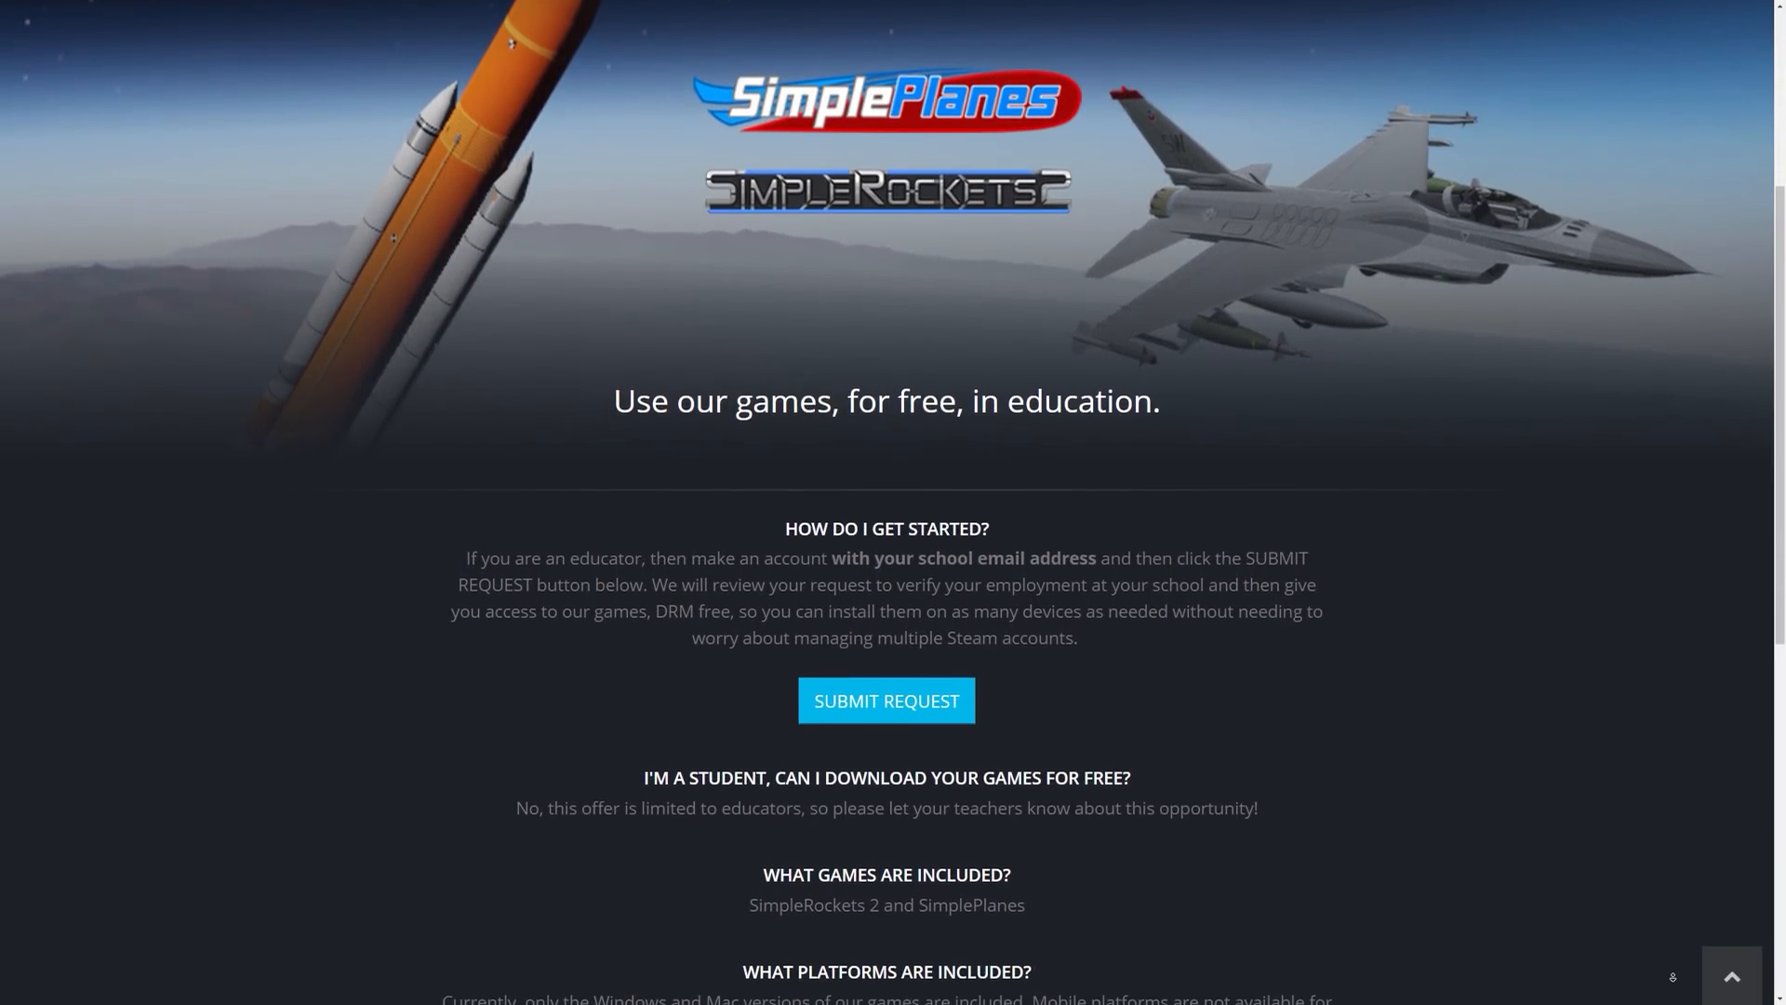
scroll("down", 3)
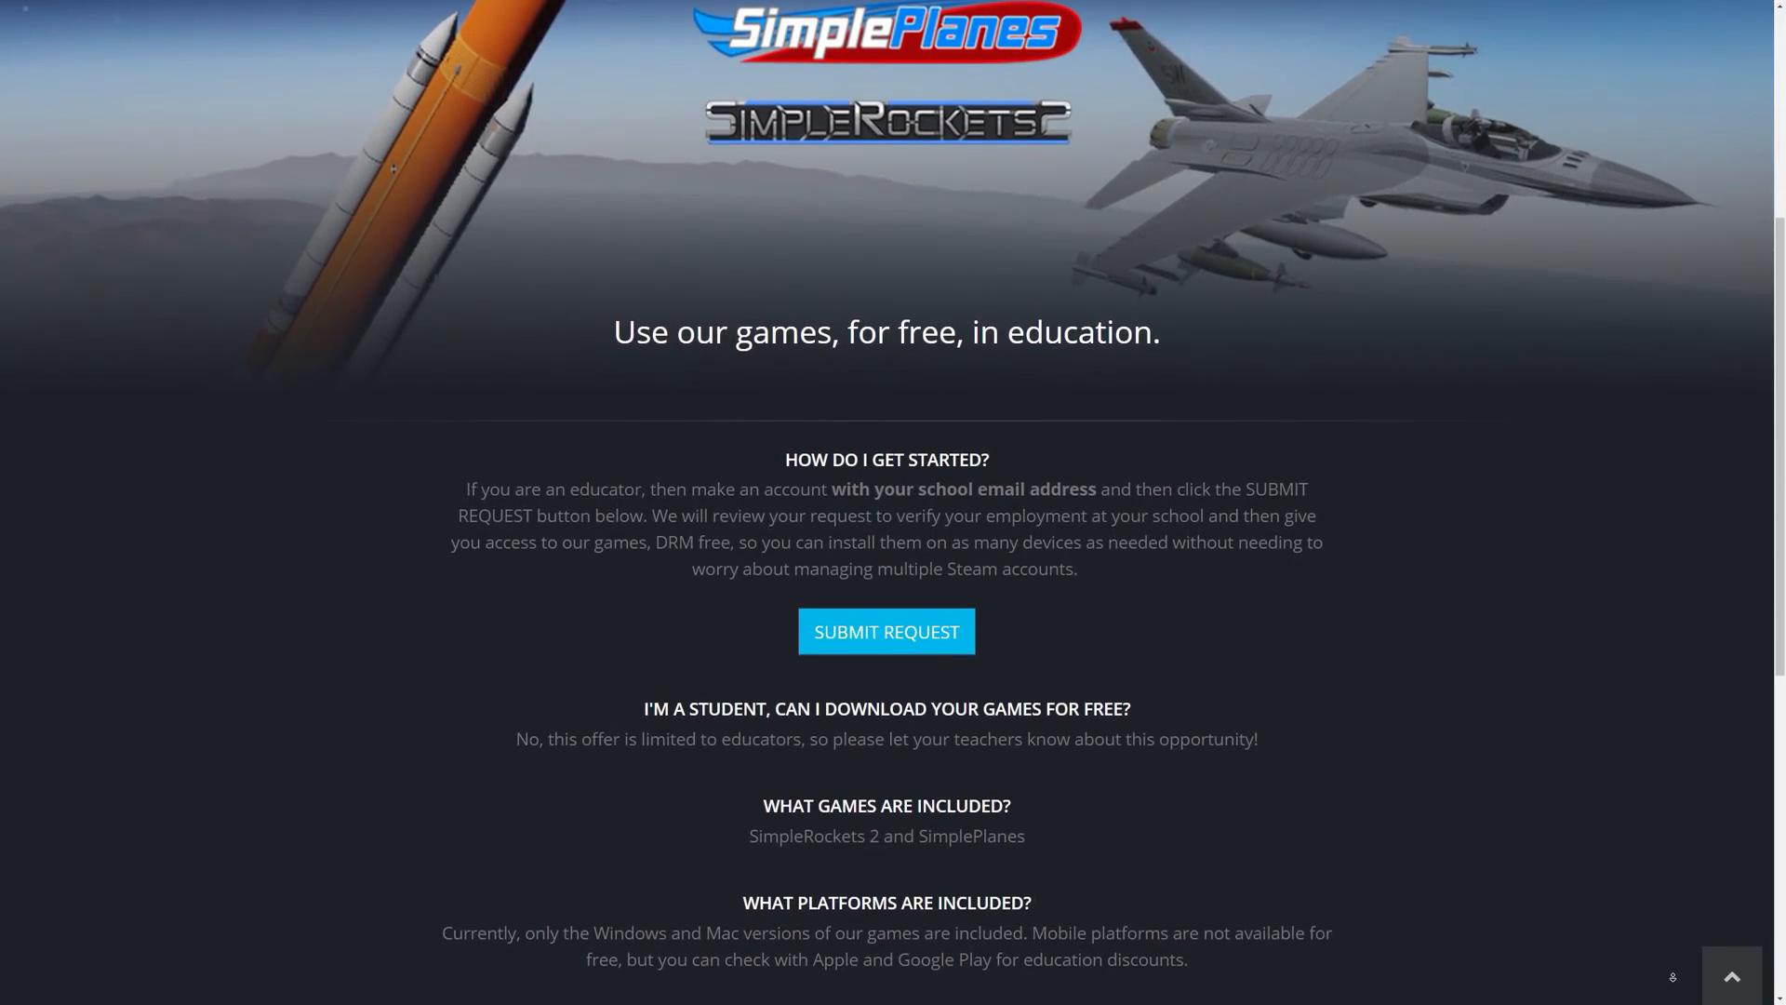
scroll("down", 3)
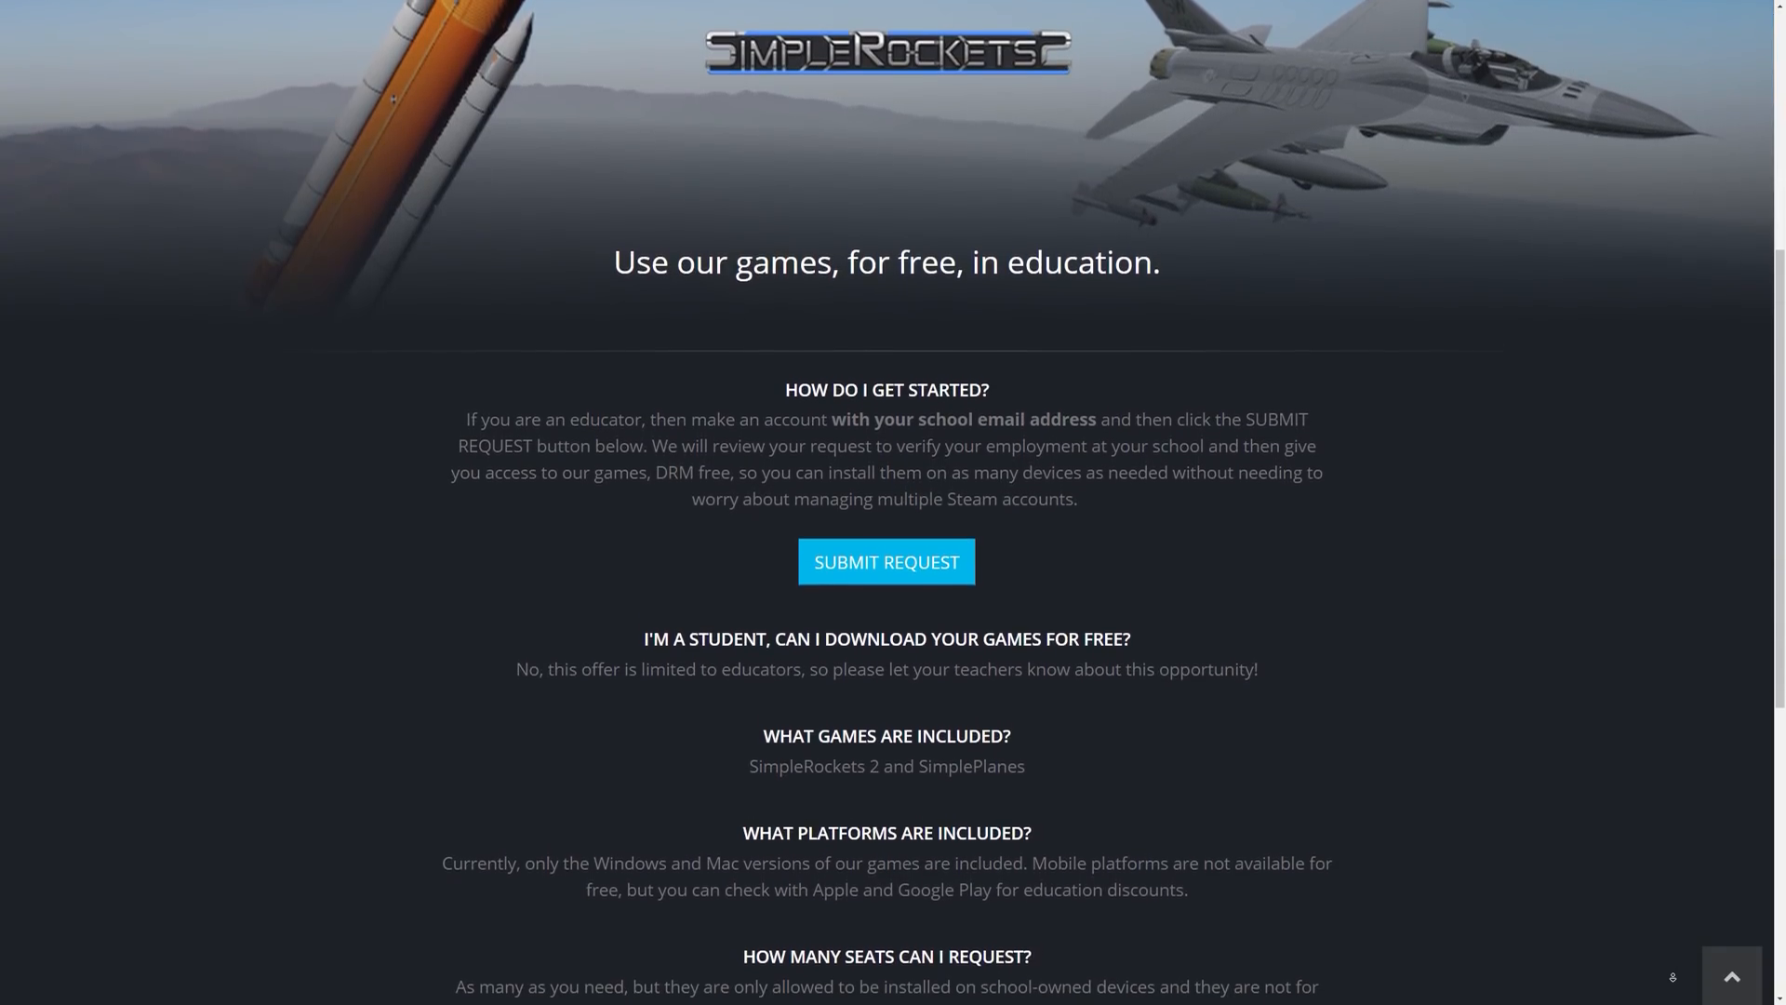
scroll("down", 3)
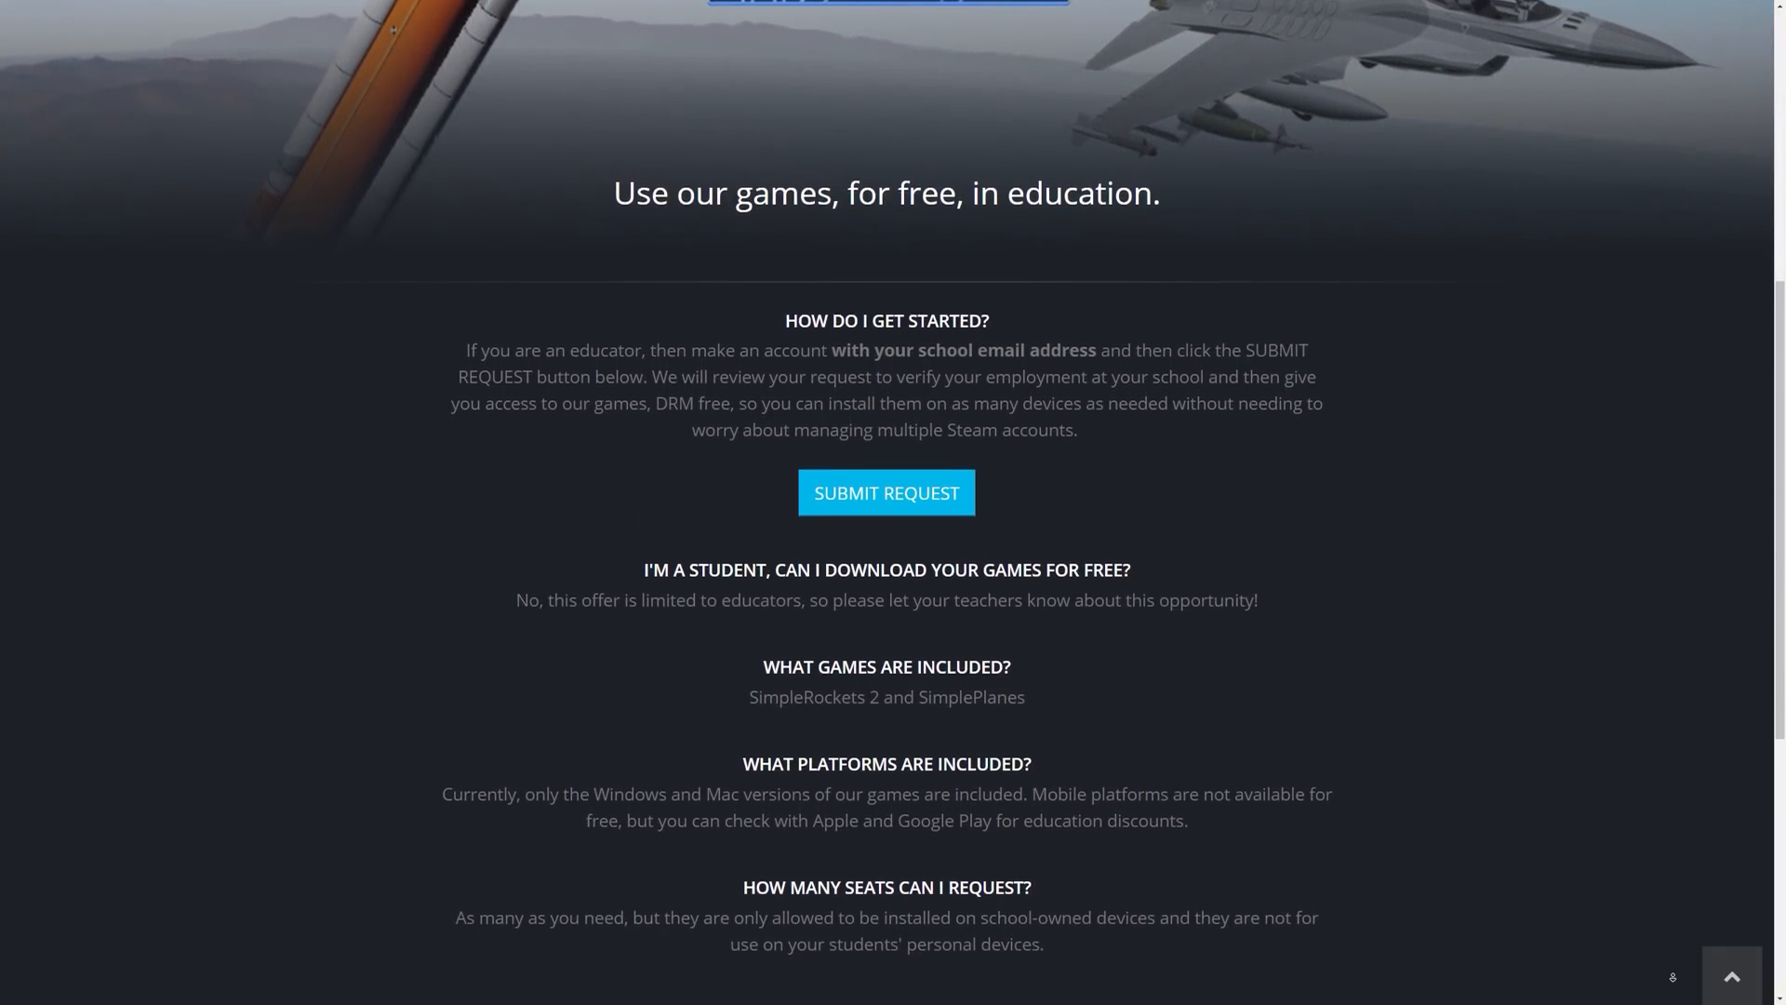
scroll("down", 3)
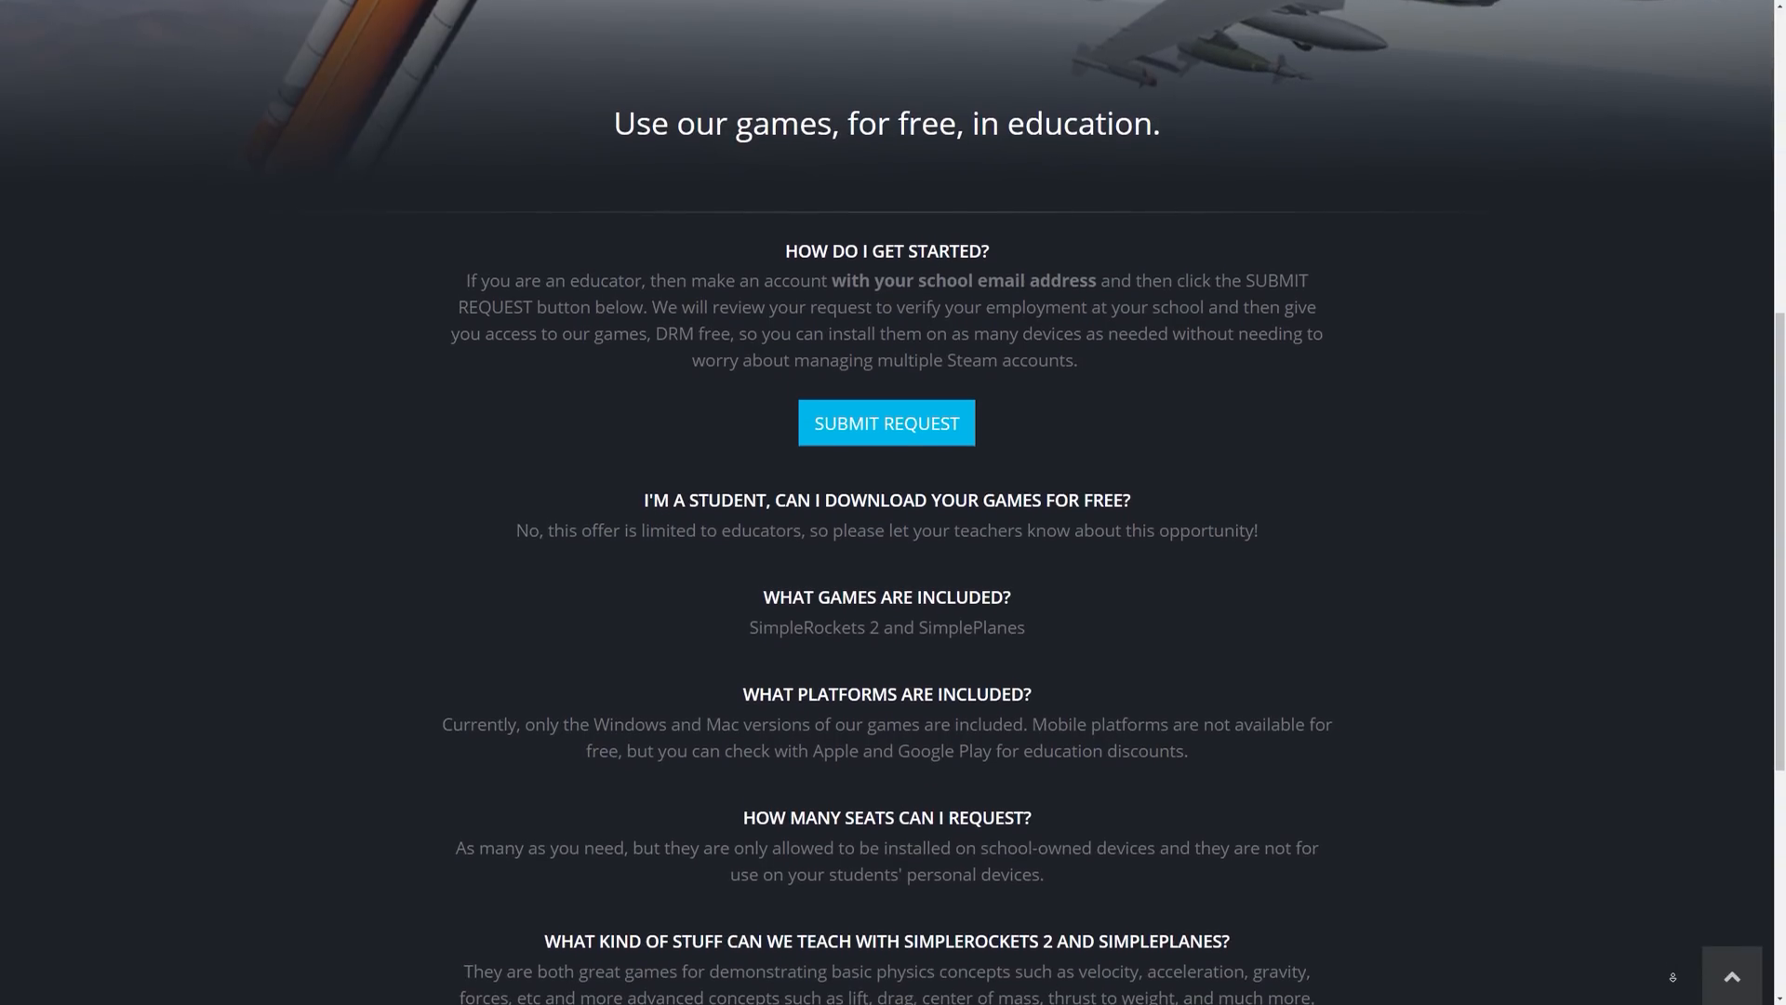
scroll("down", 3)
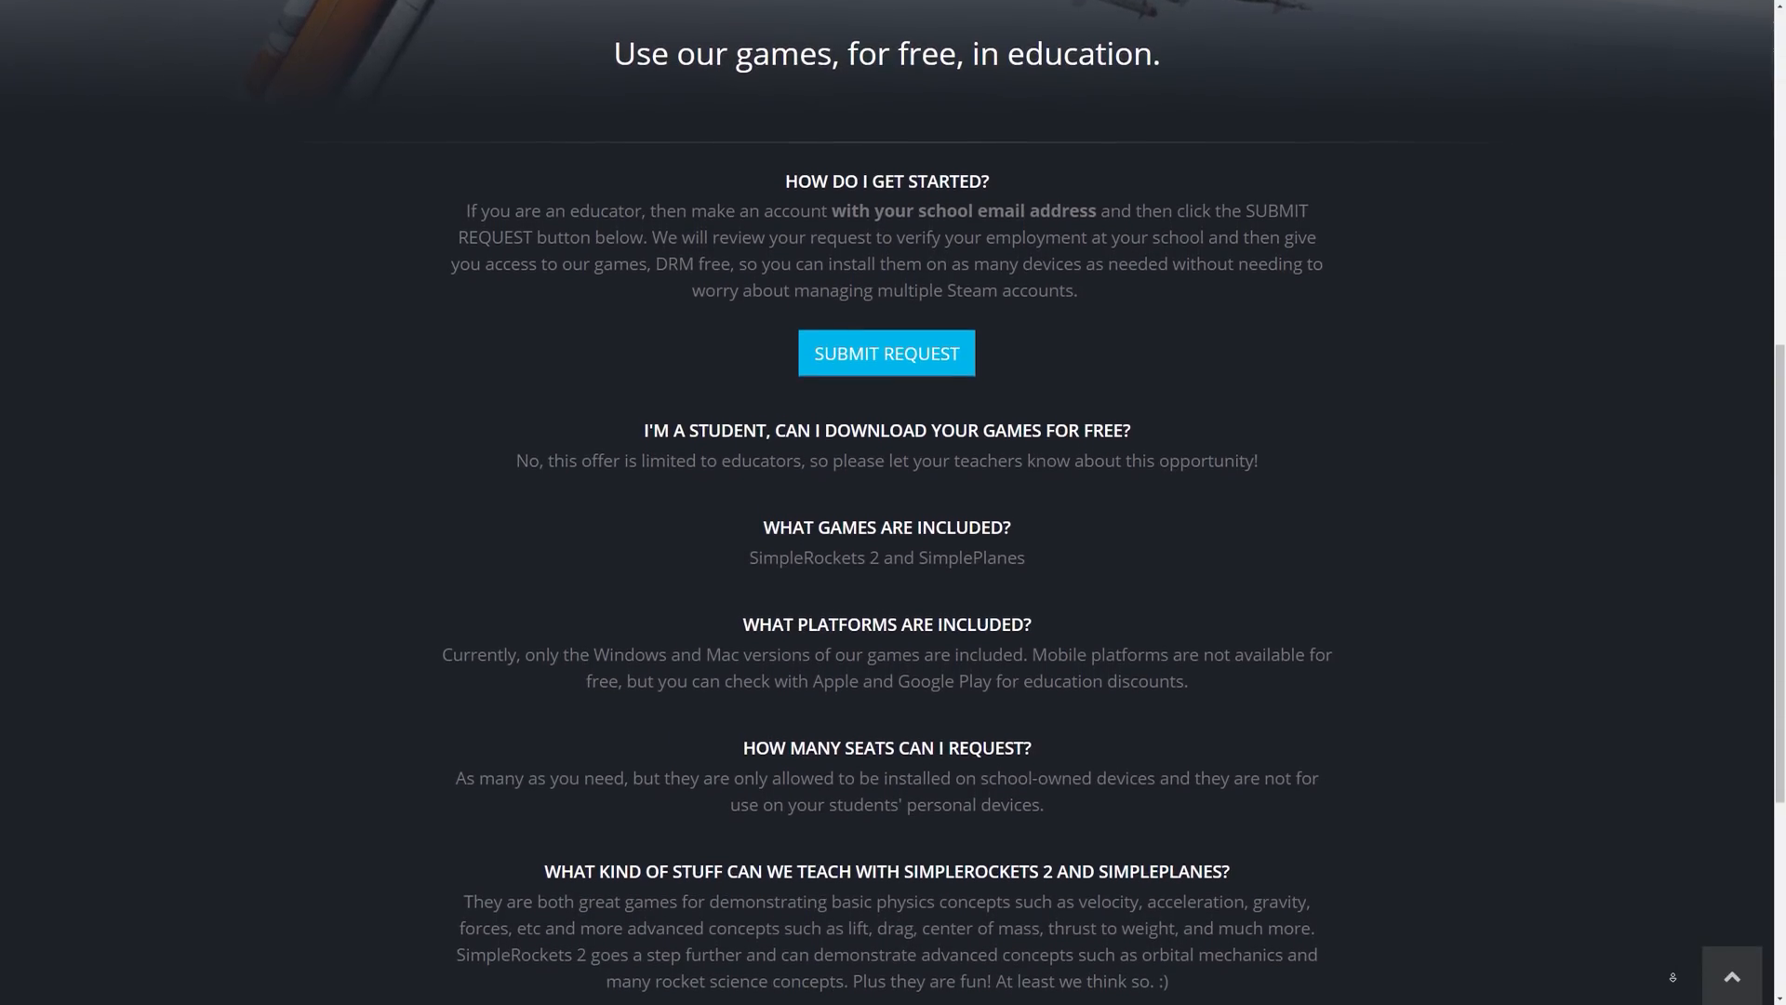
scroll("down", 3)
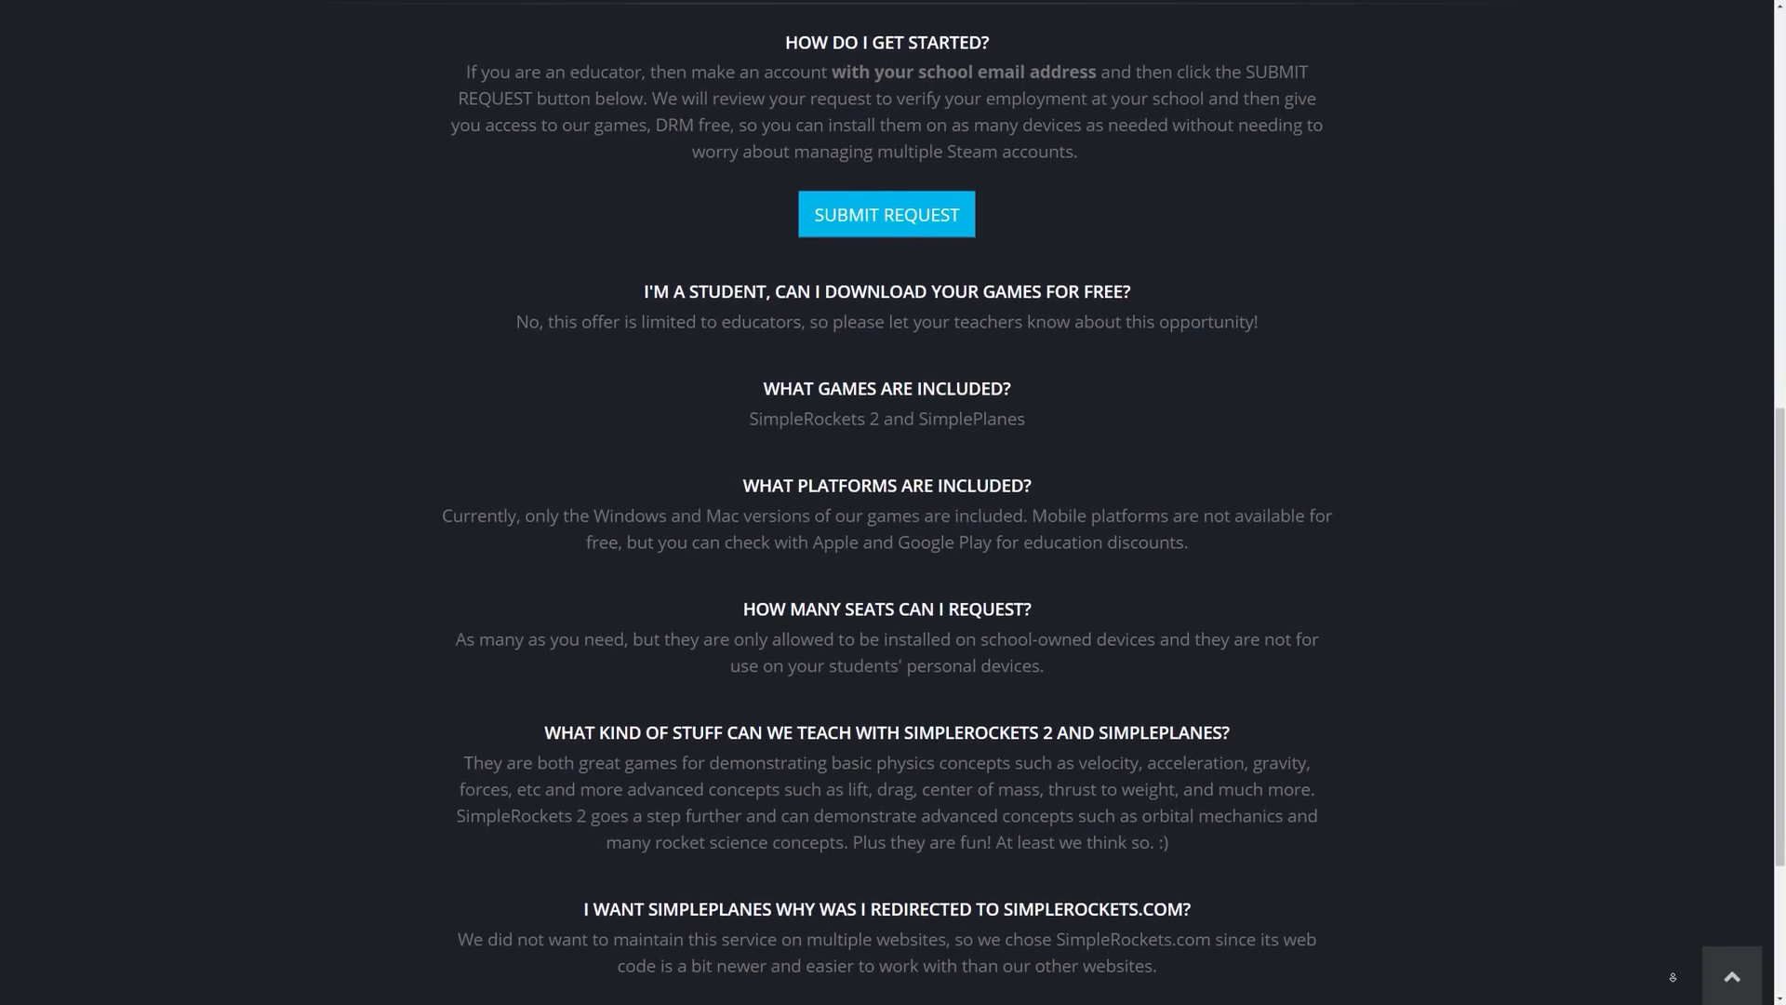
scroll("down", 3)
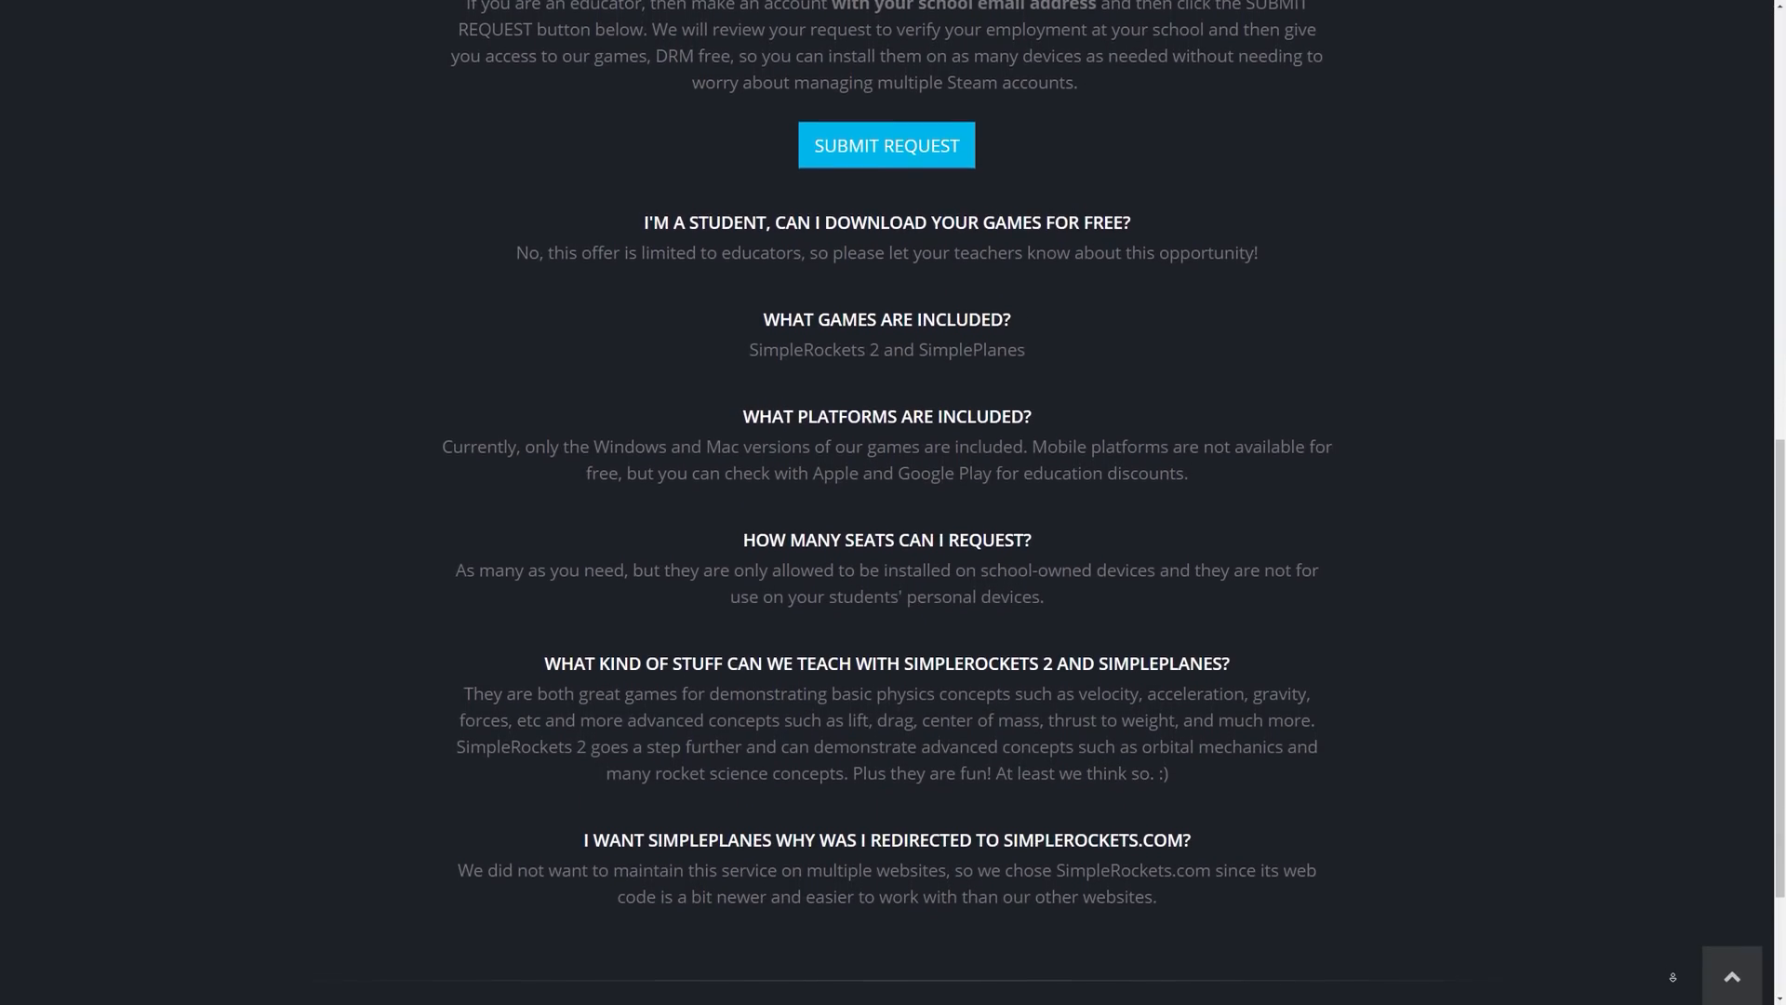
scroll("down", 3)
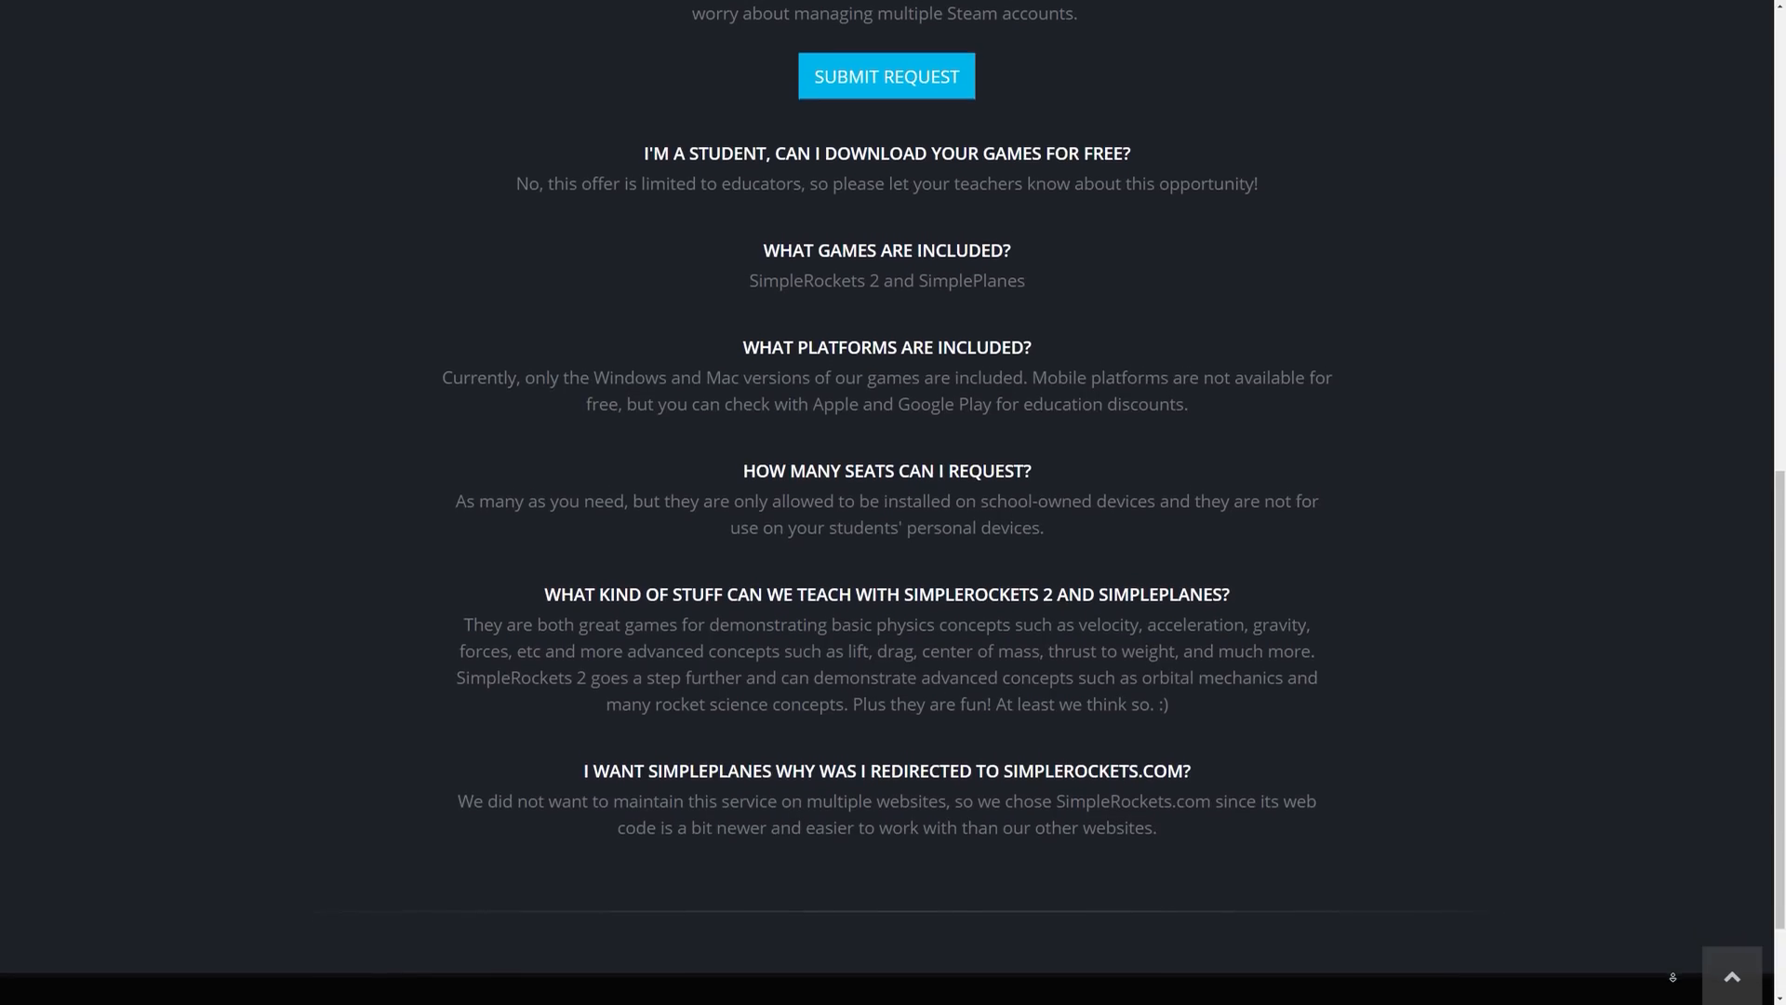
scroll("down", 3)
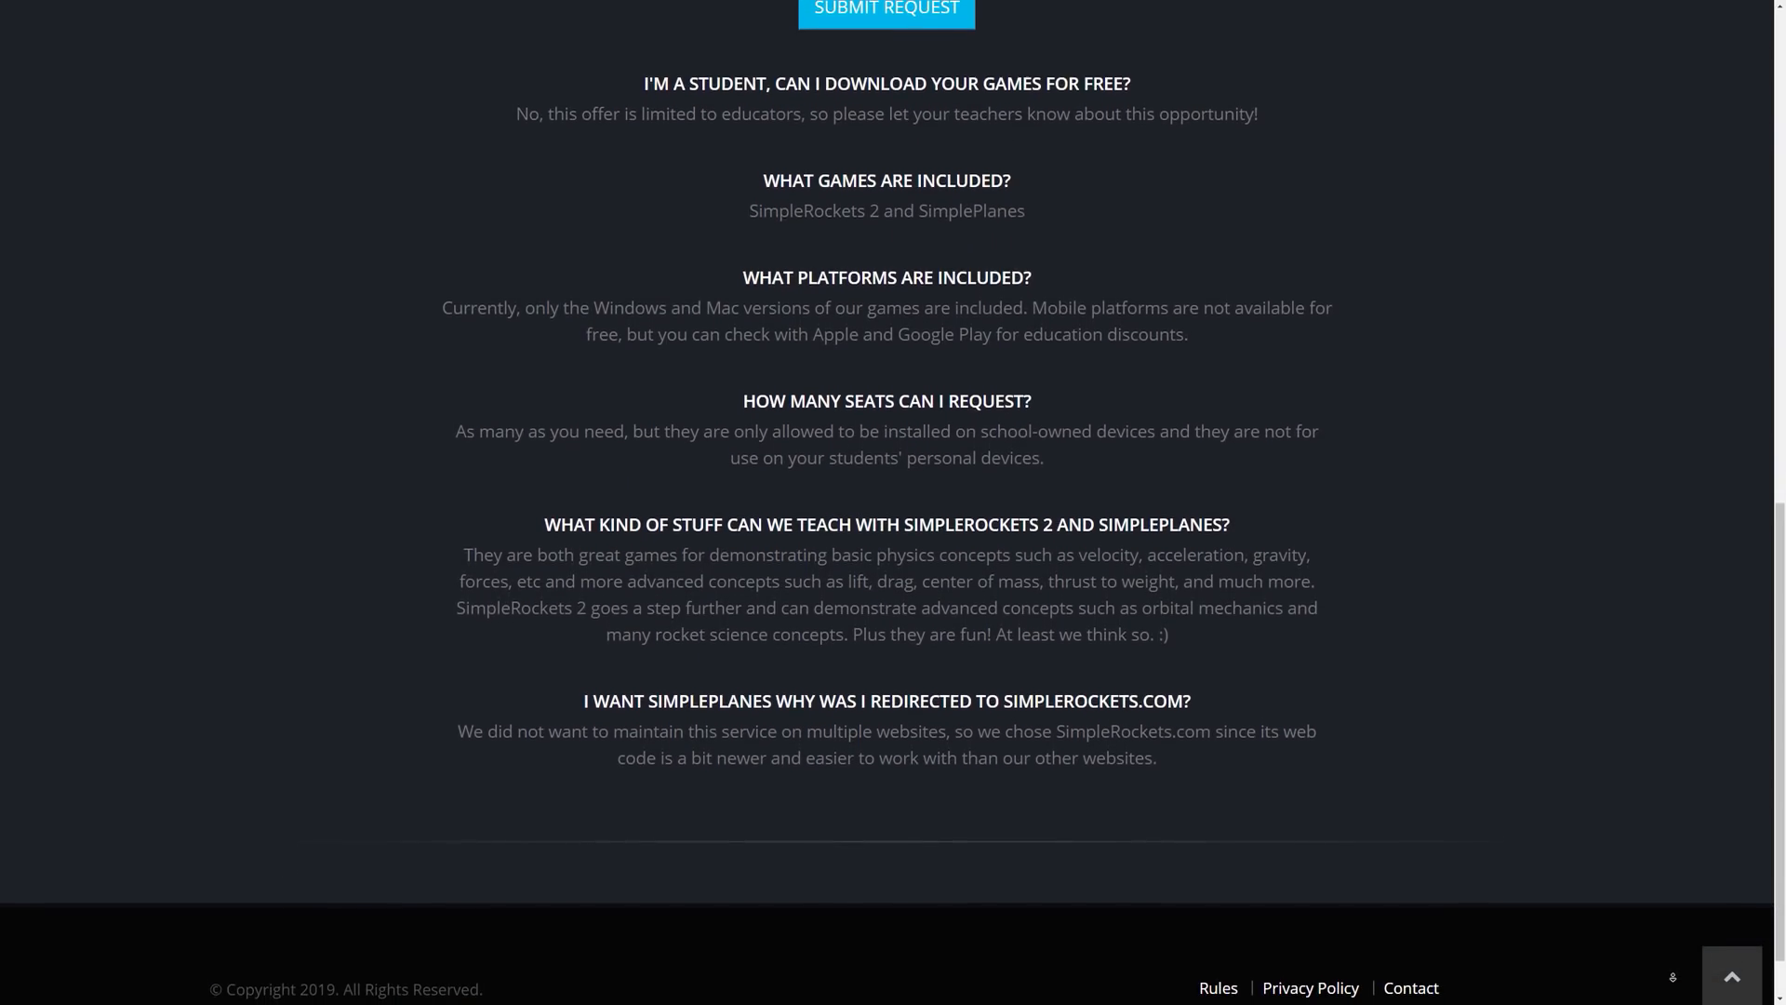
scroll("down", 3)
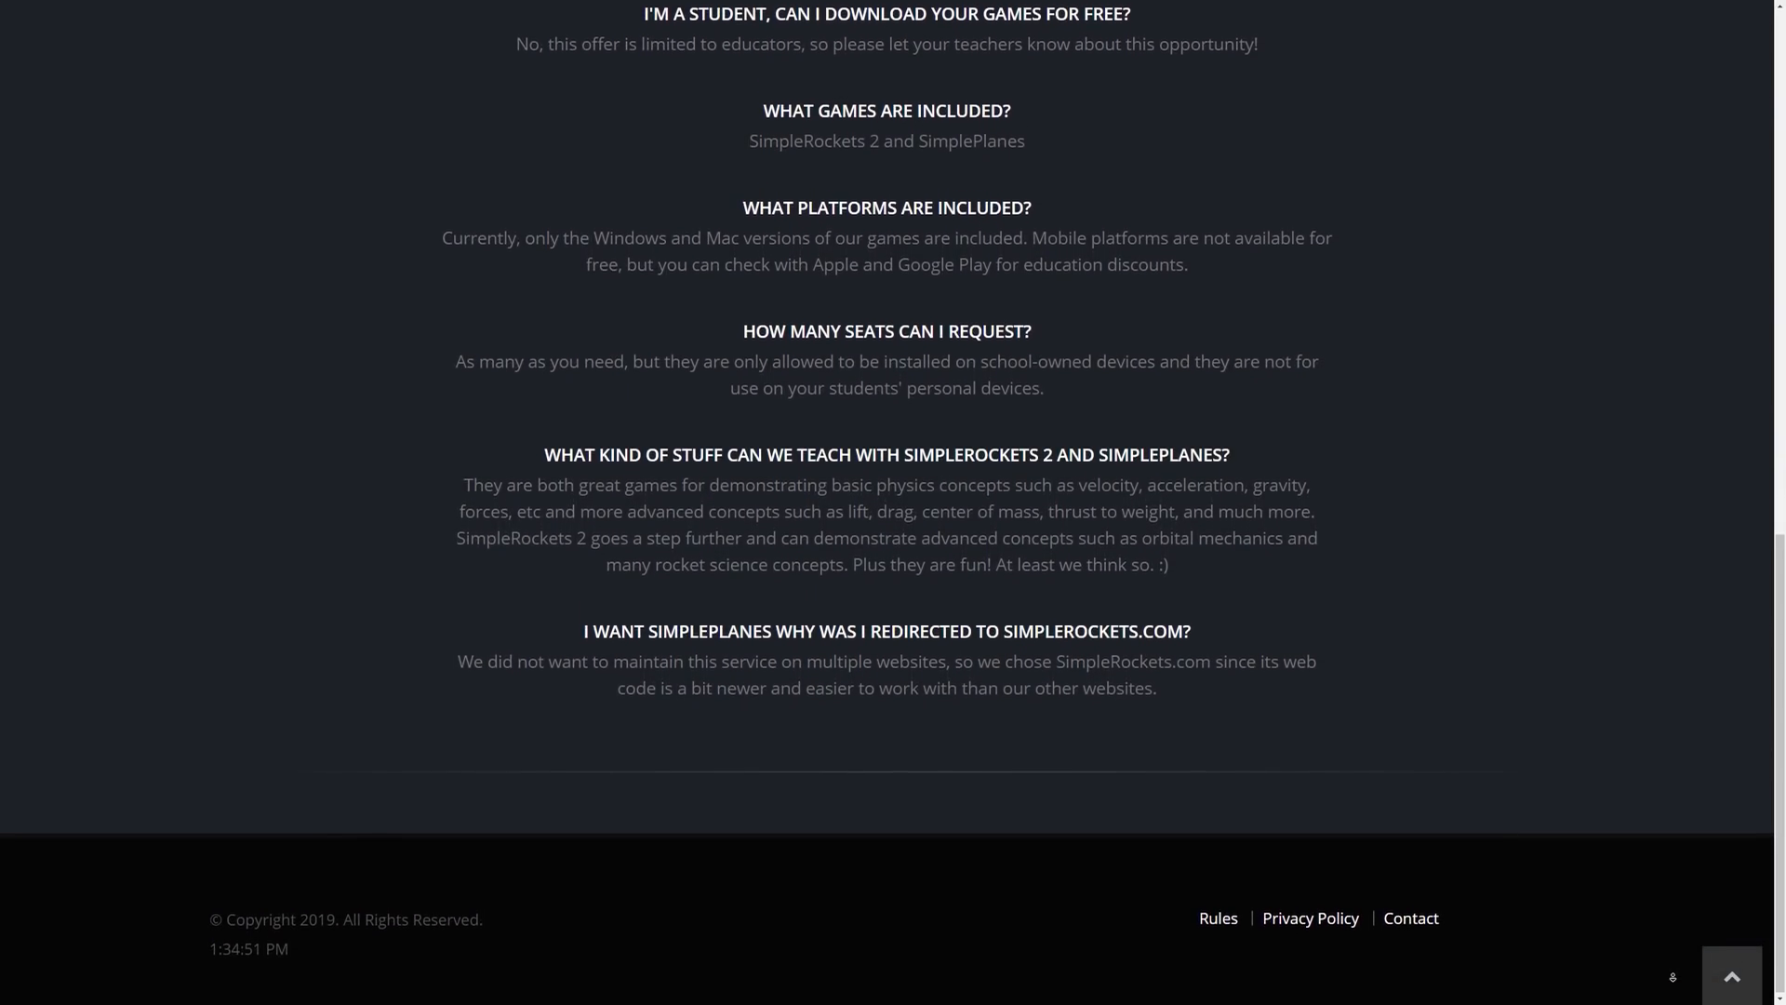